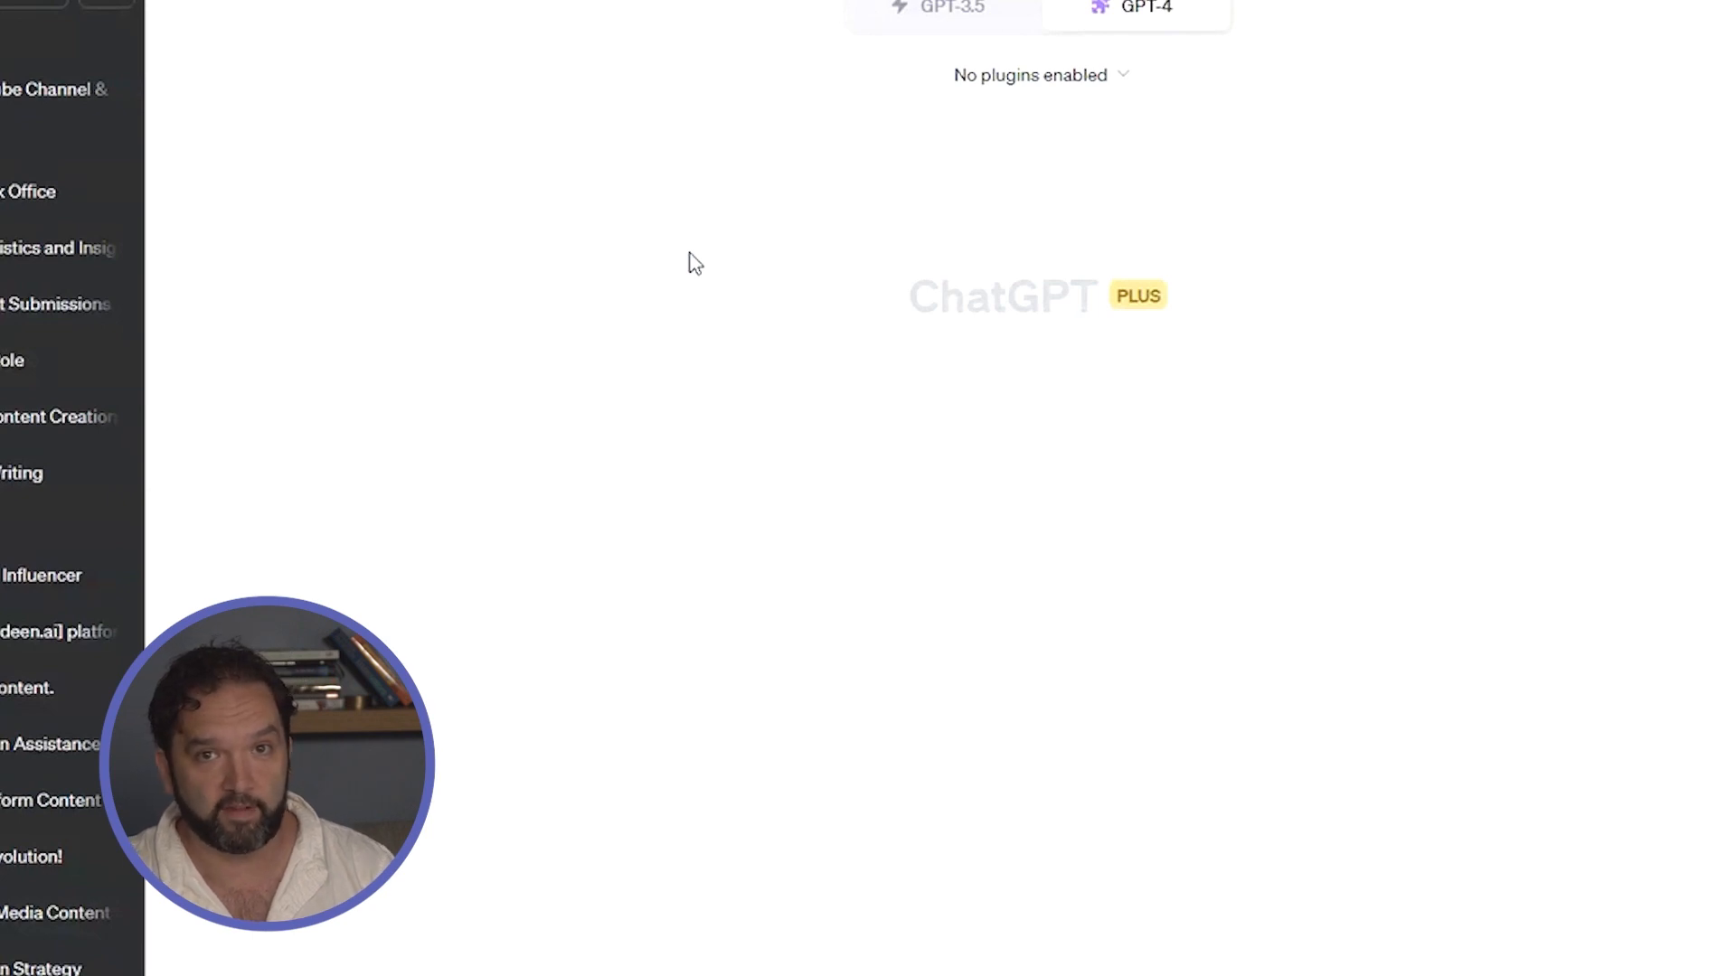
pyautogui.moveTo(719, 314)
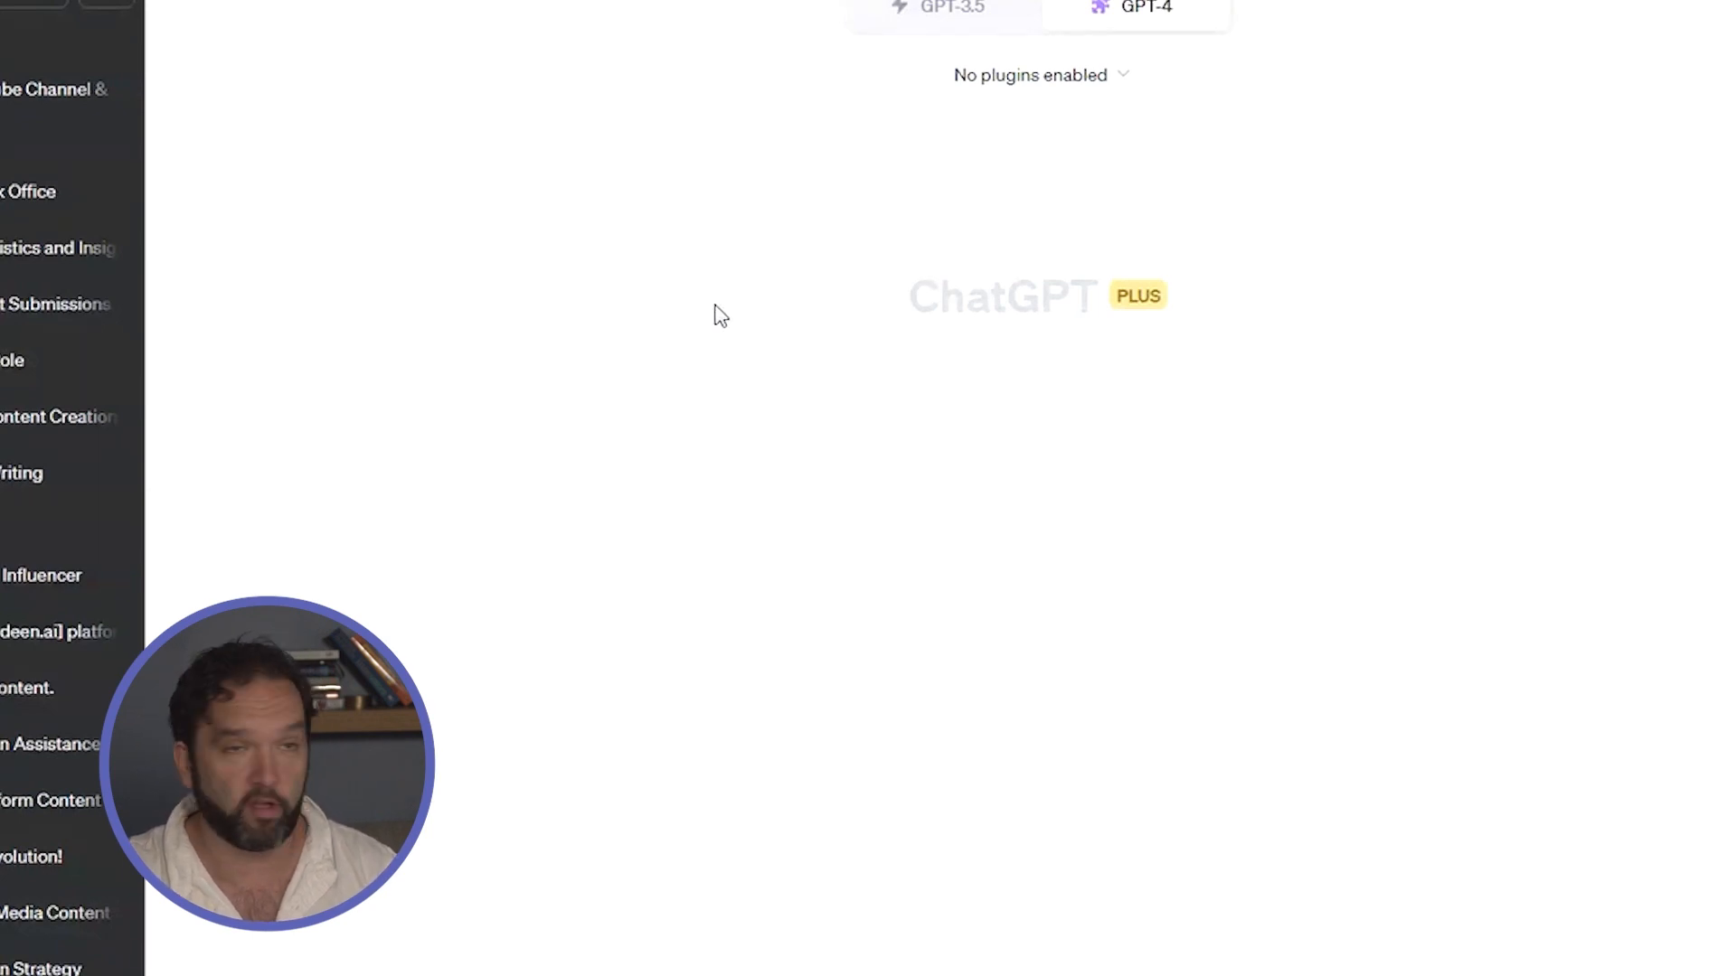
pyautogui.moveTo(825, 321)
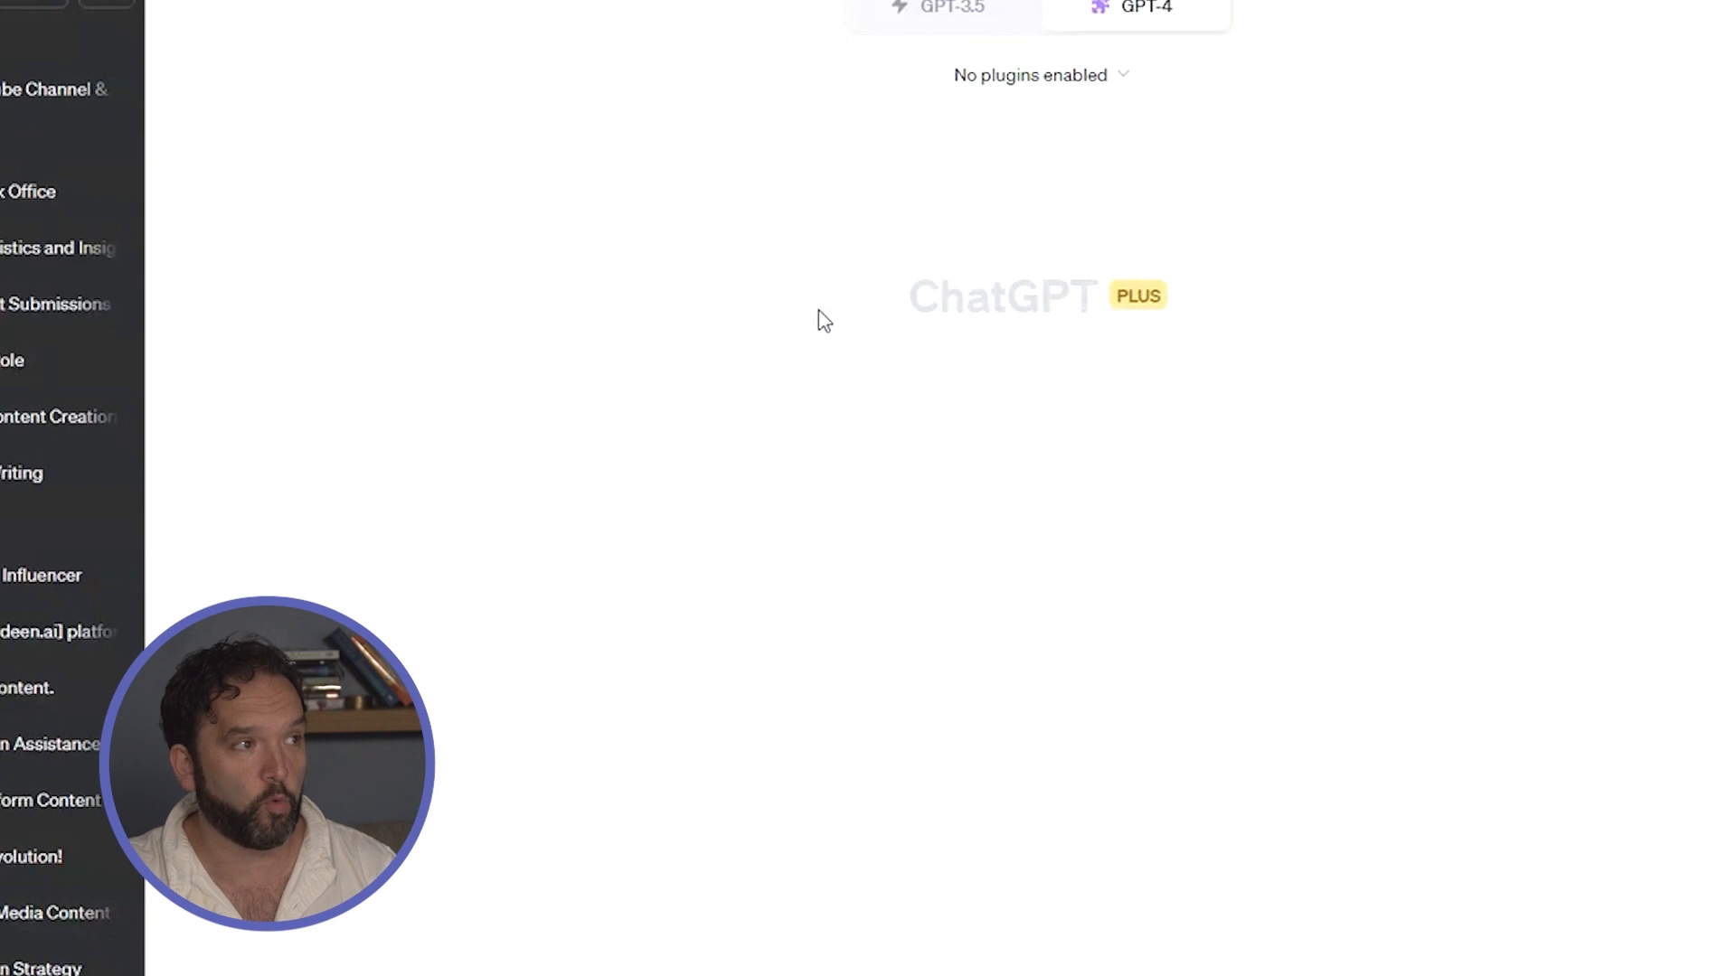
pyautogui.moveTo(849, 307)
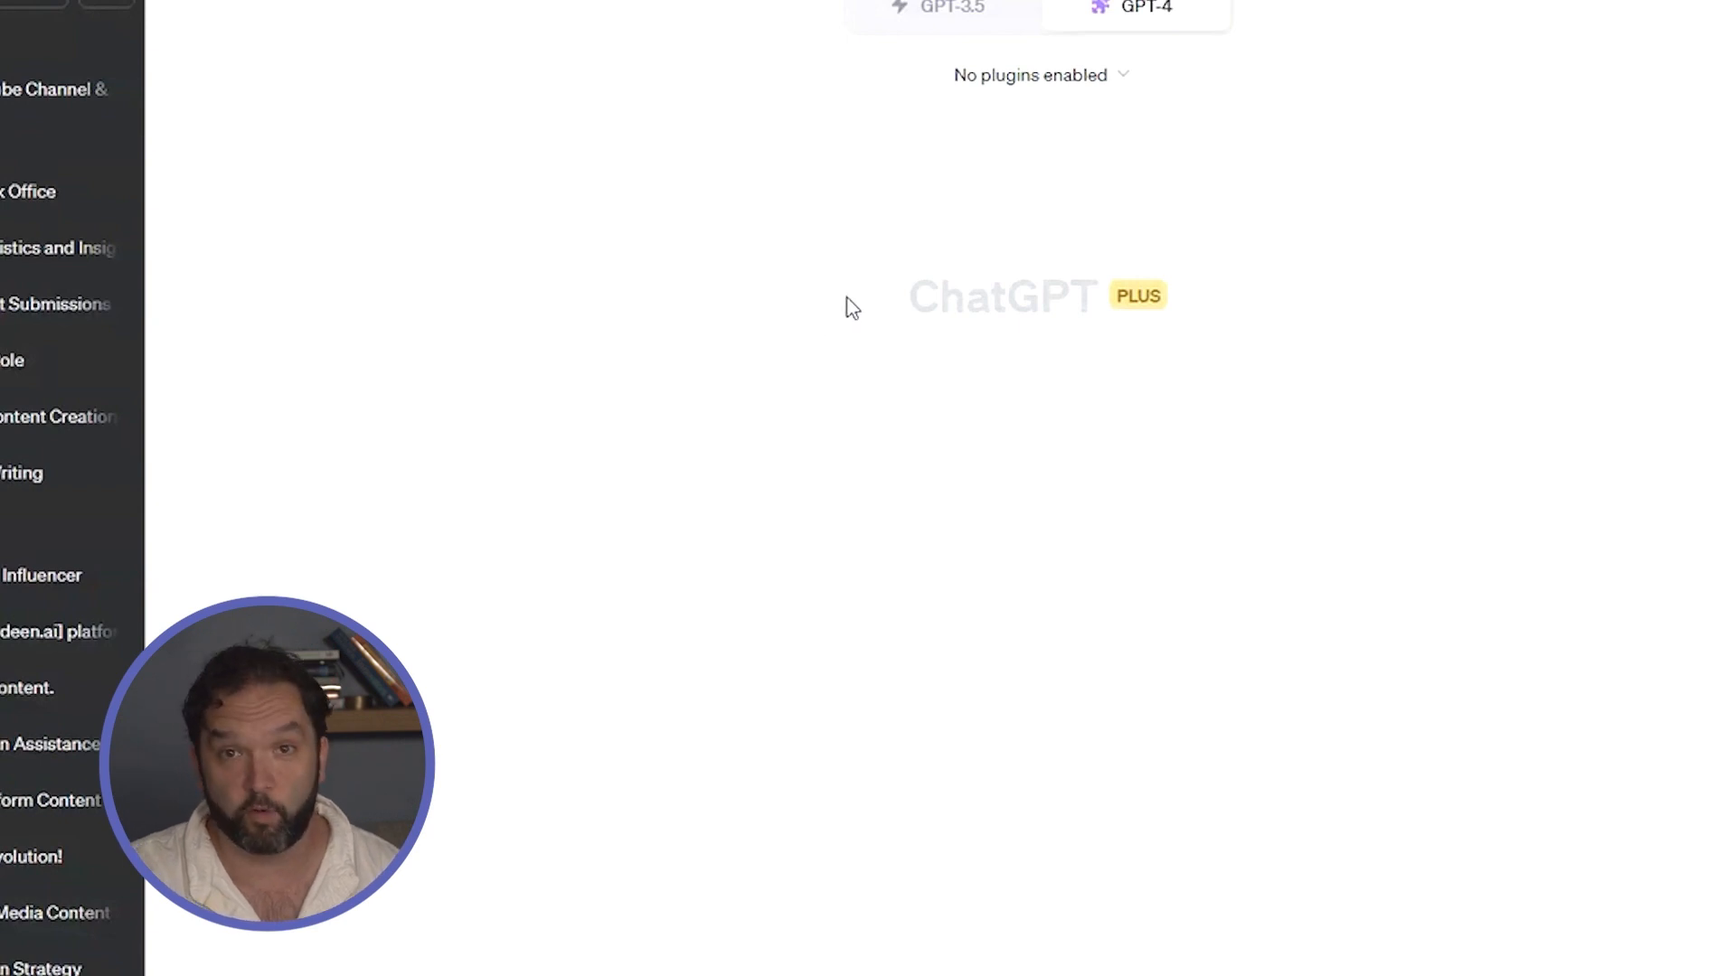
pyautogui.moveTo(1166, 69)
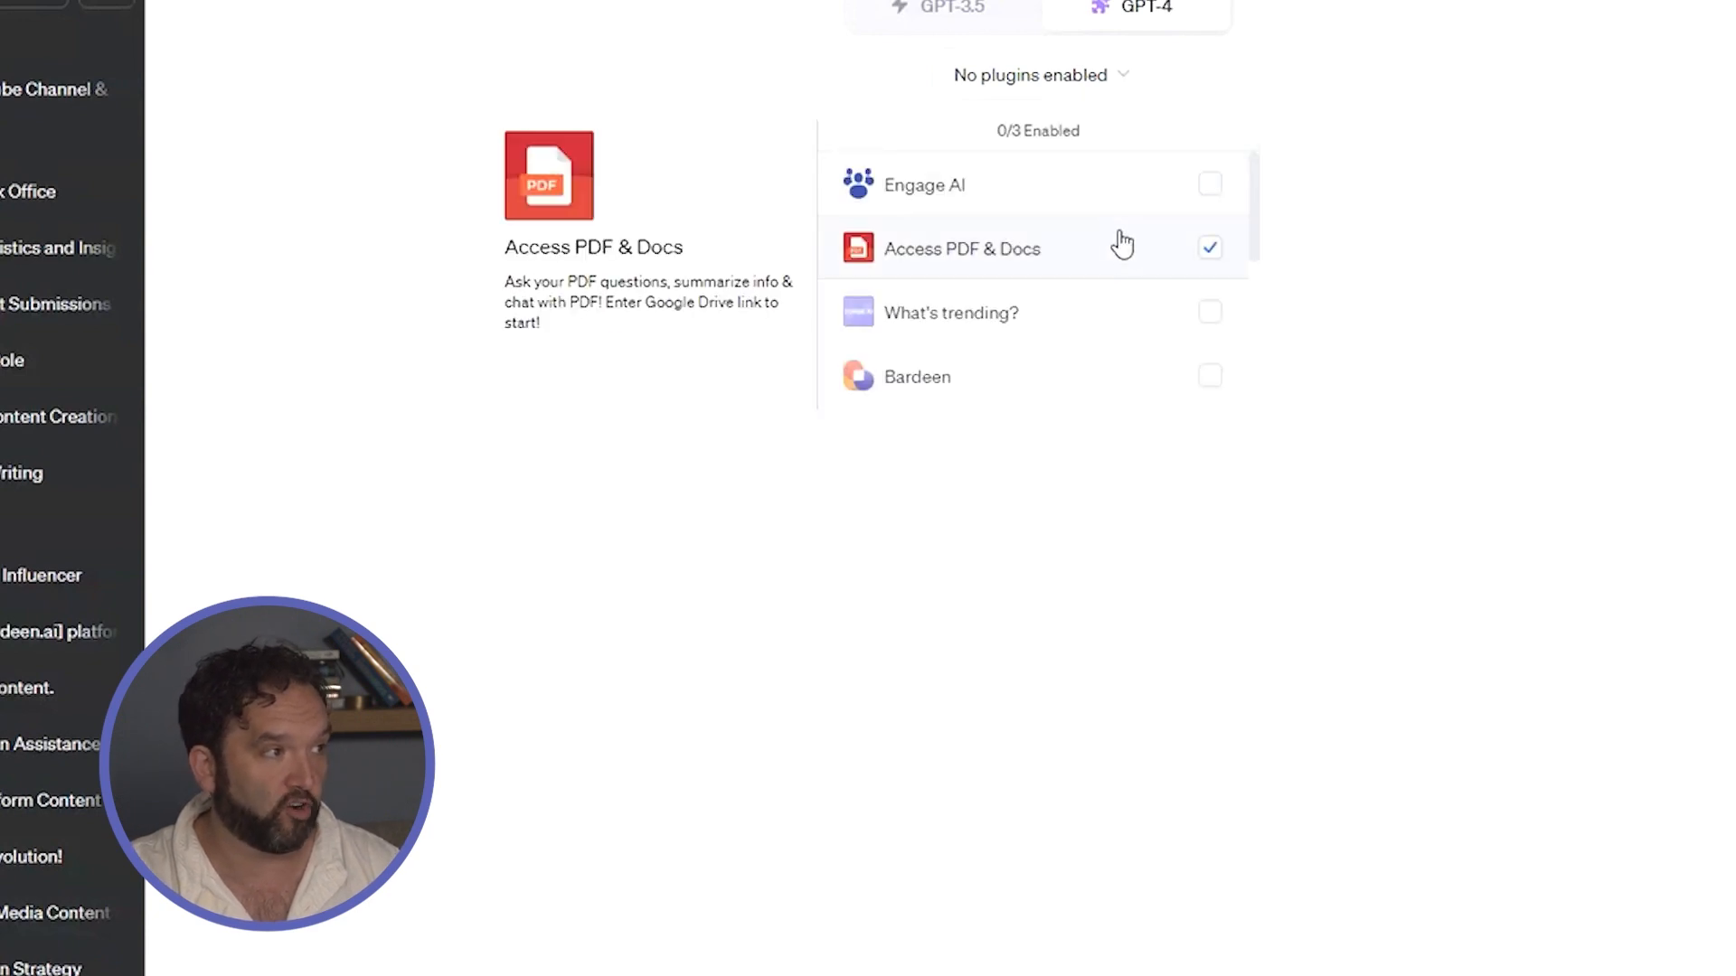
# - Tick WebPilot and VoxScript in the plugin list, filling two of three plugin slots
pyautogui.click(1210, 311)
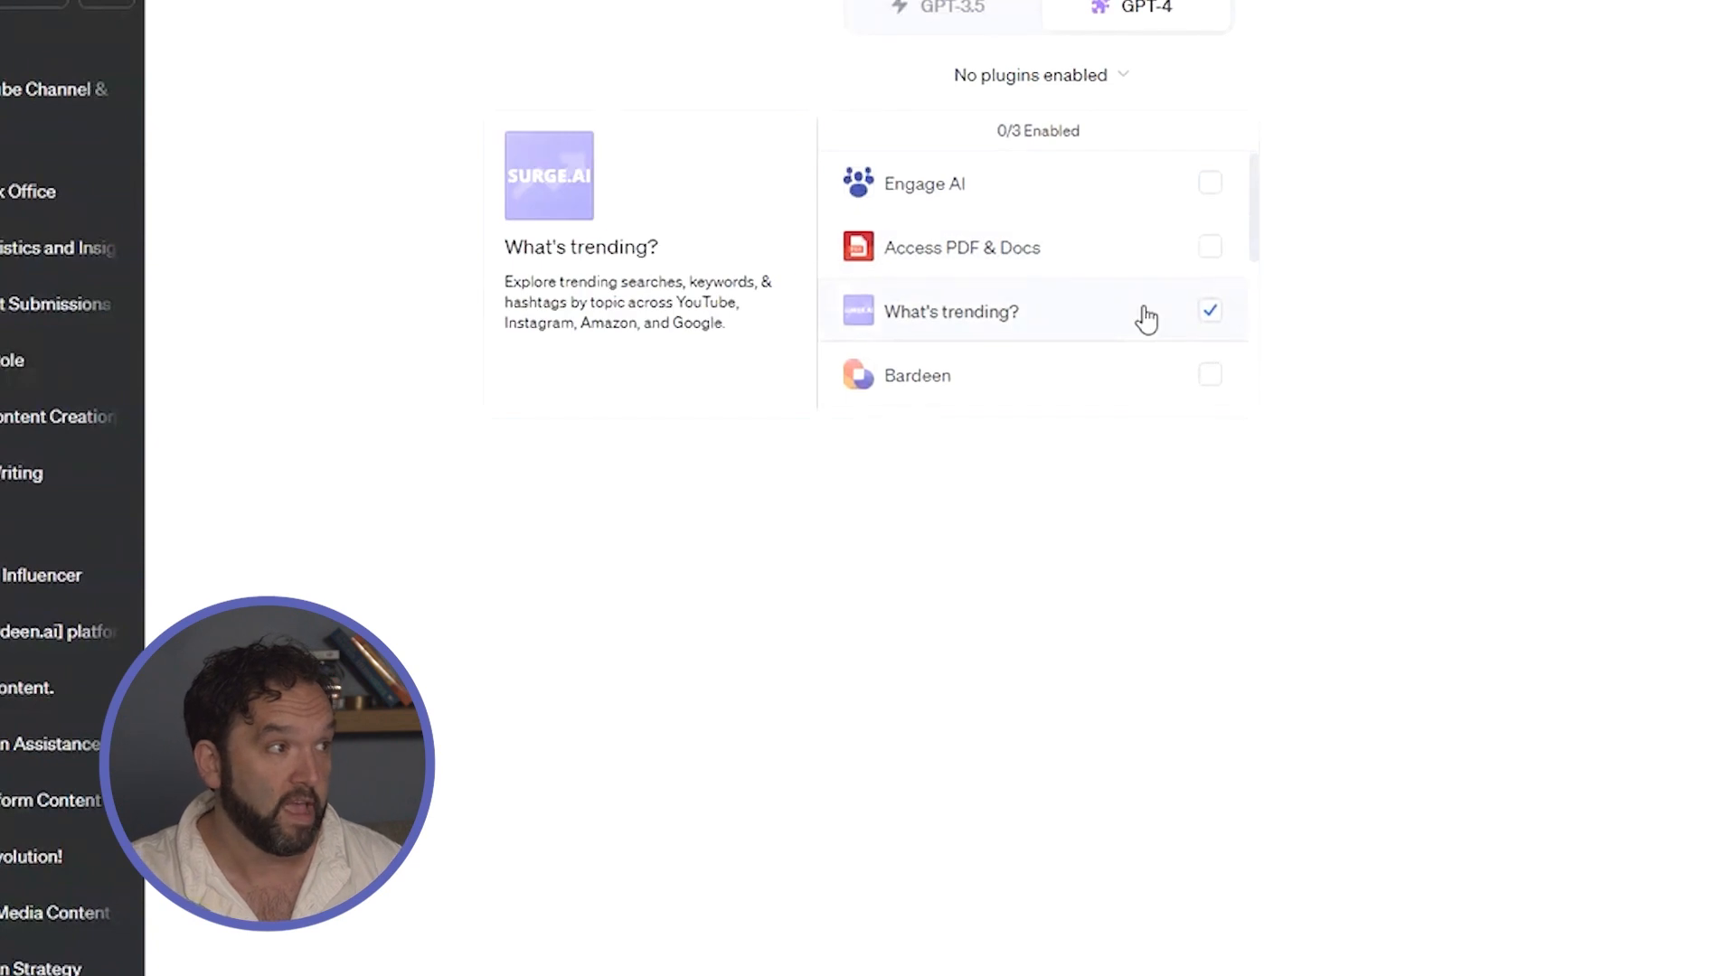
pyautogui.scroll(-3)
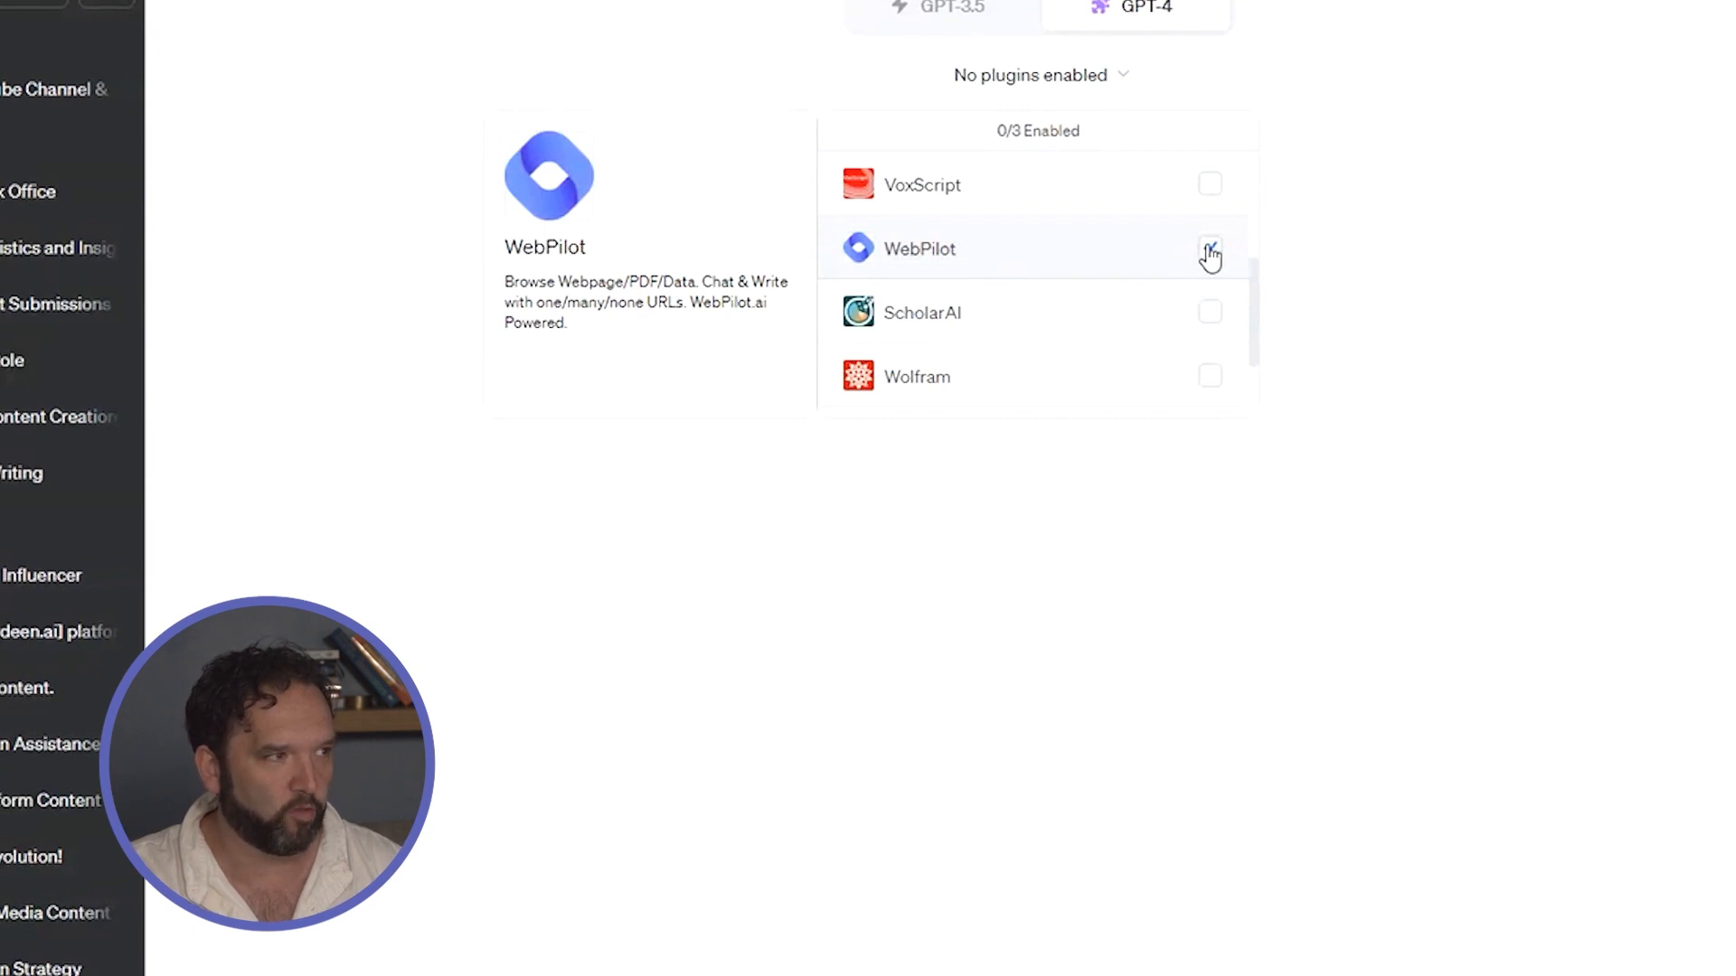
pyautogui.click(1209, 248)
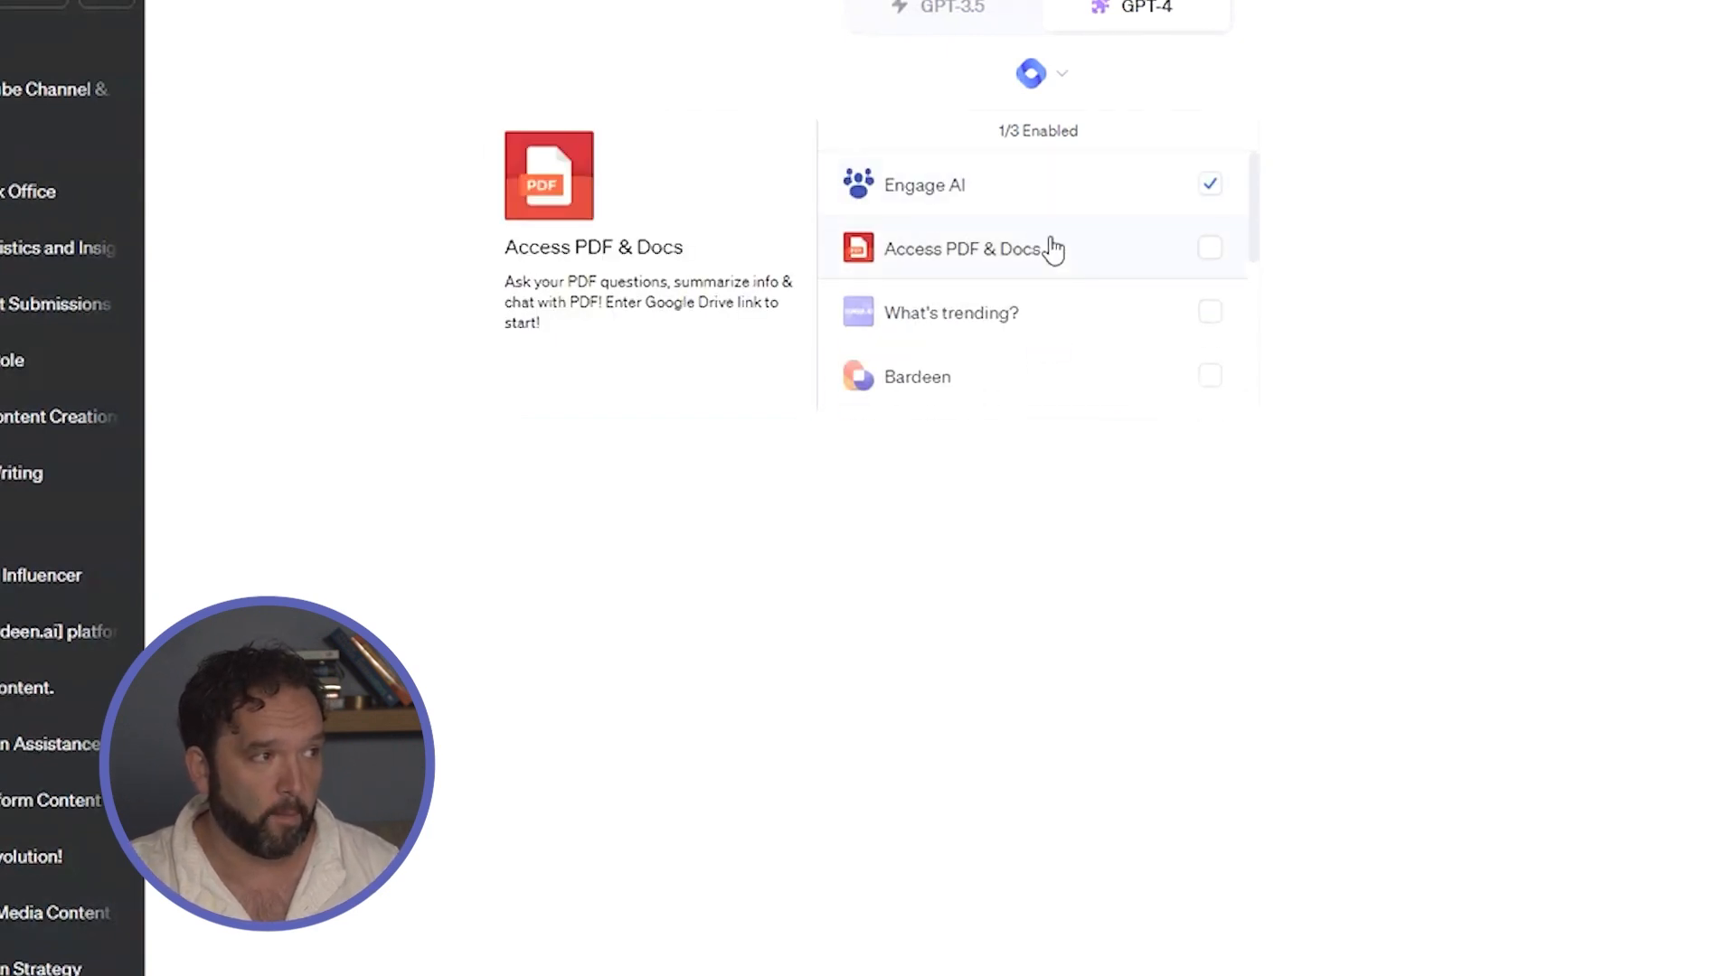
pyautogui.click(1209, 248)
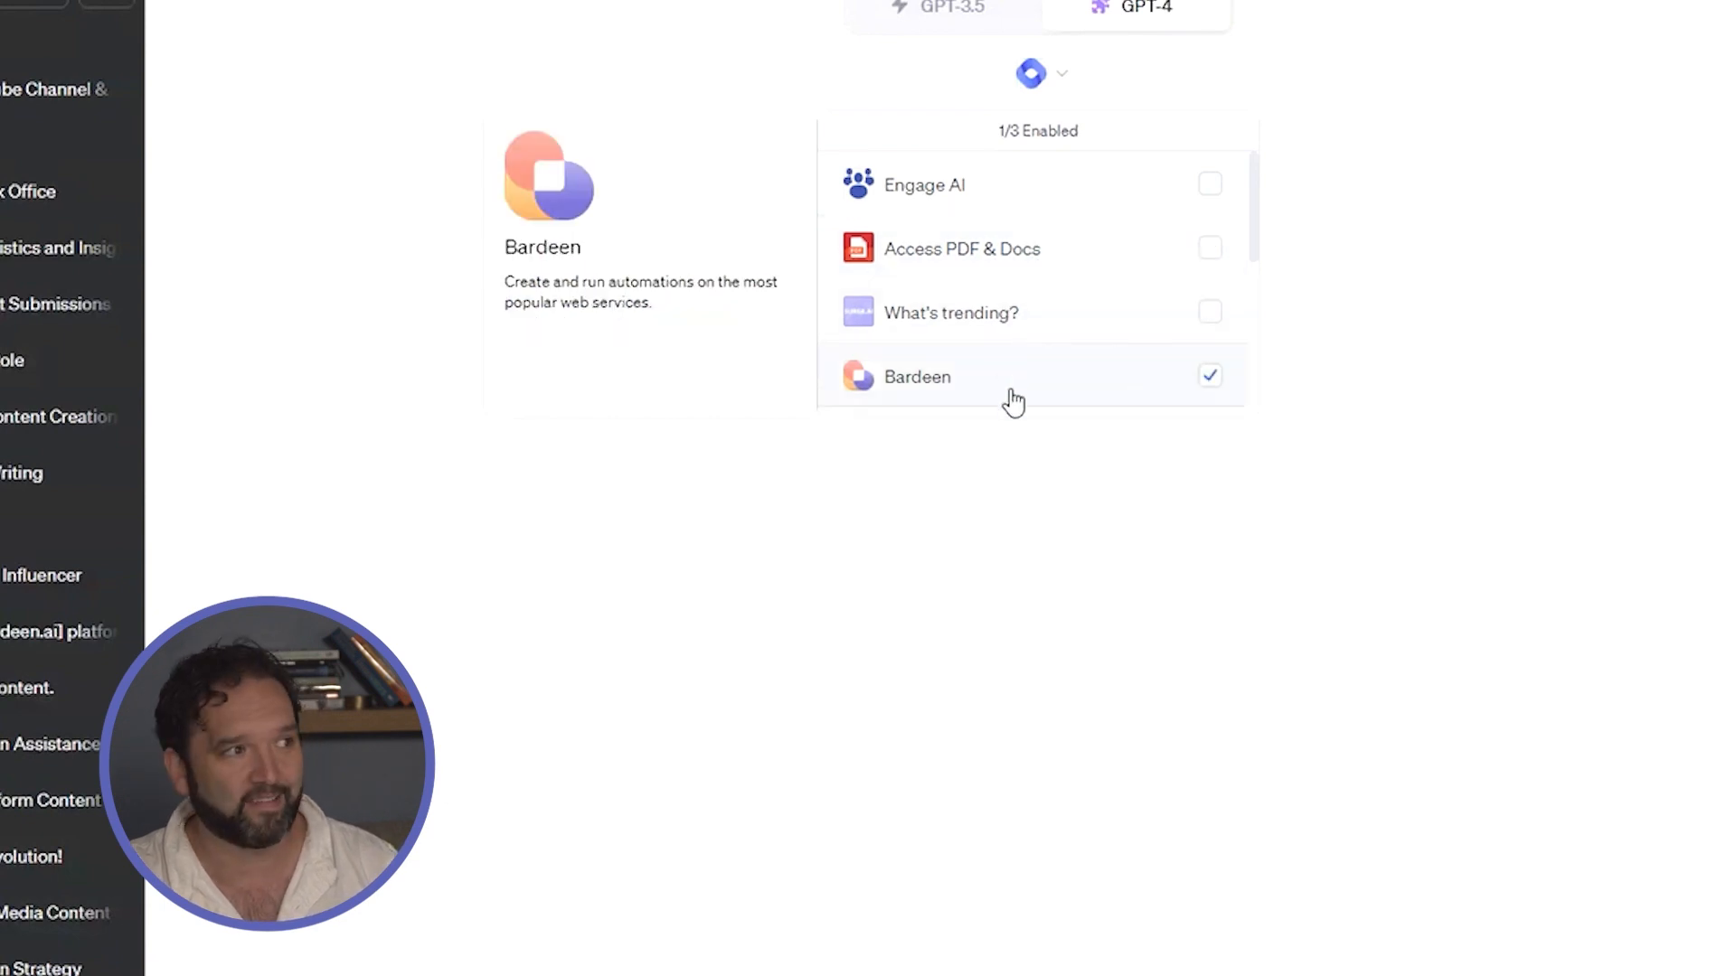
pyautogui.scroll(-3)
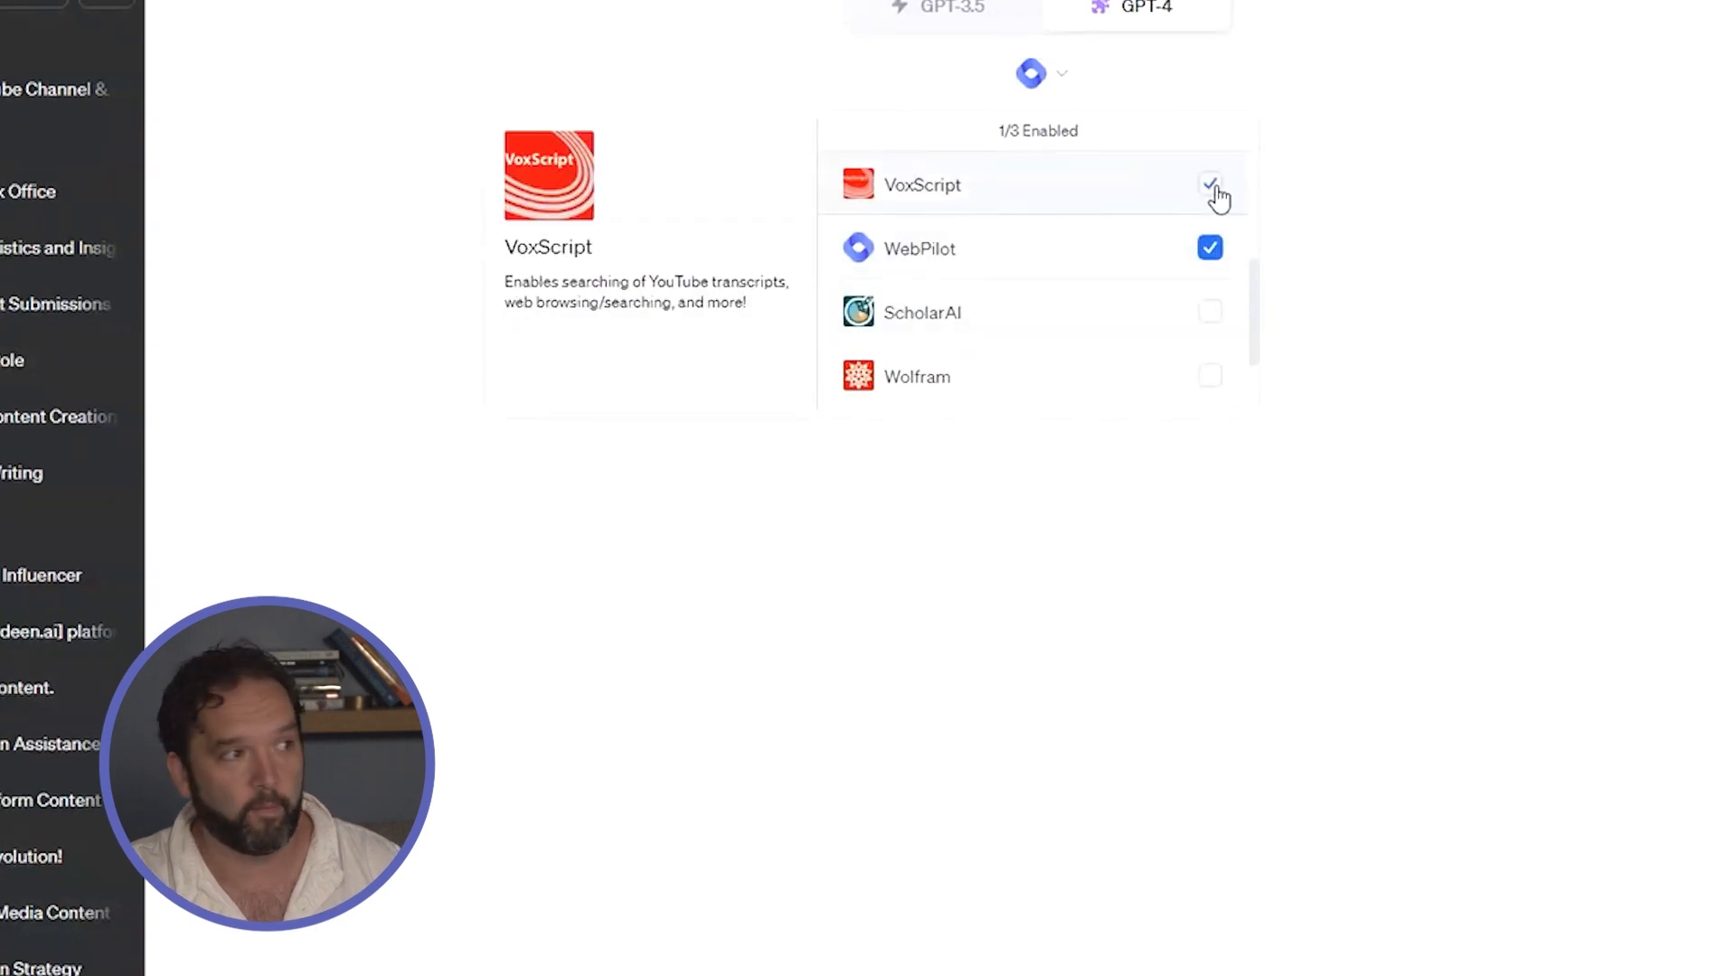
pyautogui.click(1210, 185)
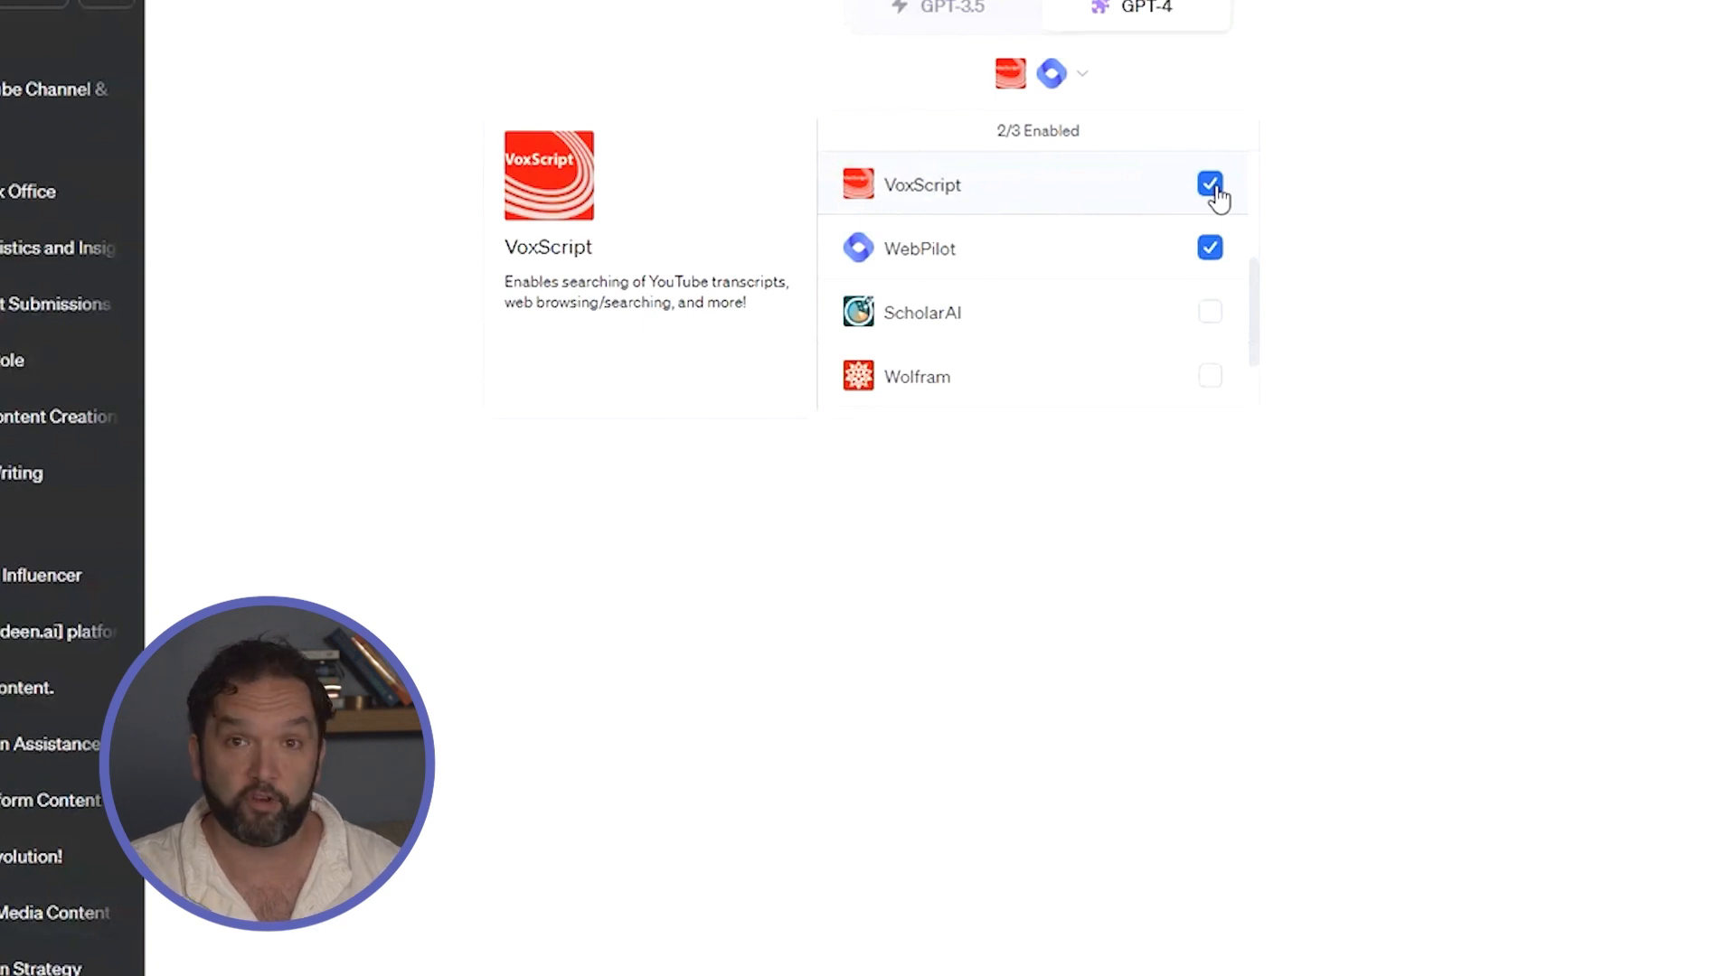
pyautogui.scroll(-3)
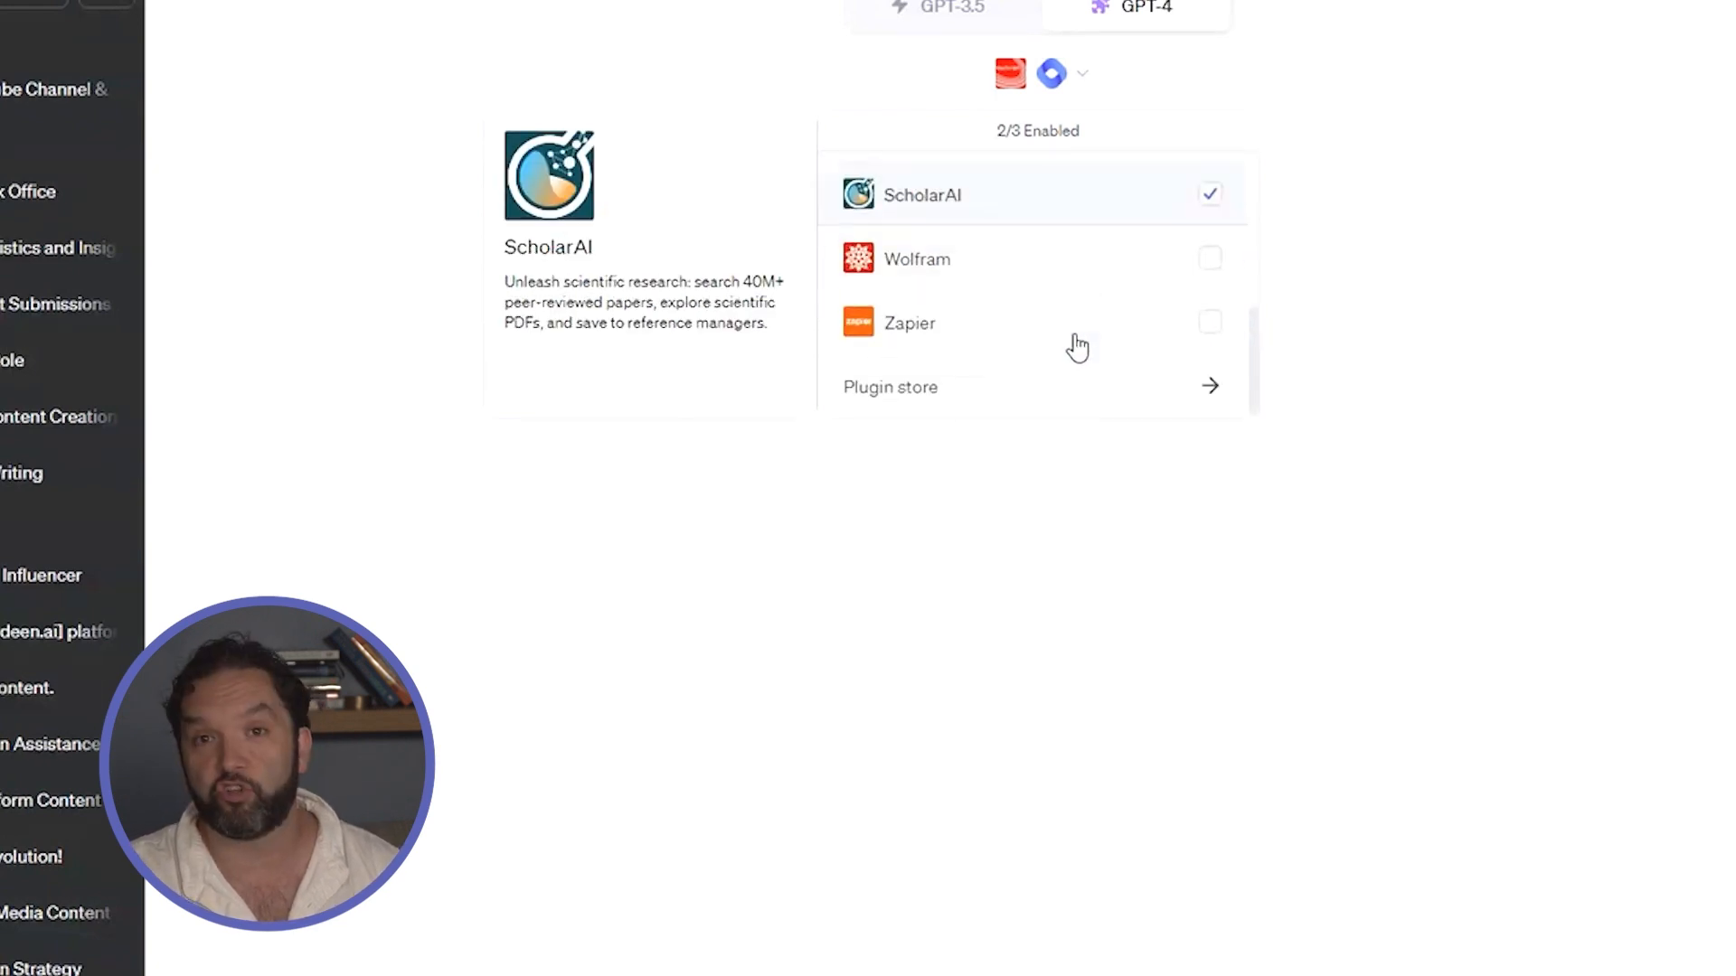
pyautogui.click(1209, 322)
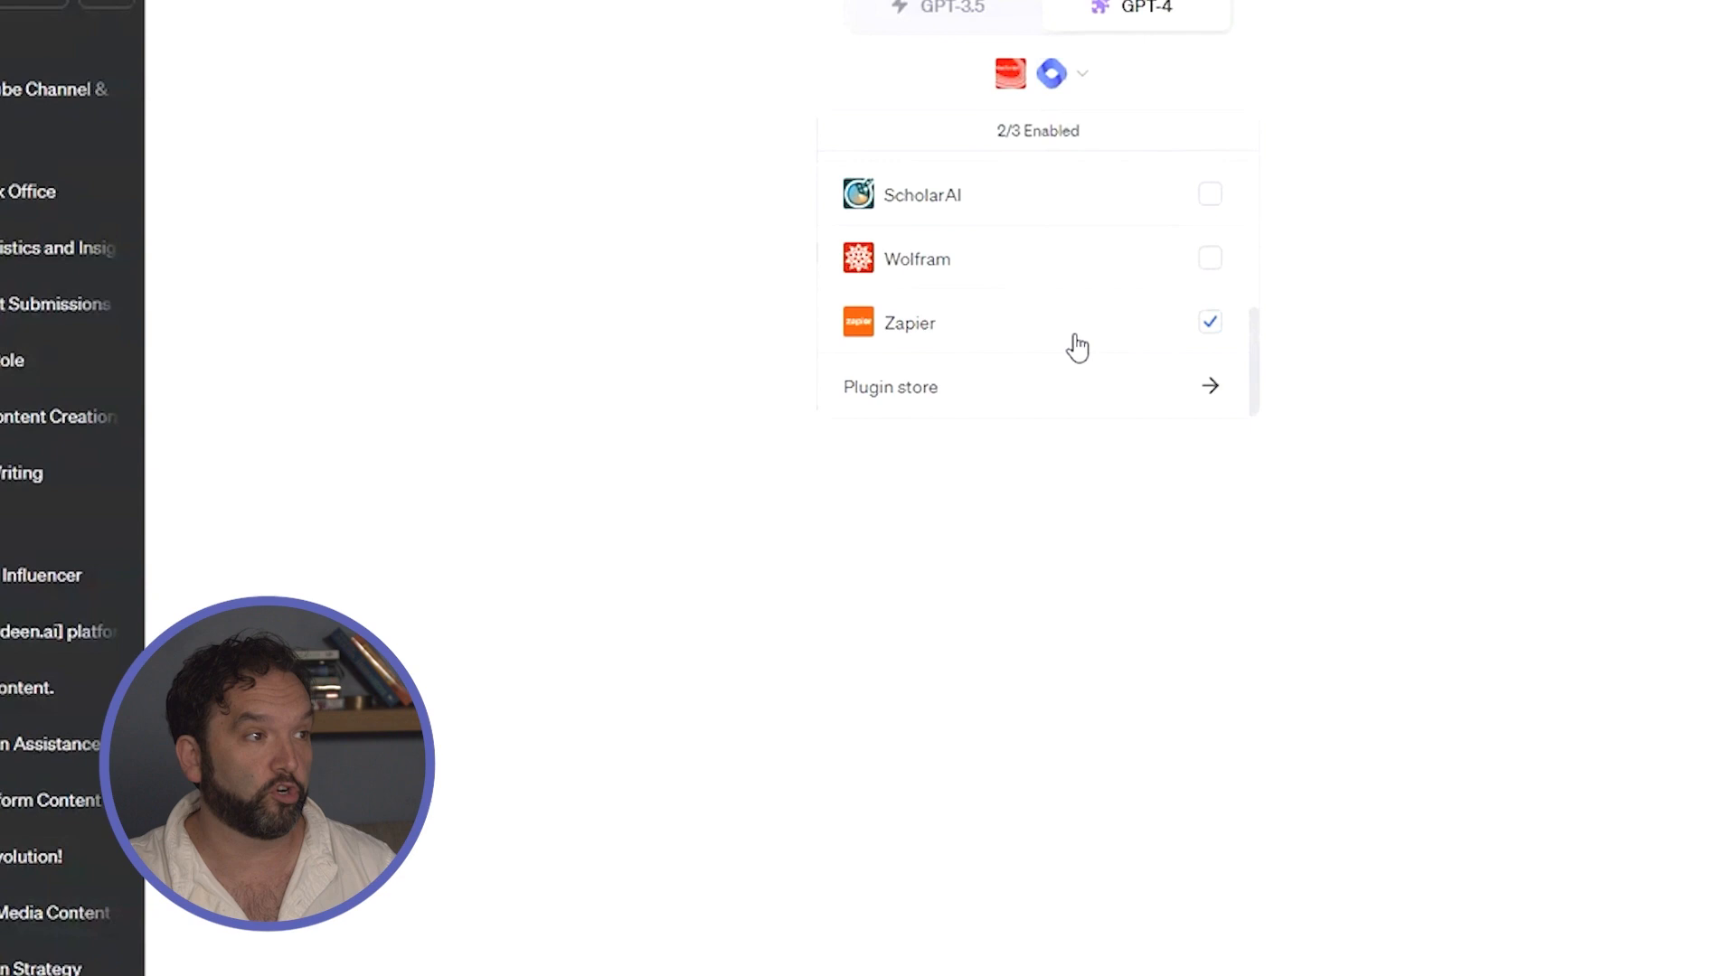
pyautogui.click(1210, 322)
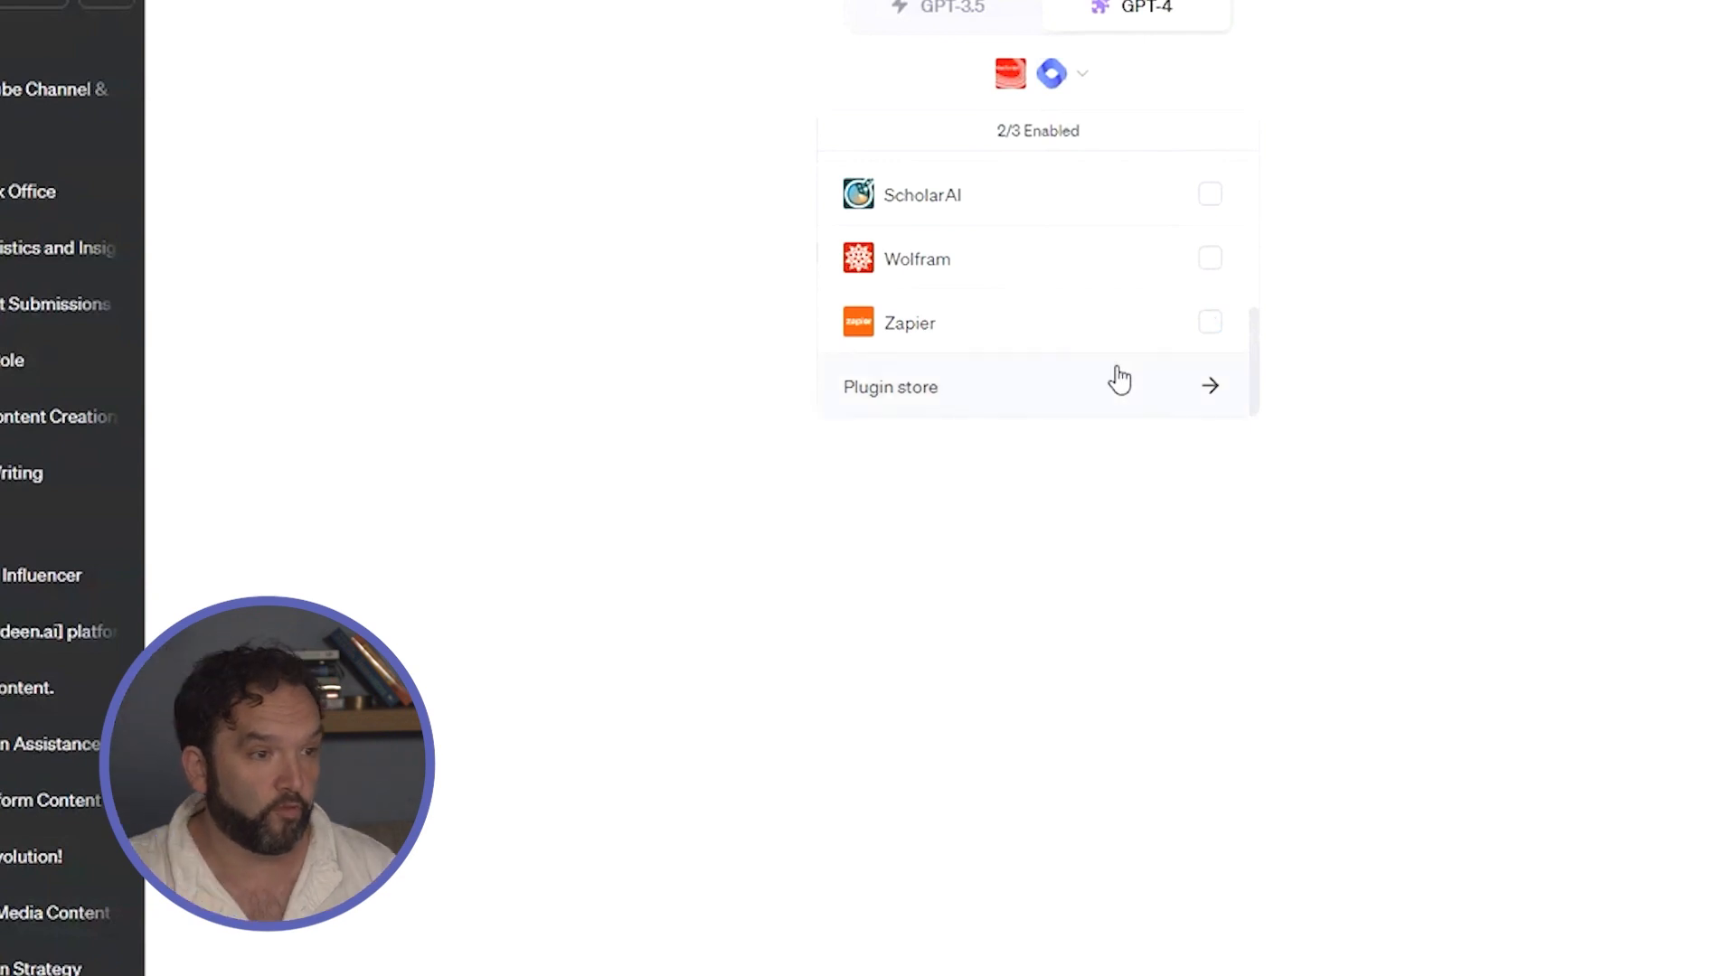
pyautogui.moveTo(1545, 476)
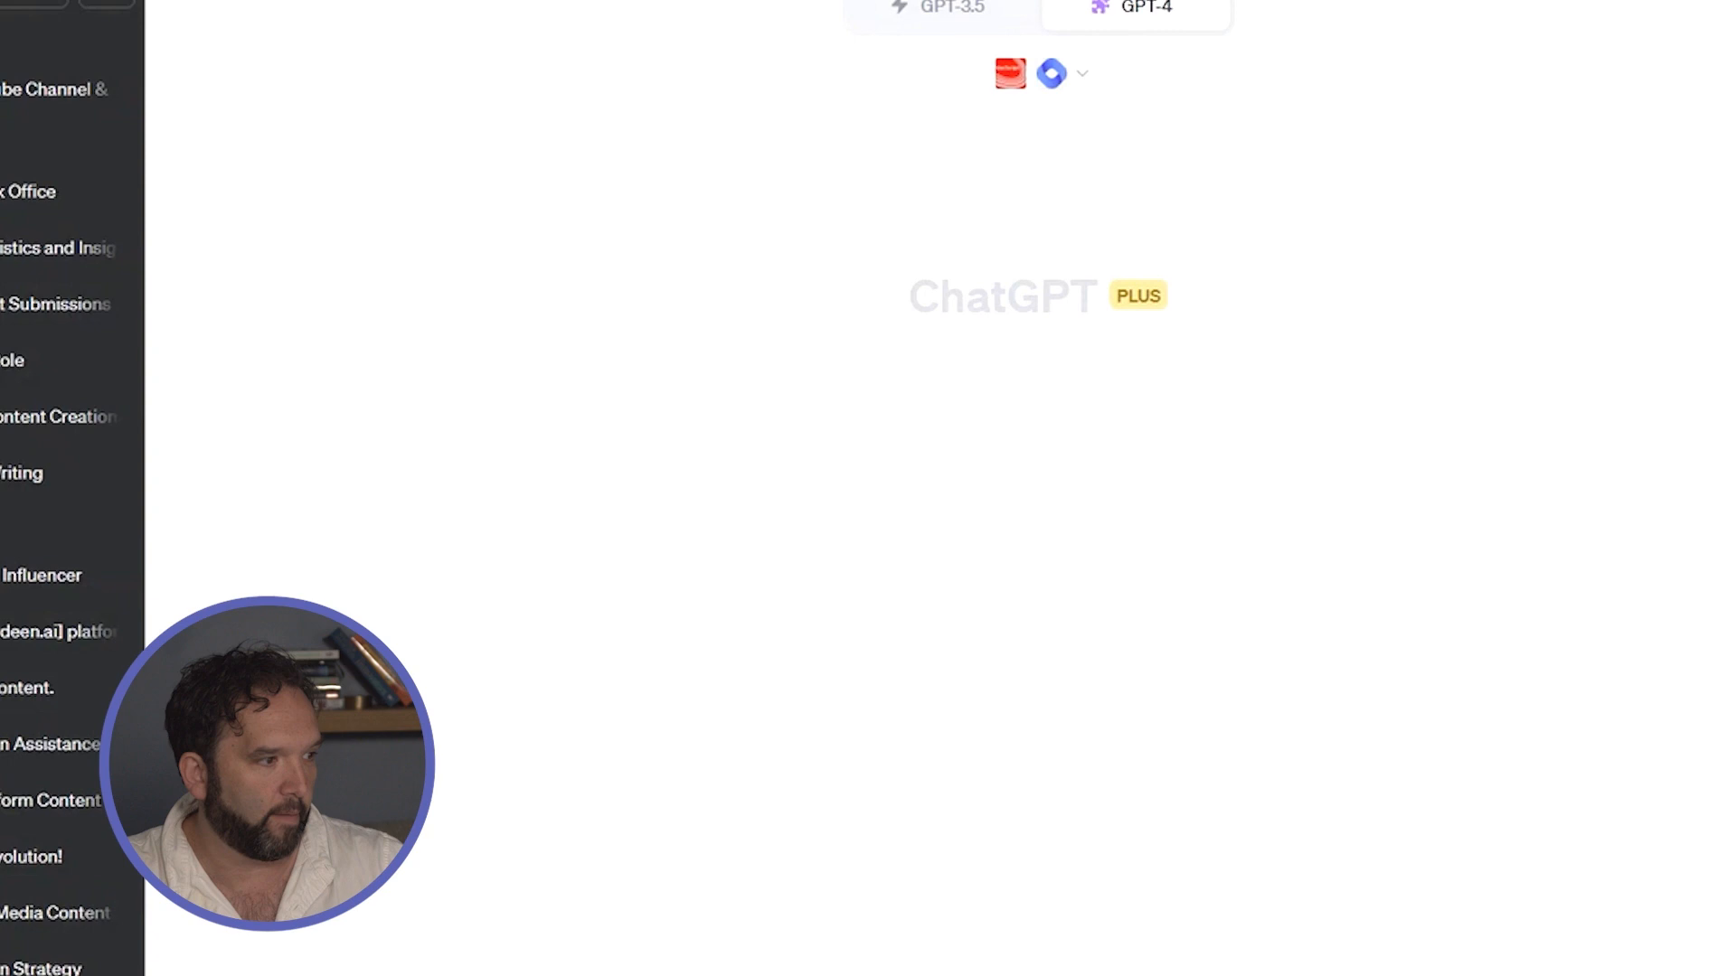
# - Paste the head-of-content role prompt into the message box and send it
pyautogui.rightClick(642, 933)
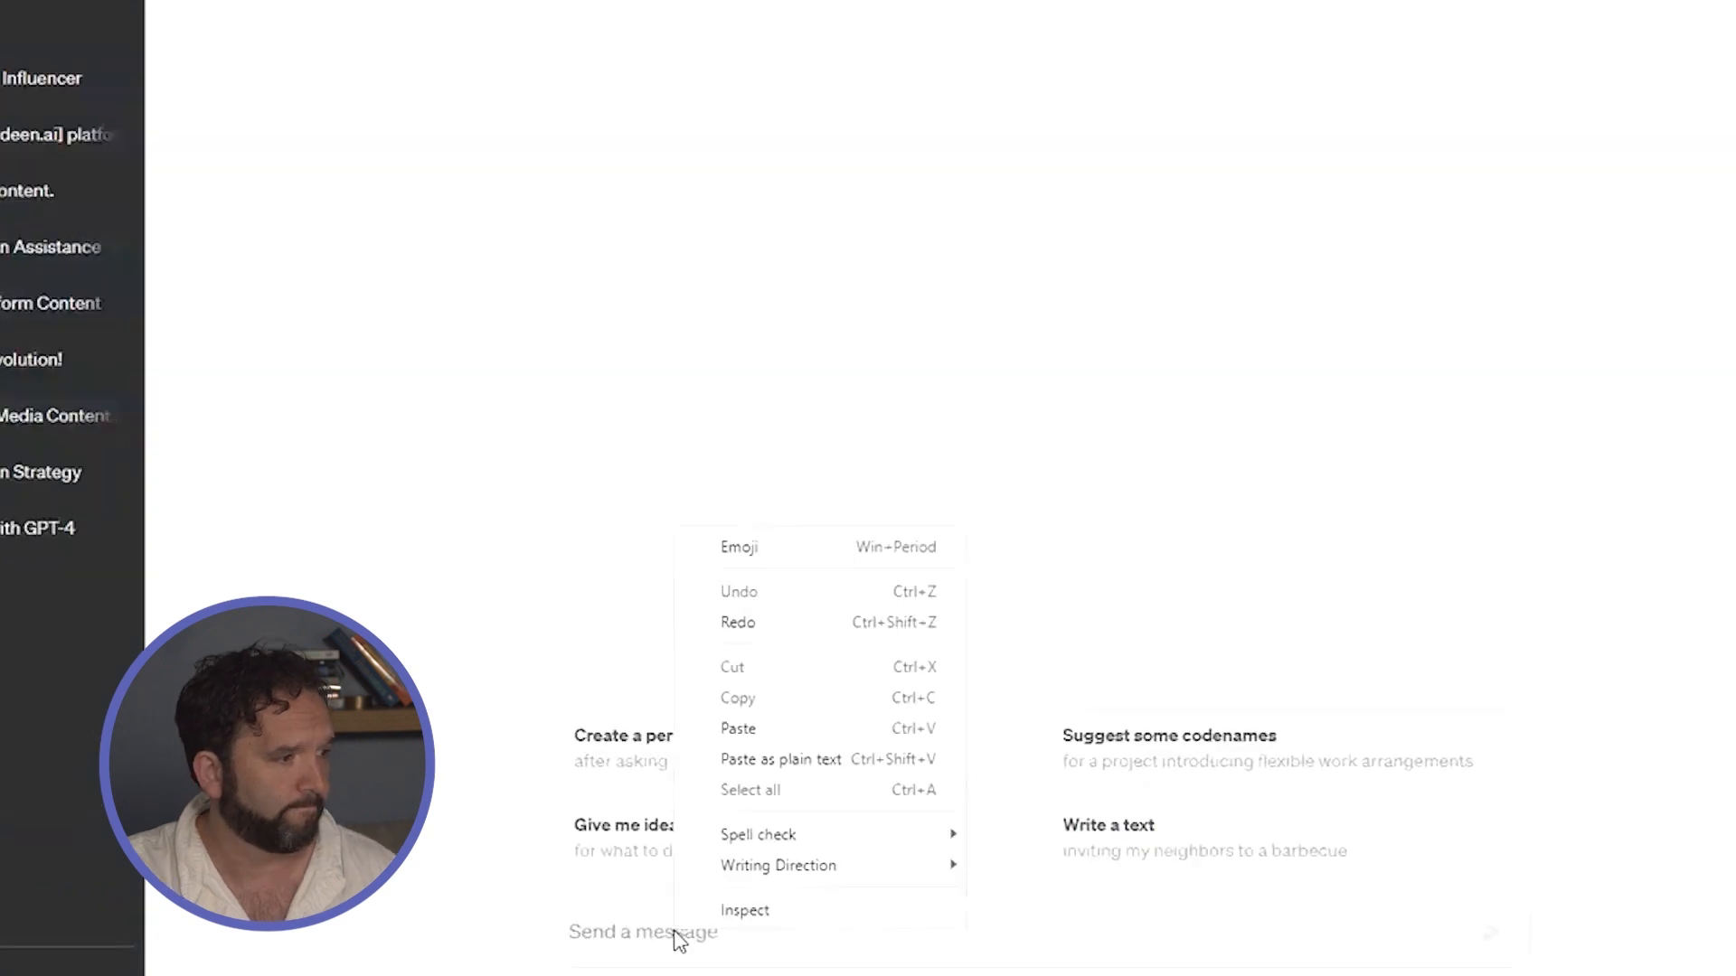
pyautogui.click(737, 729)
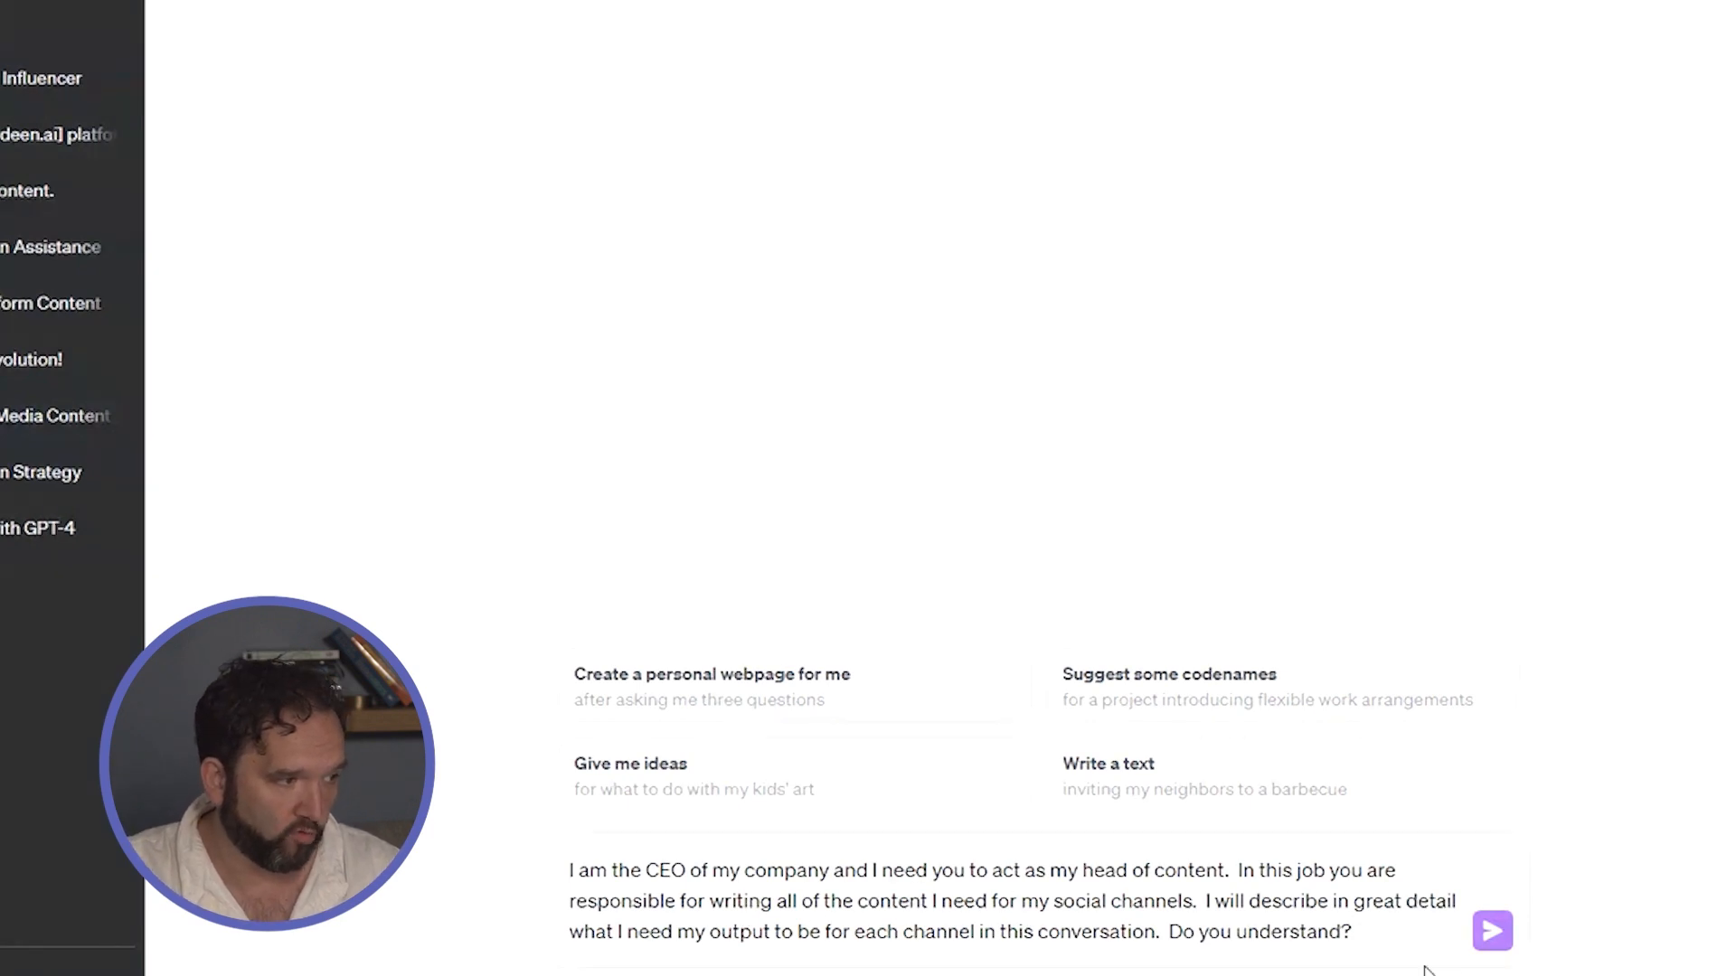
pyautogui.moveTo(1396, 964)
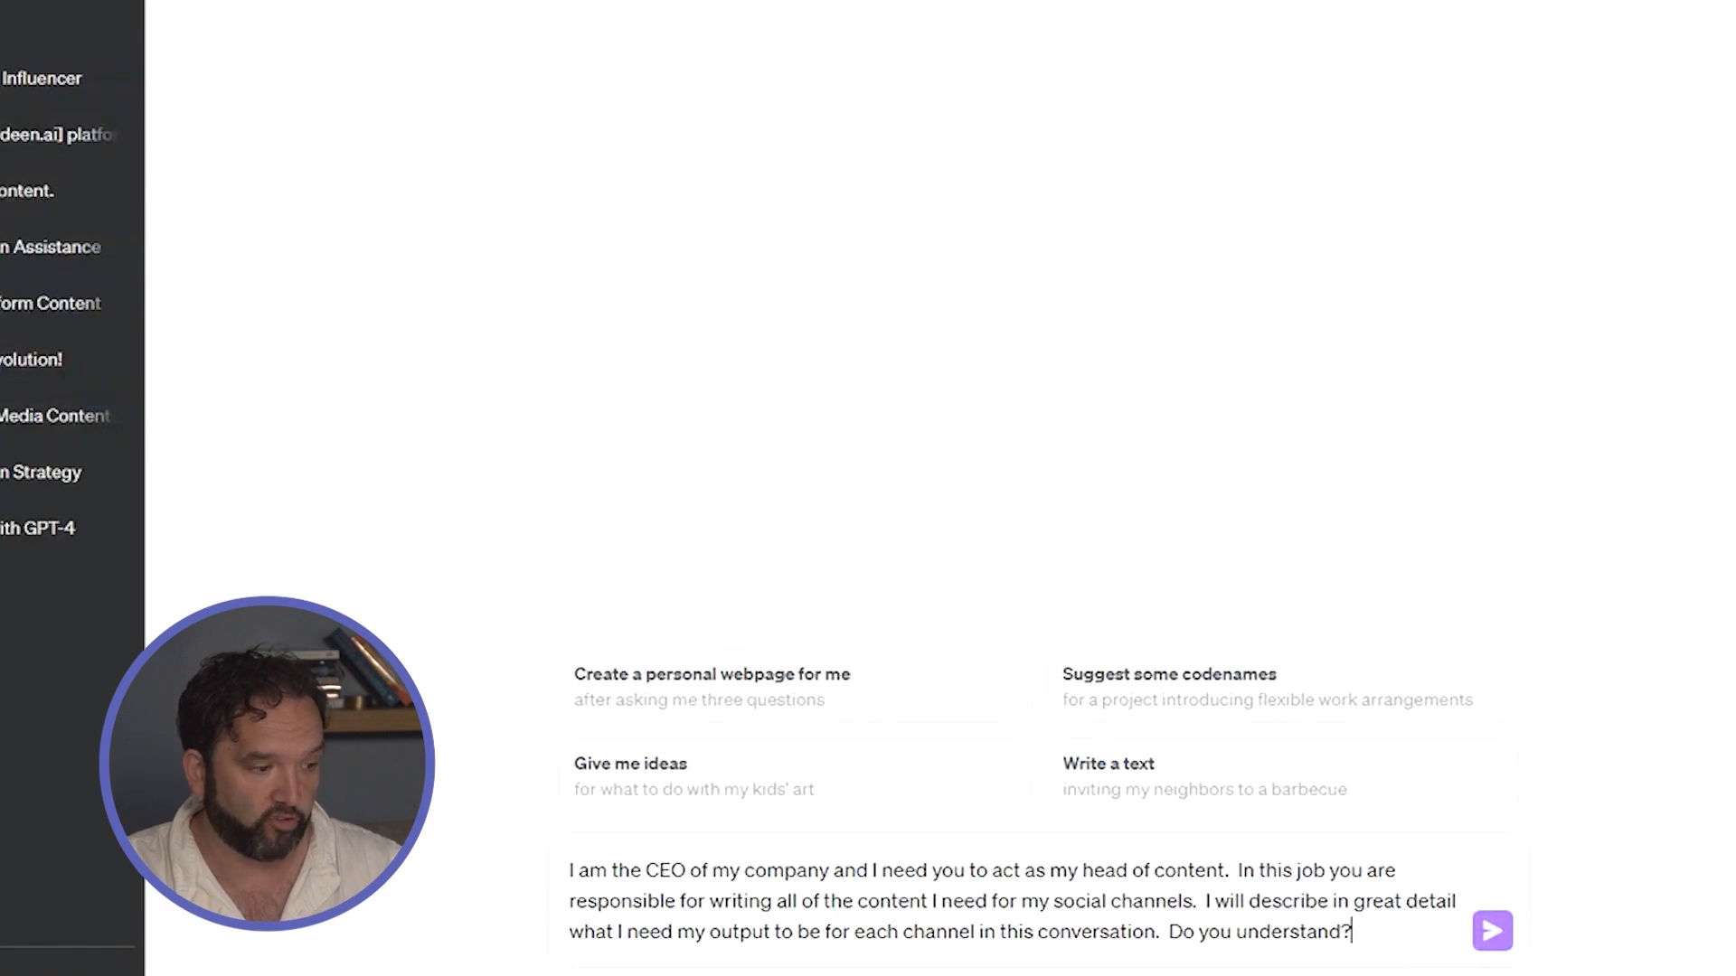
pyautogui.click(1492, 930)
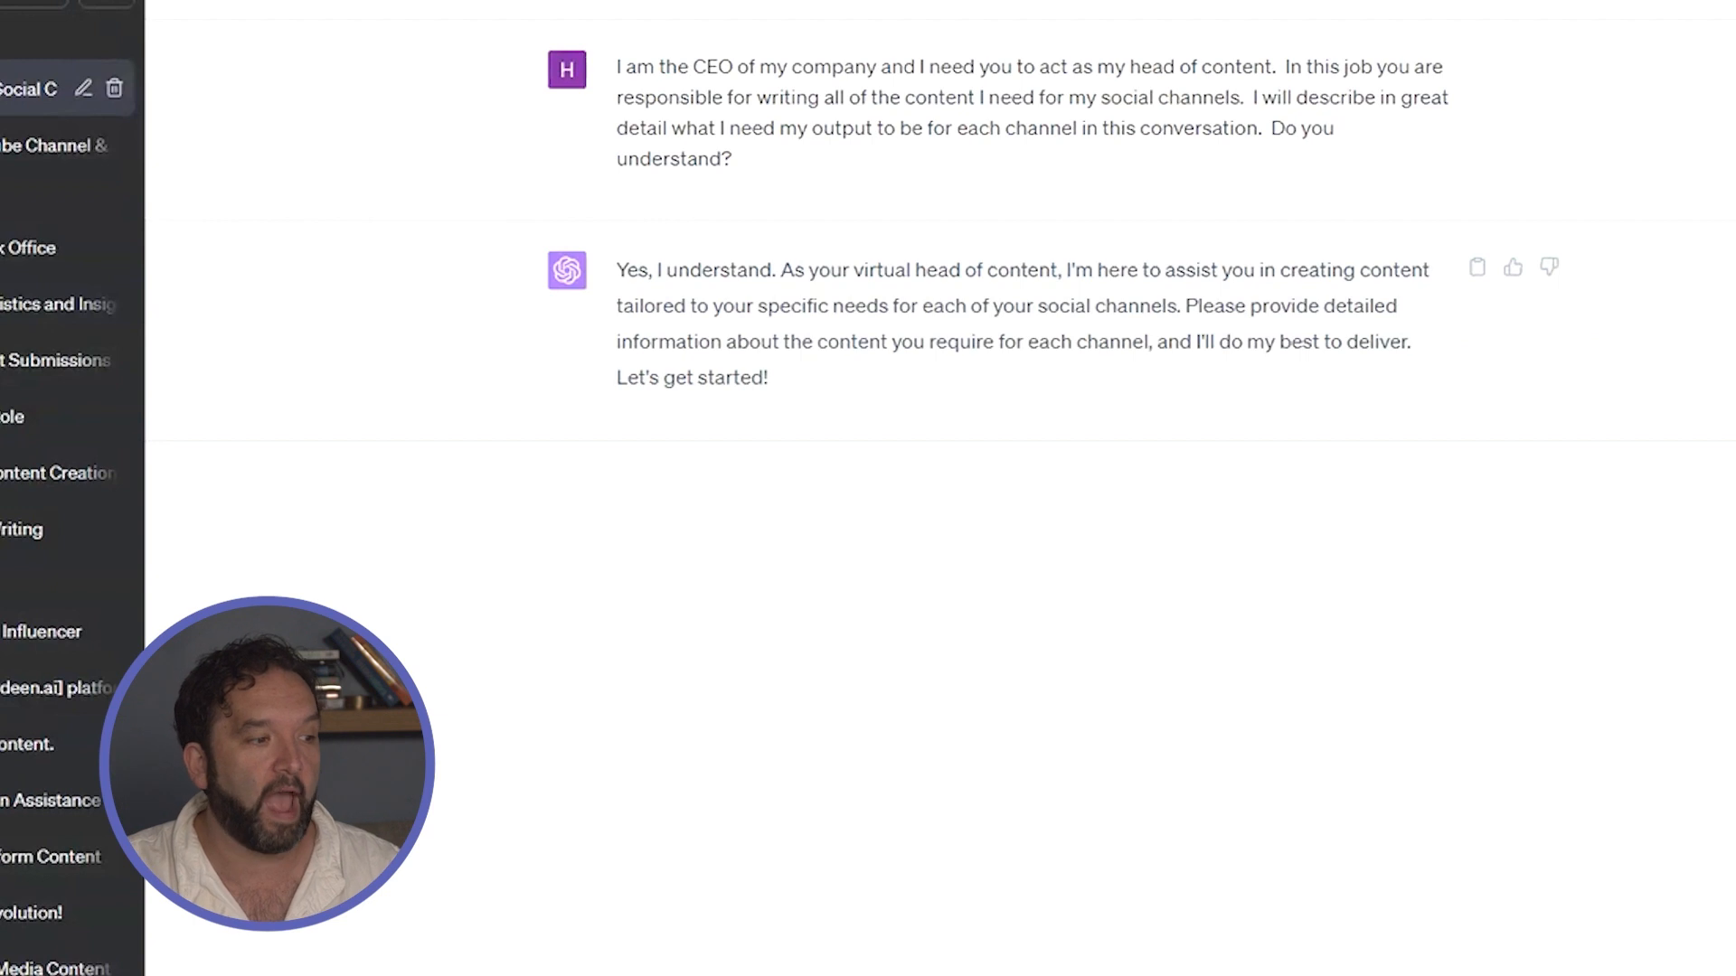
# - Submit the follow-up prompt explaining the tool-or-article and platform-request workflow
pyautogui.press('Return')
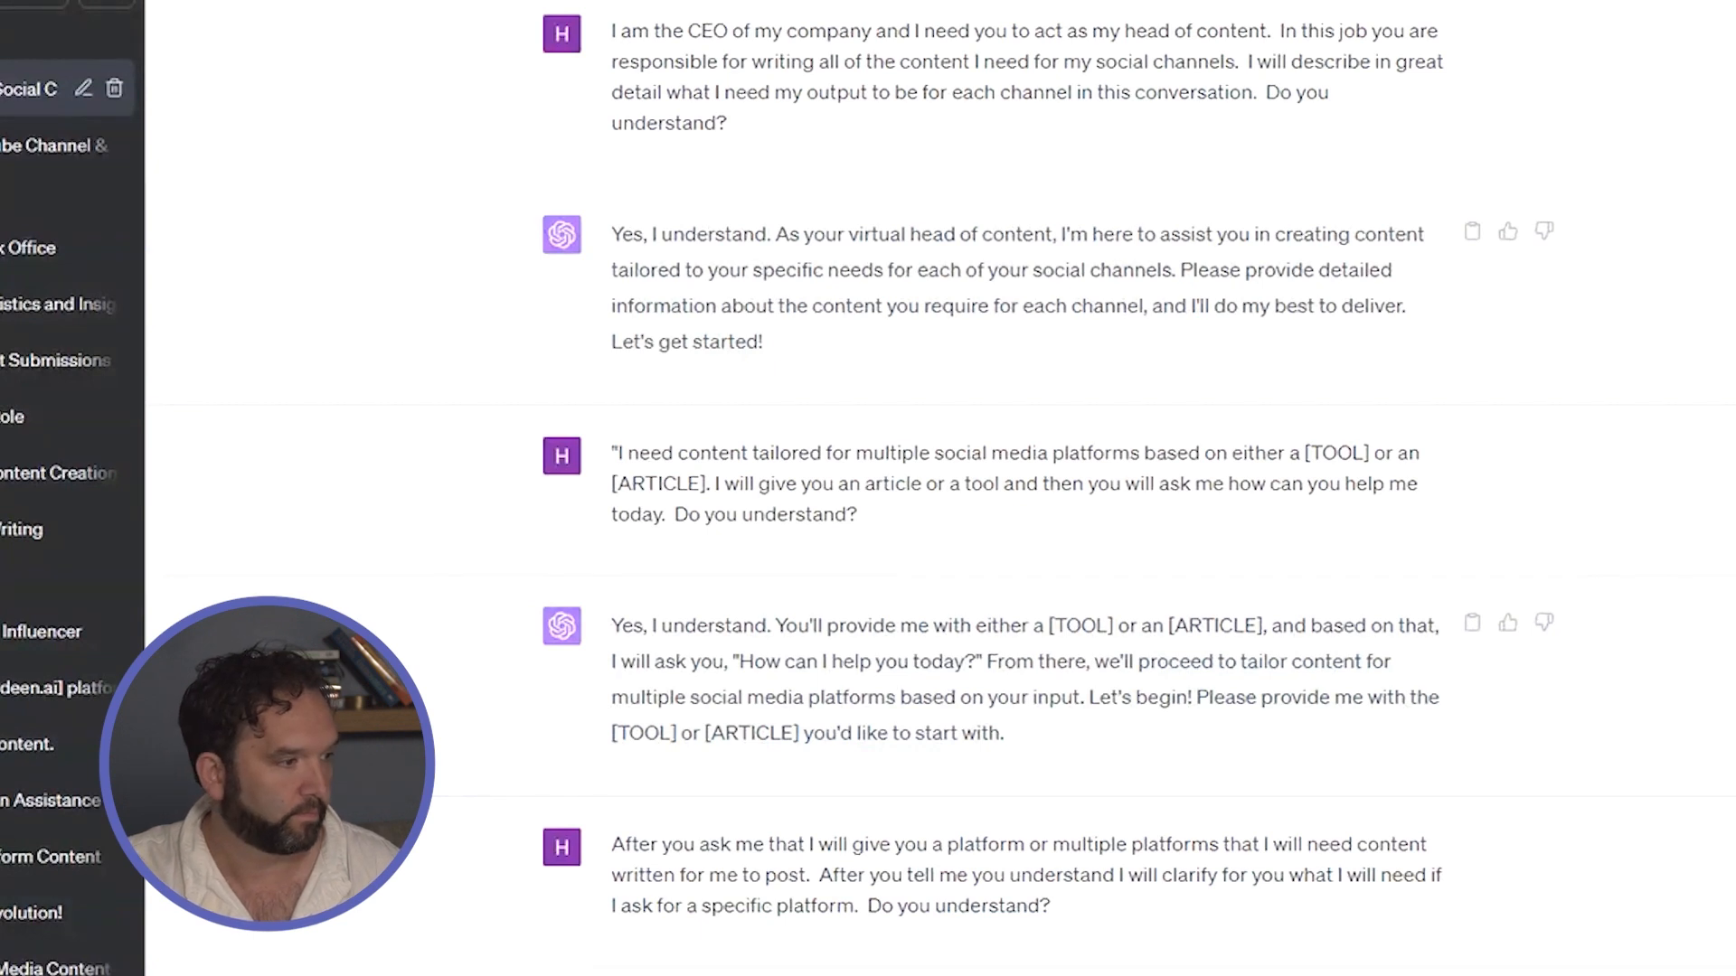
pyautogui.scroll(-3)
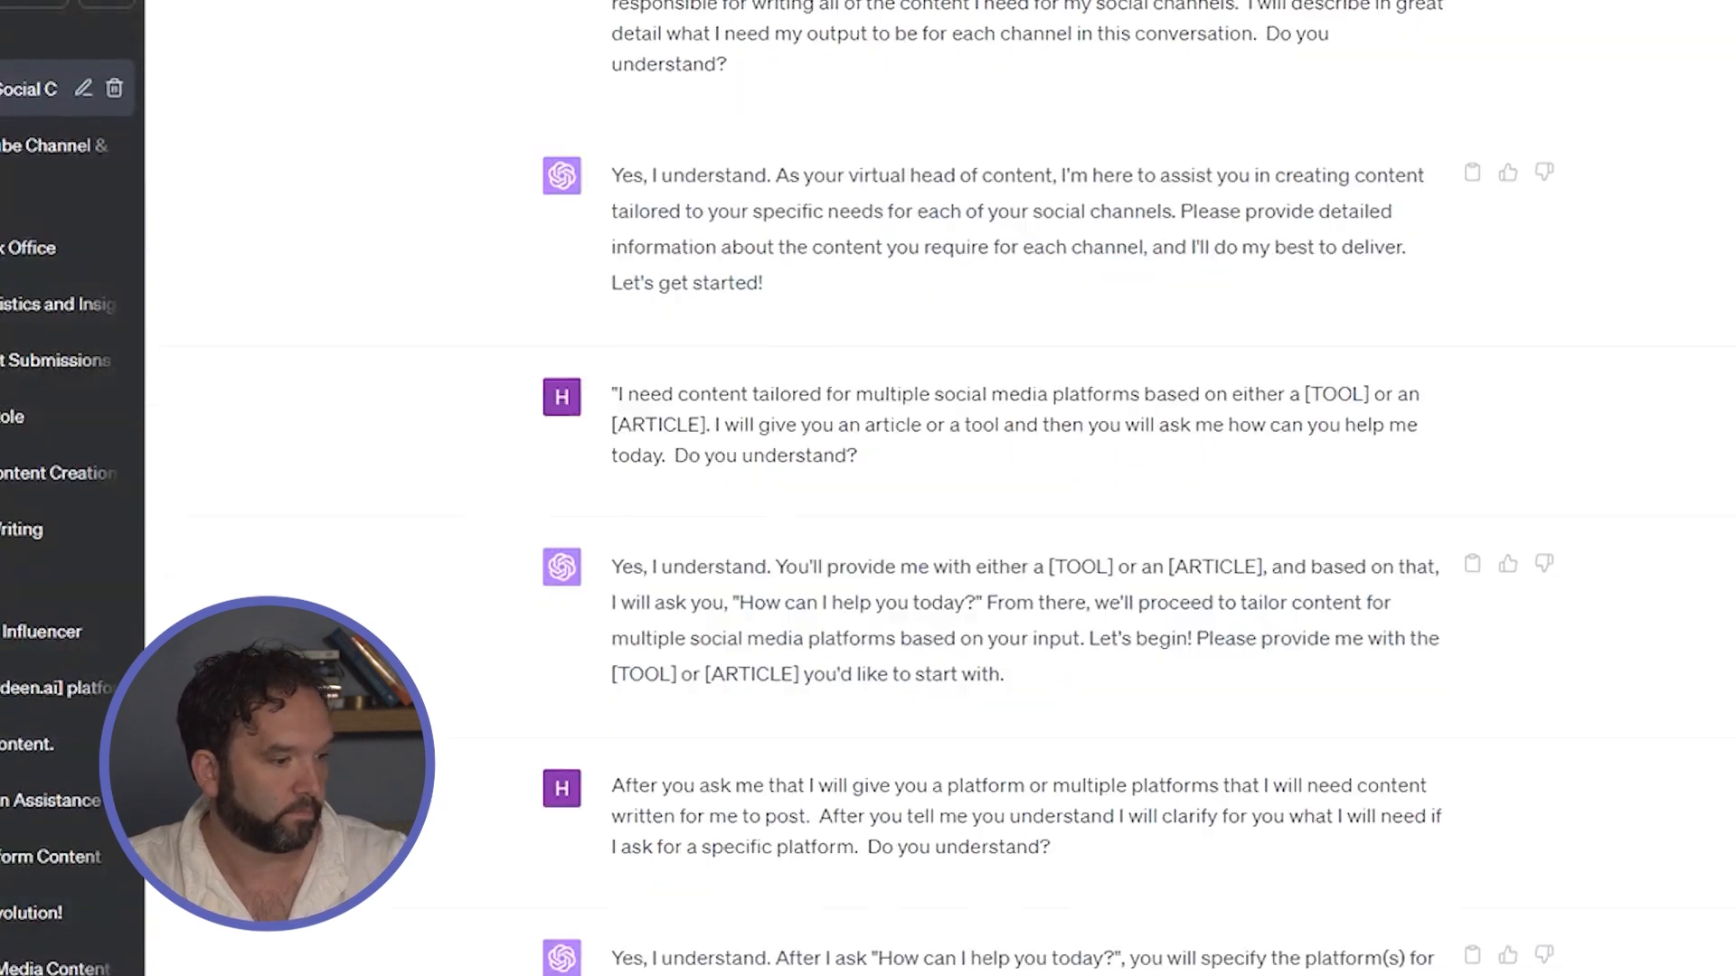
pyautogui.scroll(-3)
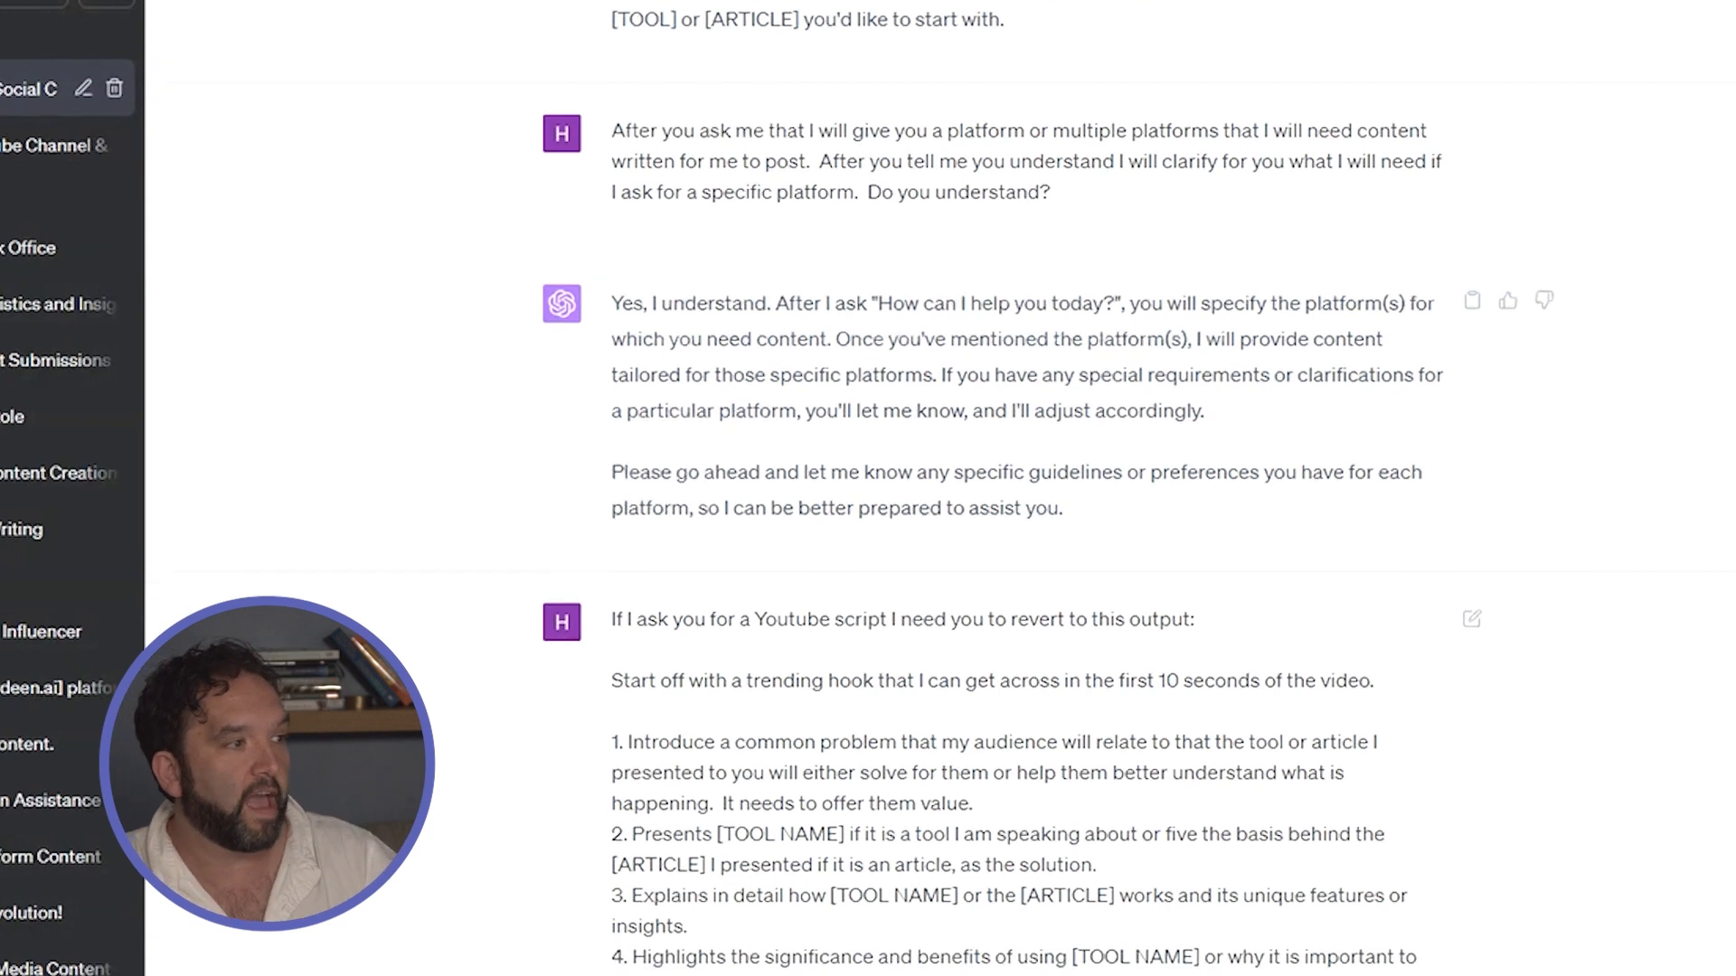
pyautogui.scroll(-3)
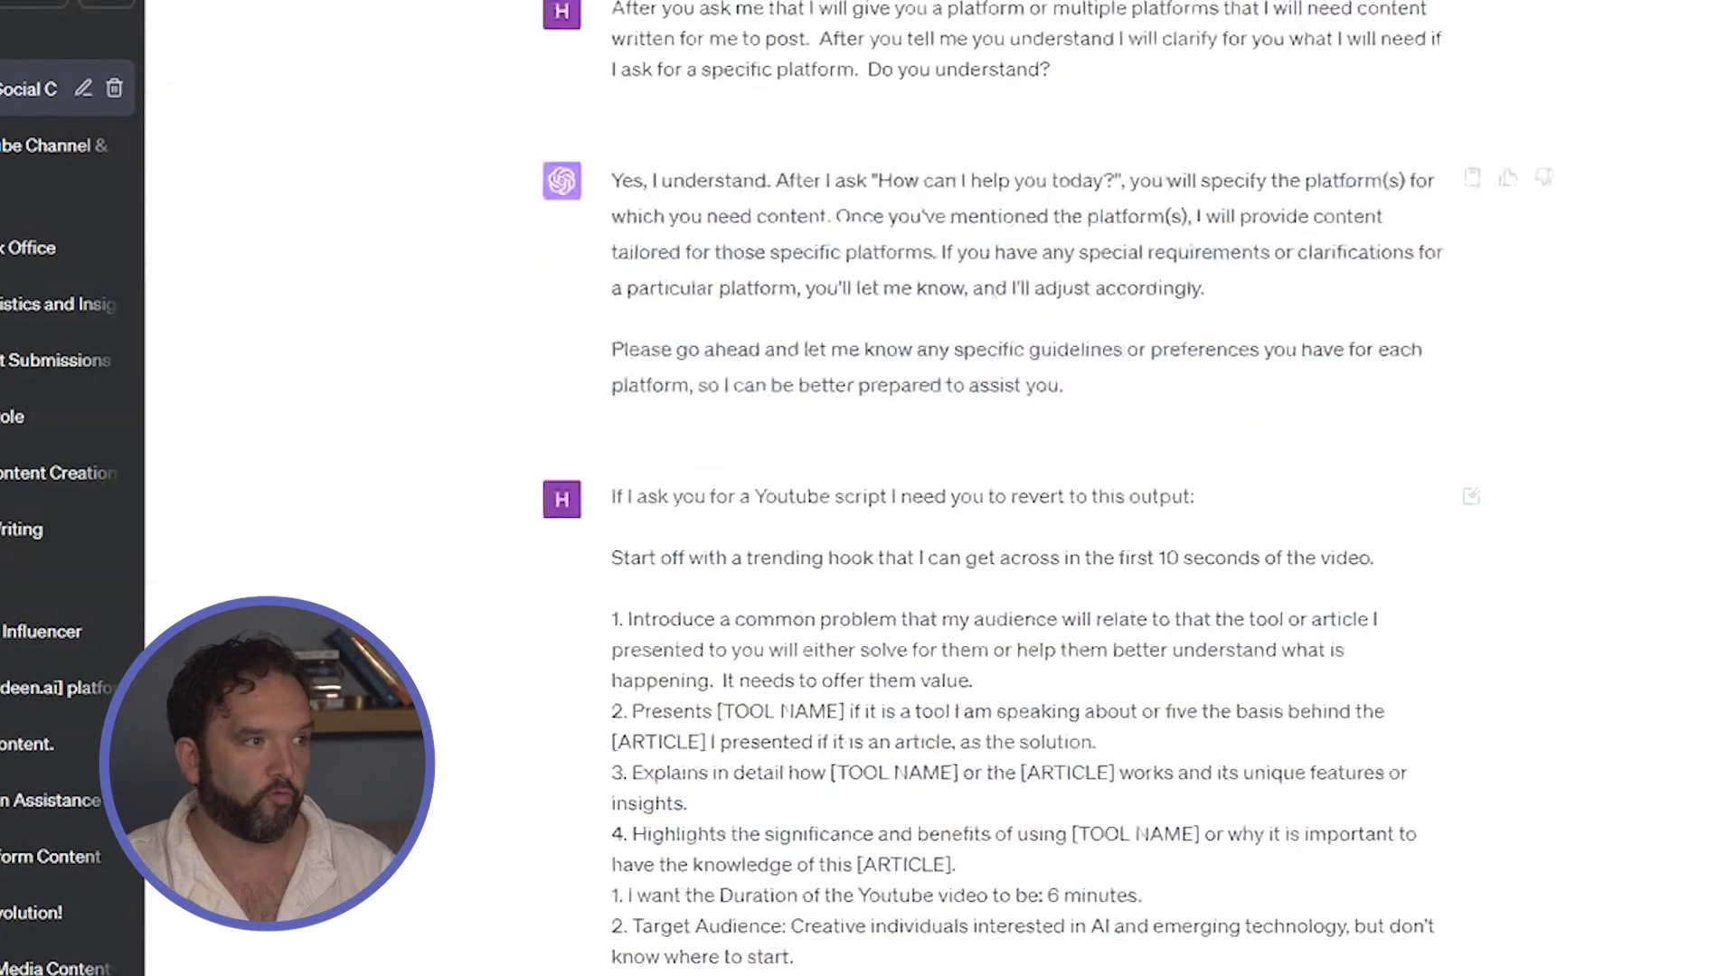
pyautogui.scroll(-3)
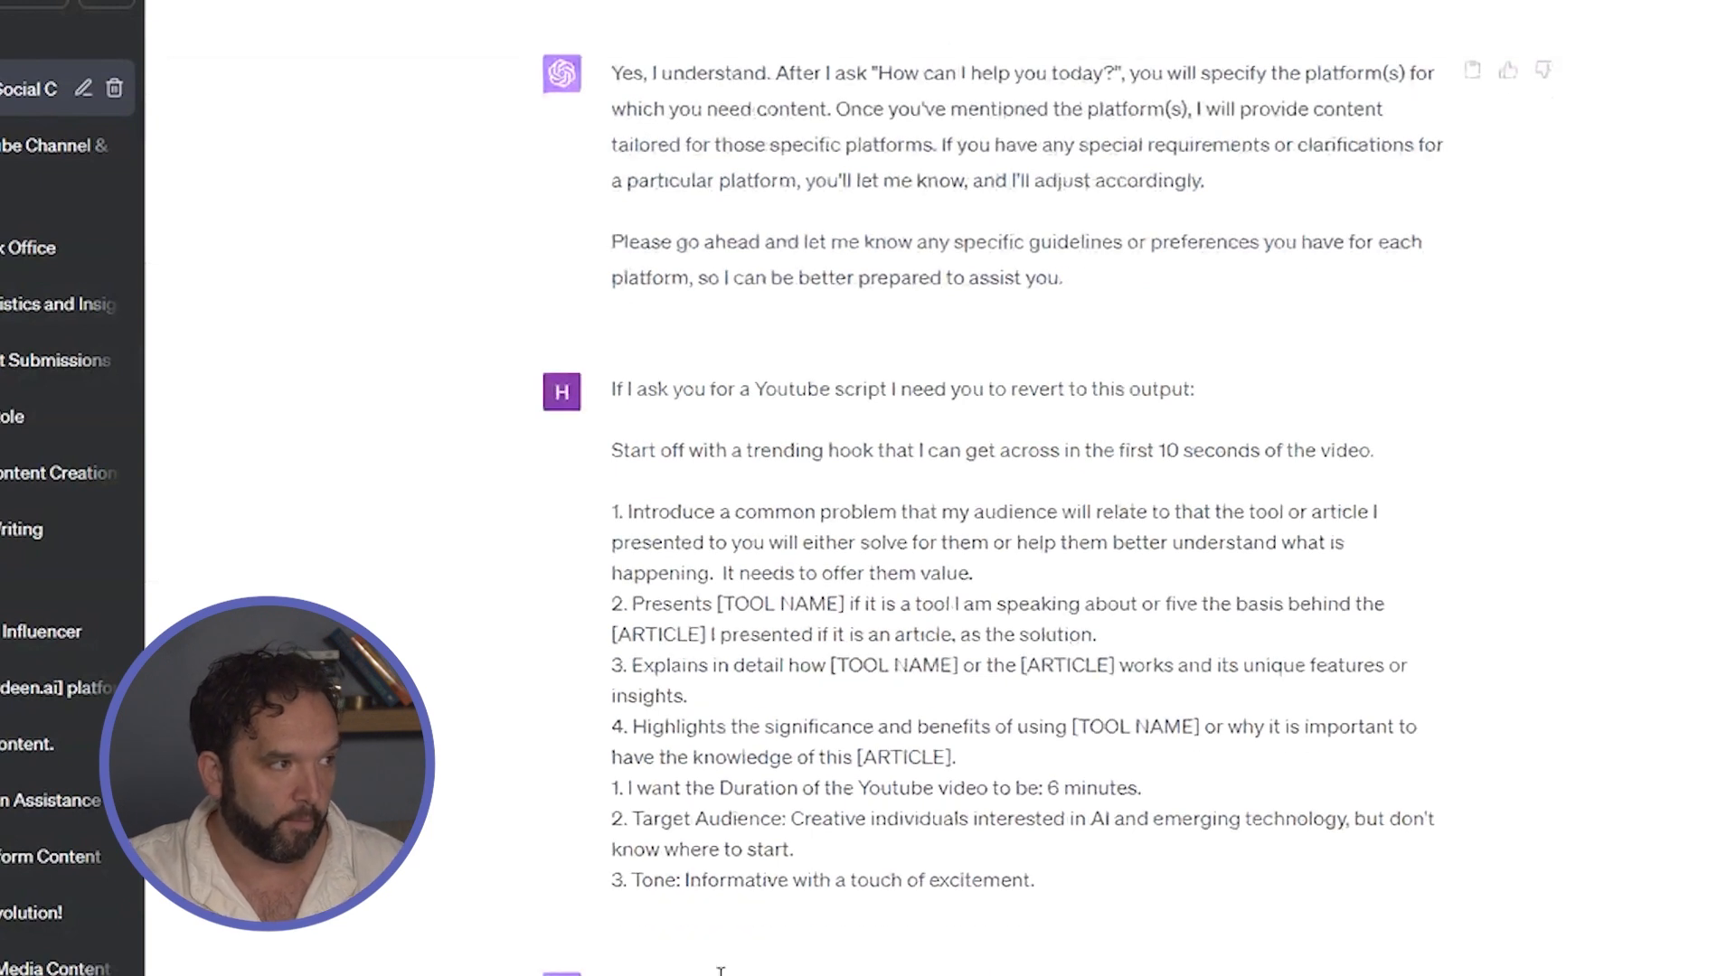
pyautogui.scroll(-3)
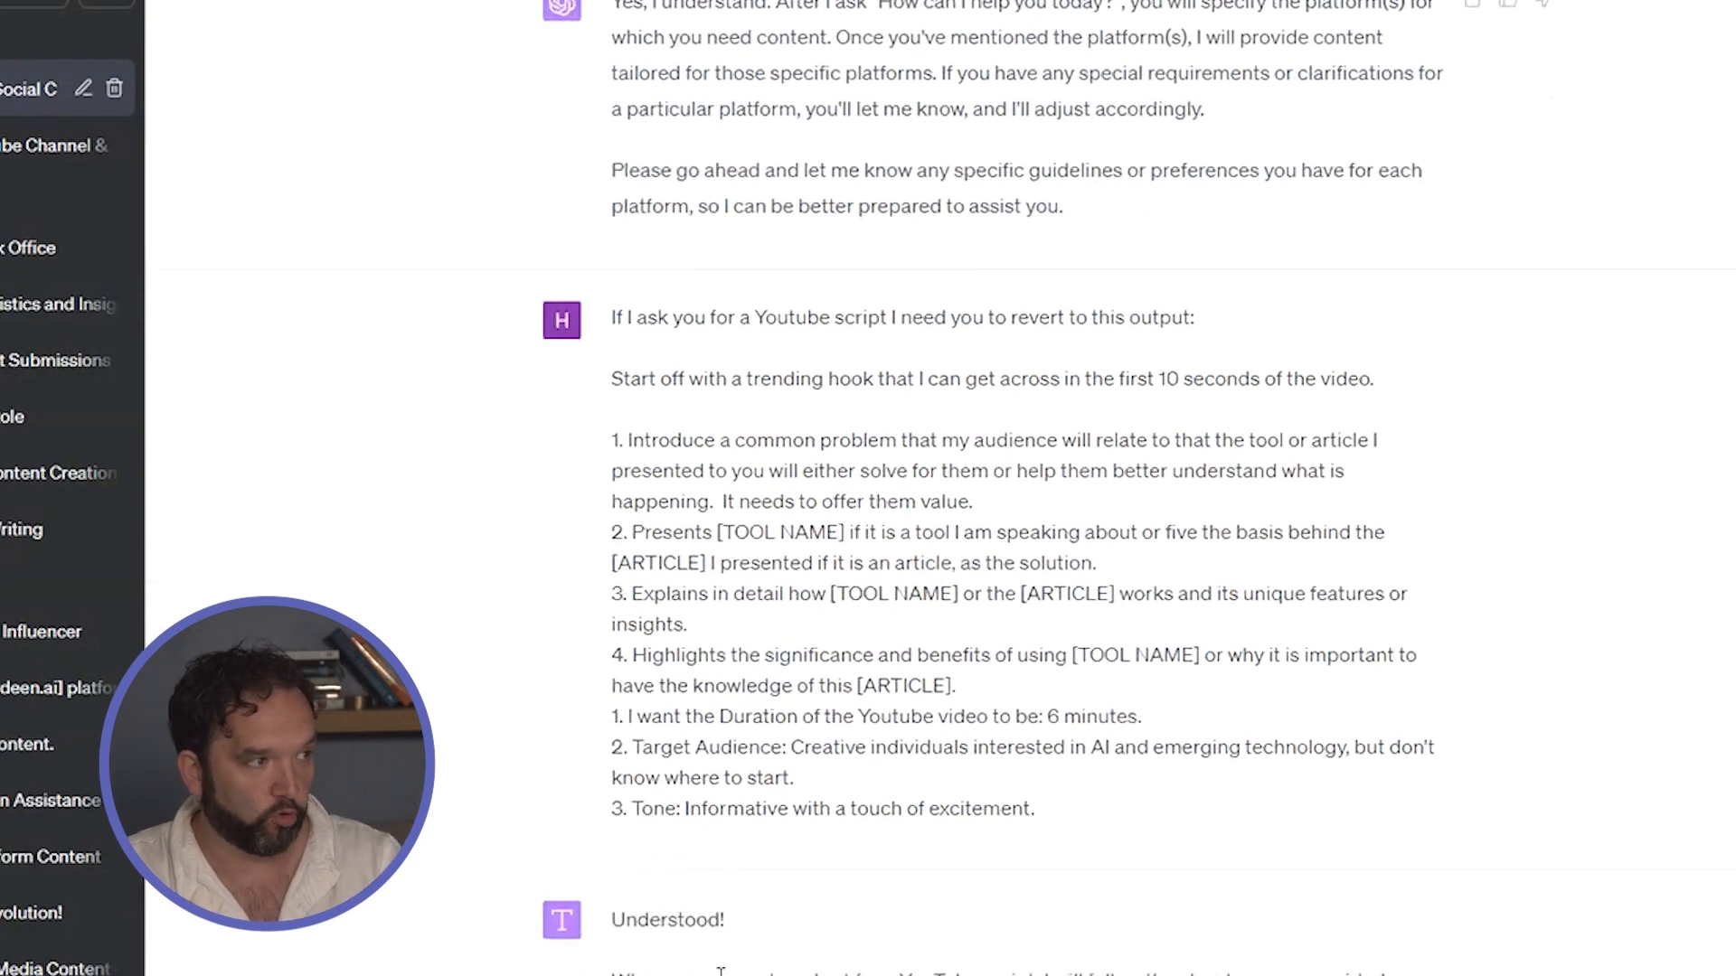
pyautogui.scroll(-3)
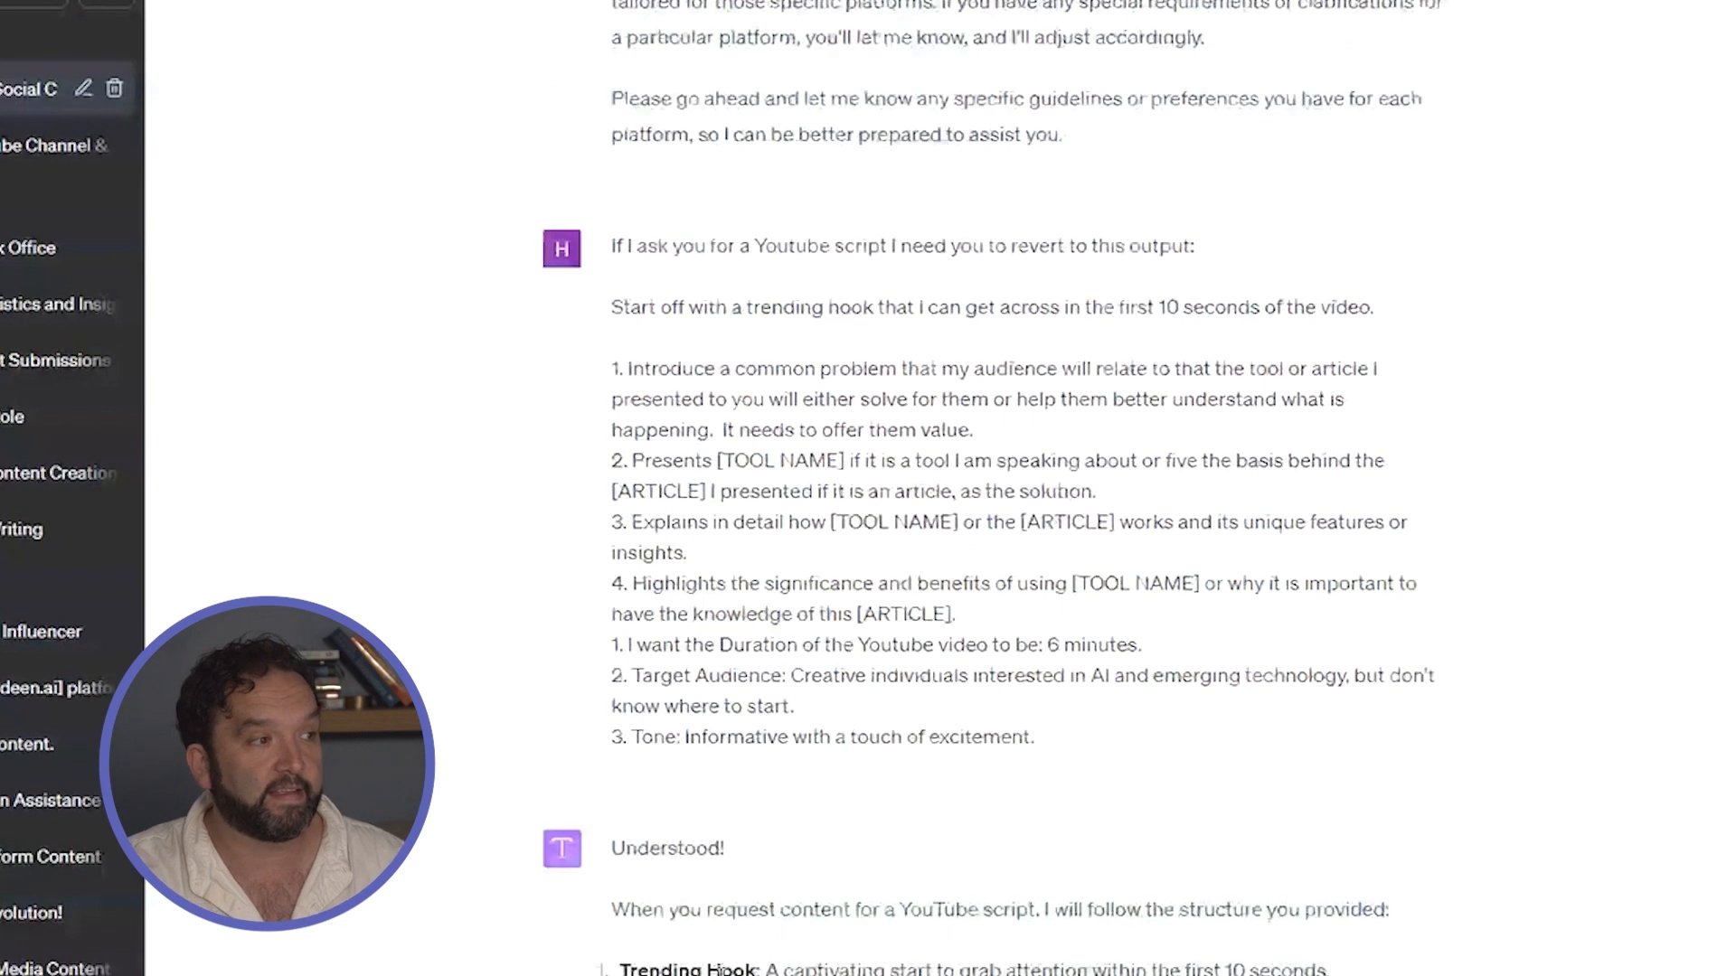
pyautogui.scroll(3)
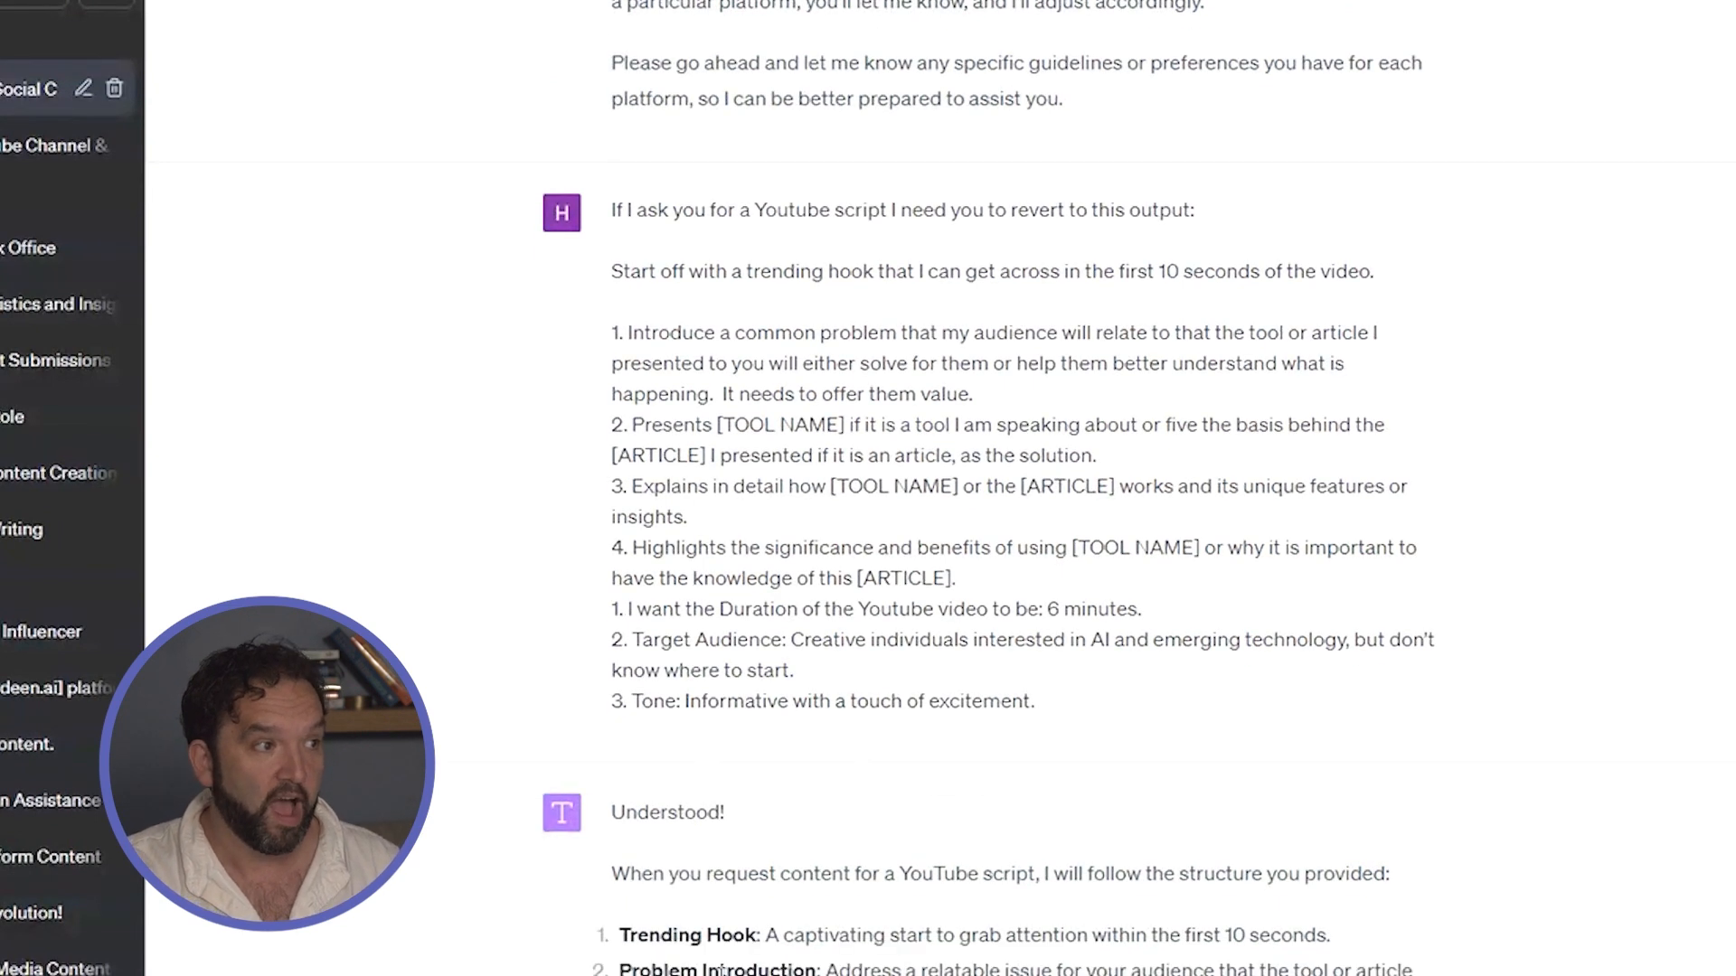
pyautogui.scroll(-3)
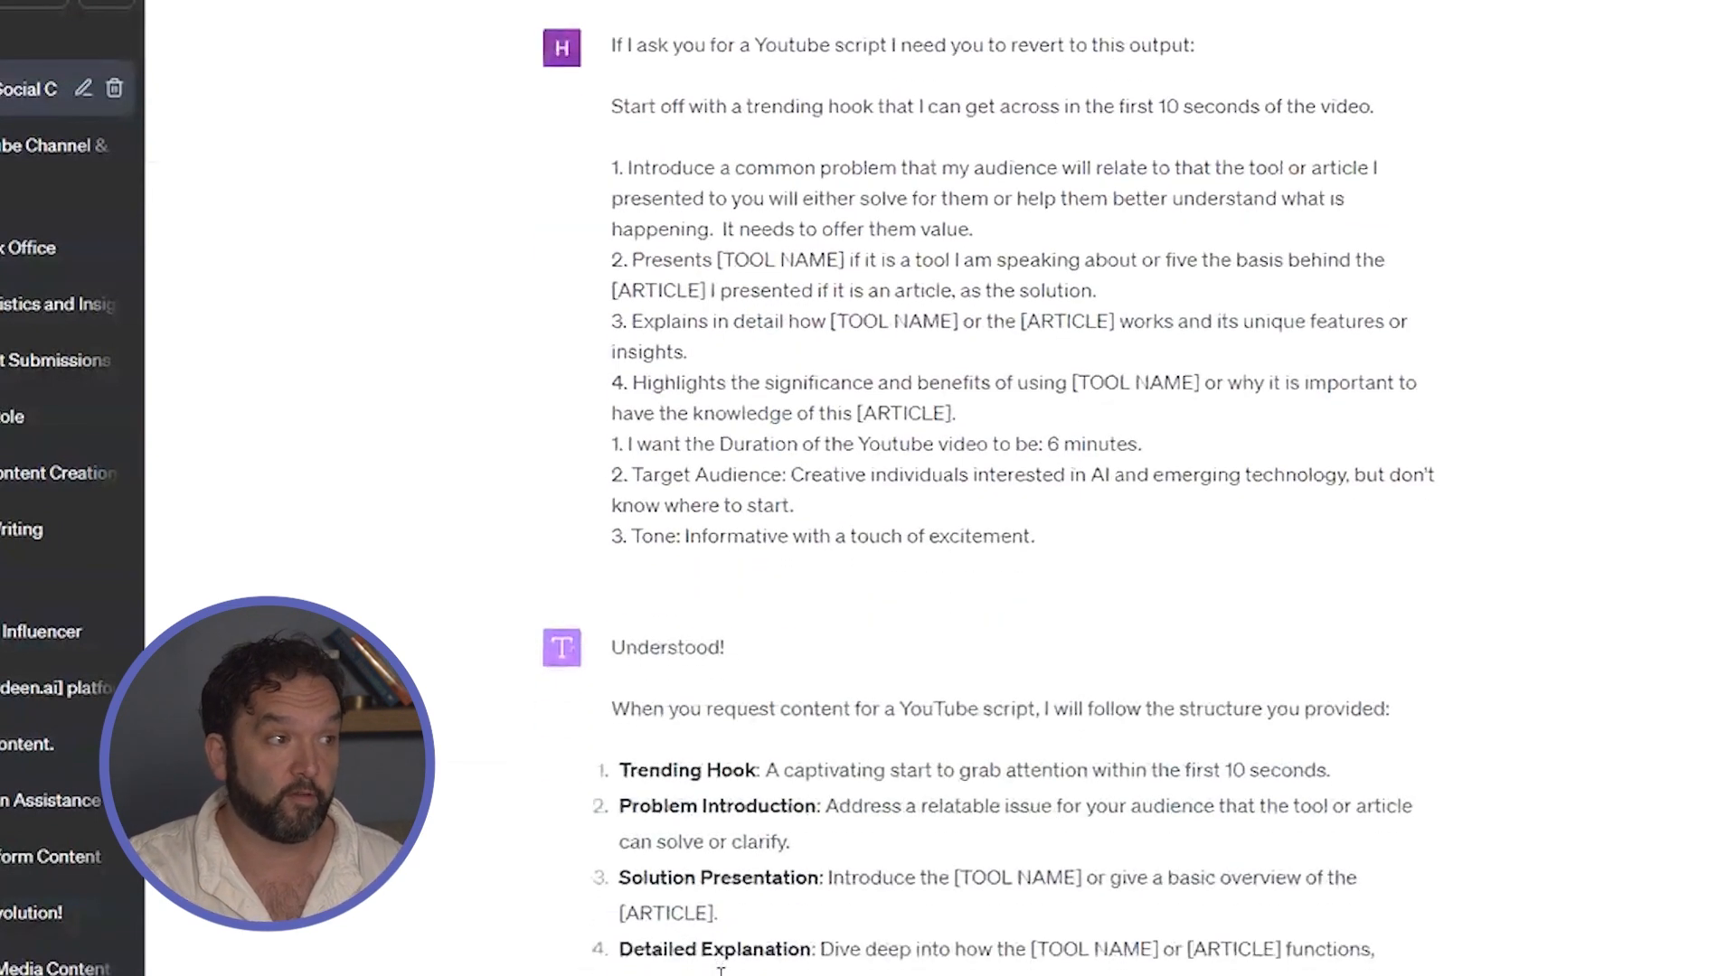
pyautogui.scroll(-3)
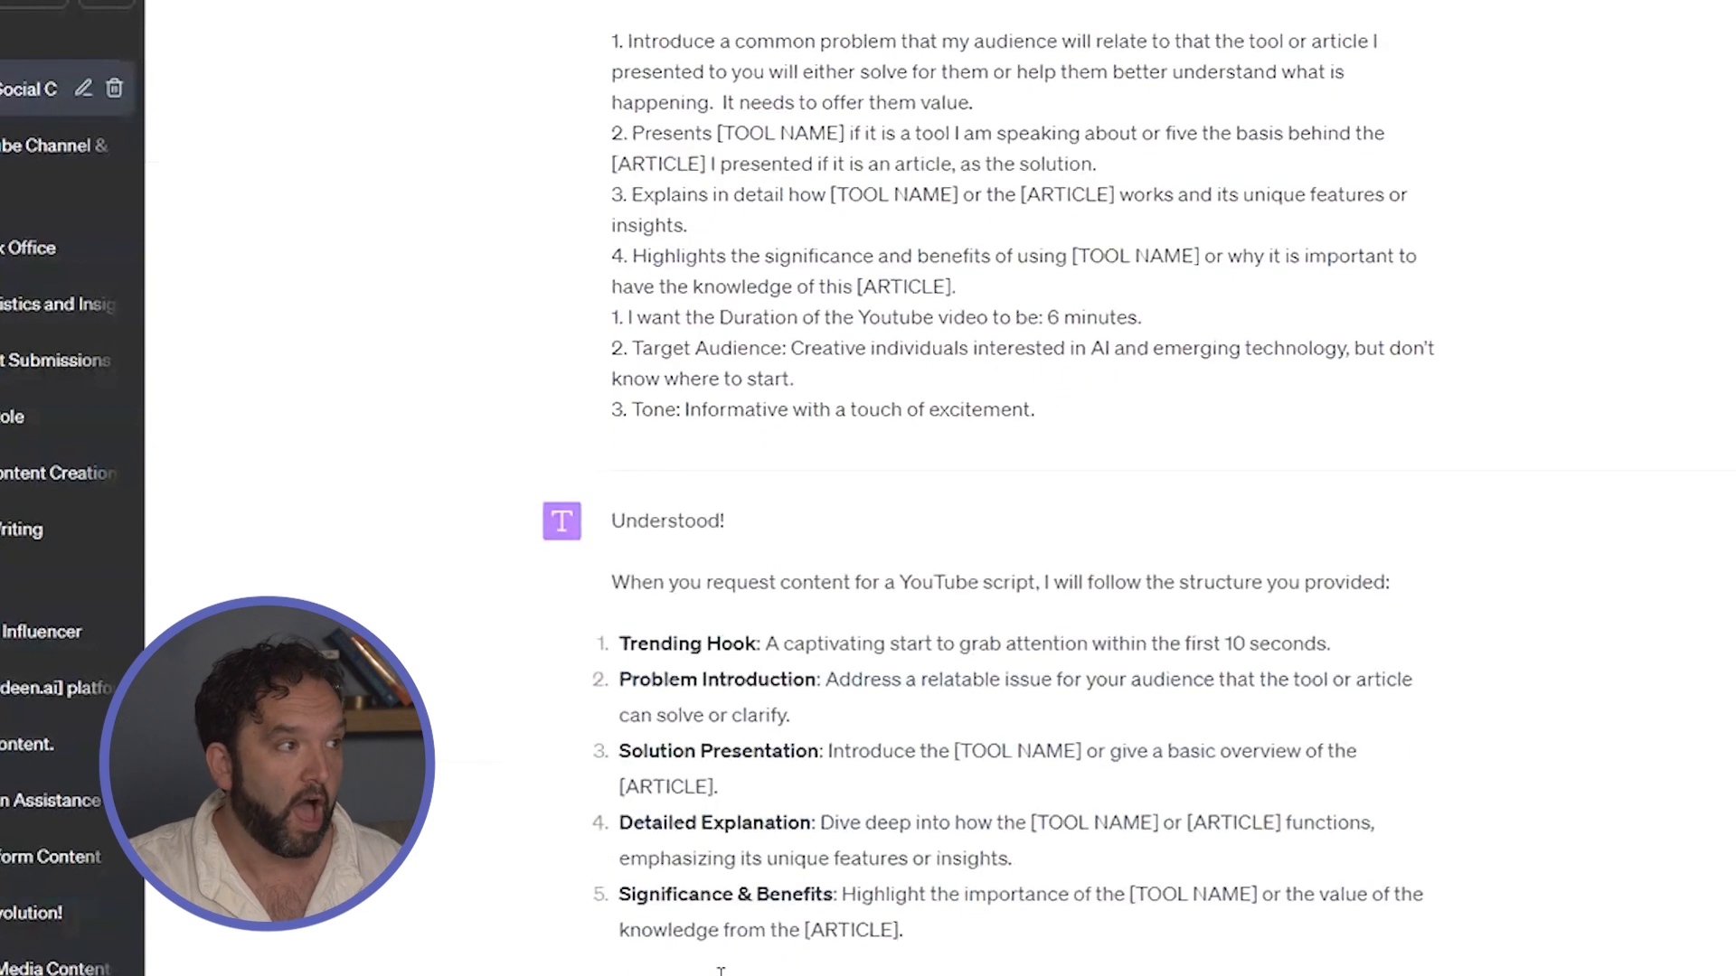
pyautogui.scroll(3)
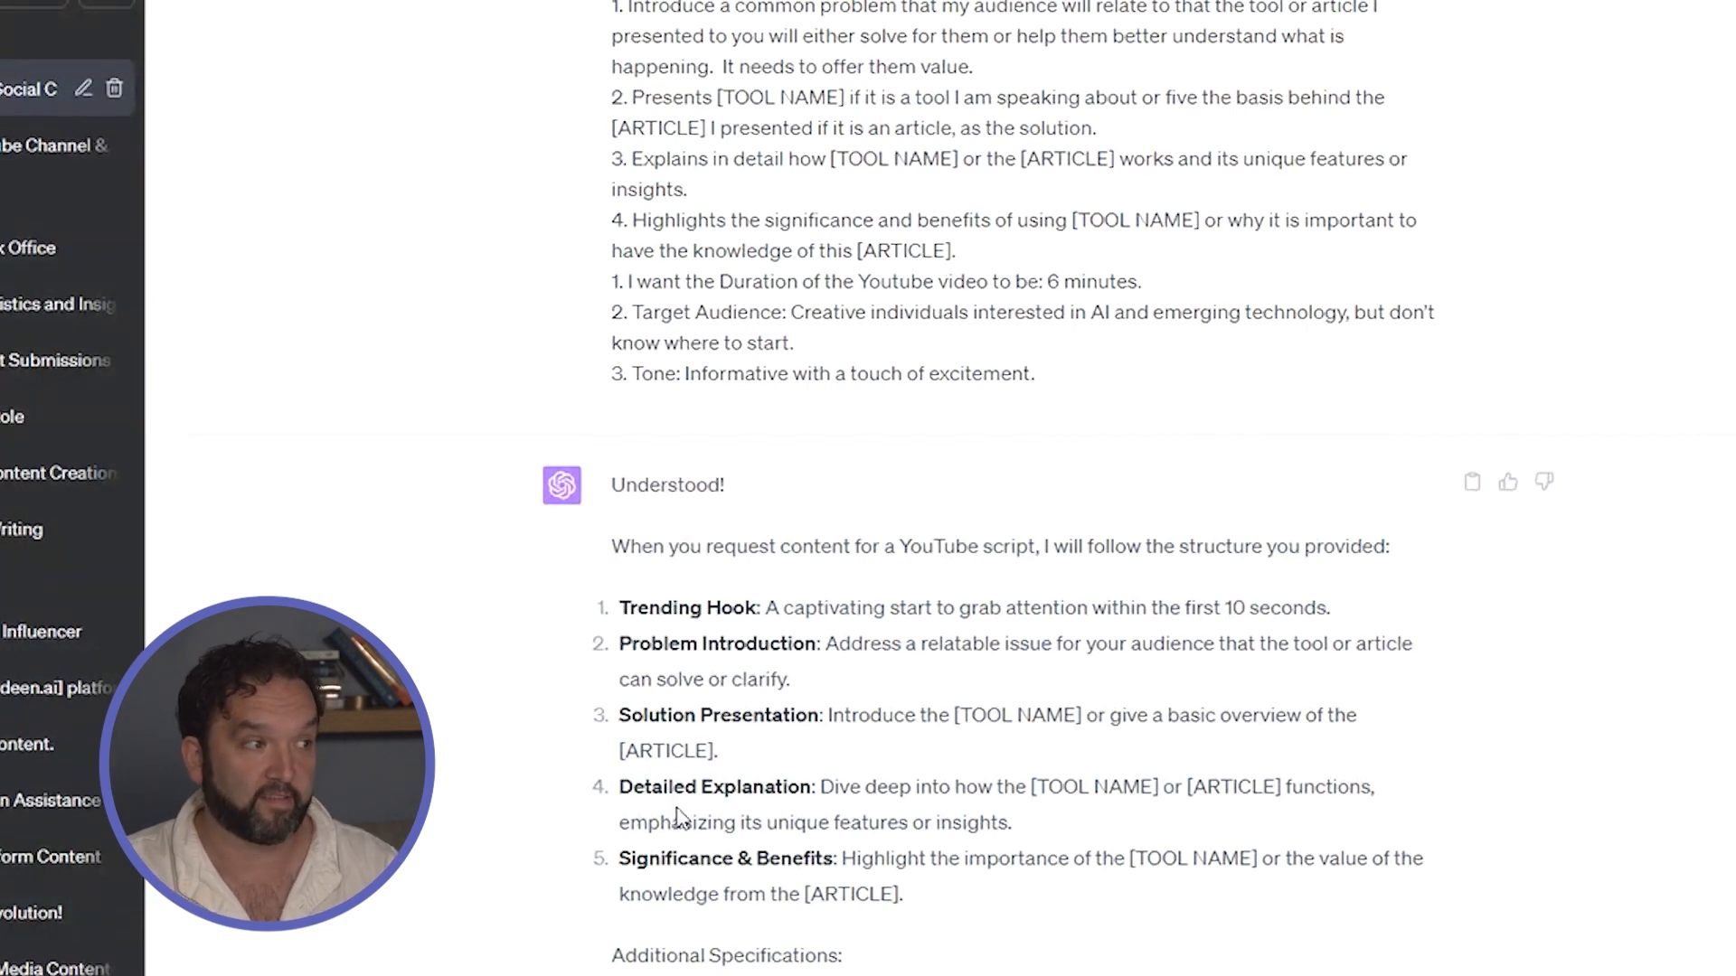
pyautogui.moveTo(772, 708)
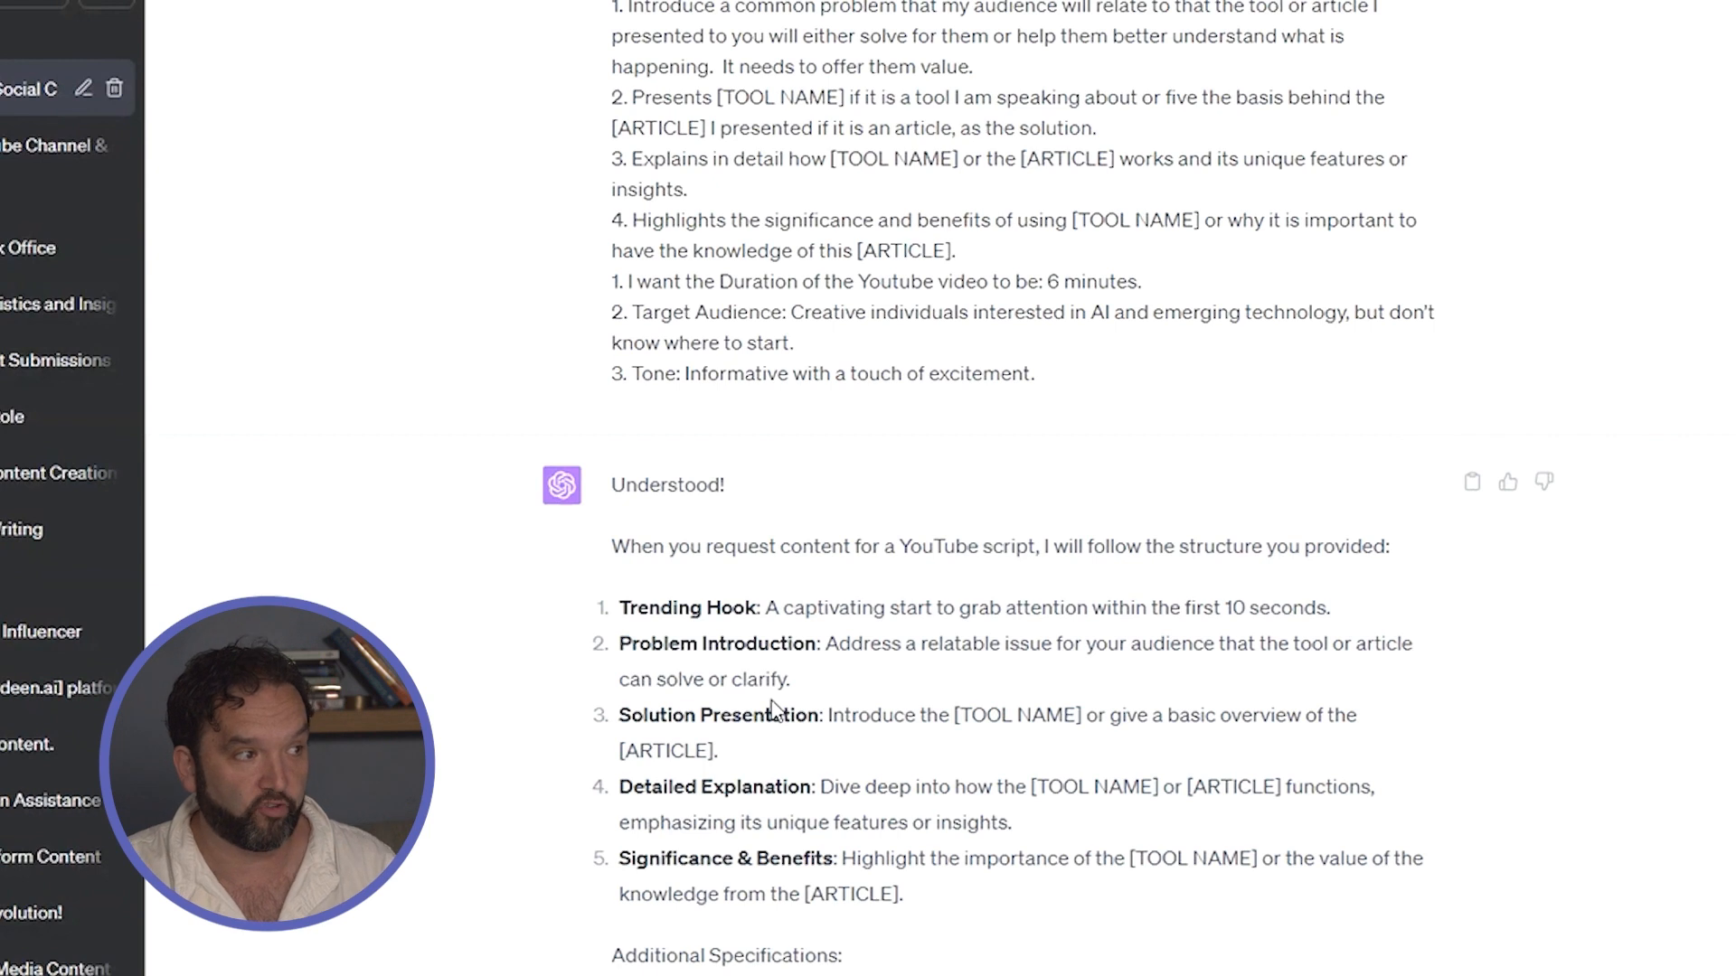
pyautogui.moveTo(792, 746)
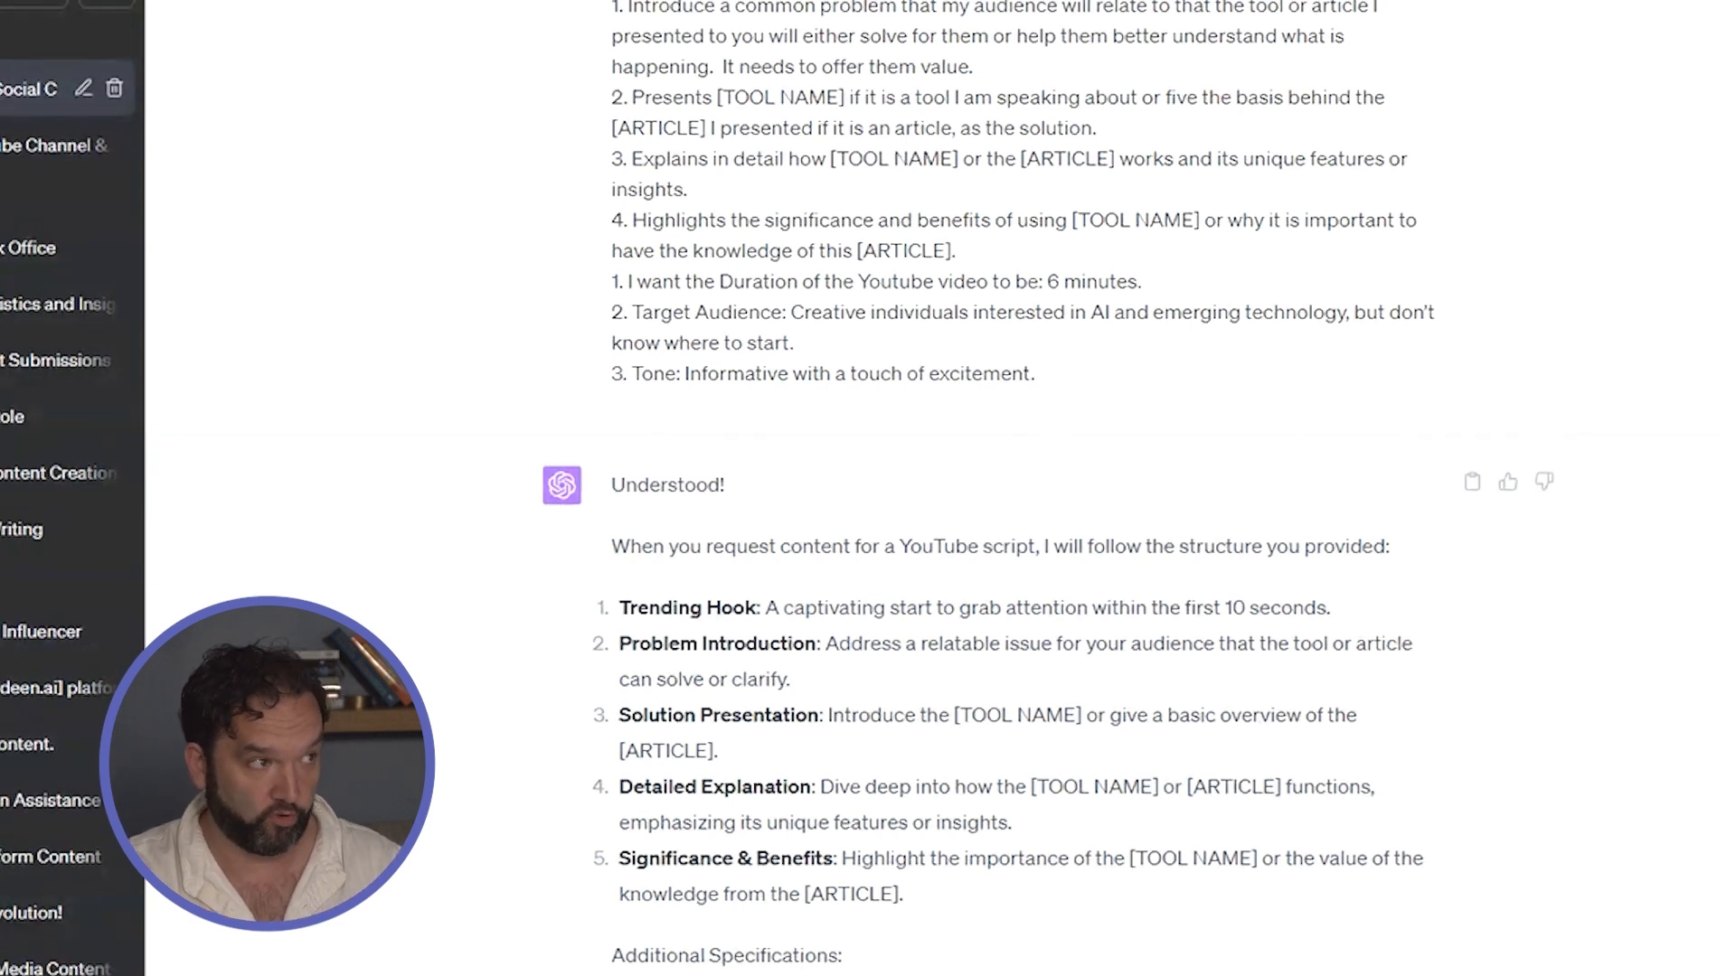
pyautogui.scroll(-3)
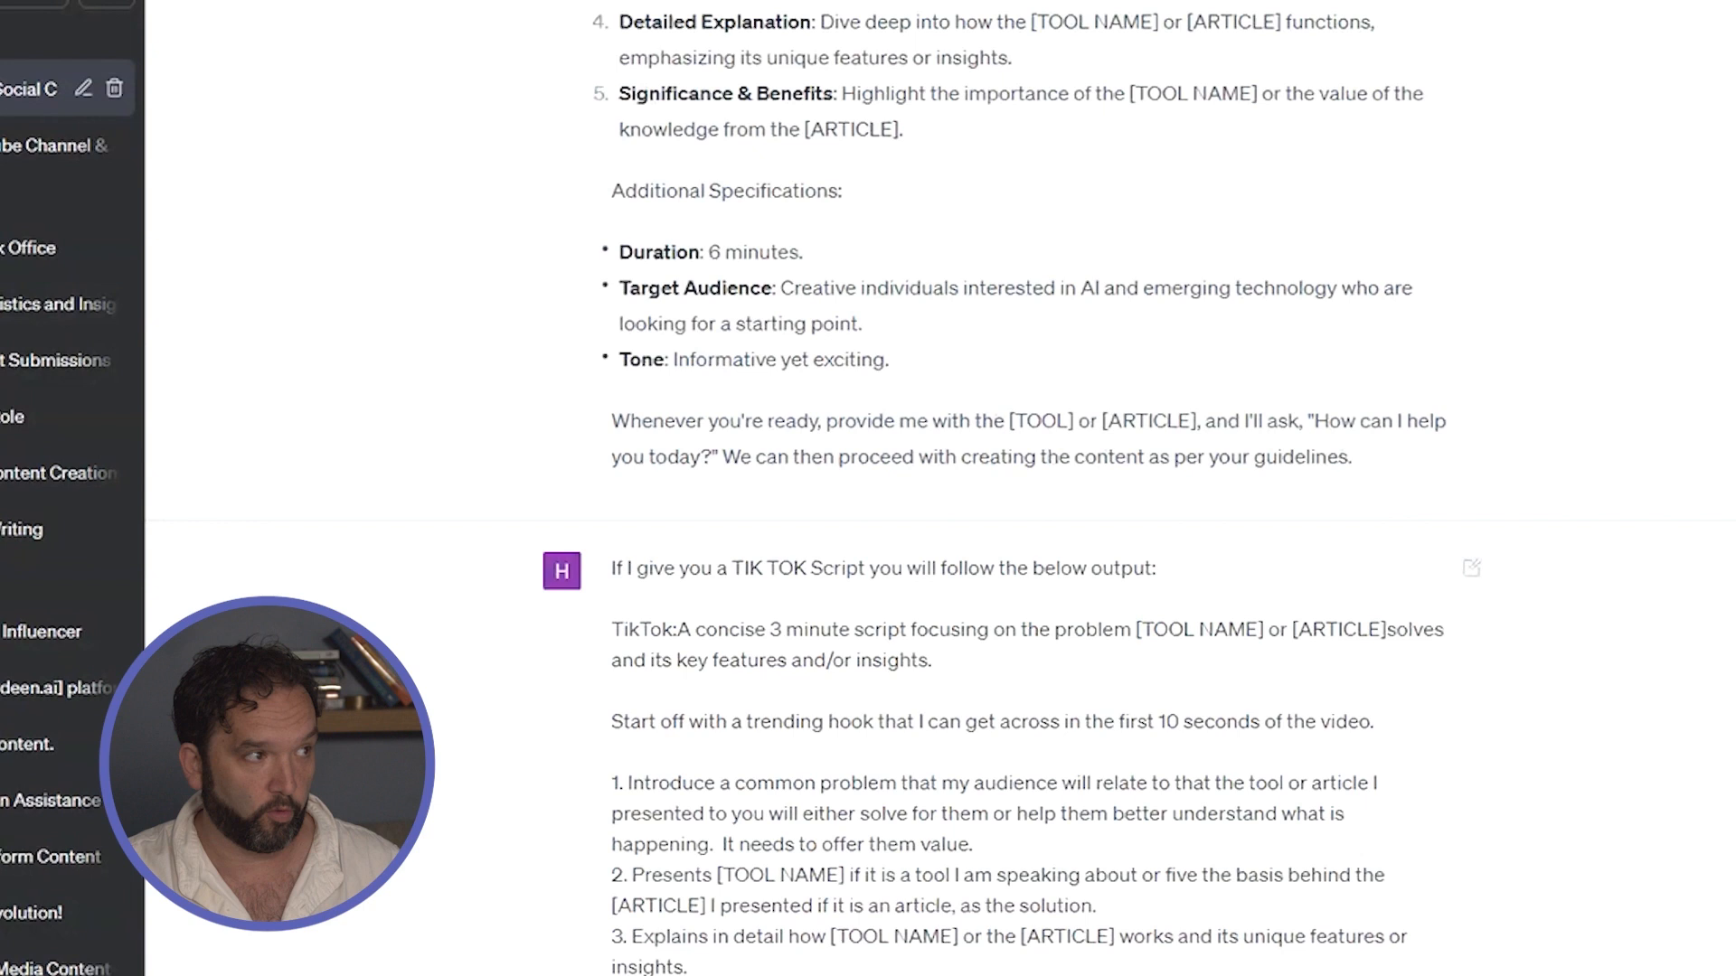
pyautogui.scroll(-3)
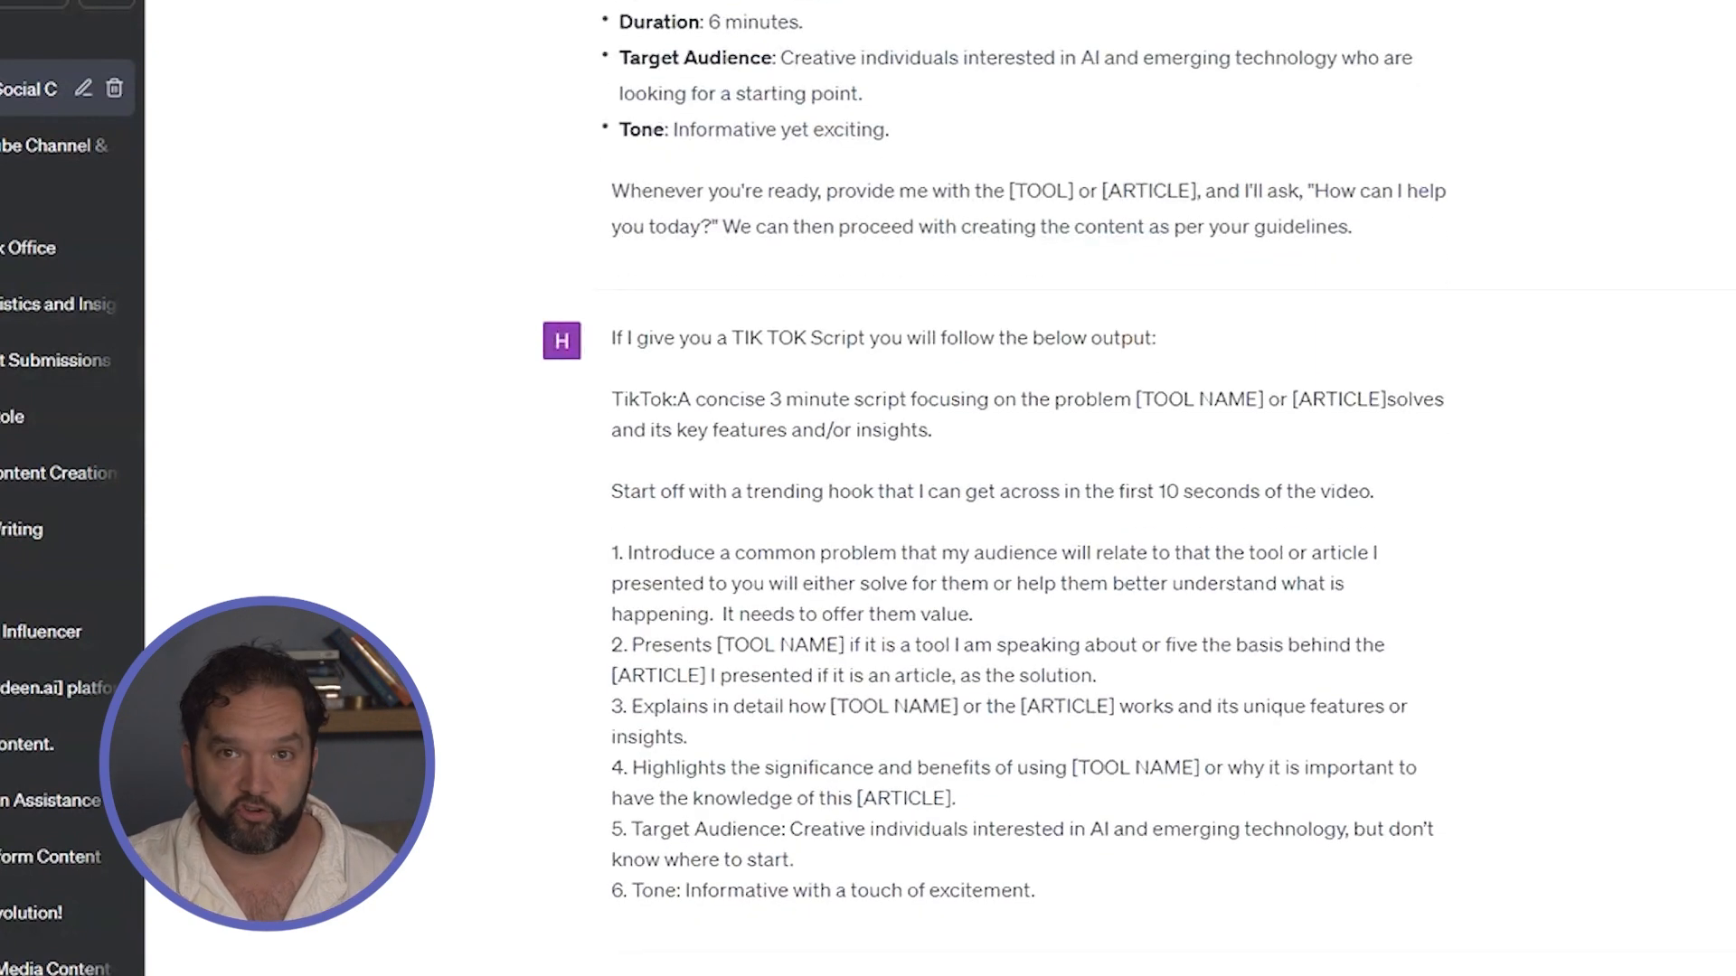
pyautogui.scroll(-3)
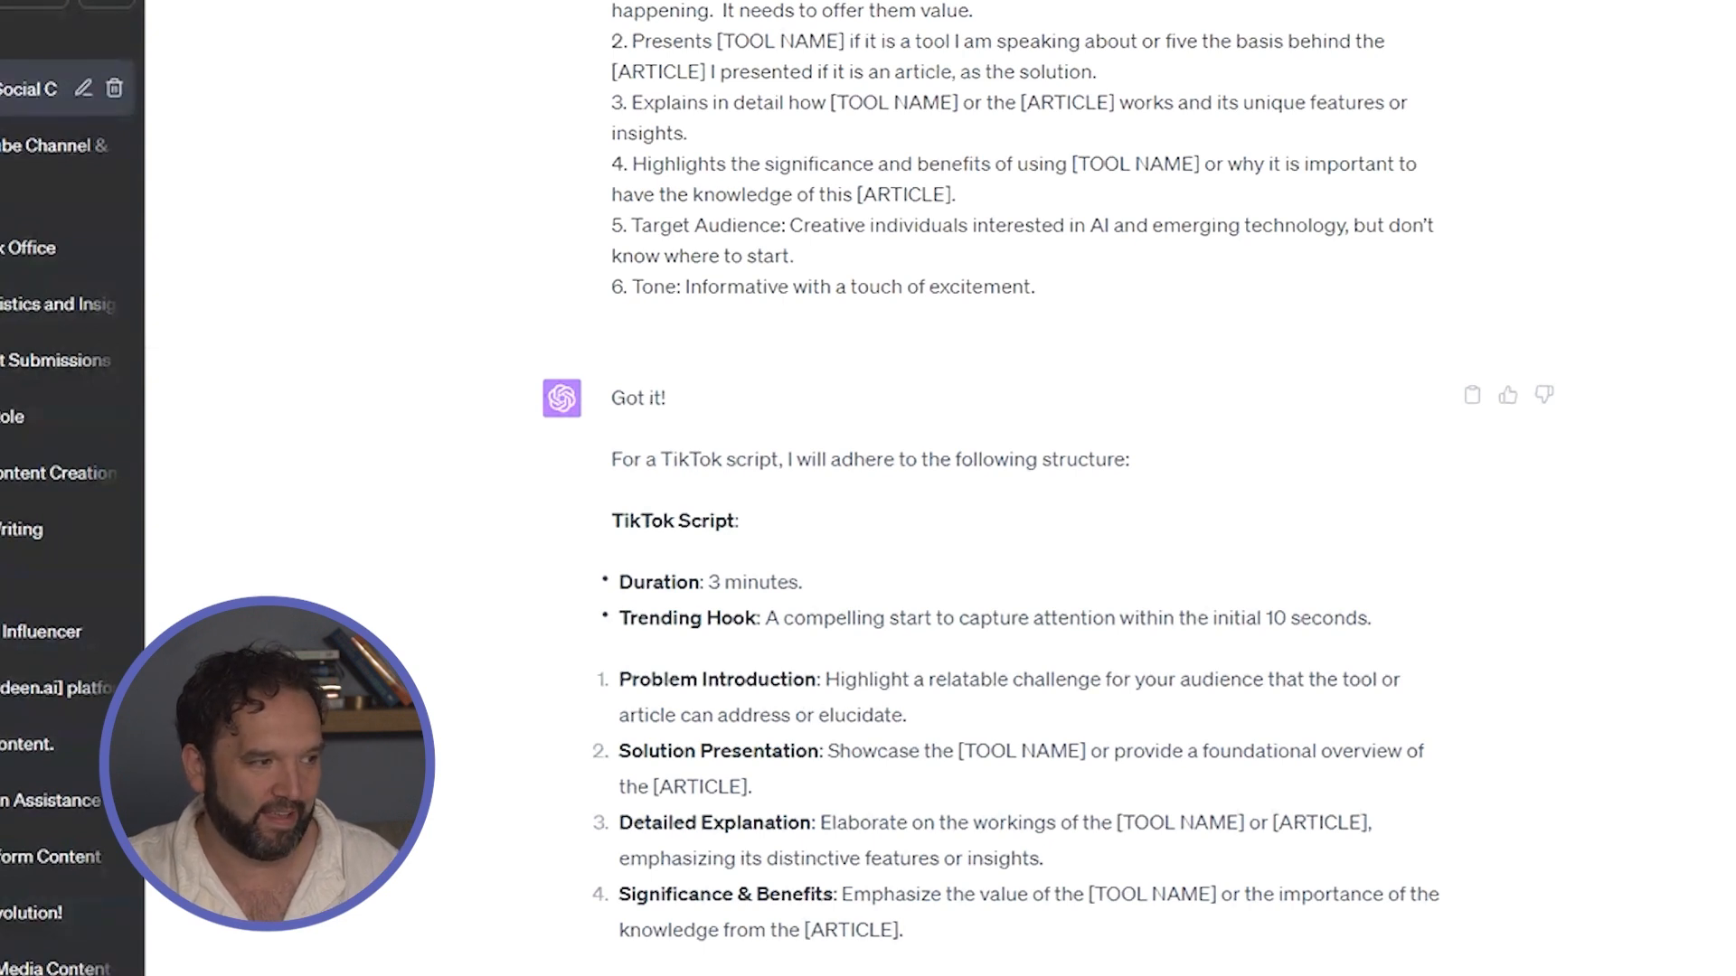
pyautogui.scroll(-3)
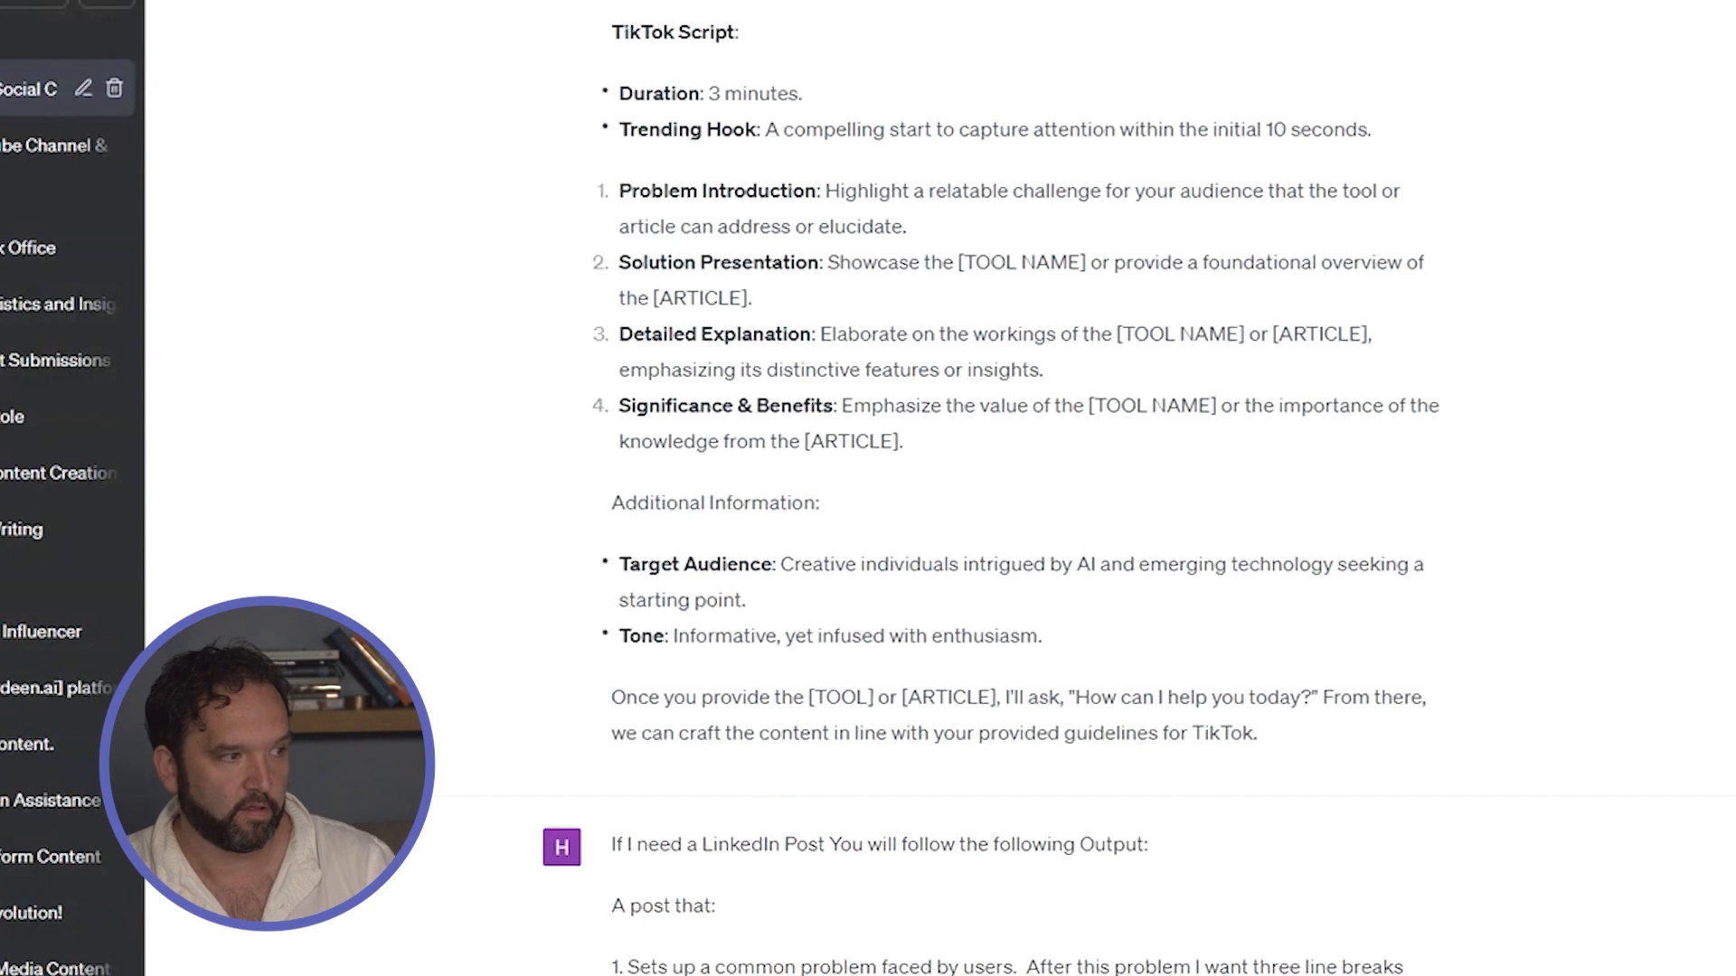
pyautogui.scroll(-3)
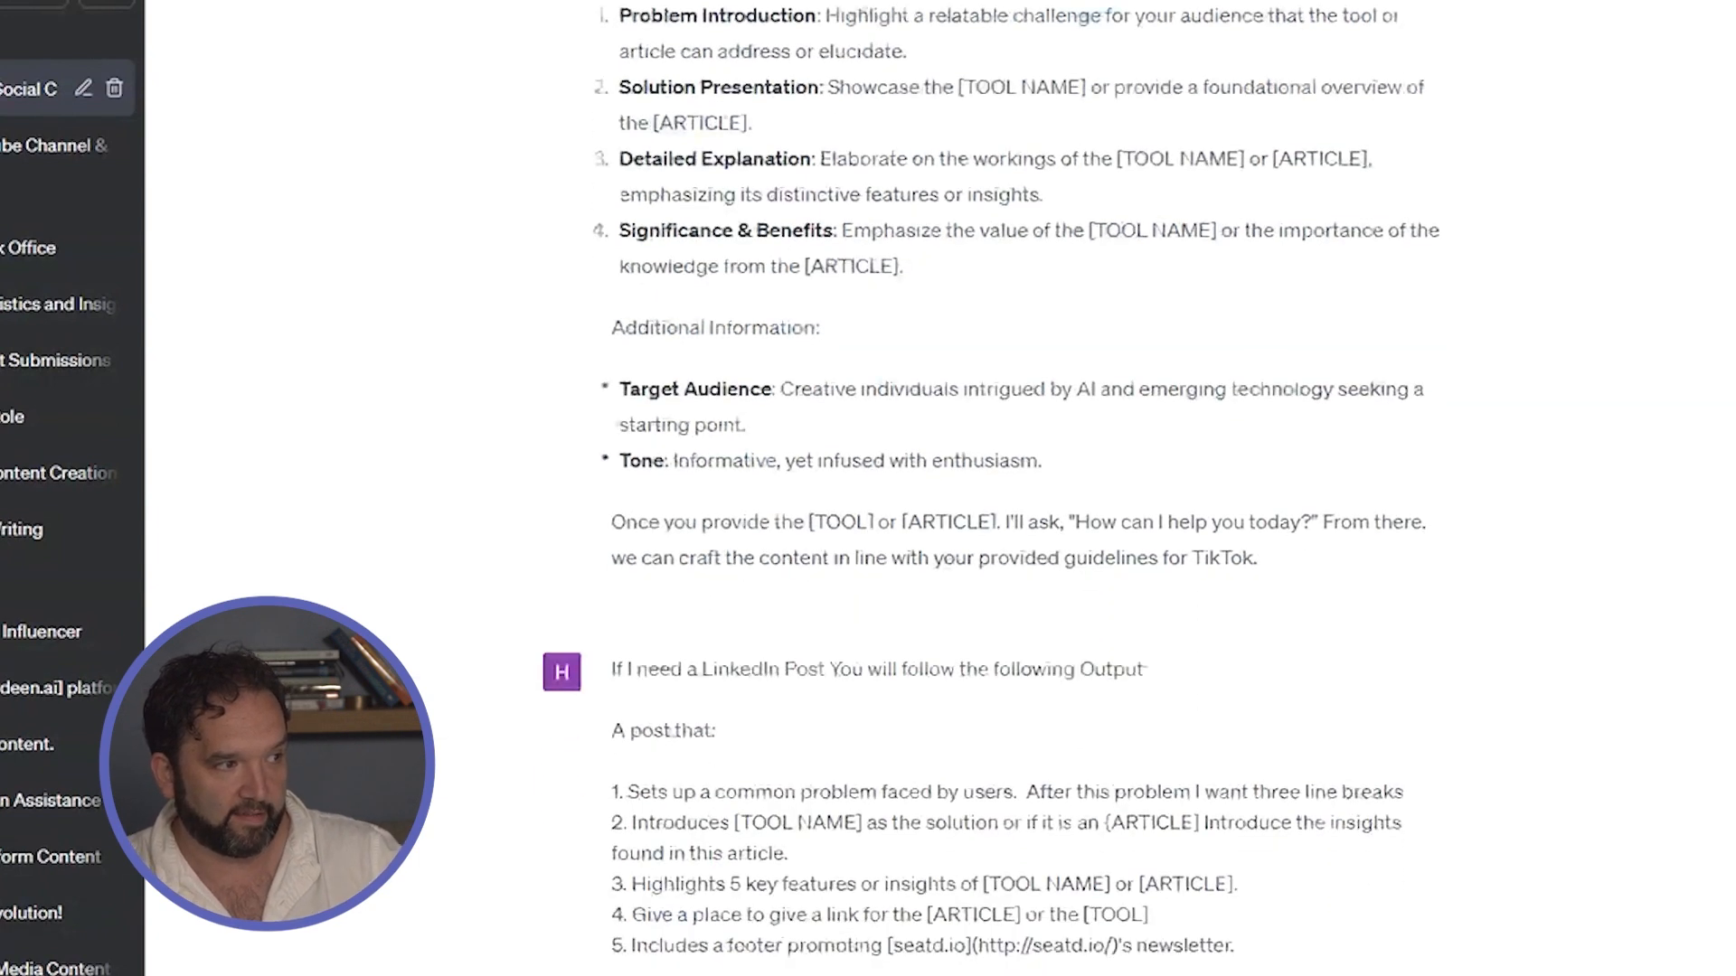
pyautogui.scroll(-3)
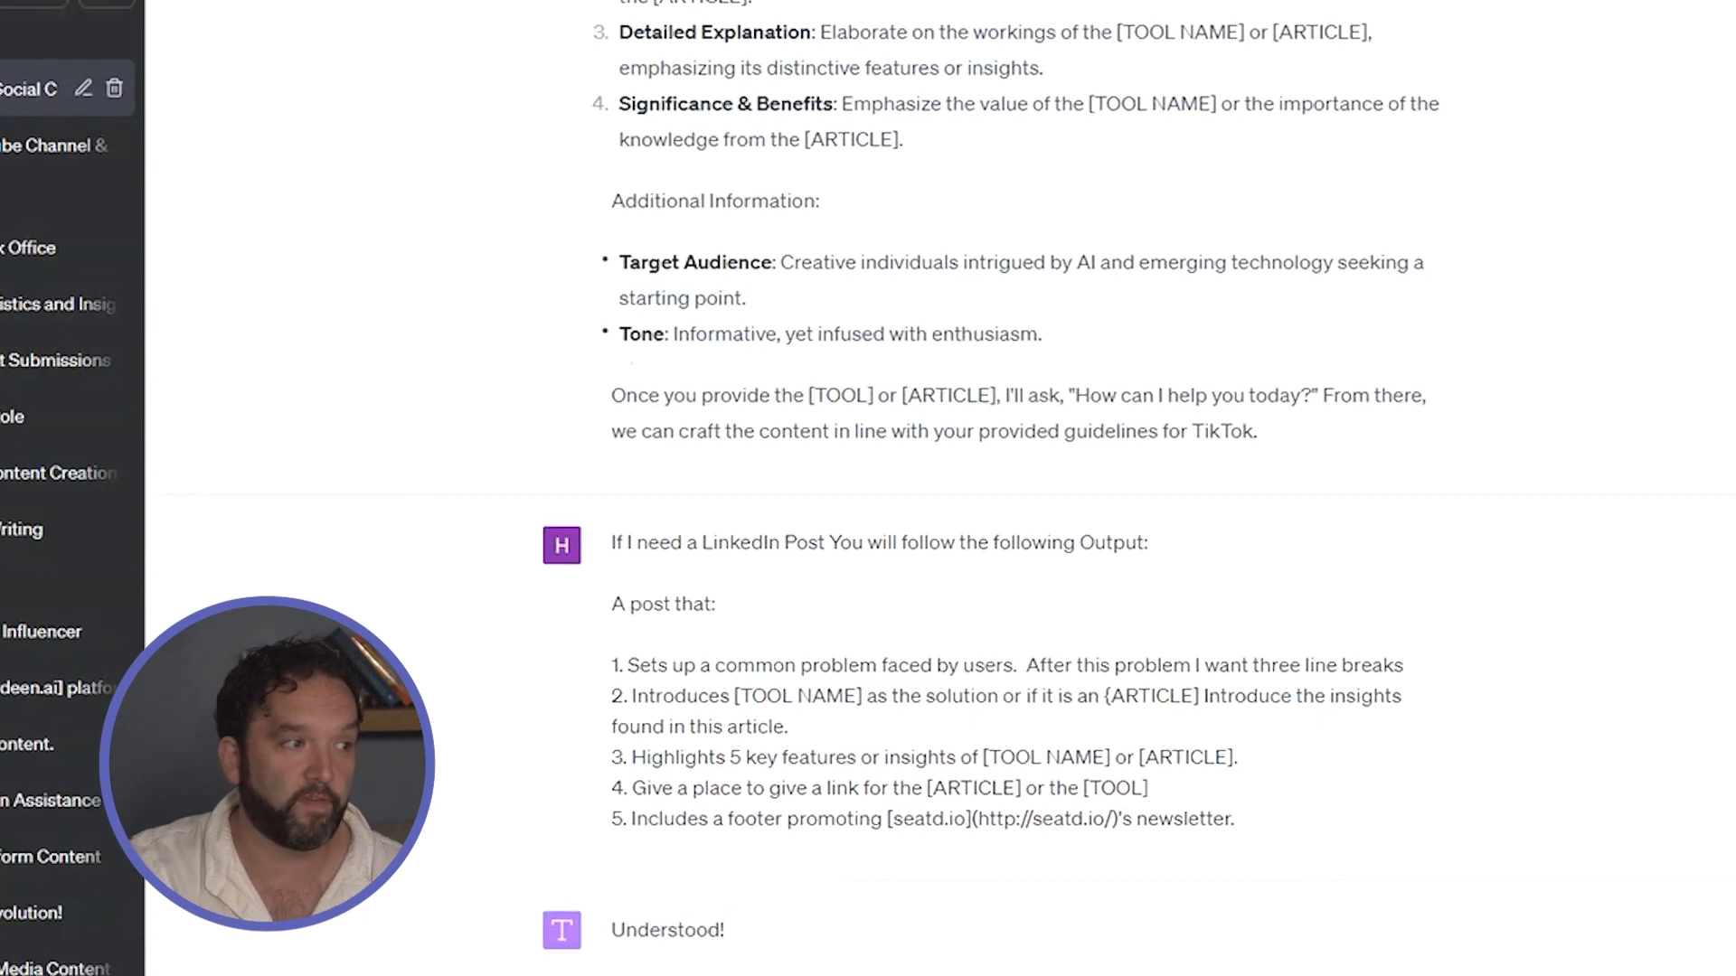
pyautogui.scroll(-3)
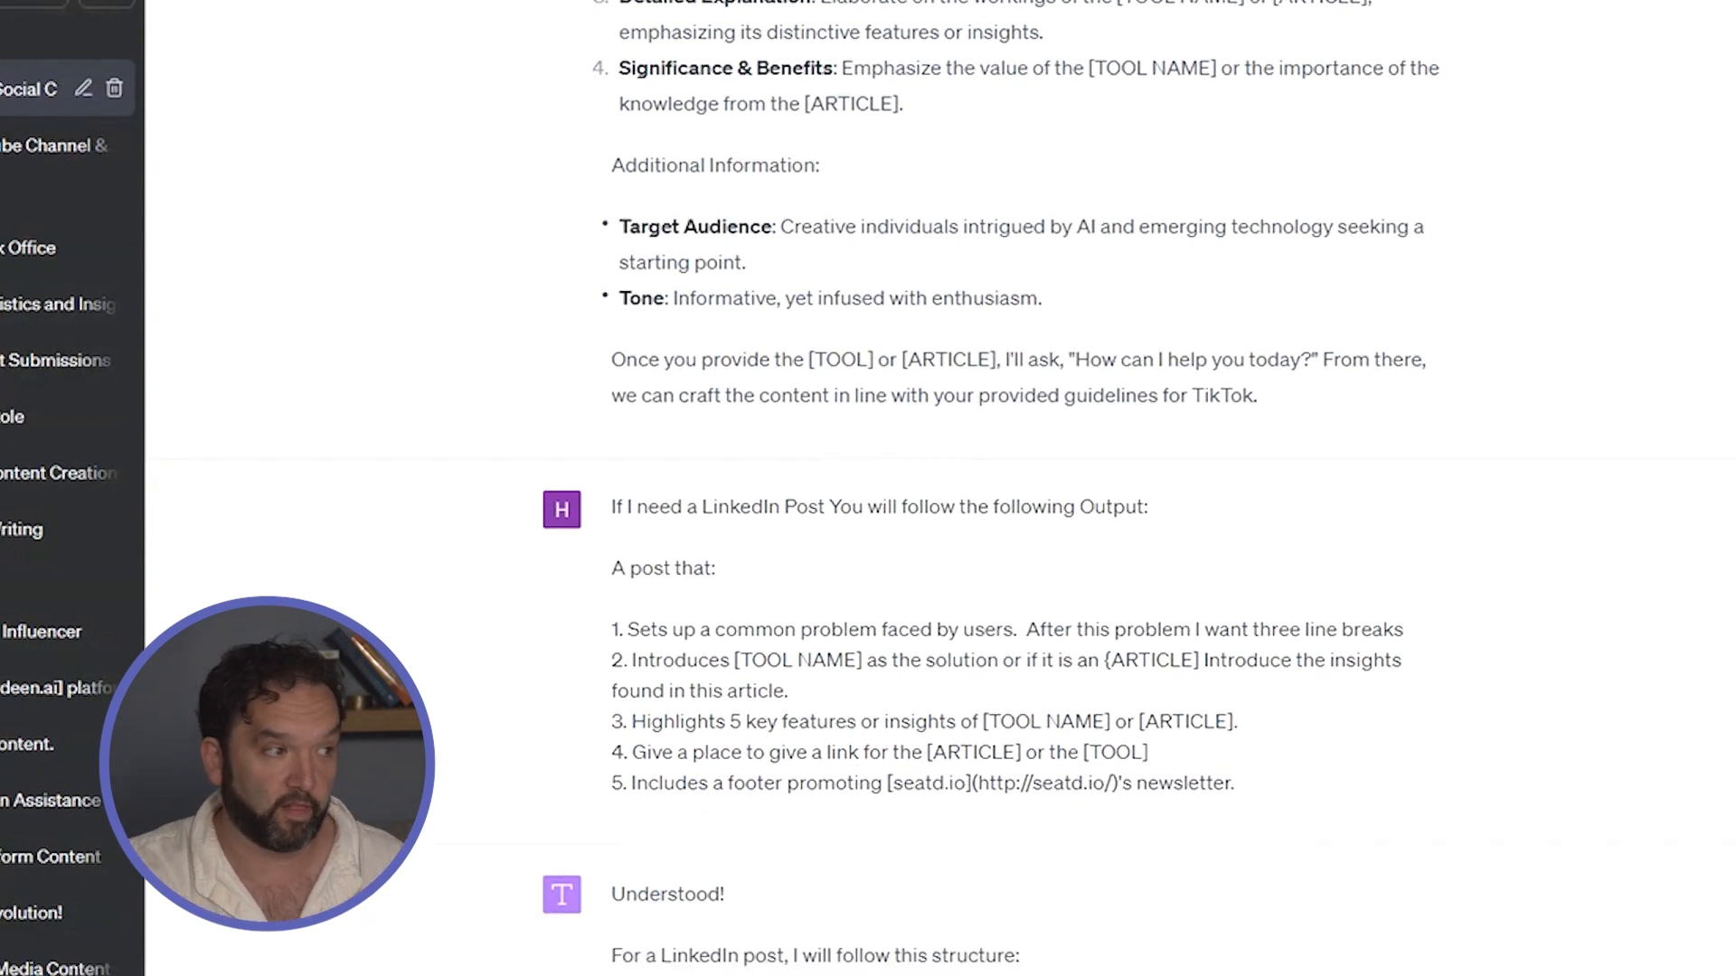
pyautogui.scroll(-3)
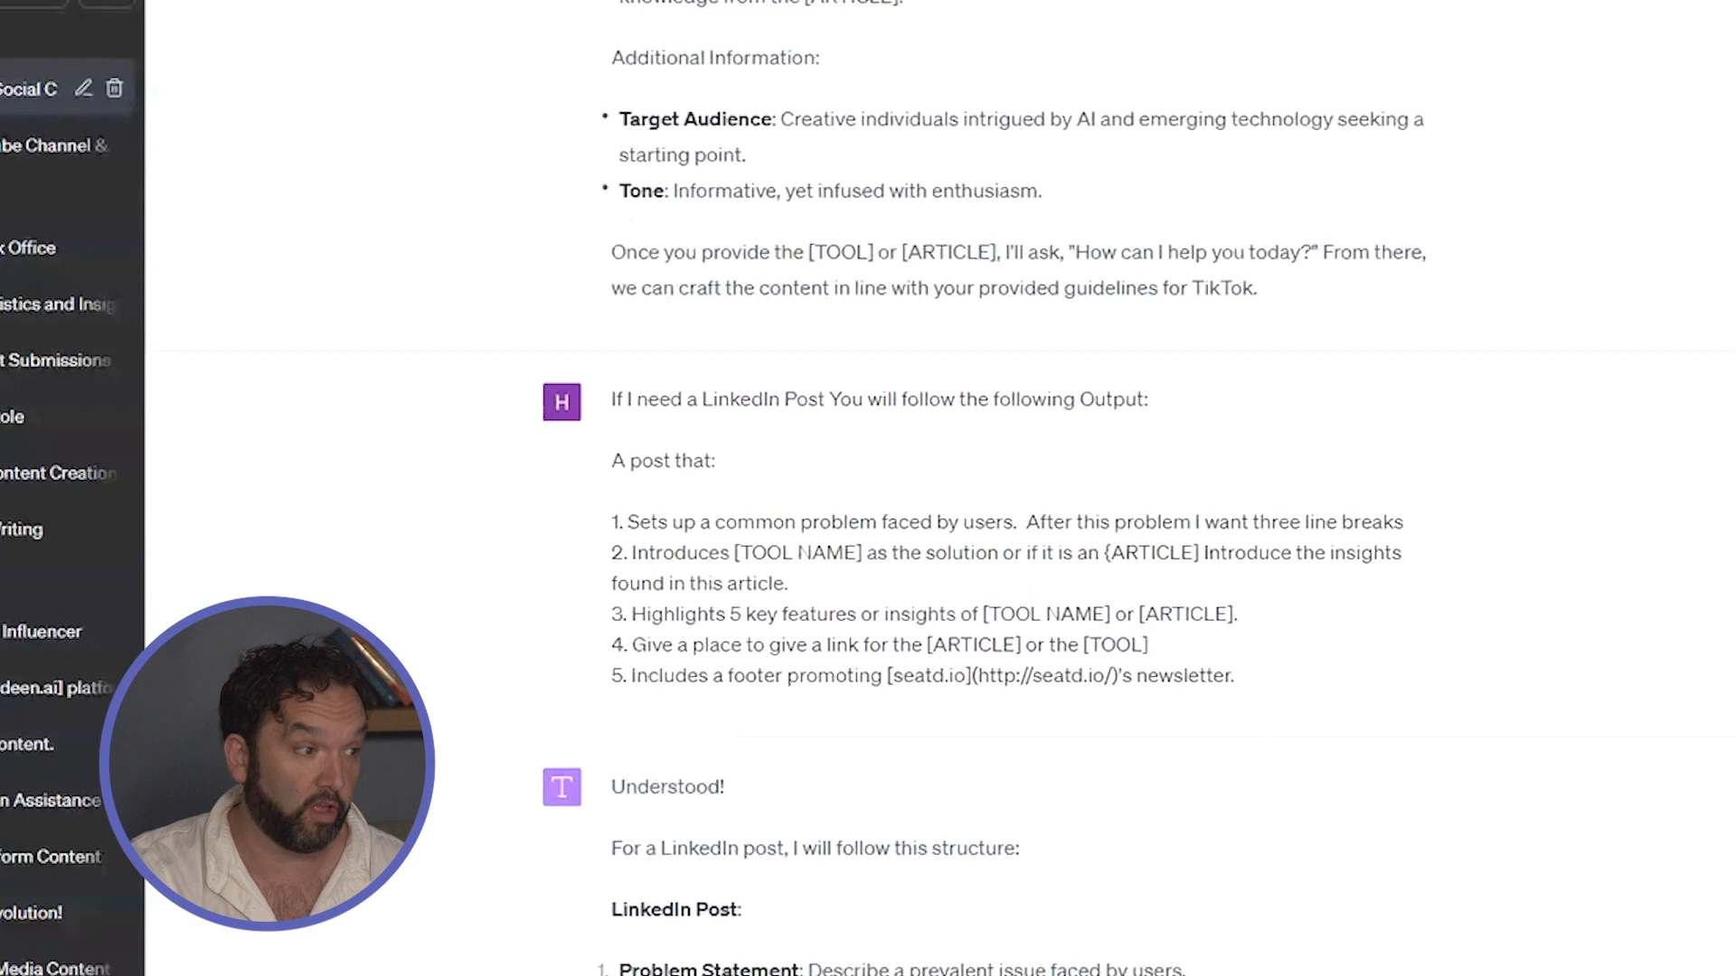
pyautogui.scroll(-3)
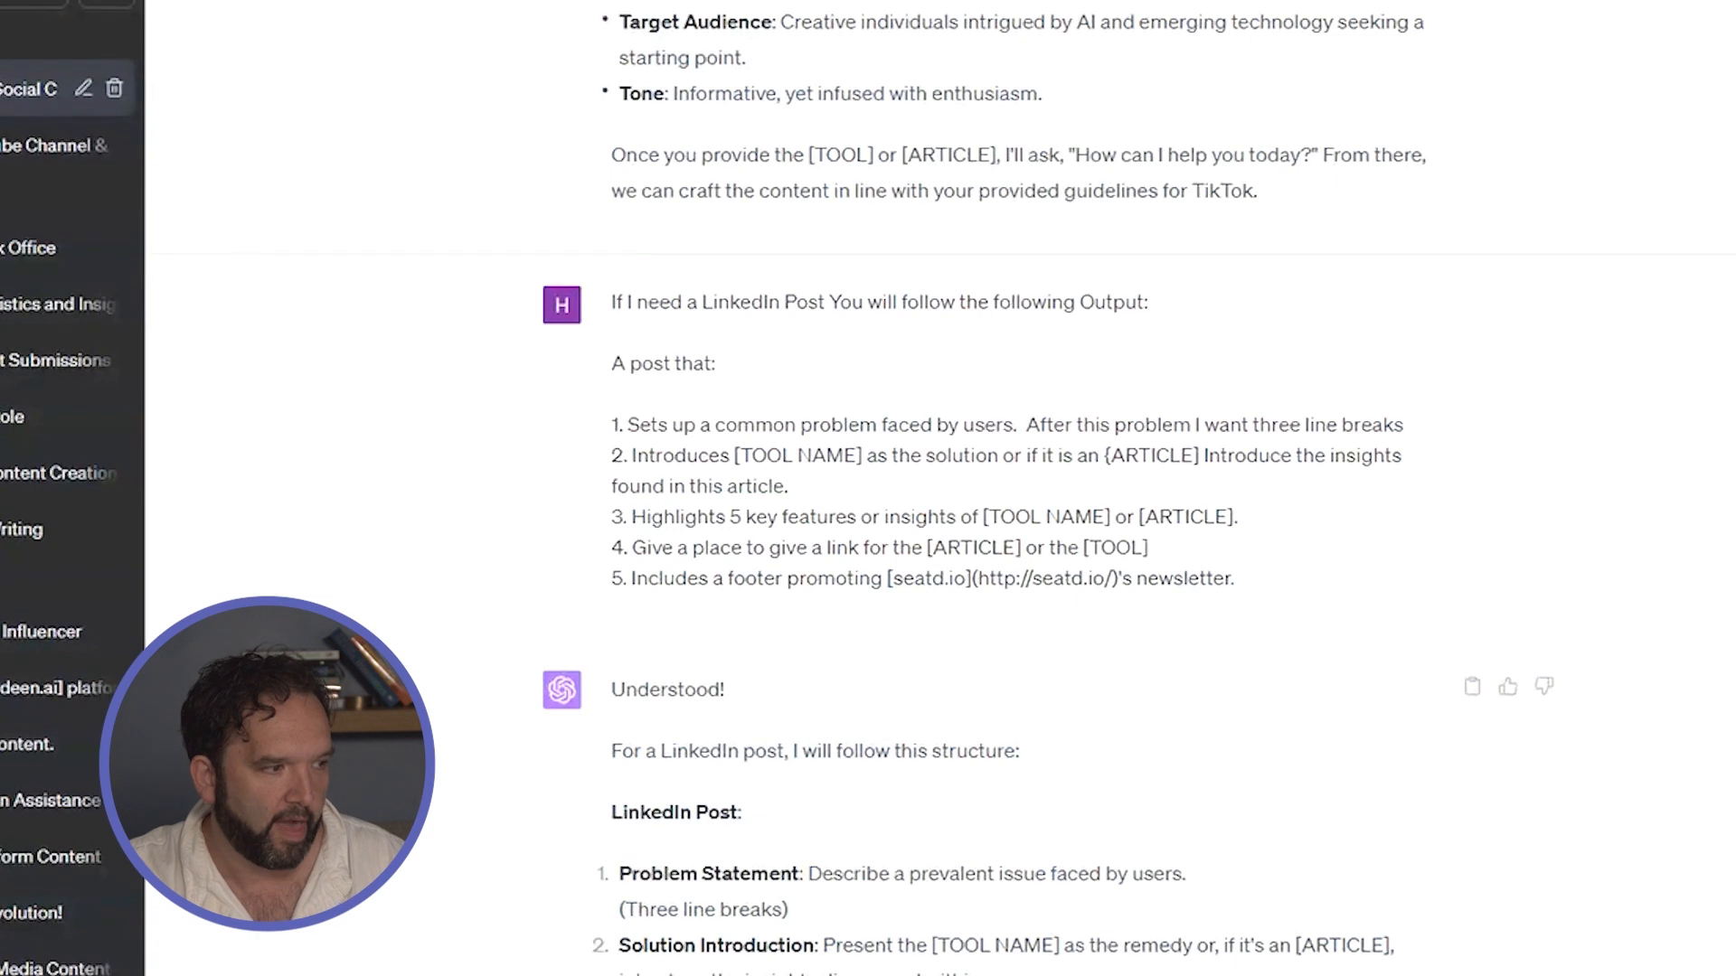
pyautogui.scroll(-3)
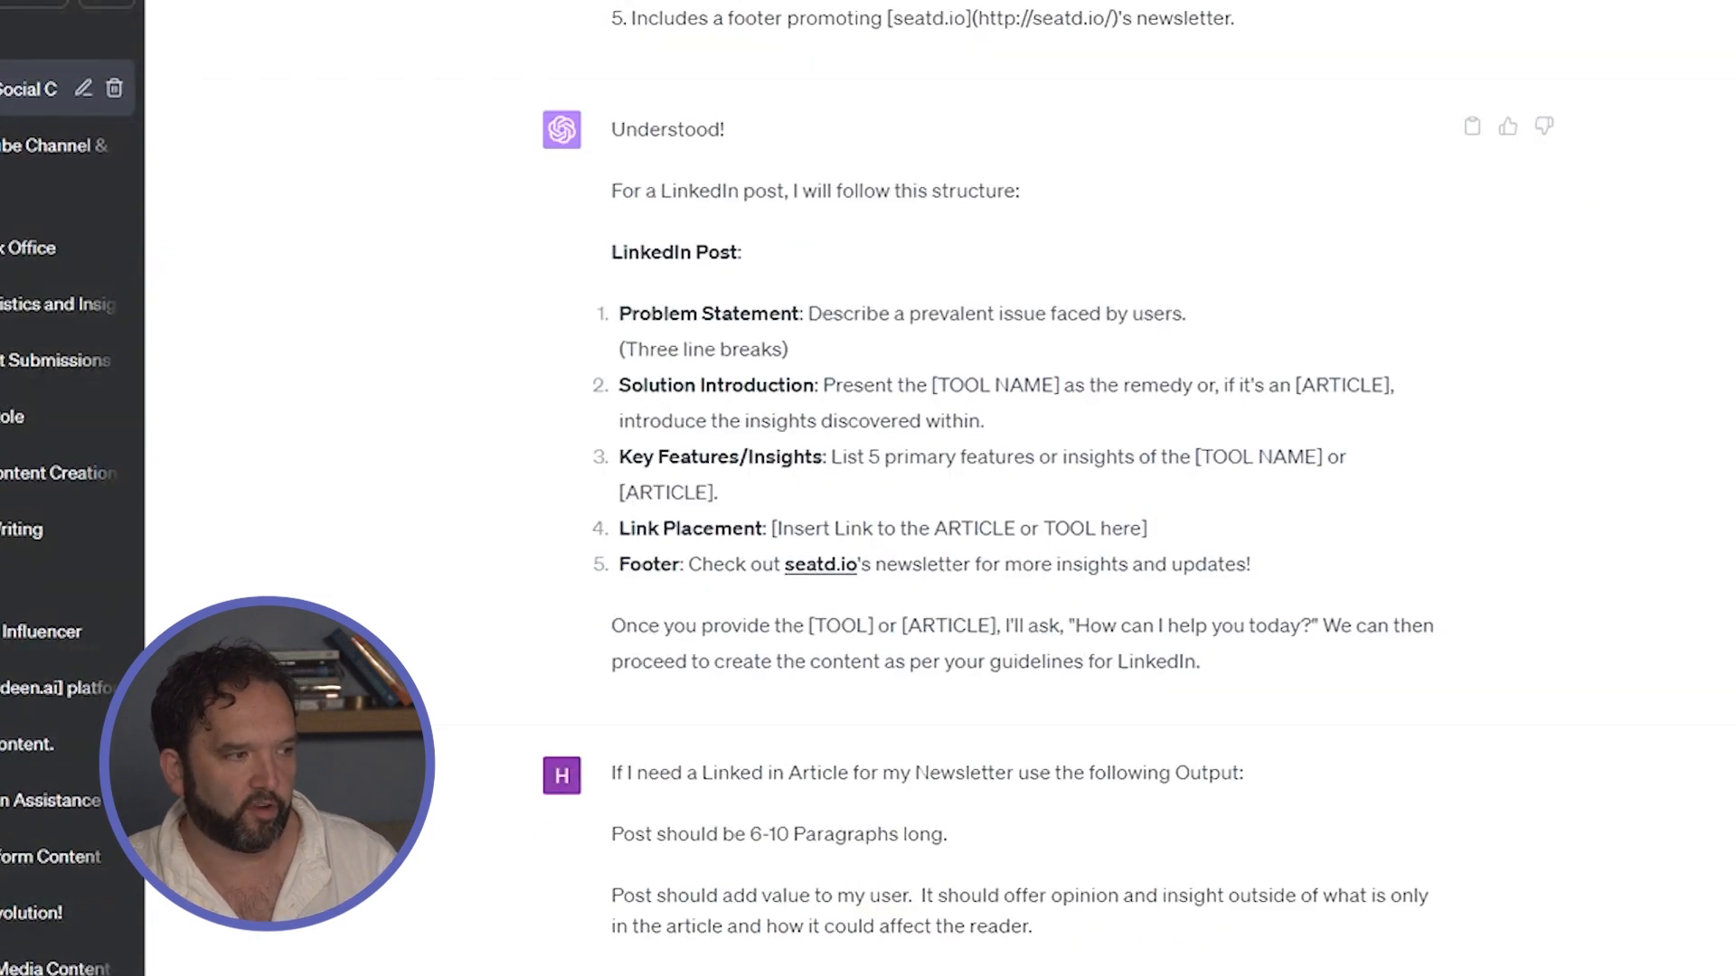
pyautogui.scroll(-3)
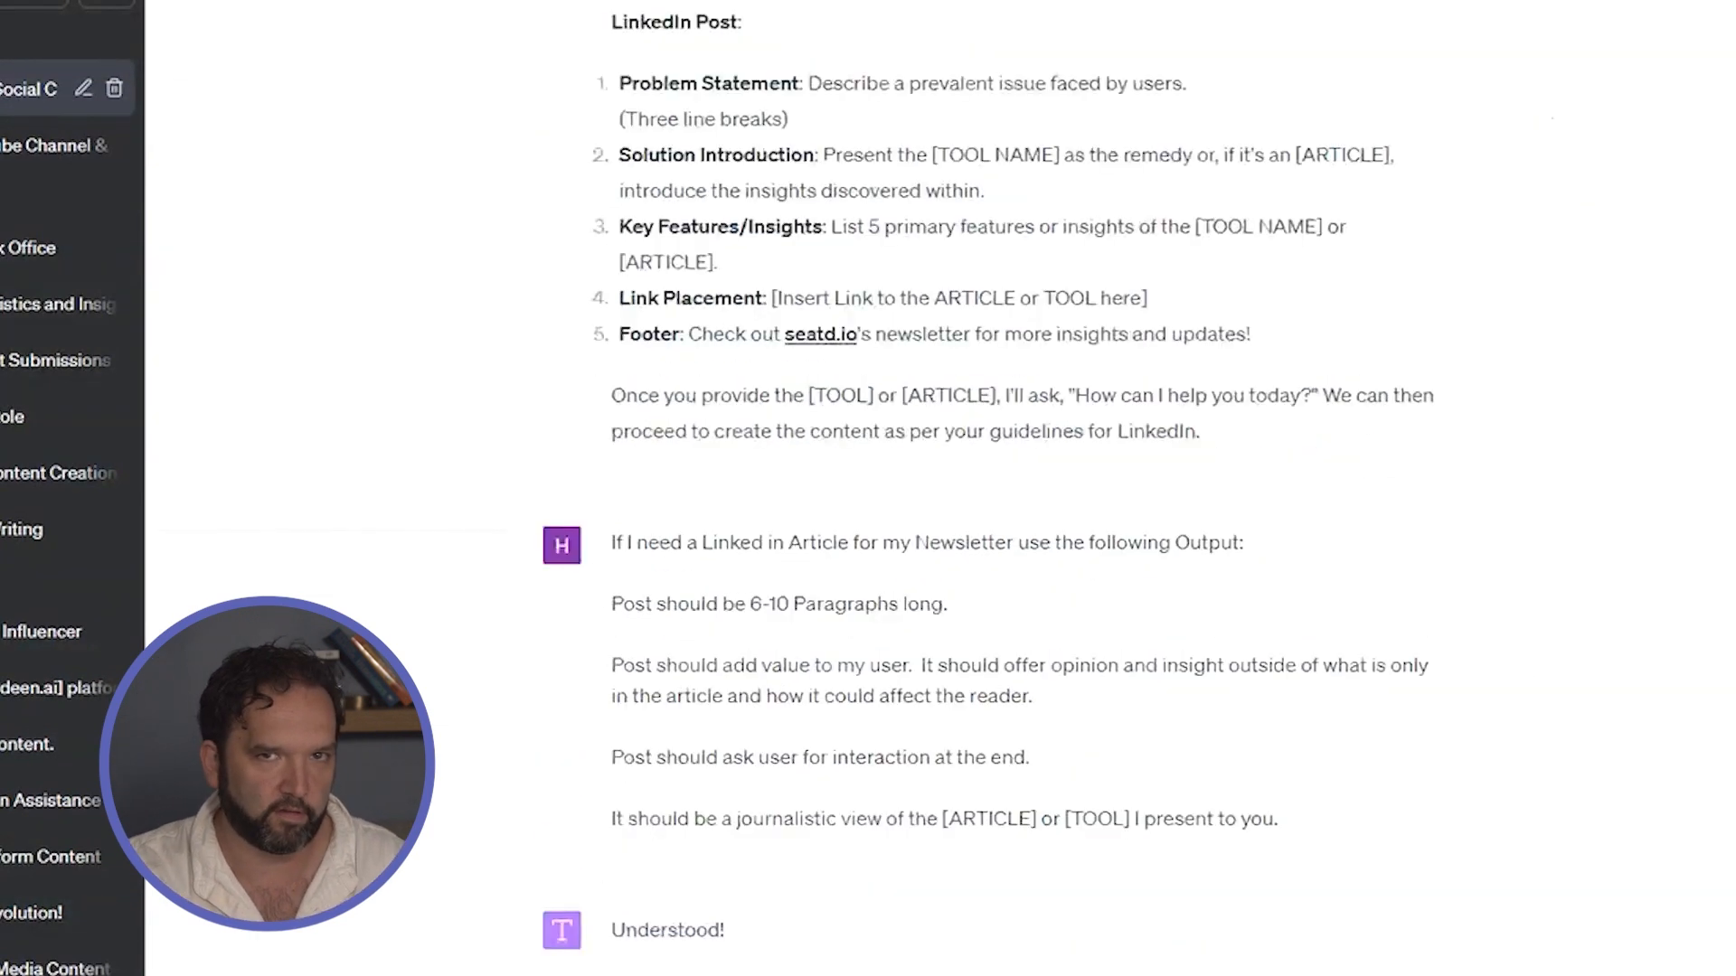
pyautogui.scroll(-3)
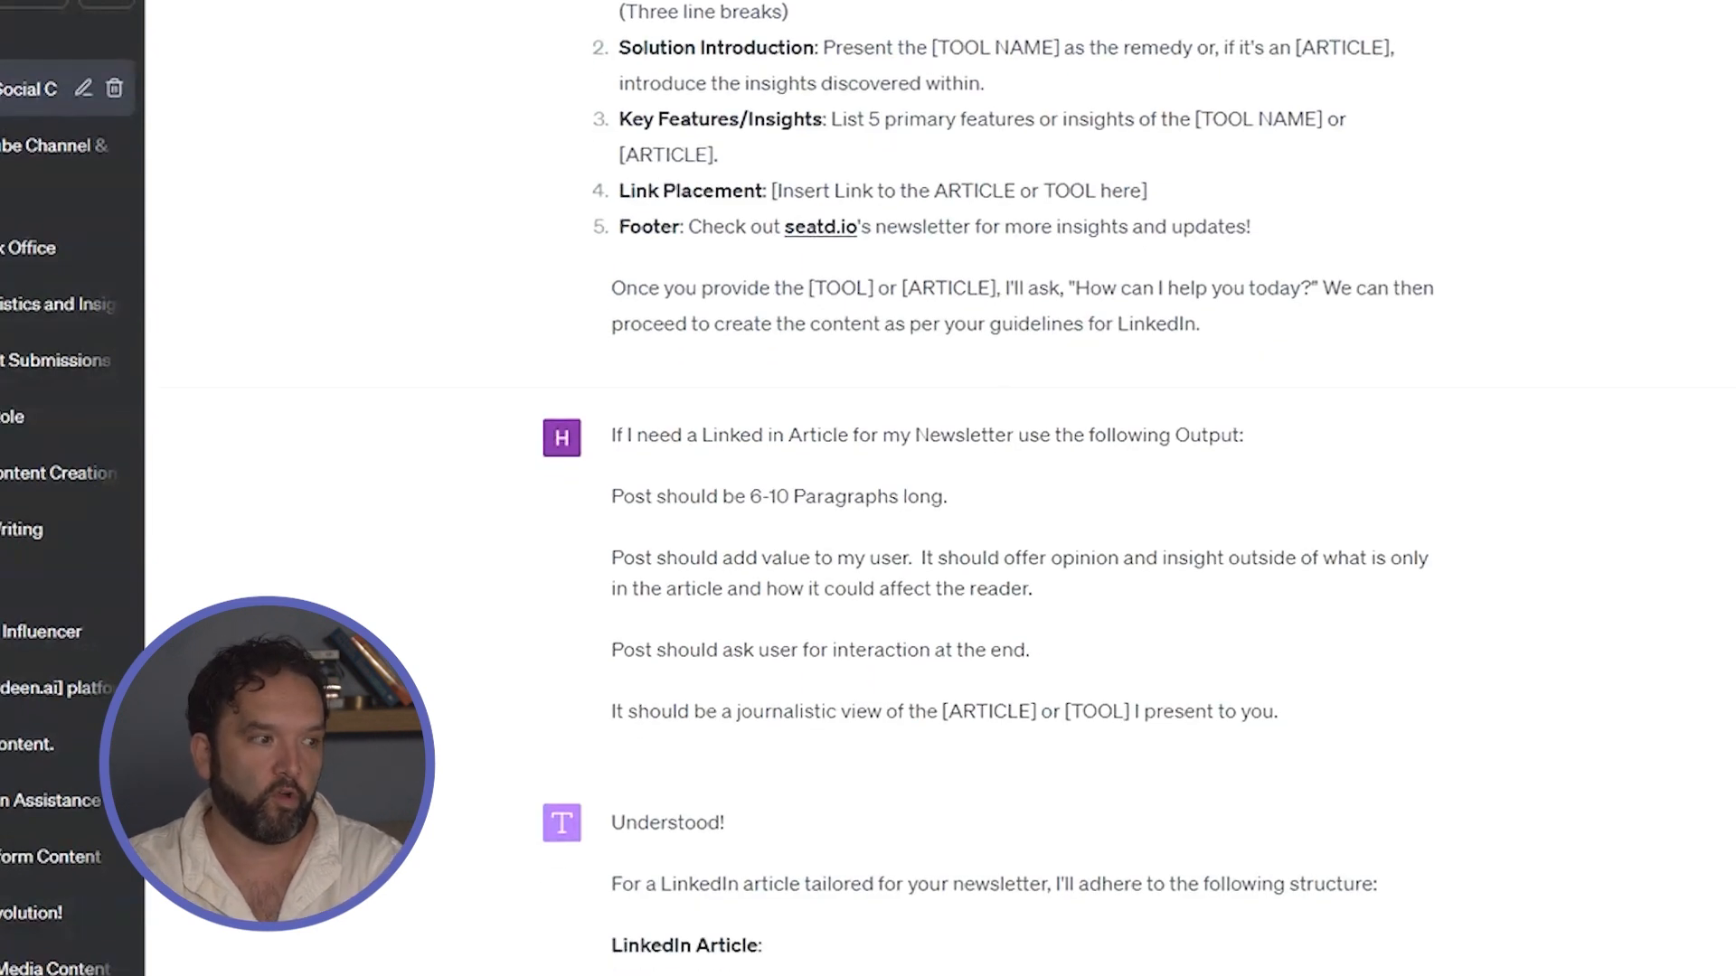
pyautogui.scroll(-3)
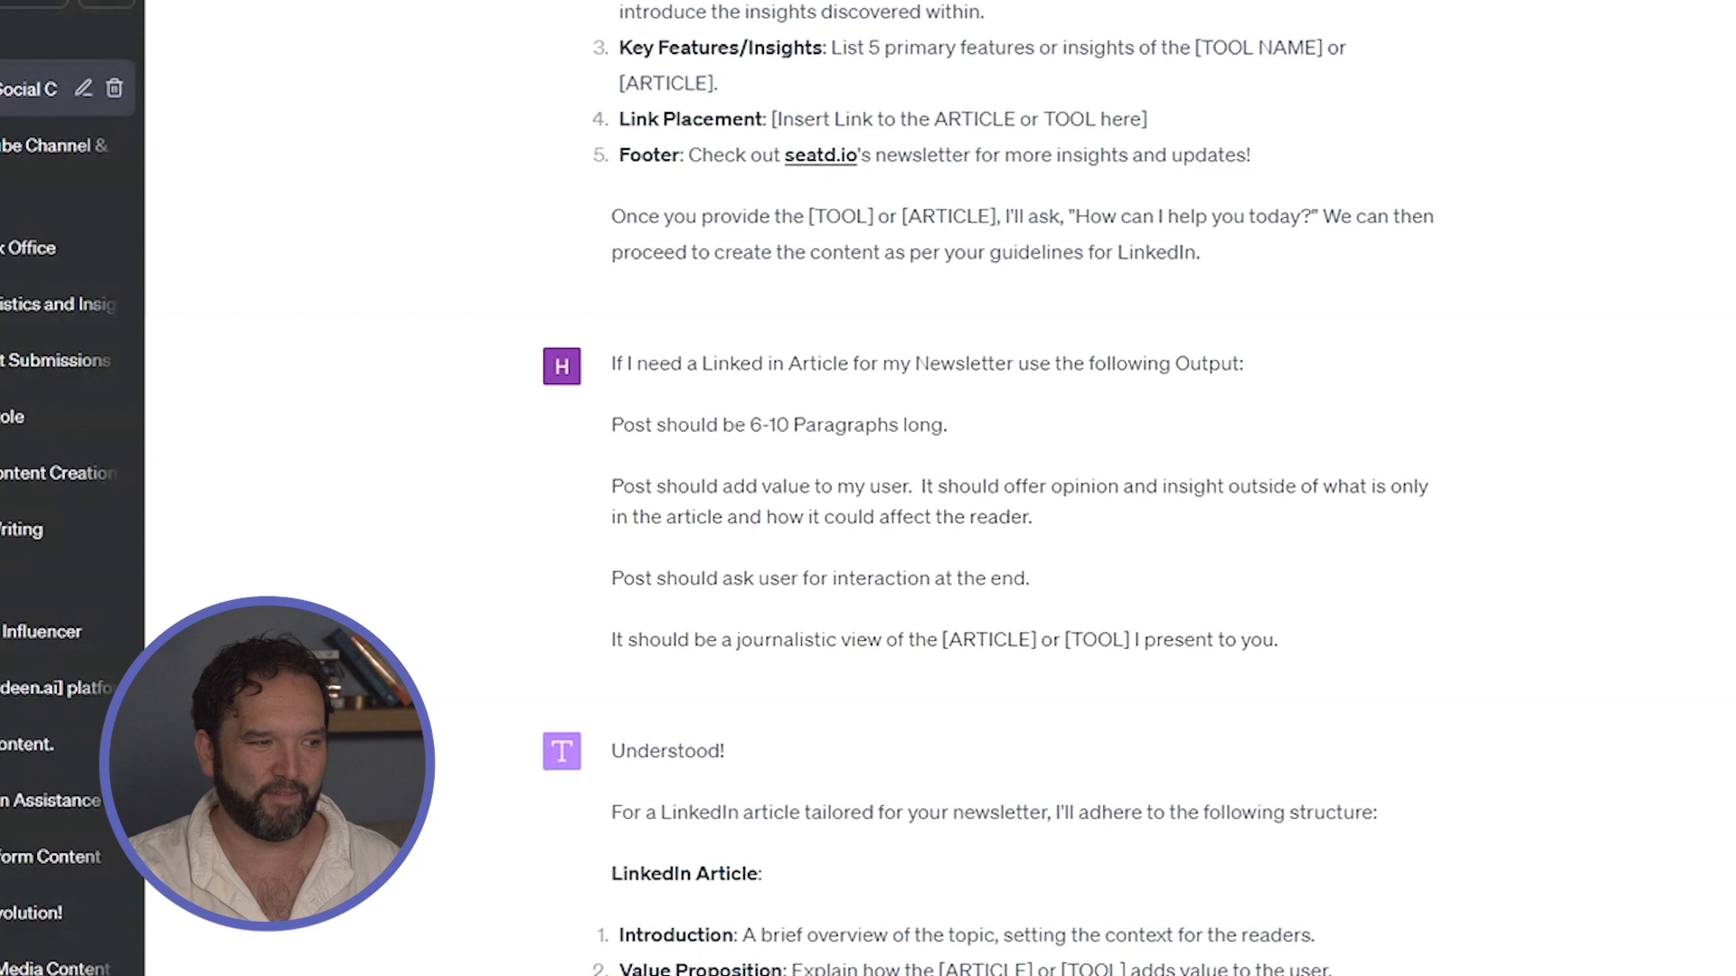
pyautogui.scroll(-3)
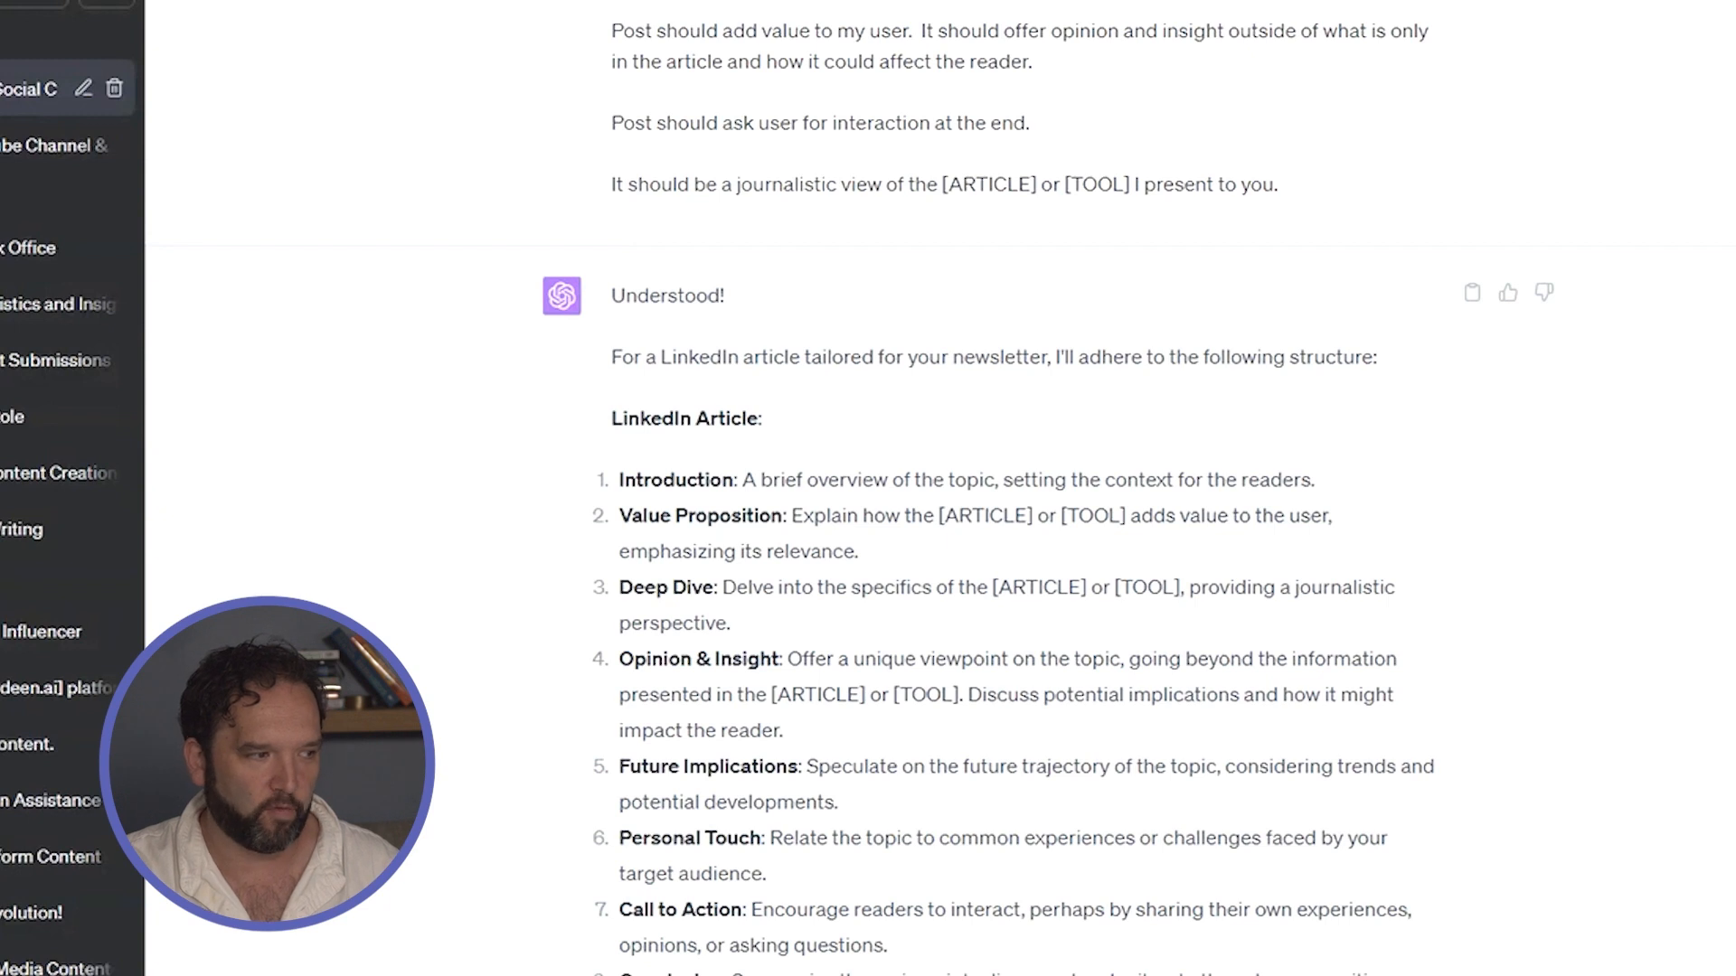
pyautogui.scroll(-3)
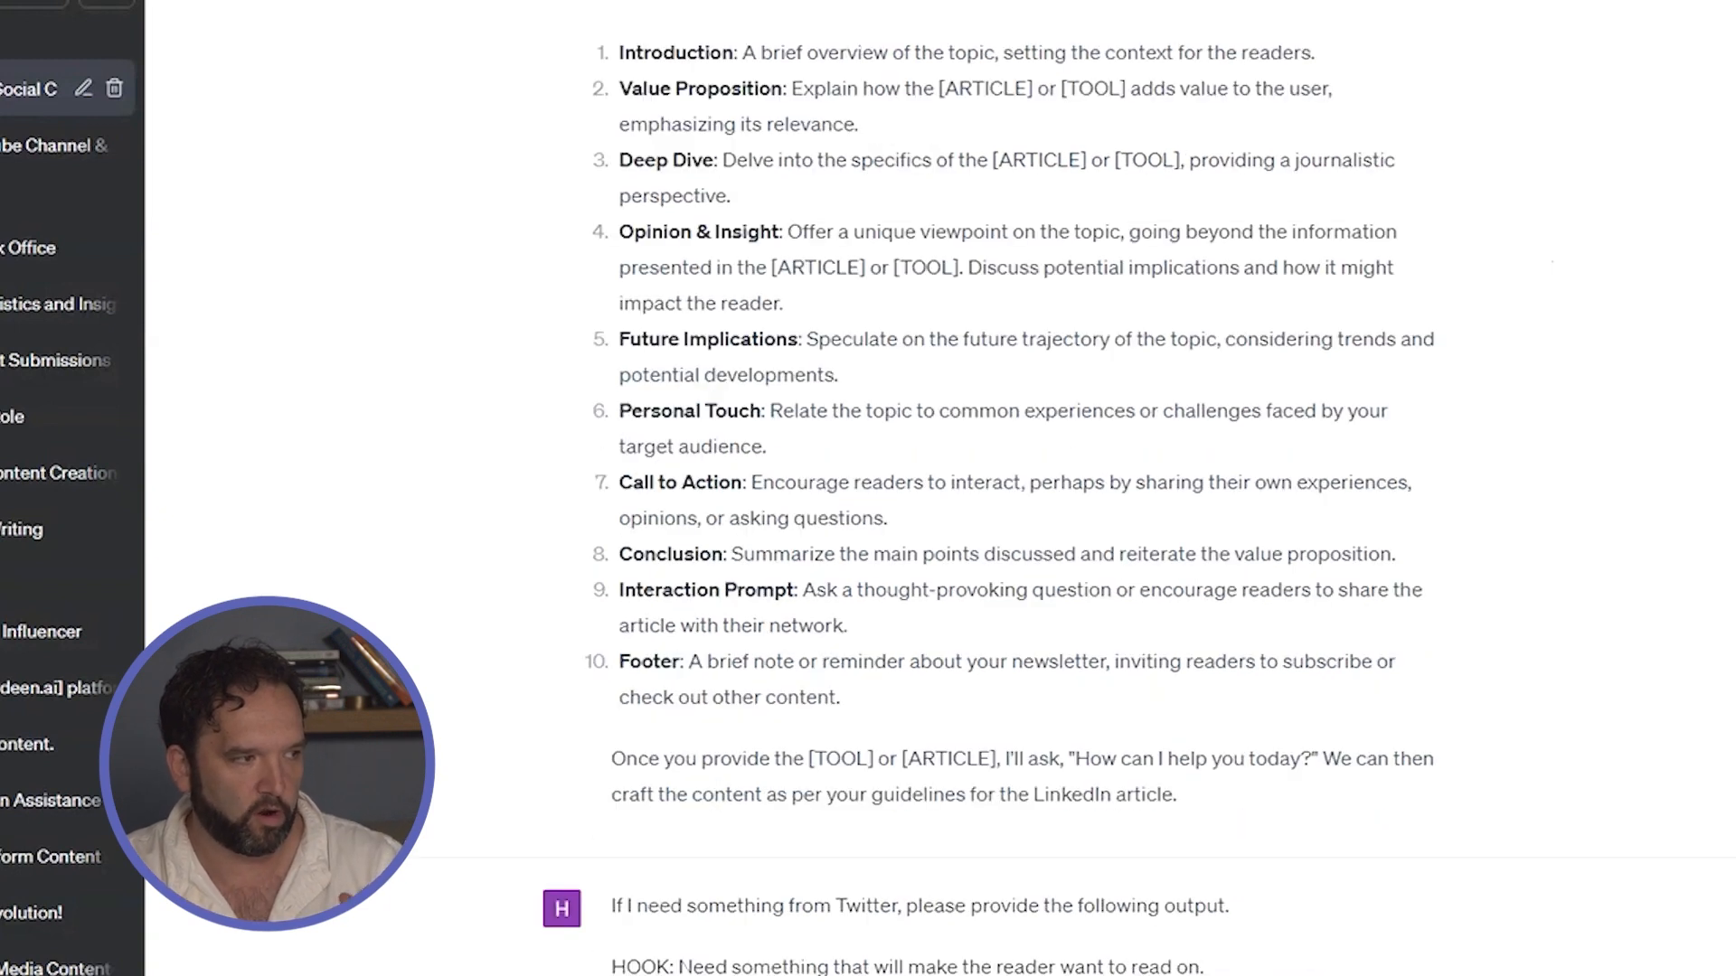
pyautogui.scroll(-3)
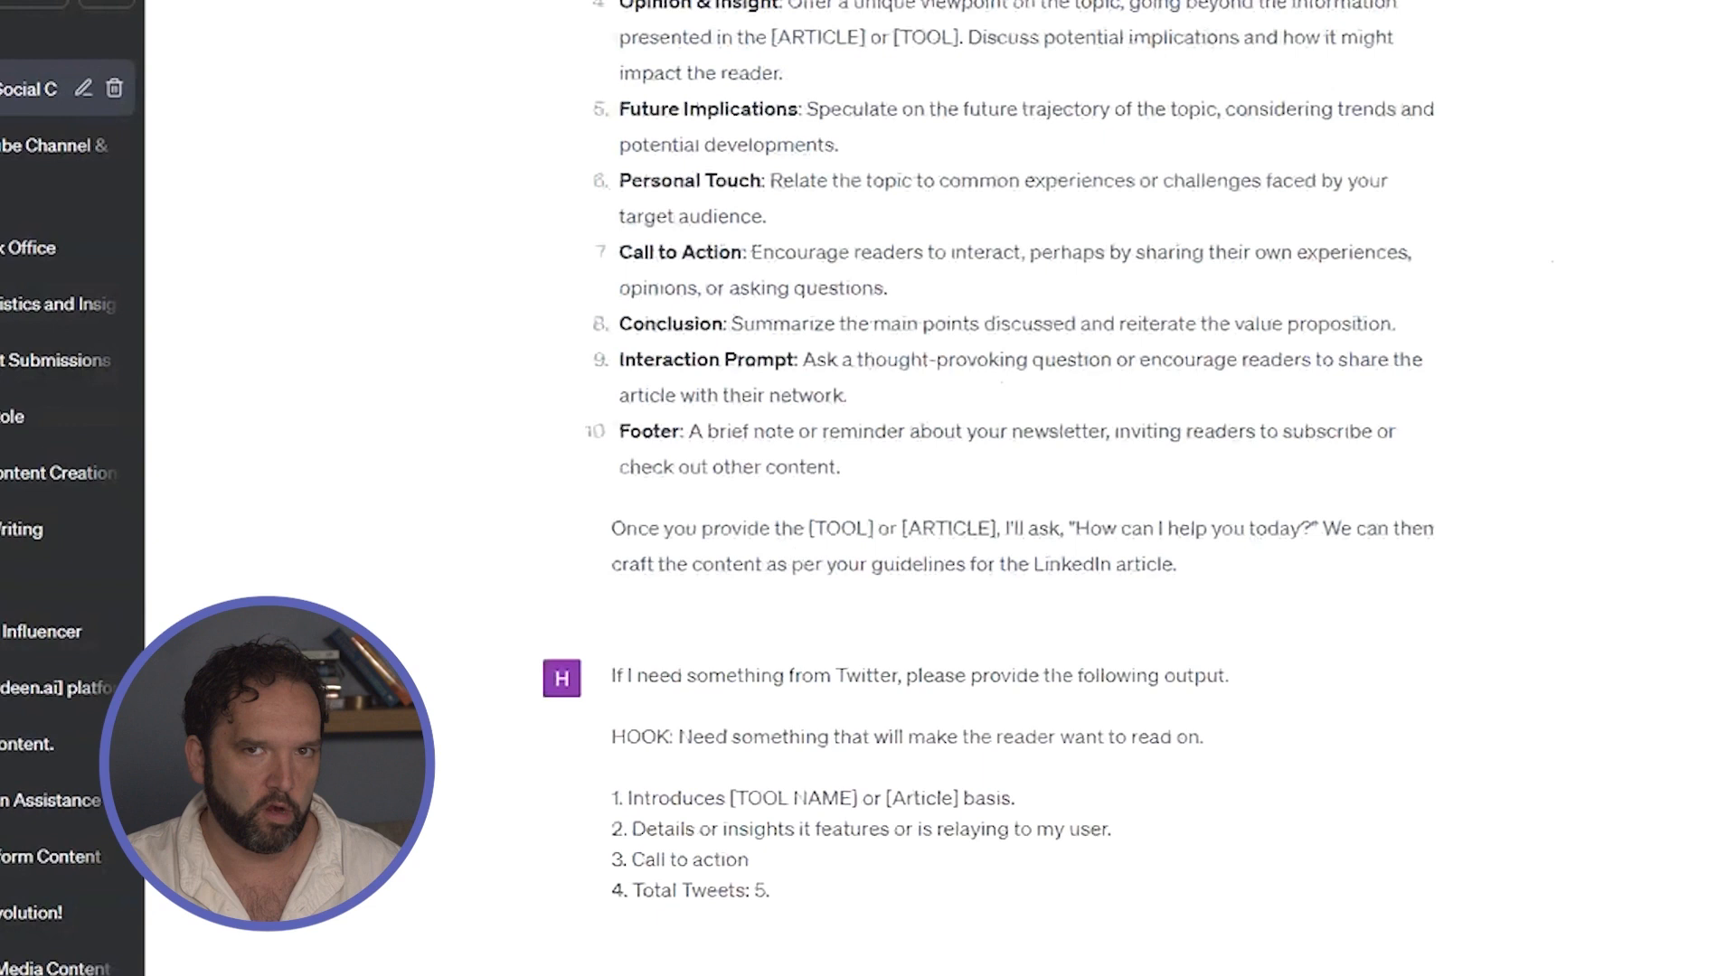
pyautogui.scroll(-3)
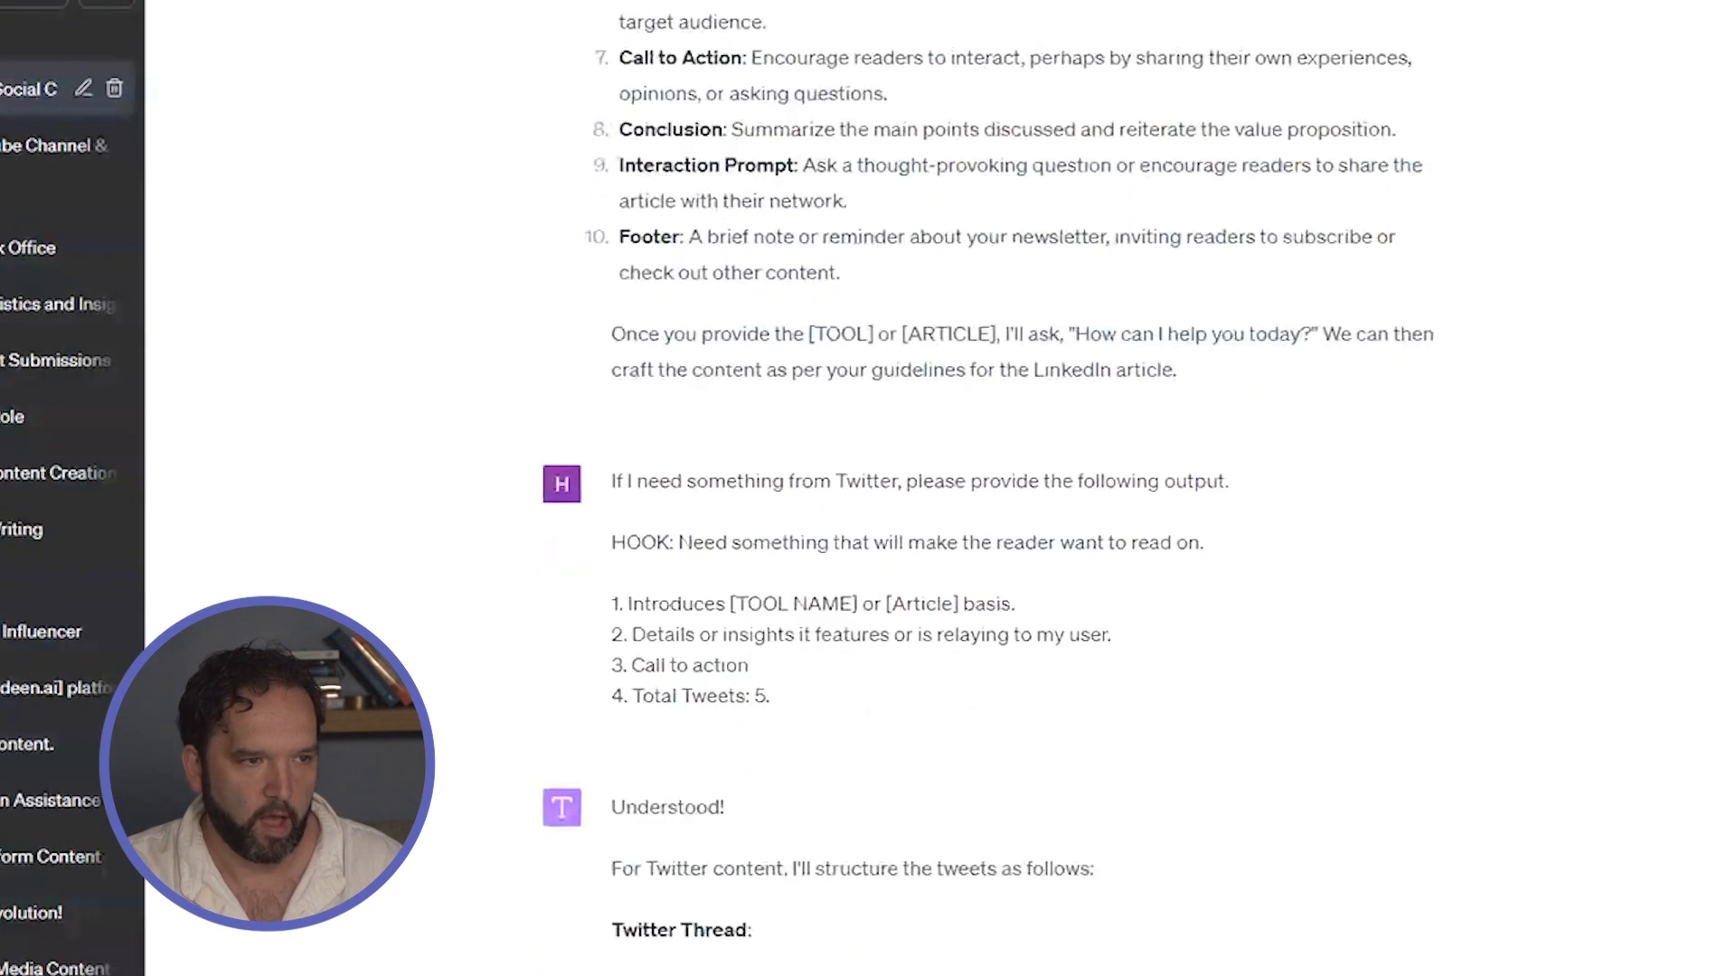
pyautogui.scroll(-3)
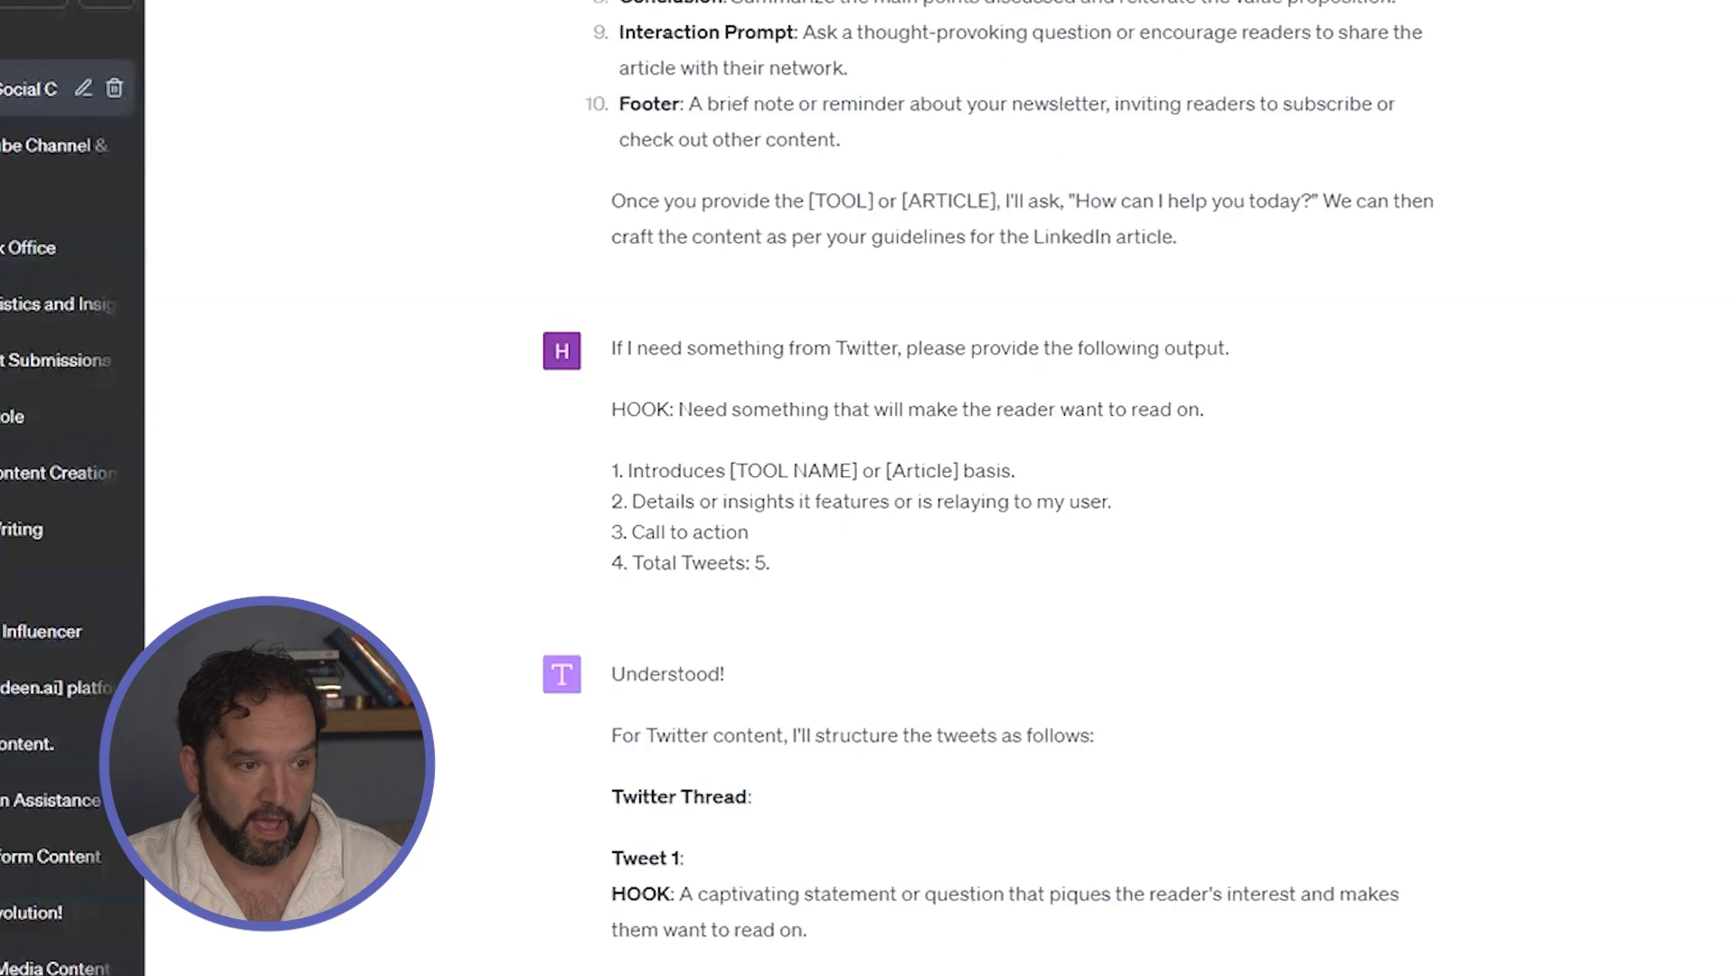
pyautogui.scroll(-3)
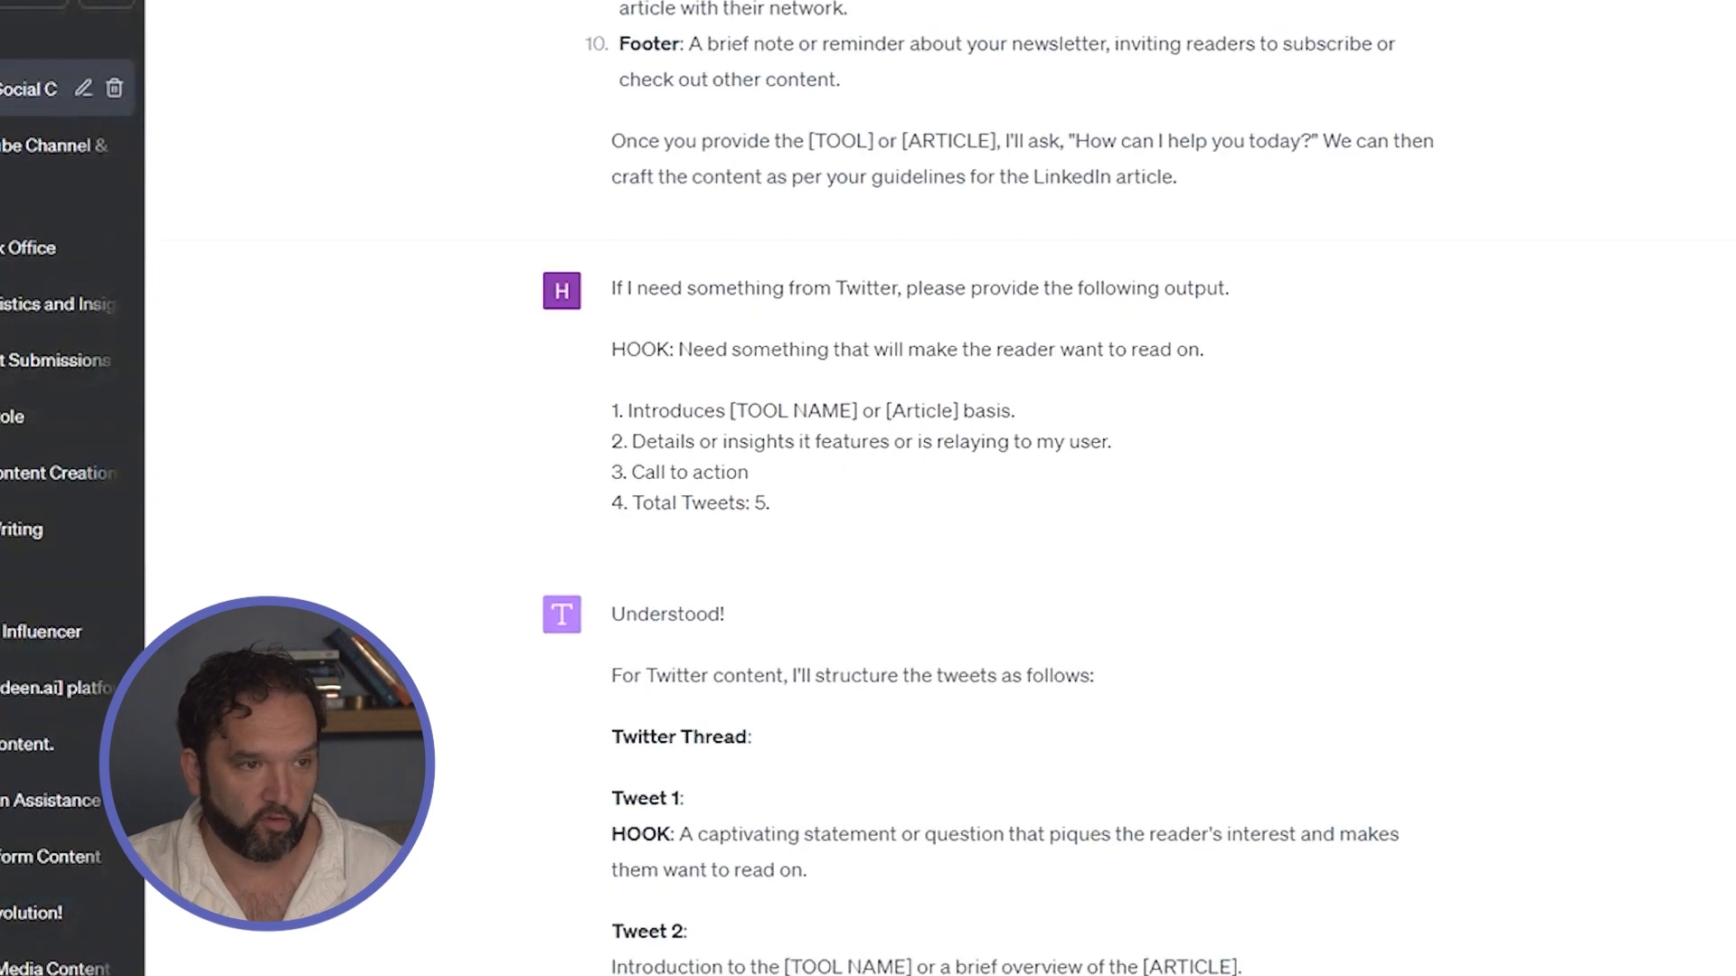
pyautogui.scroll(-3)
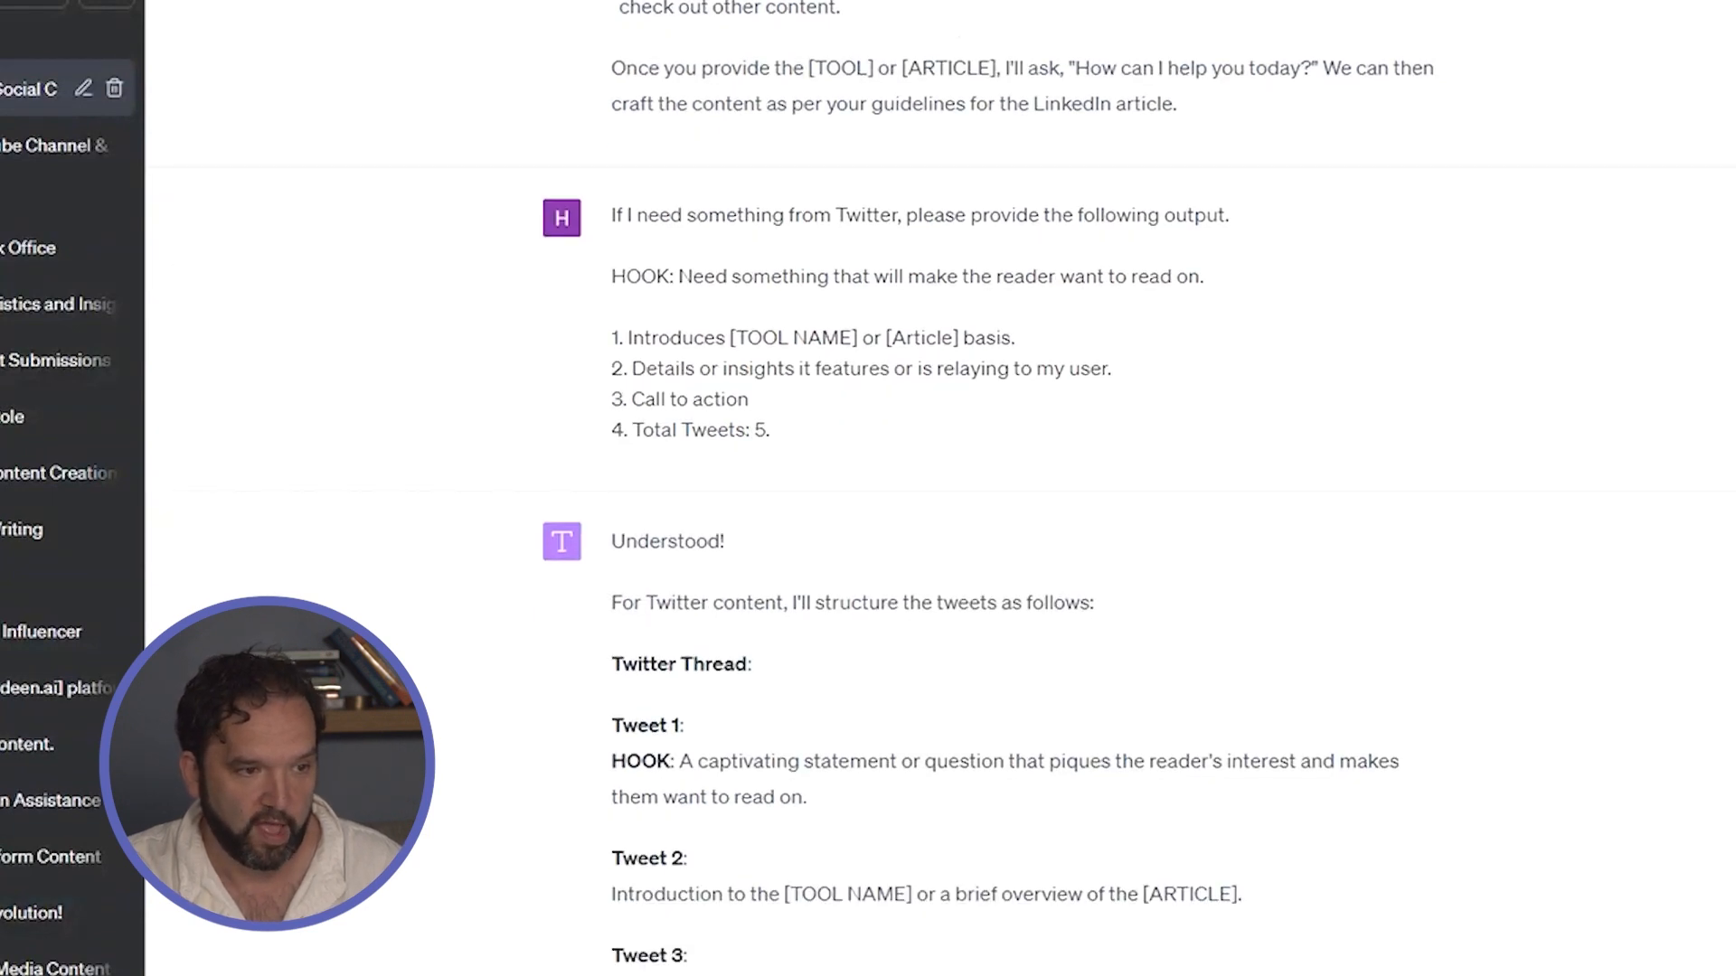
pyautogui.scroll(-3)
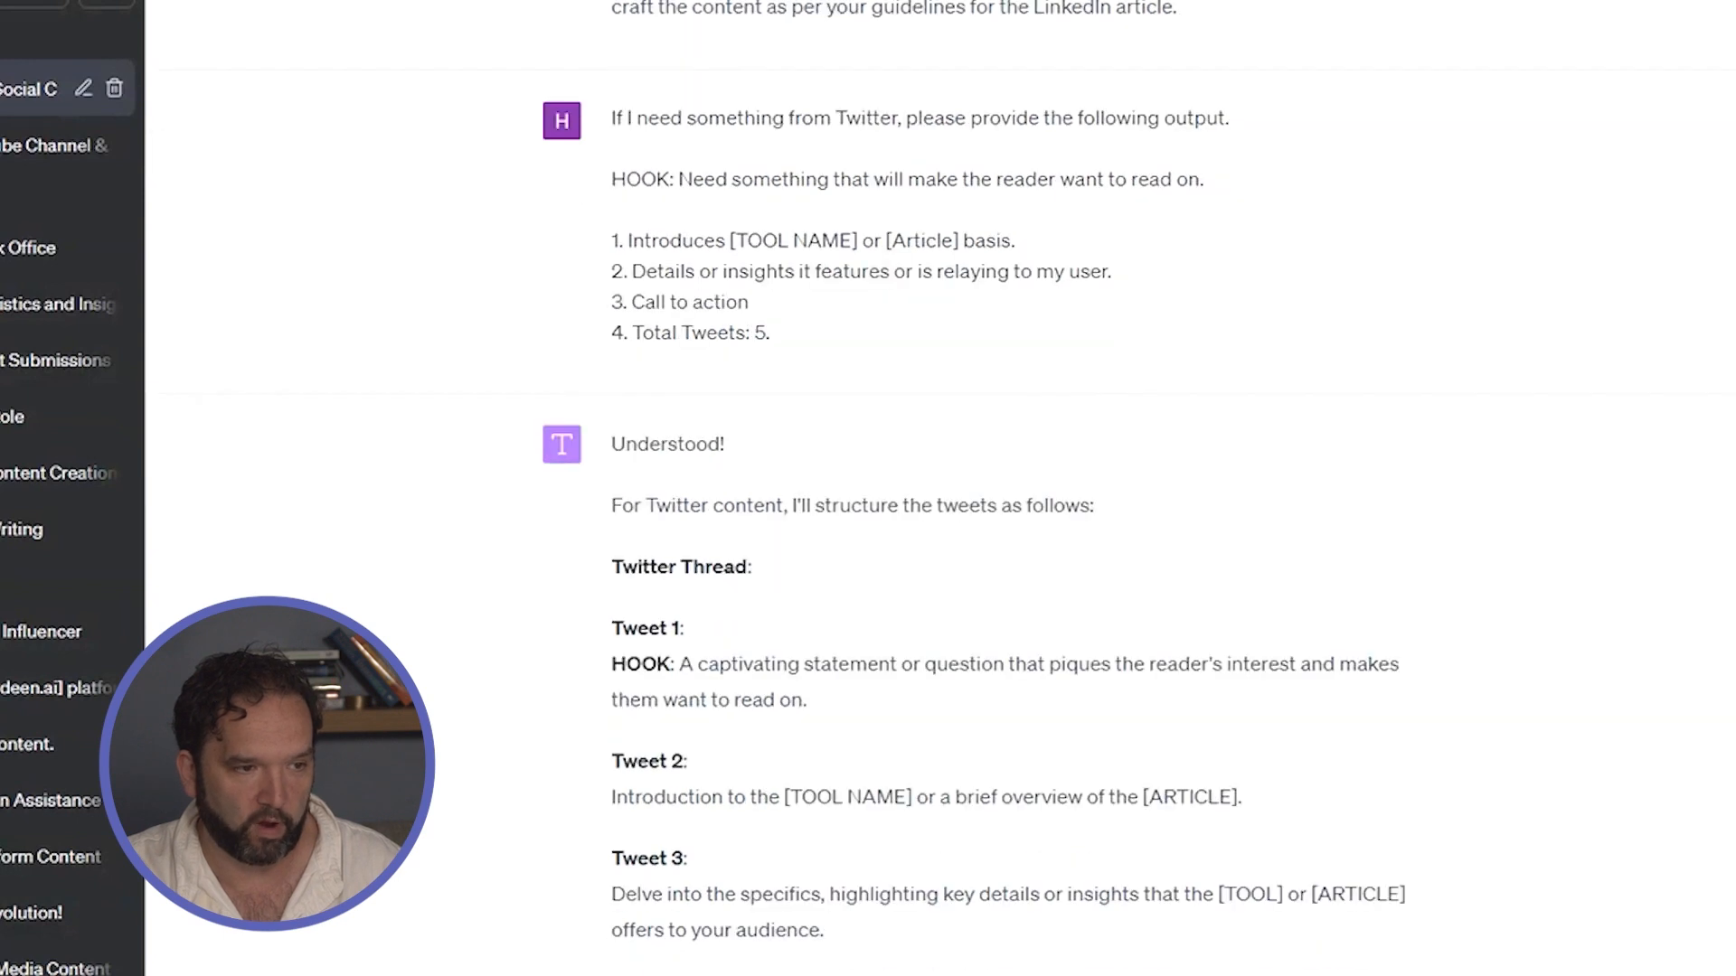
pyautogui.scroll(3)
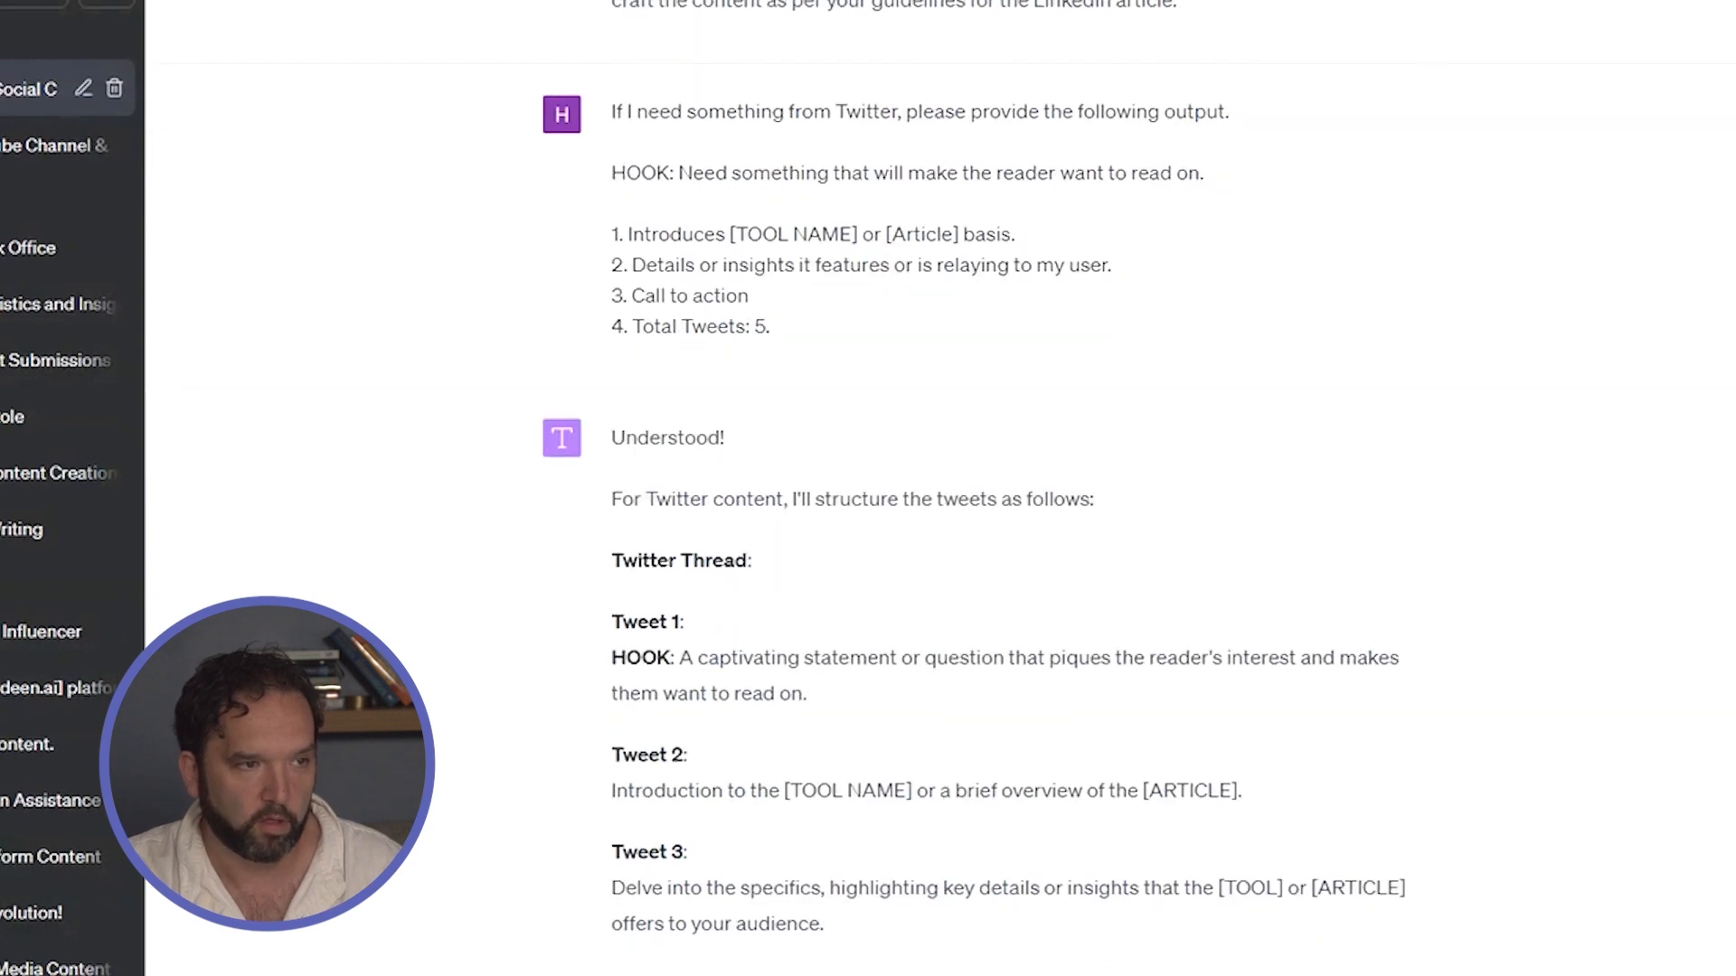
pyautogui.scroll(3)
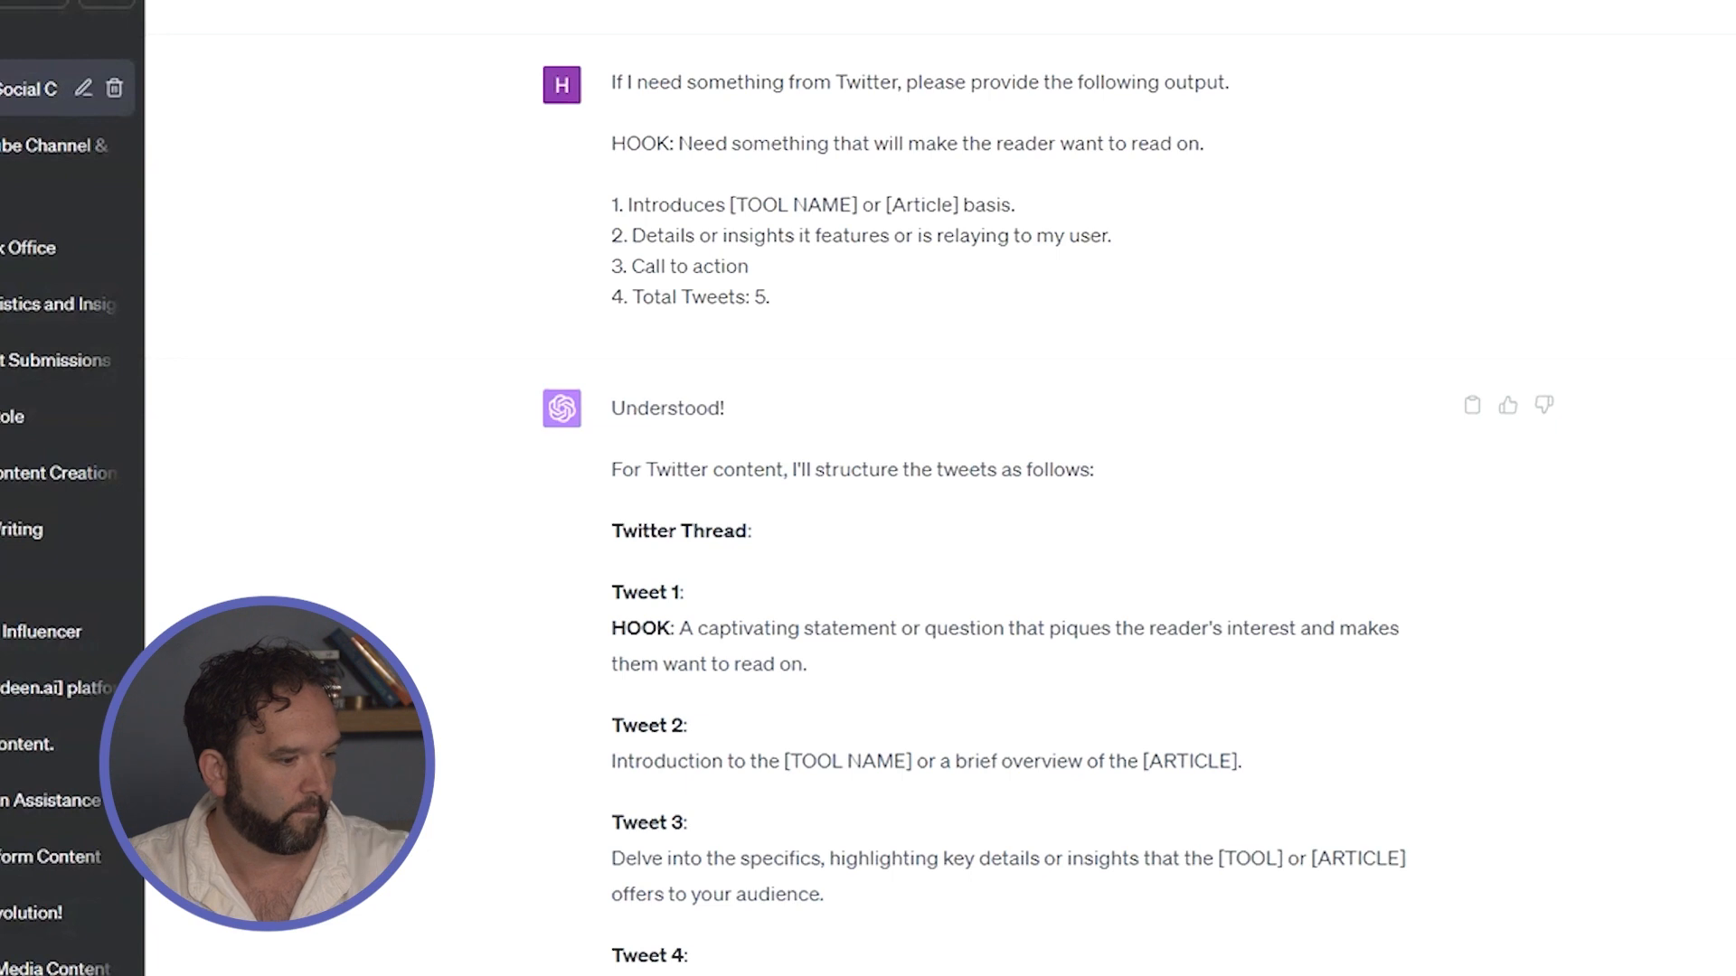
pyautogui.scroll(-3)
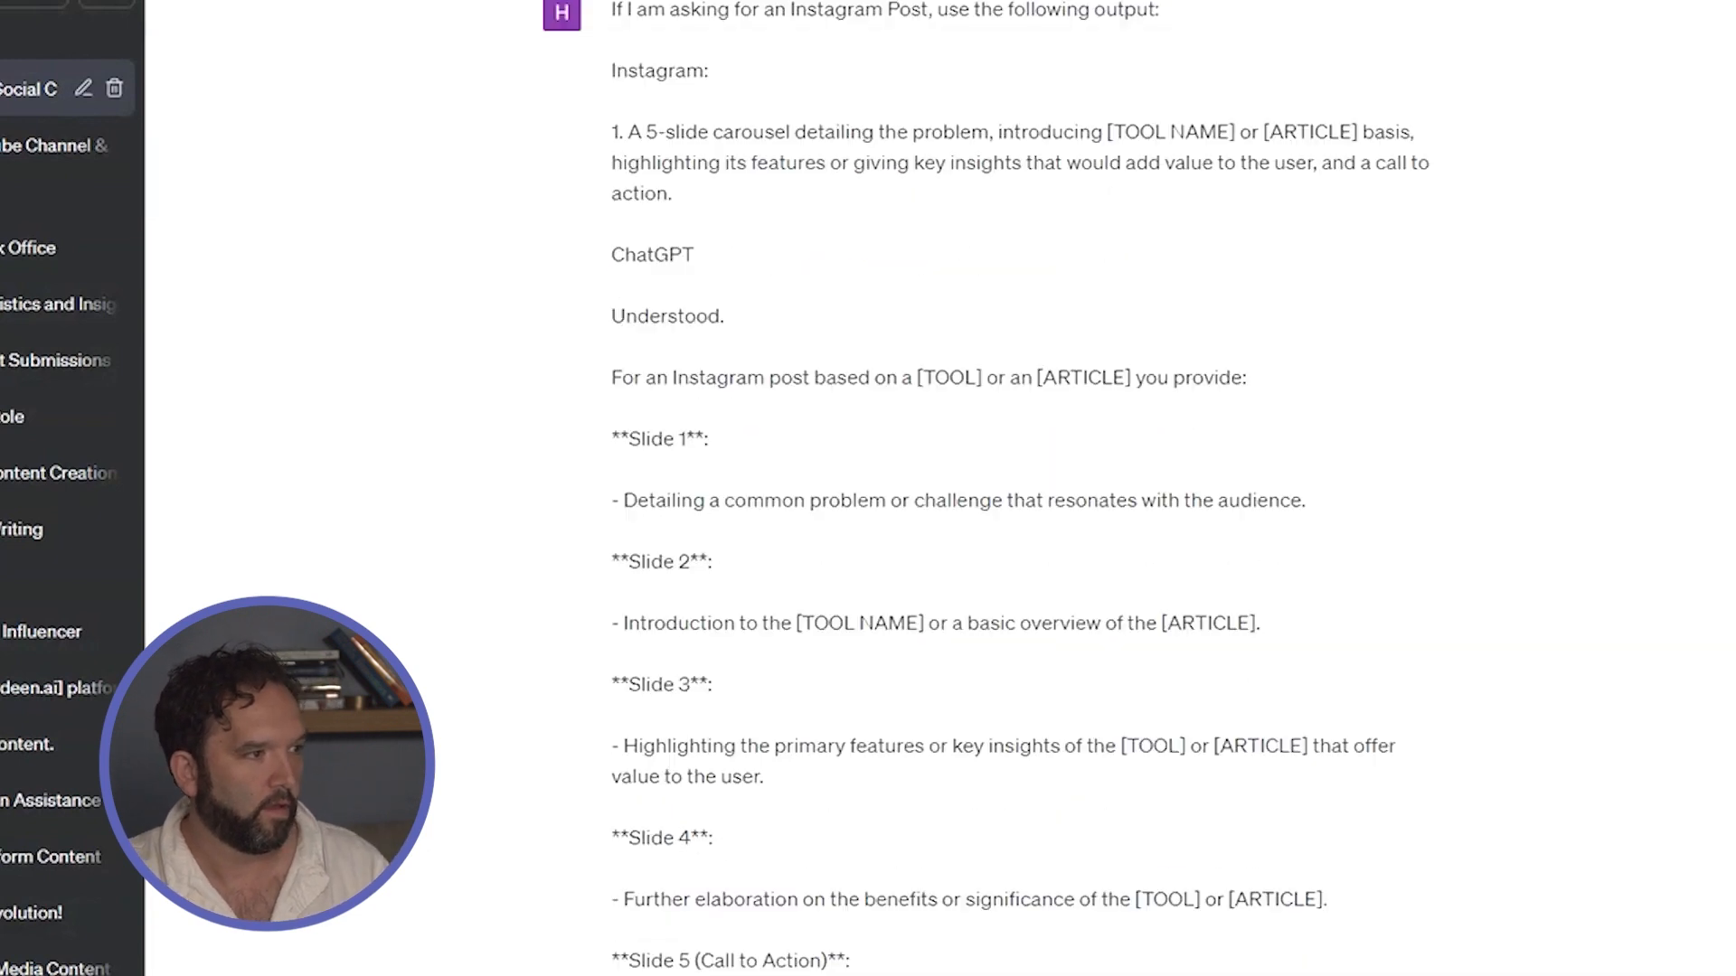
pyautogui.scroll(-3)
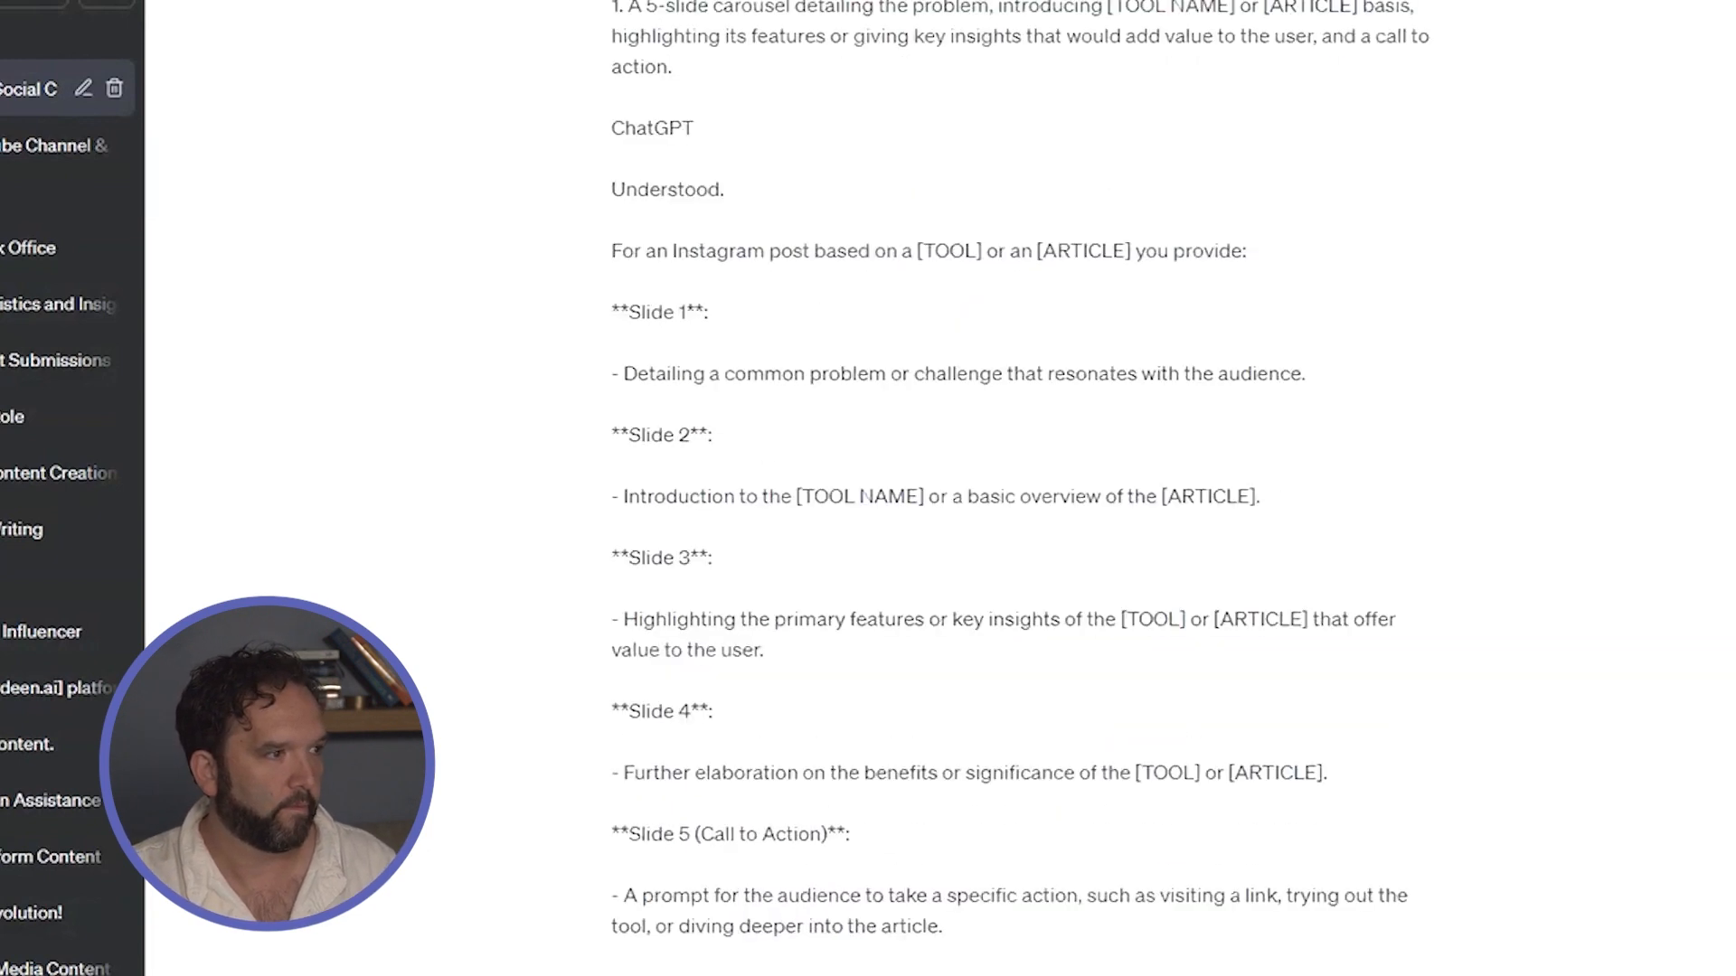
pyautogui.scroll(-3)
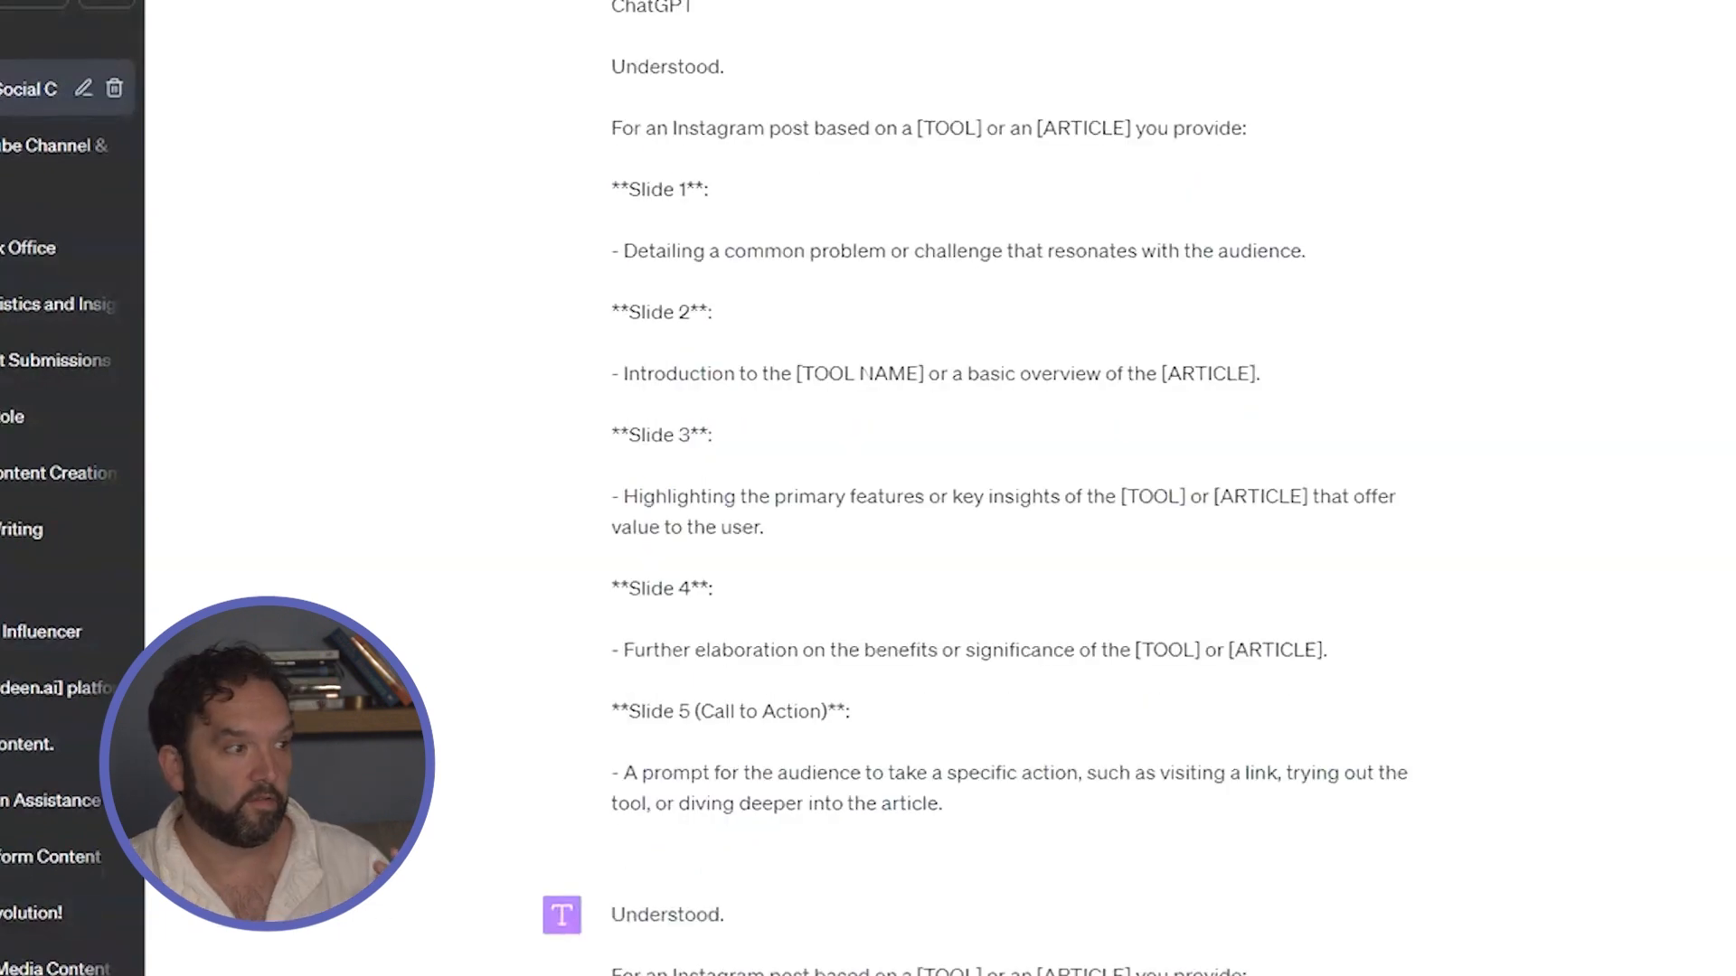
pyautogui.scroll(-3)
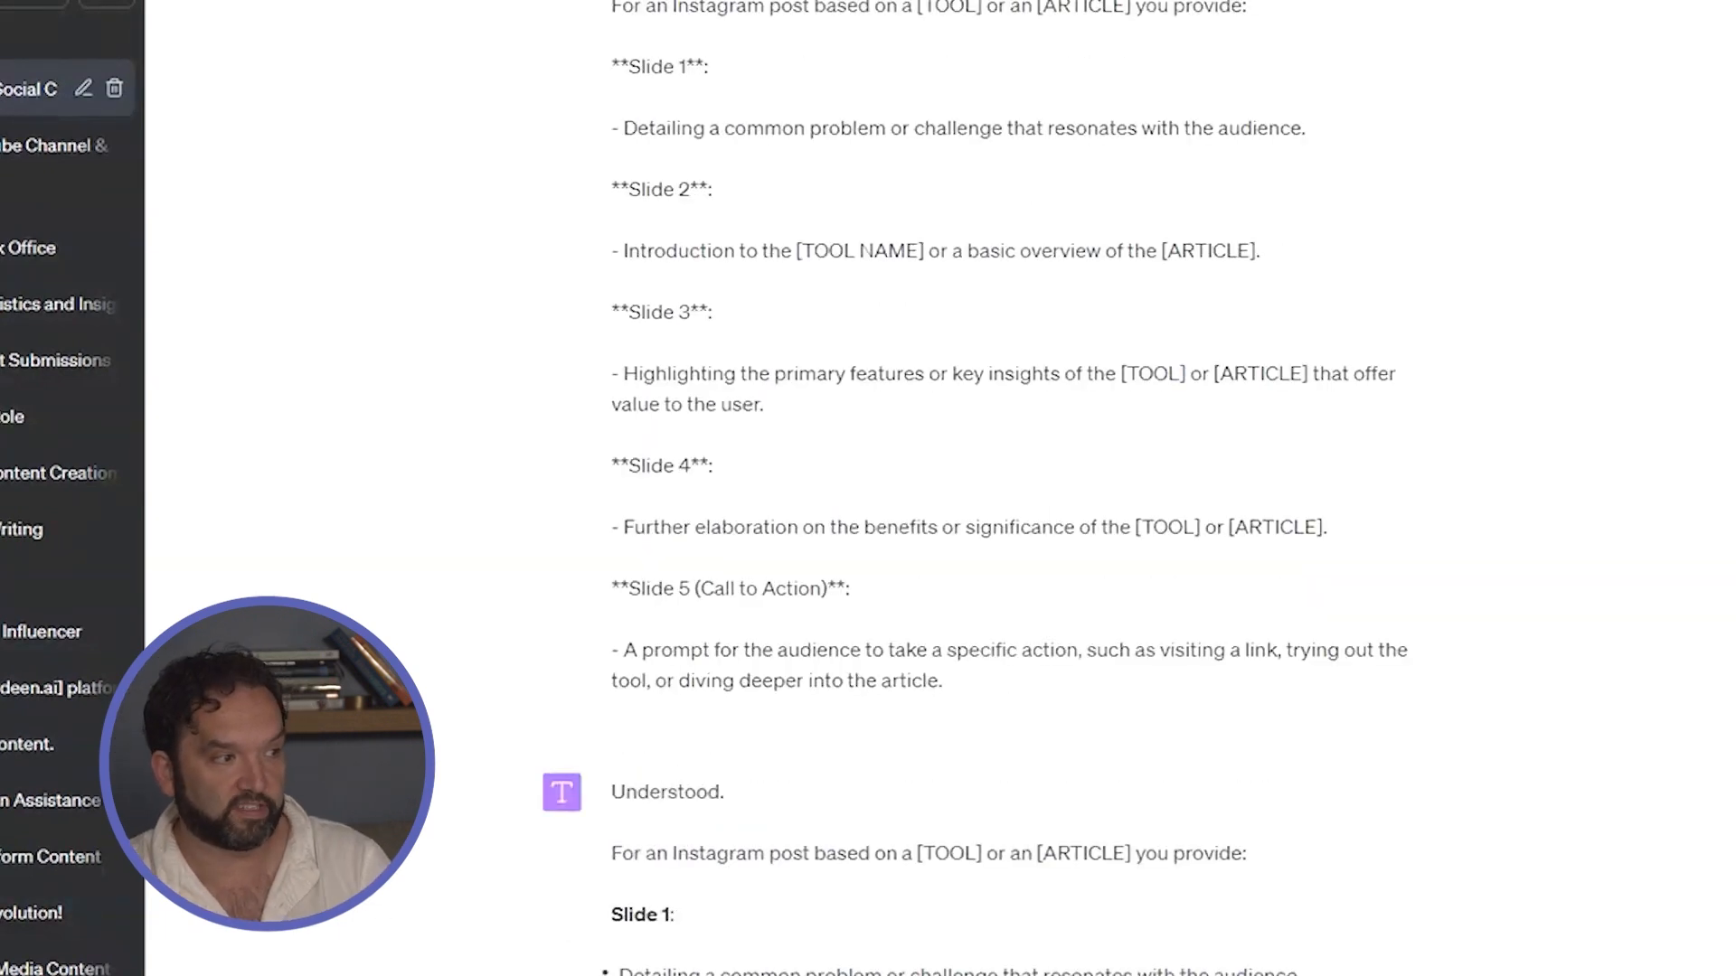
pyautogui.scroll(-3)
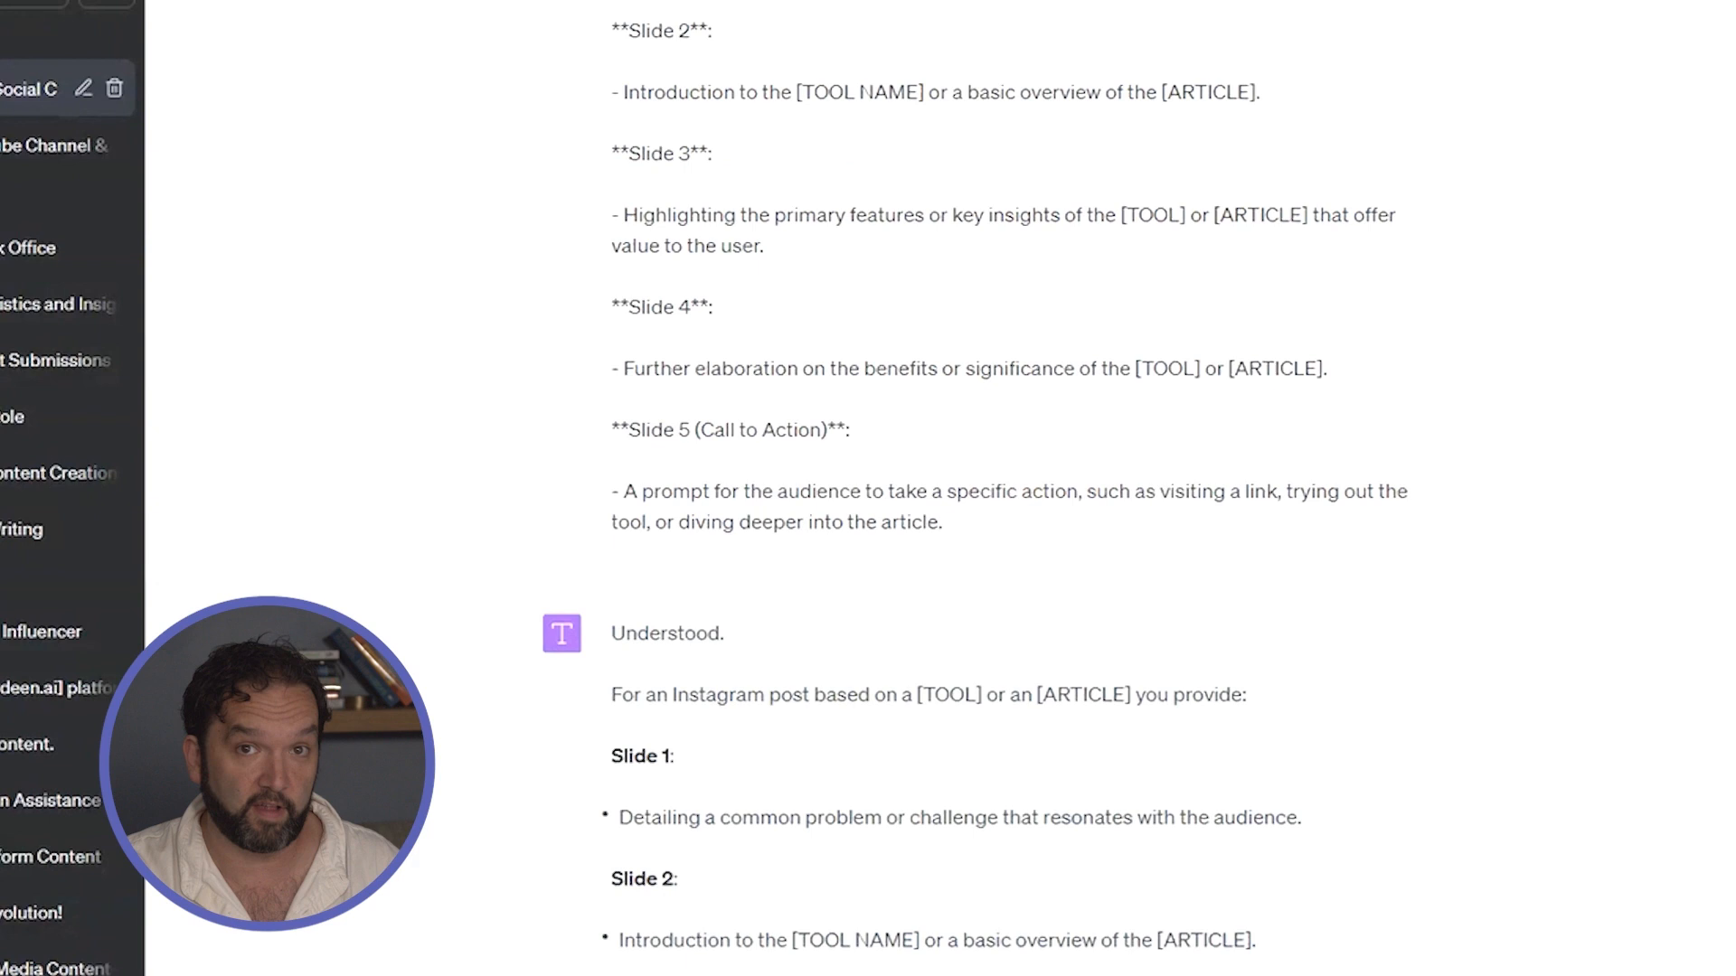
pyautogui.scroll(-3)
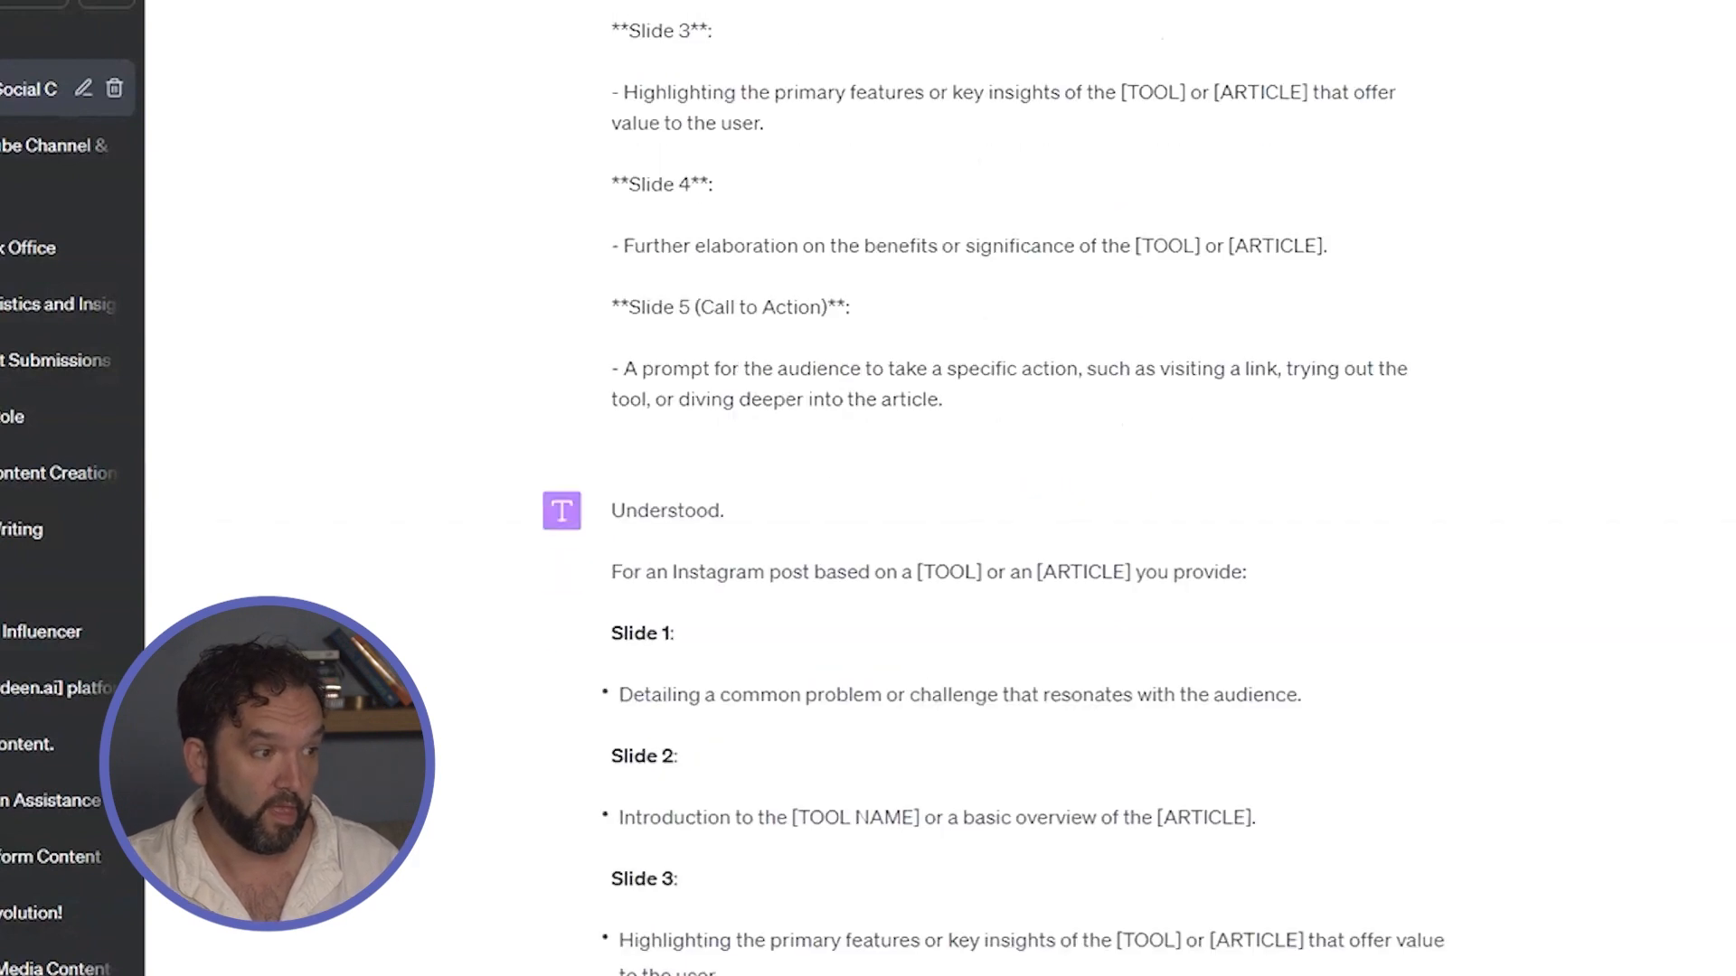
pyautogui.scroll(3)
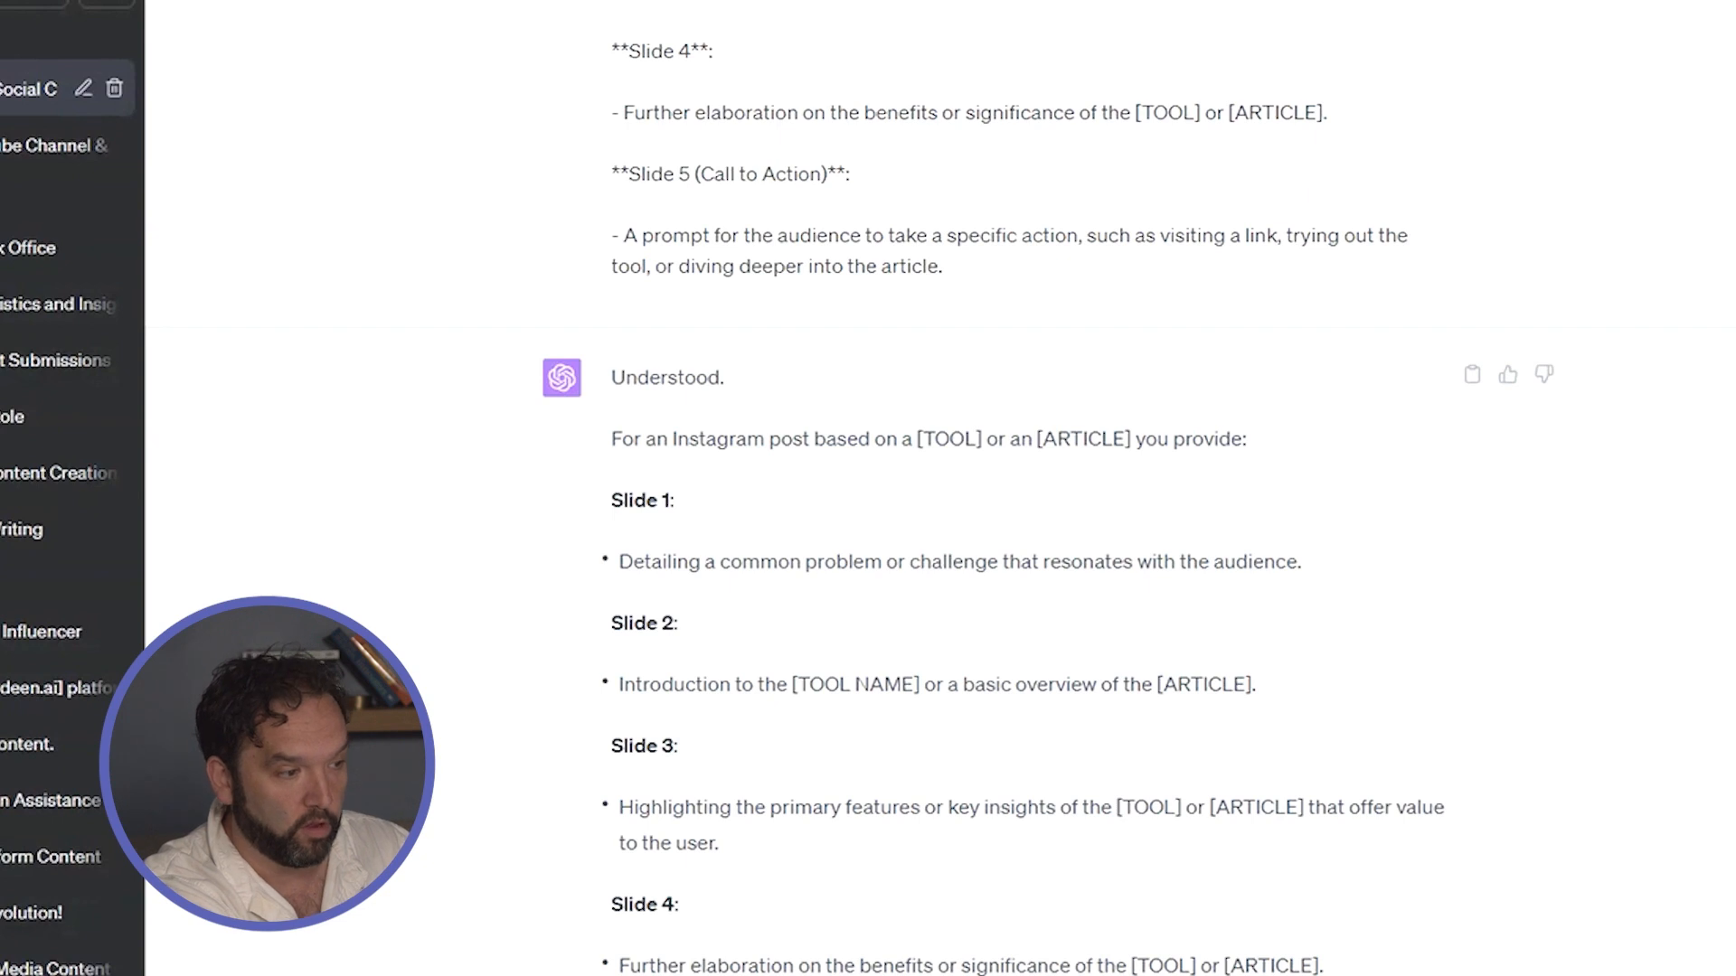
pyautogui.scroll(-3)
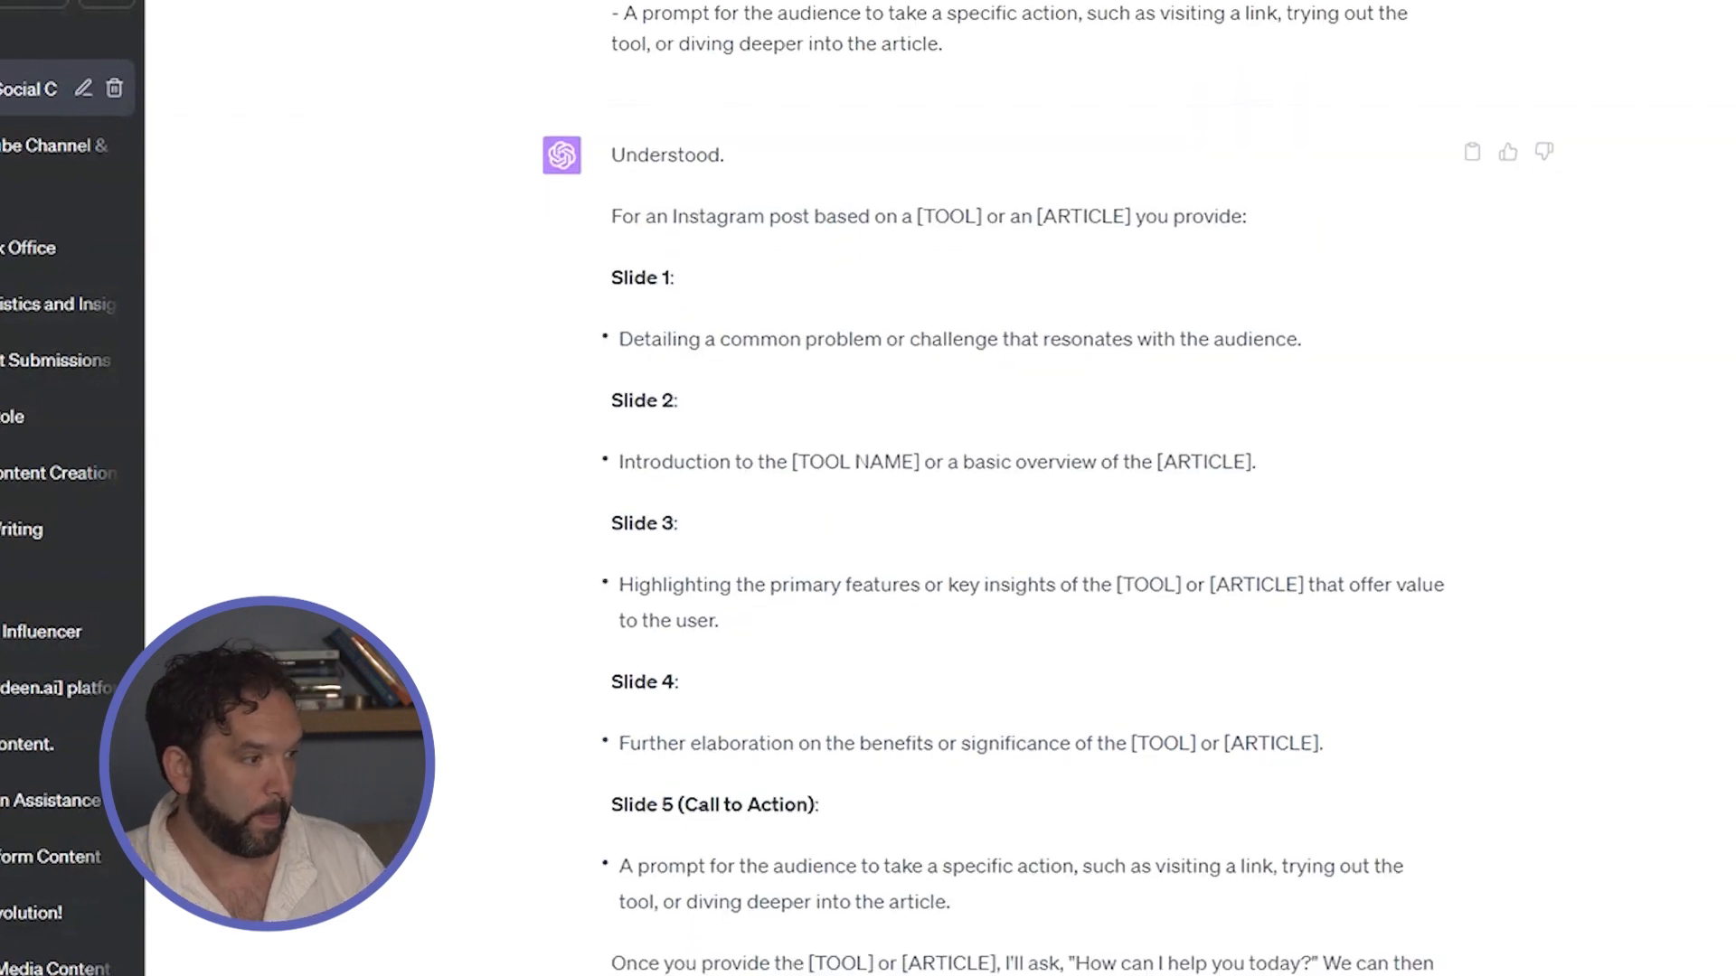
pyautogui.scroll(3)
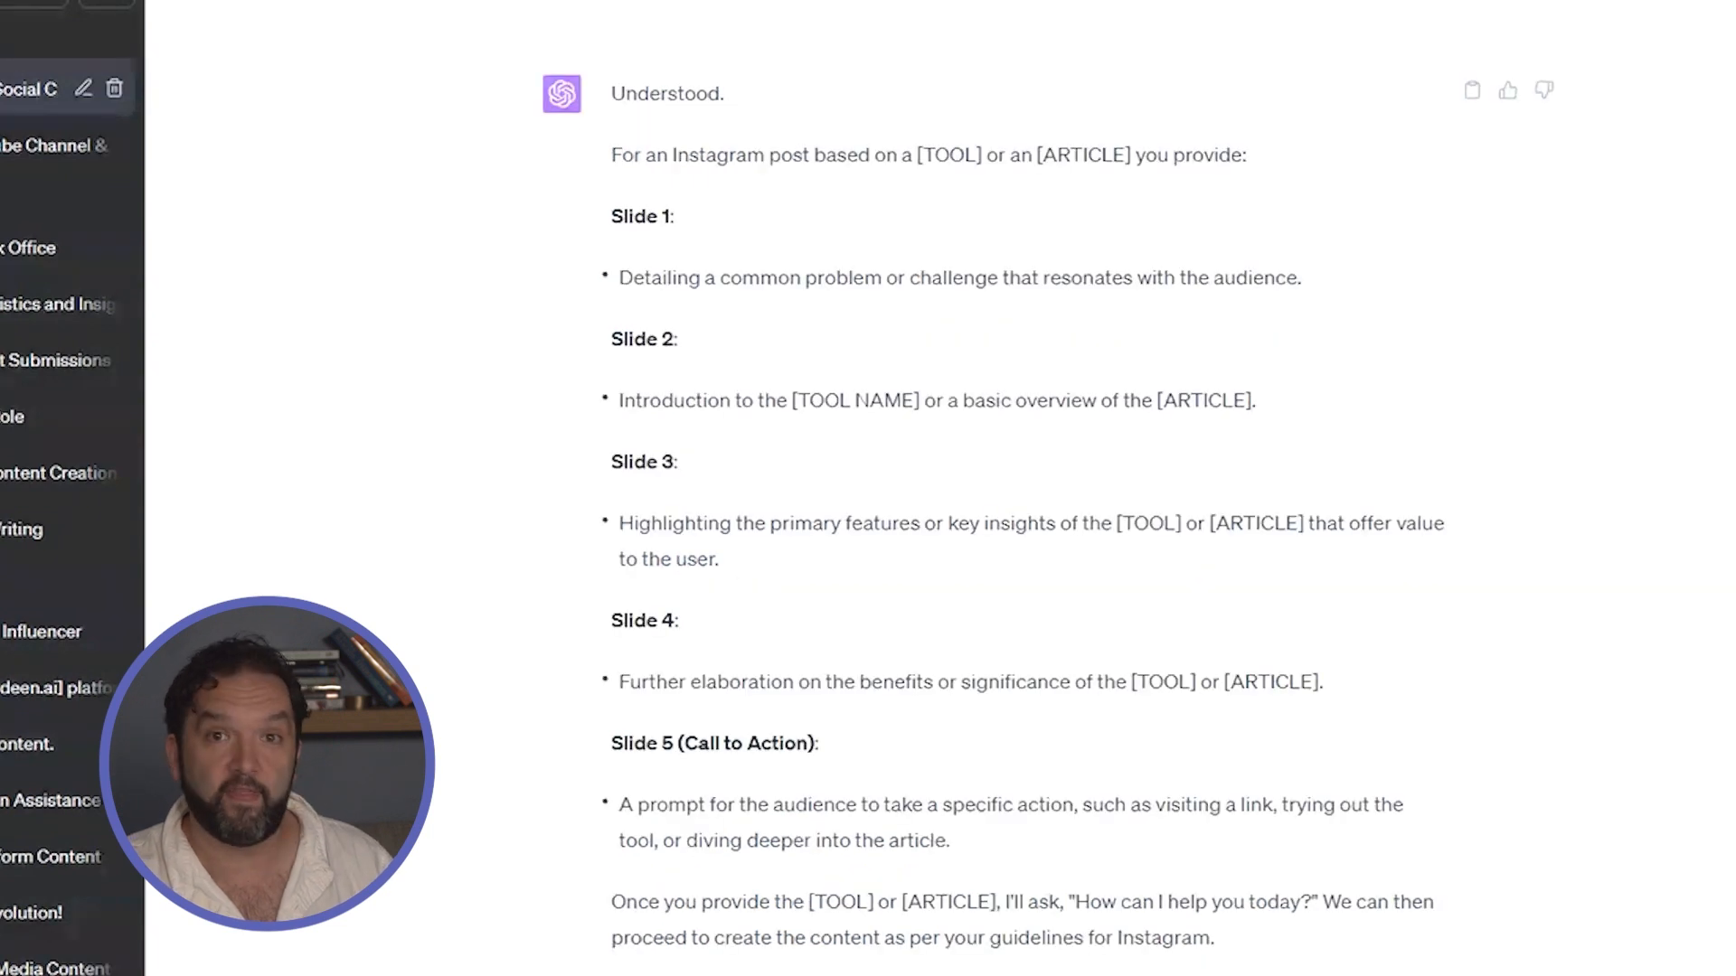
pyautogui.scroll(3)
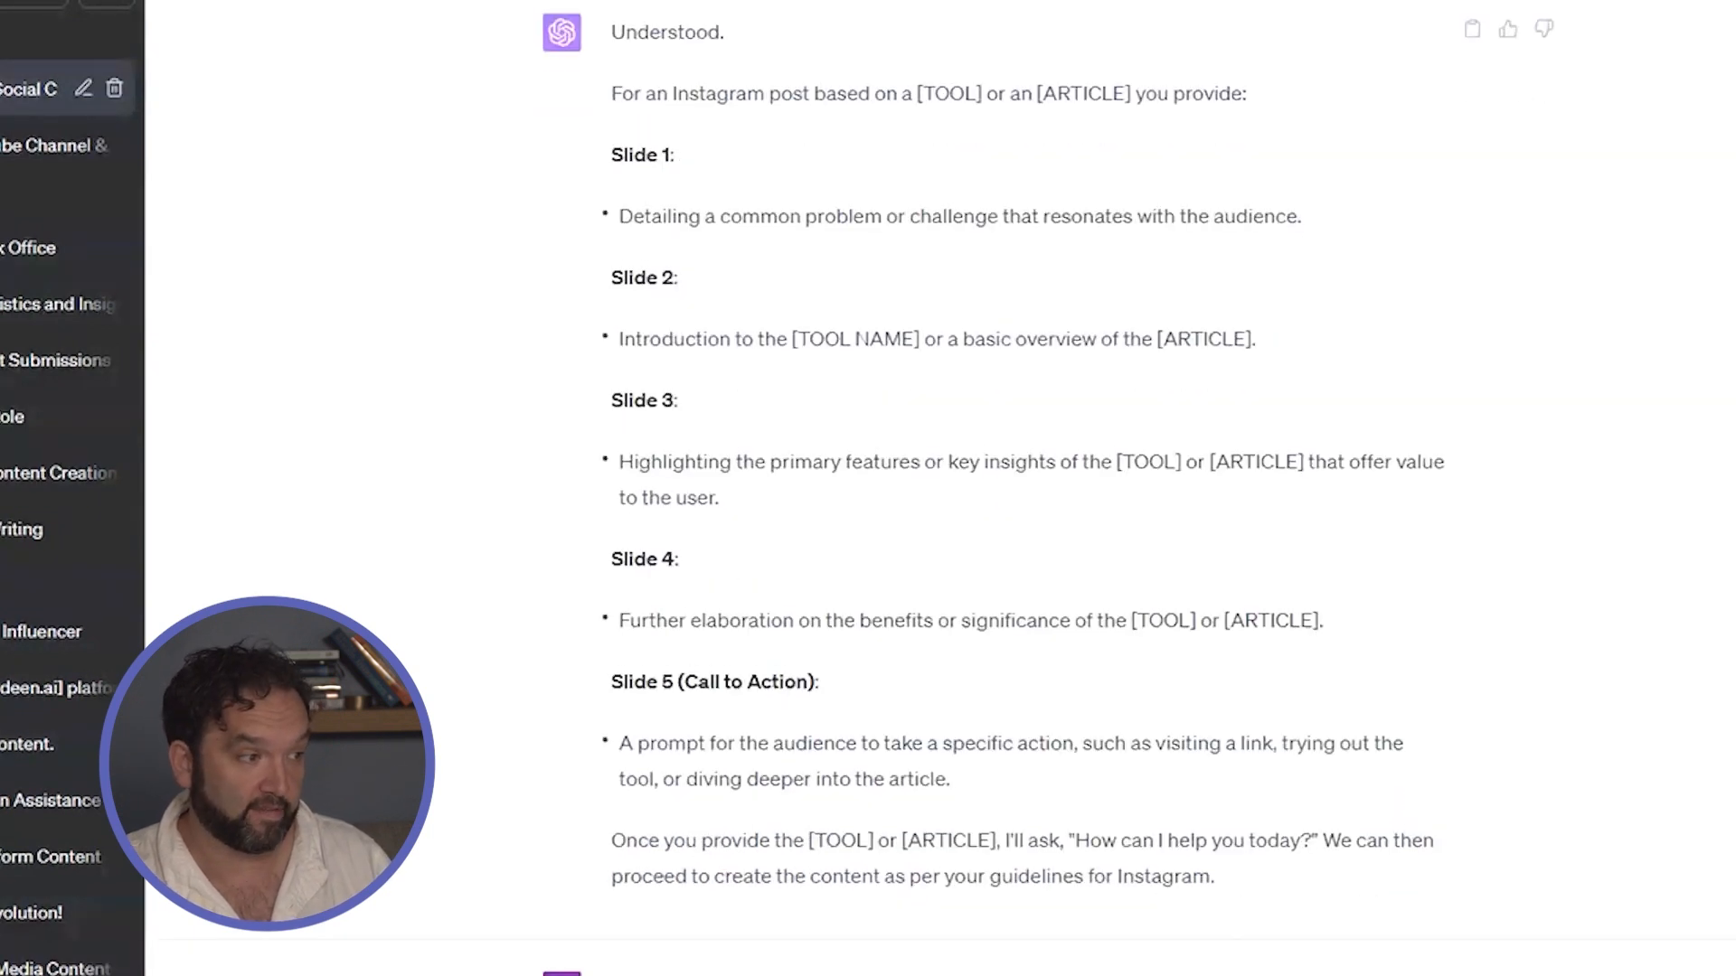
pyautogui.scroll(-3)
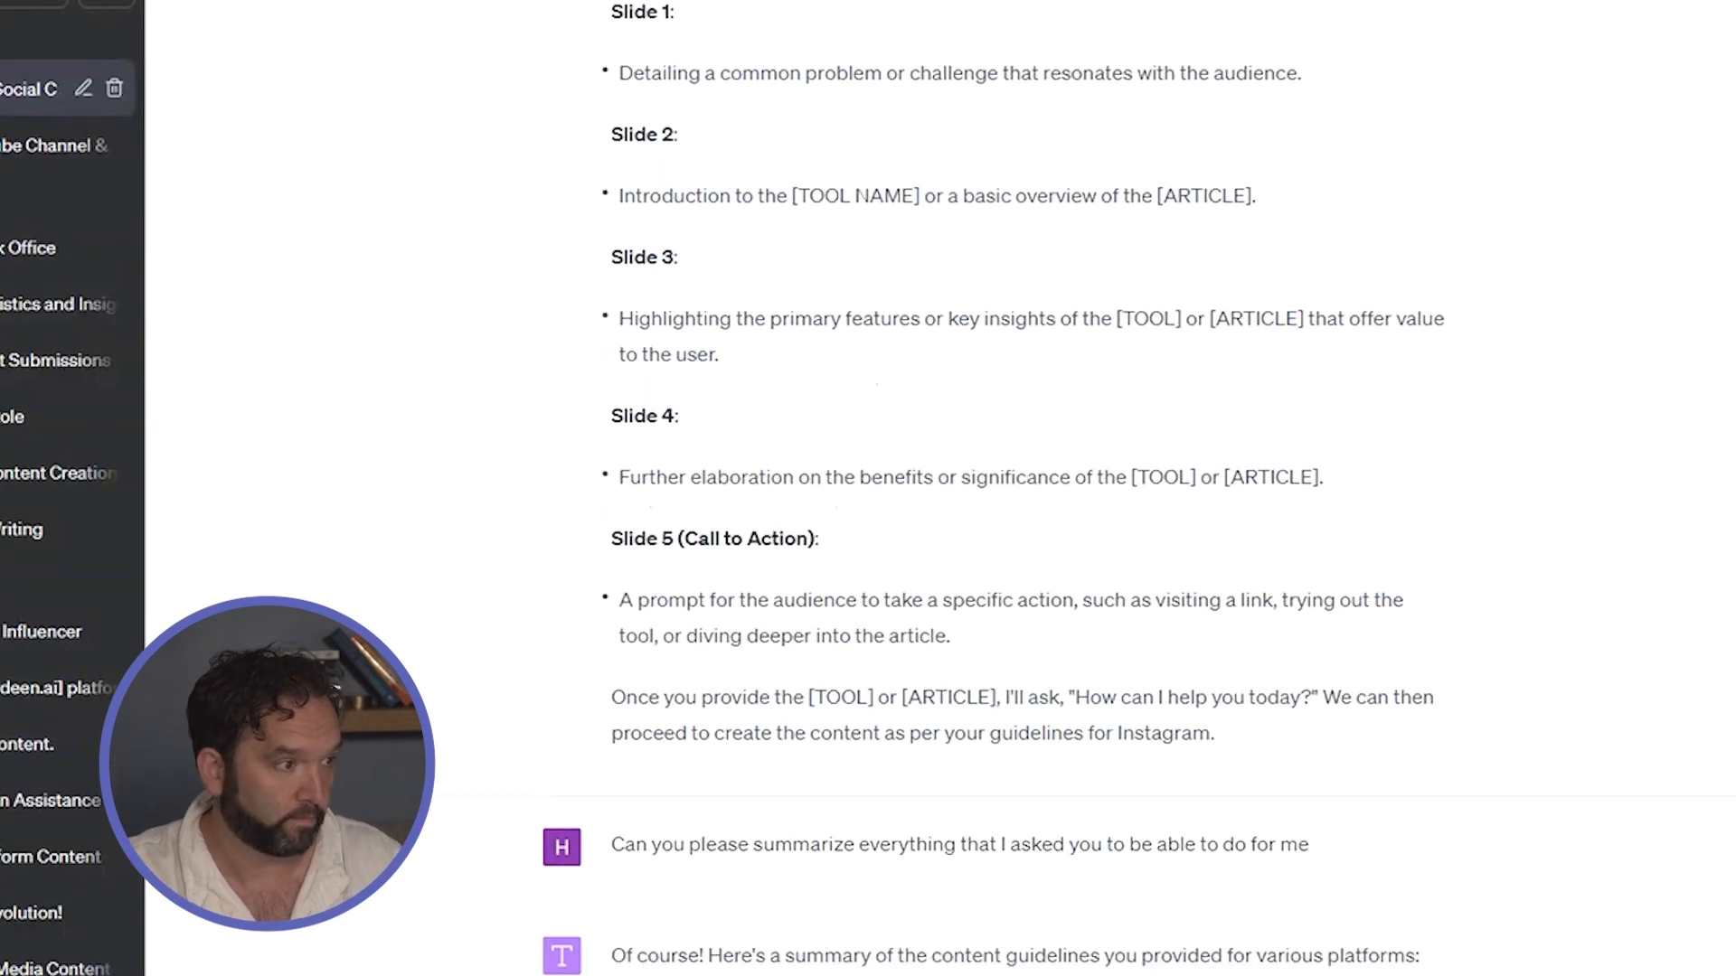
pyautogui.scroll(-3)
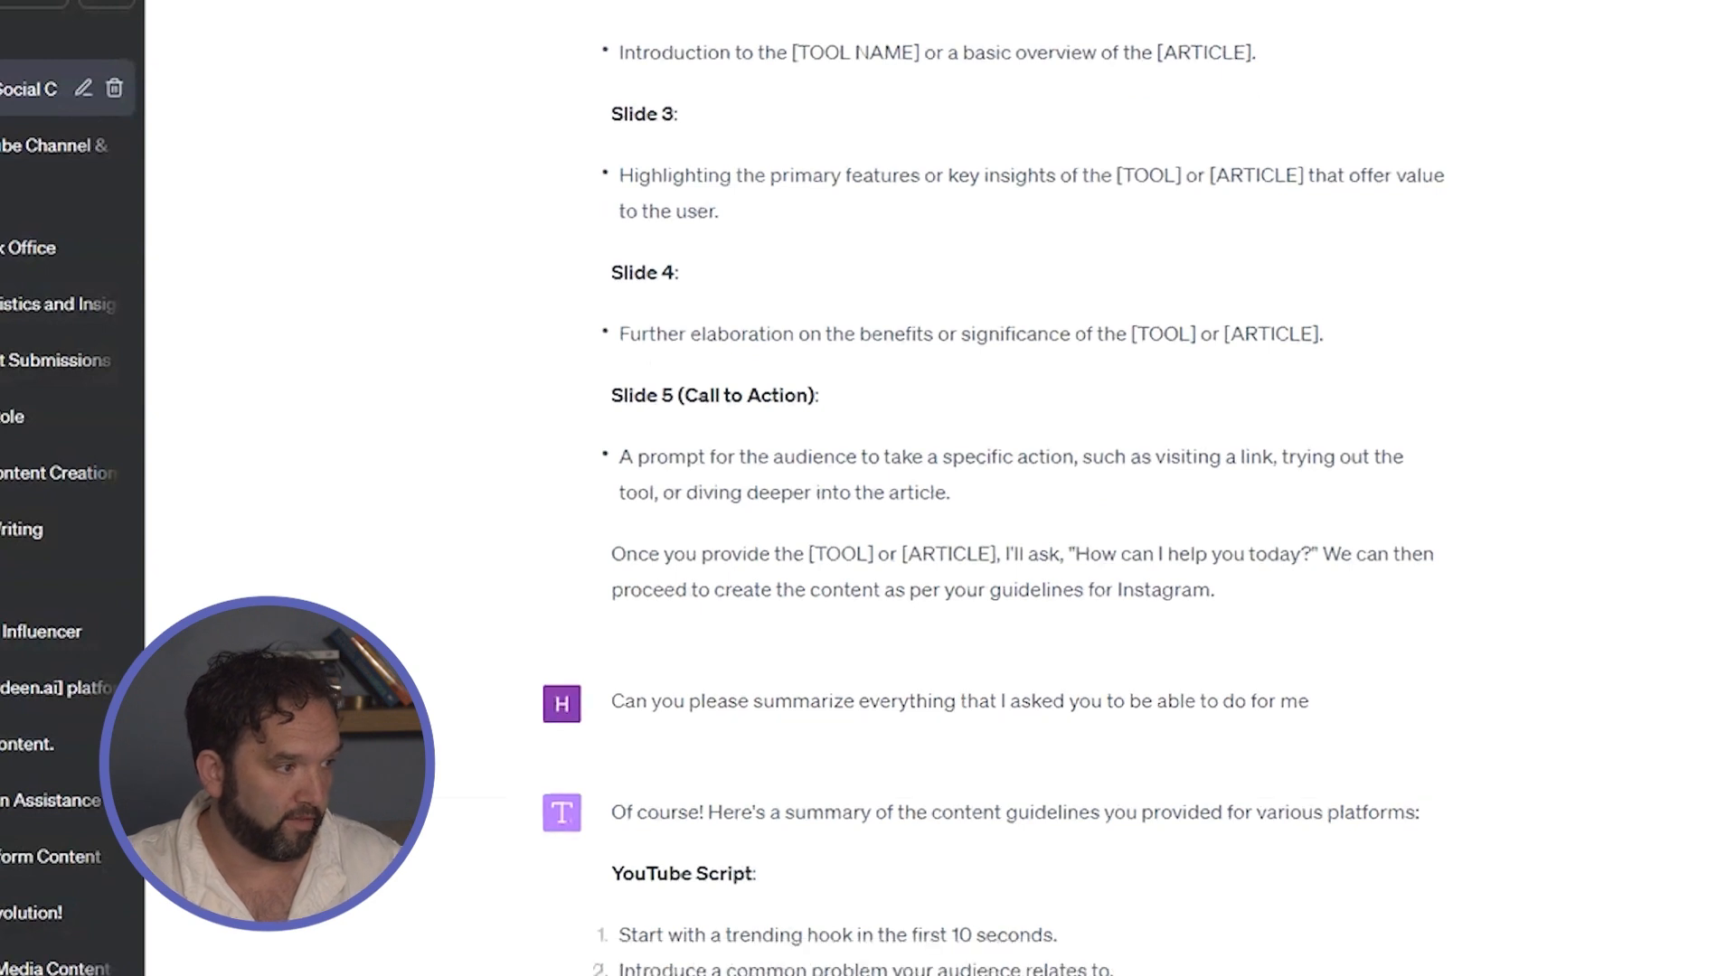
pyautogui.scroll(-3)
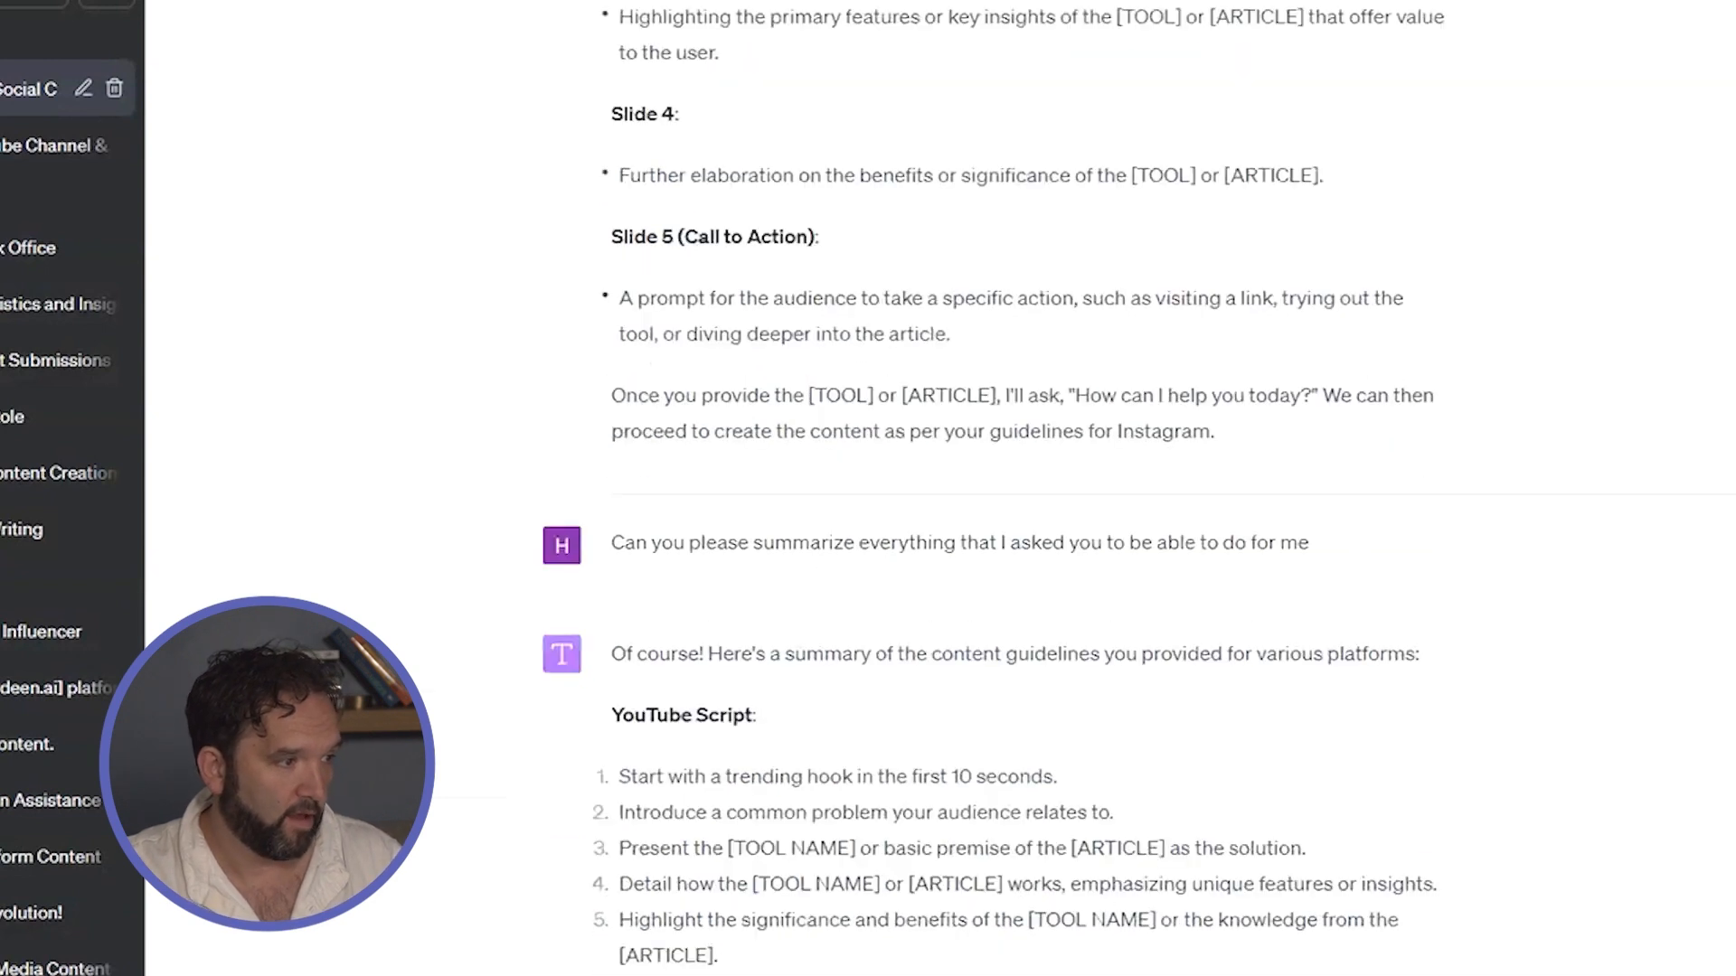
pyautogui.scroll(3)
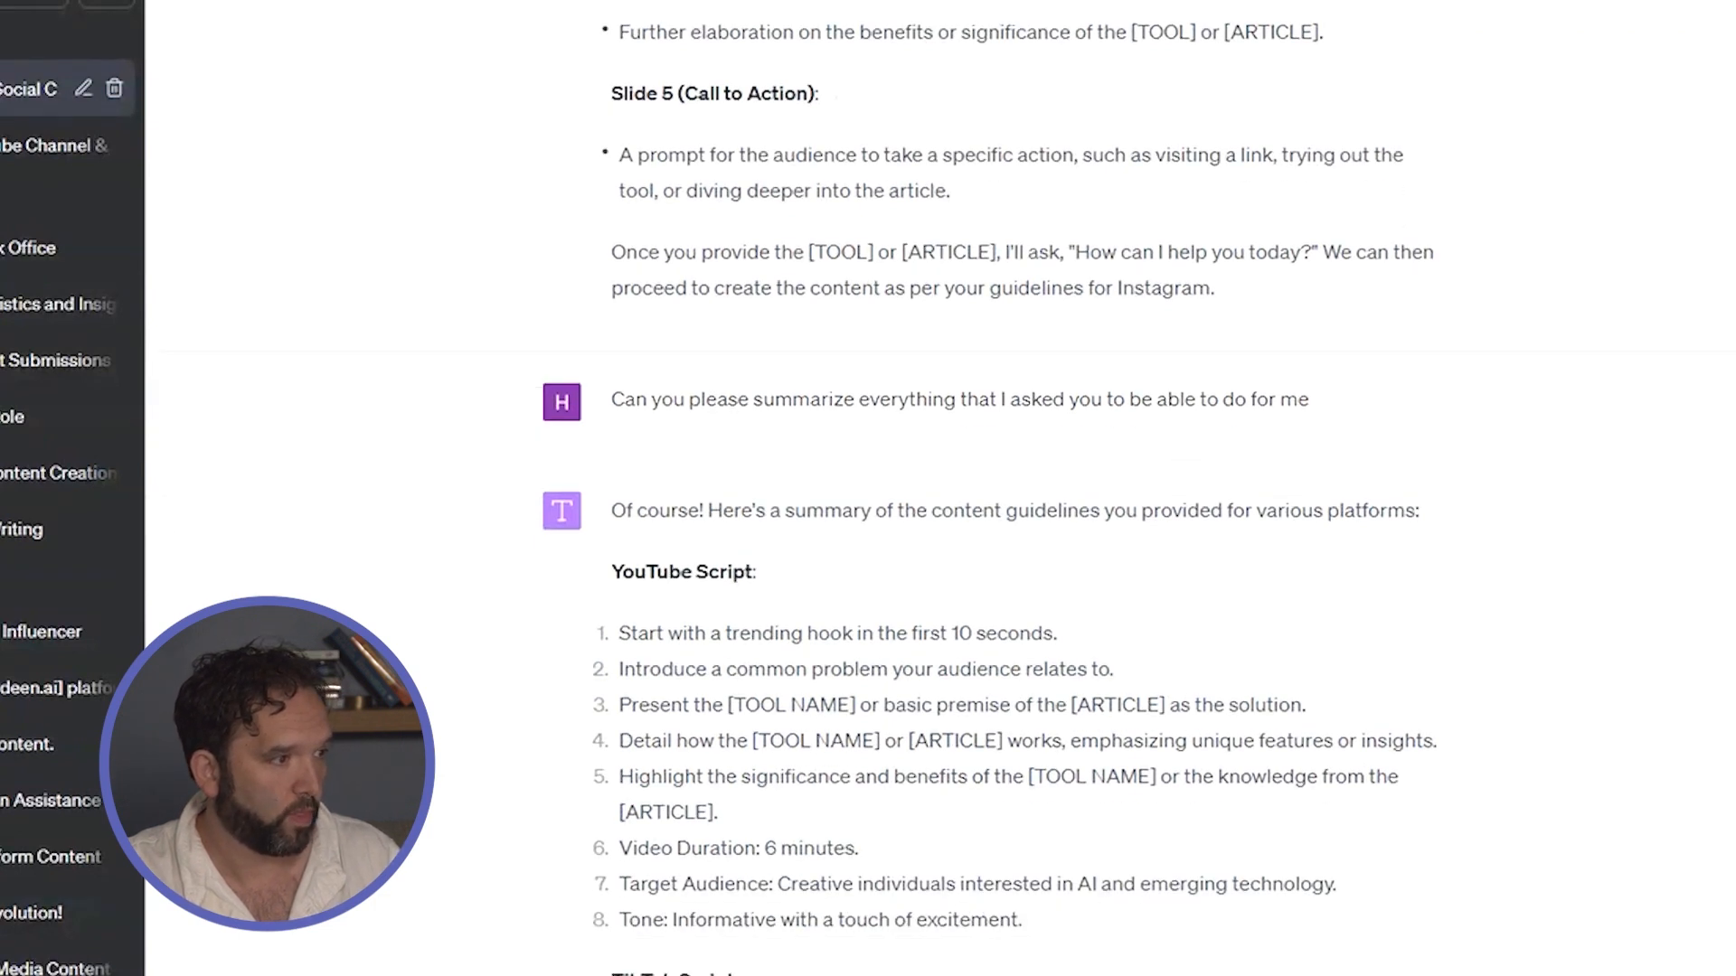
pyautogui.scroll(-3)
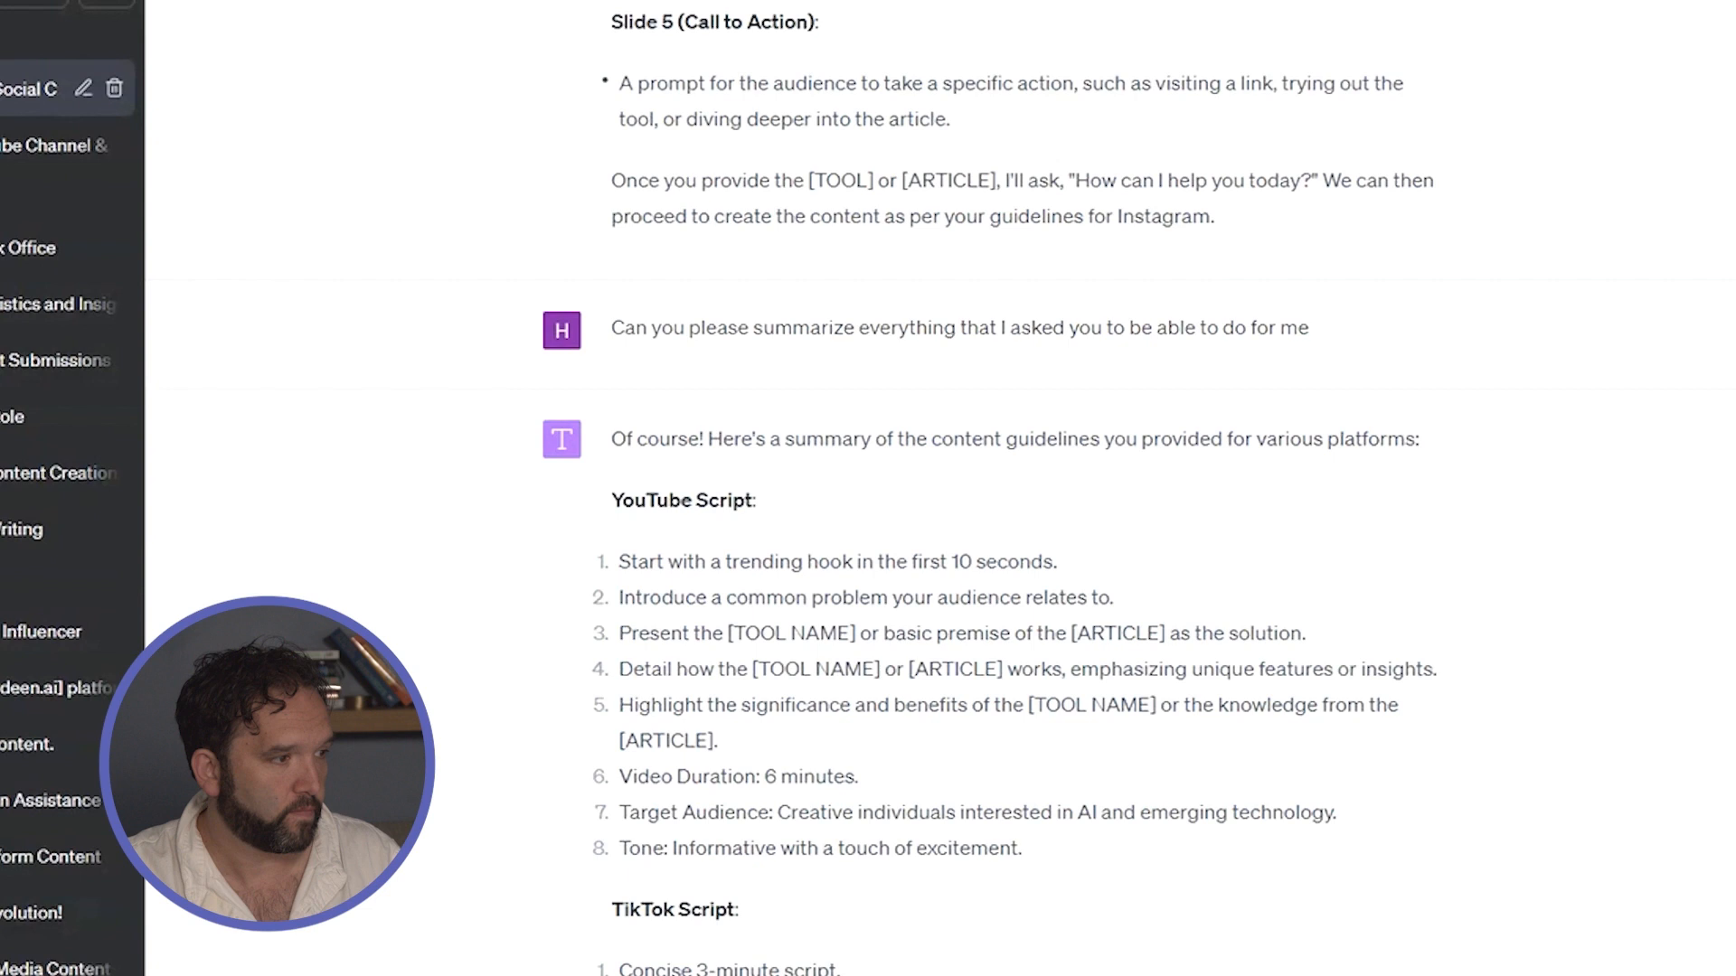
pyautogui.scroll(-3)
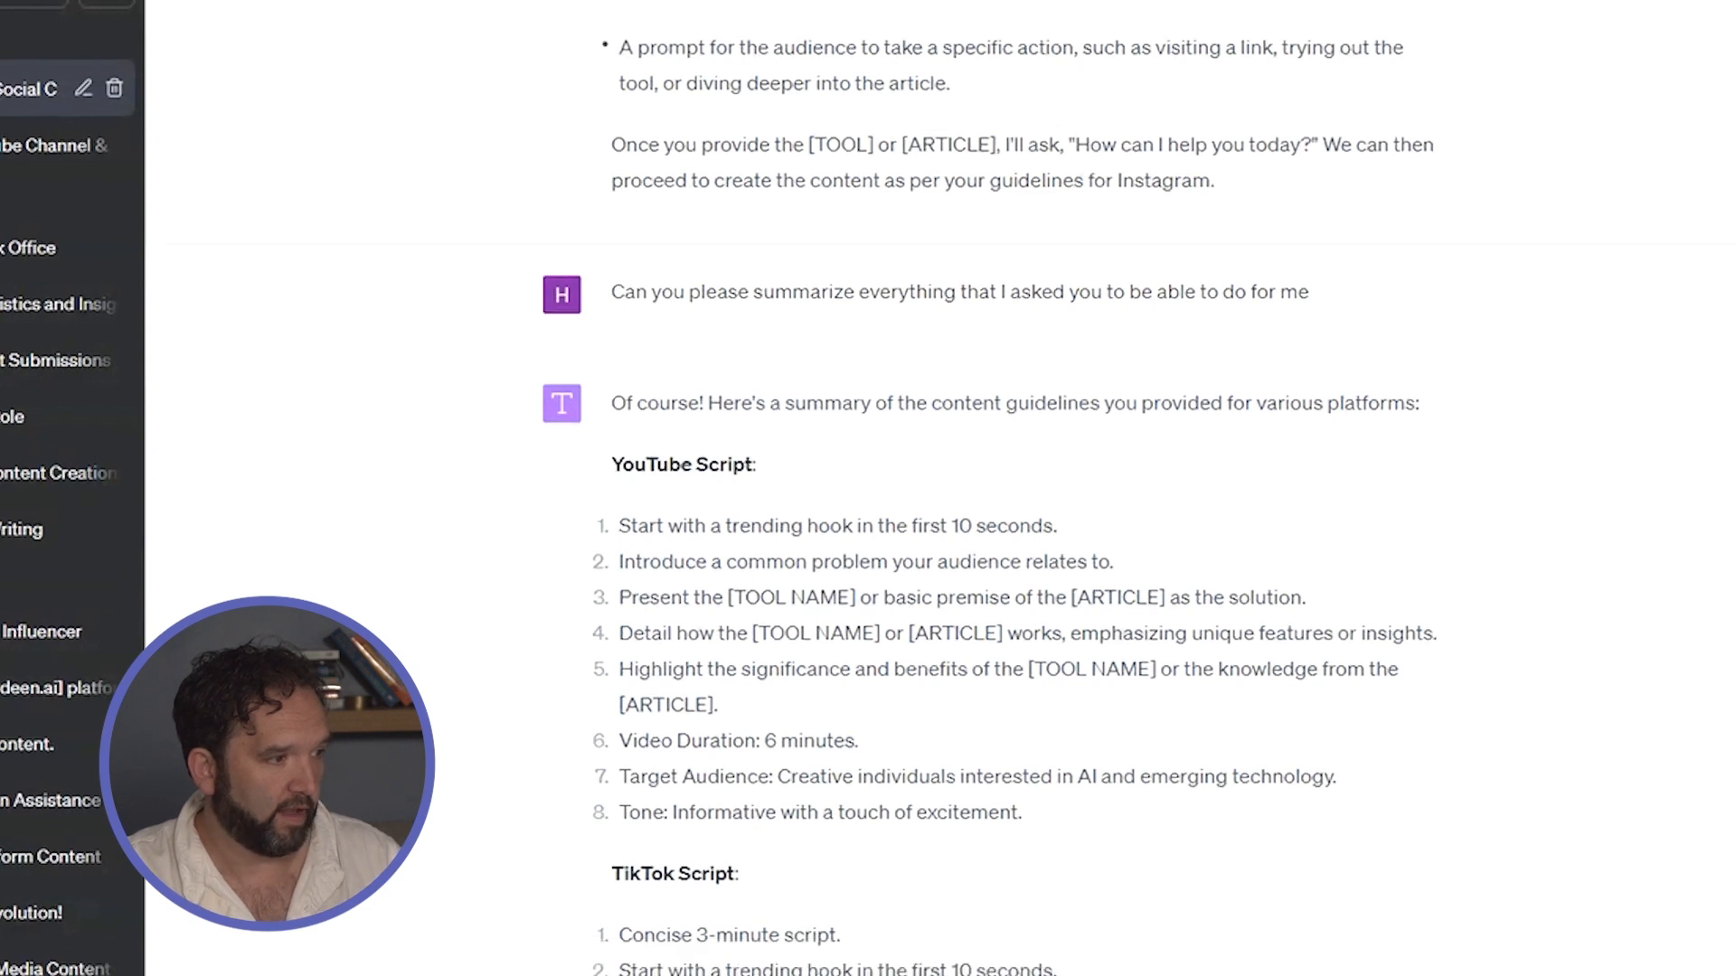
pyautogui.scroll(-3)
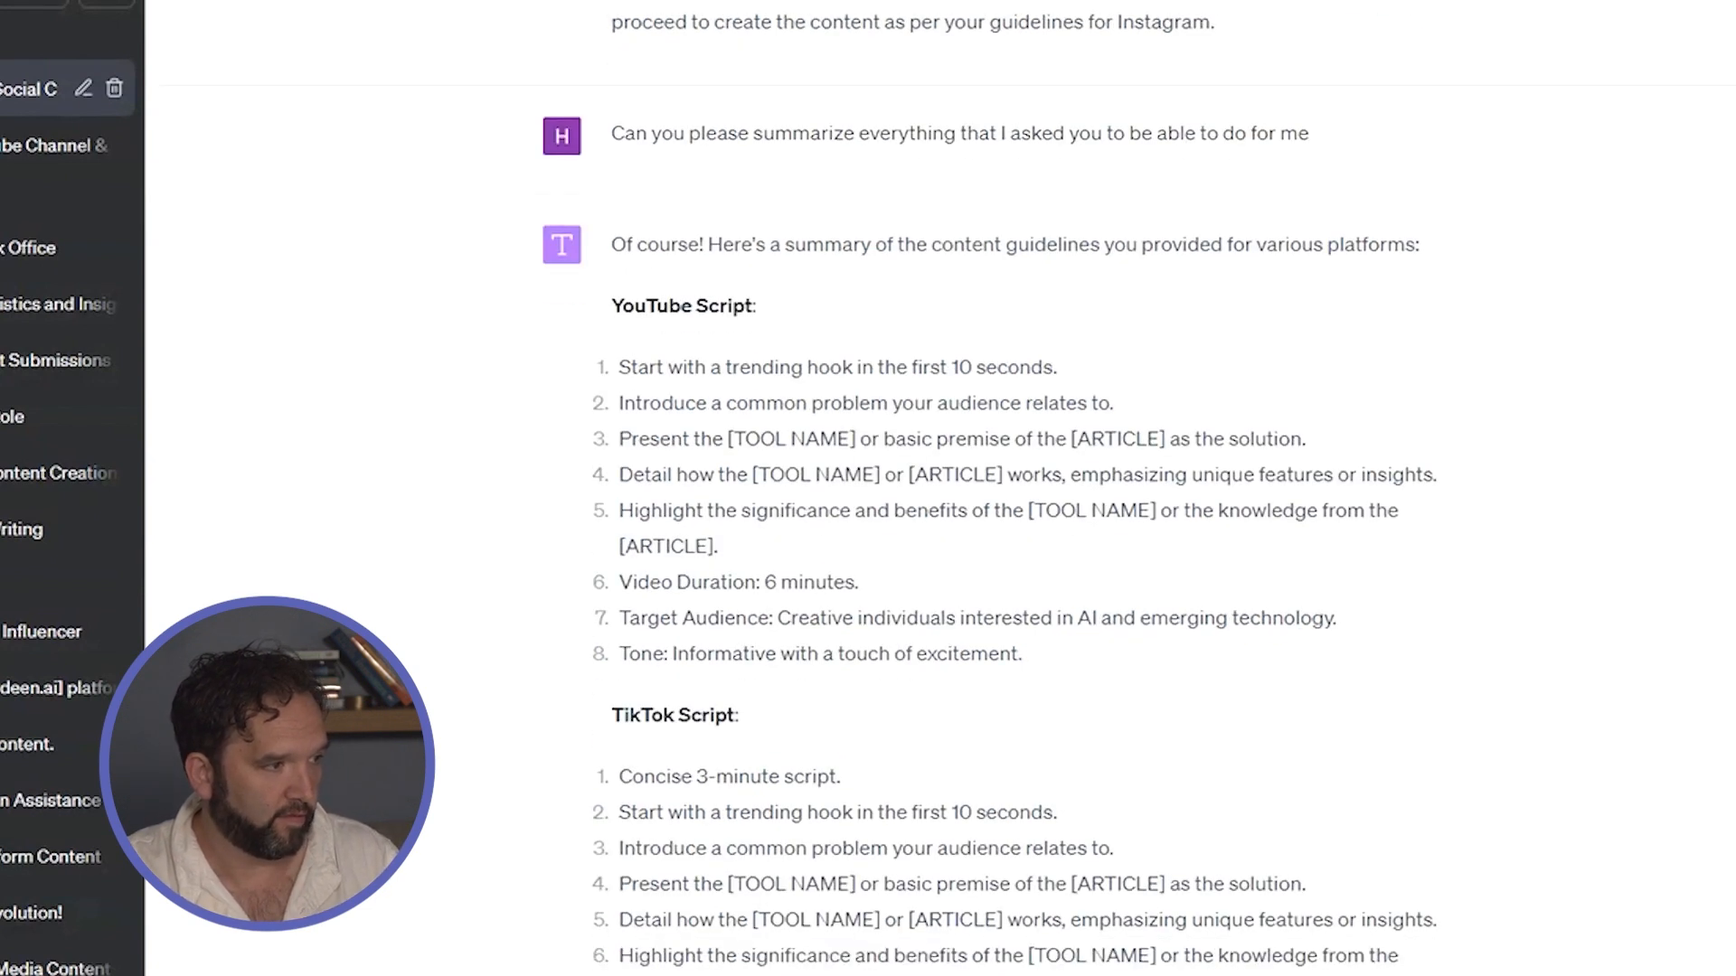
pyautogui.scroll(3)
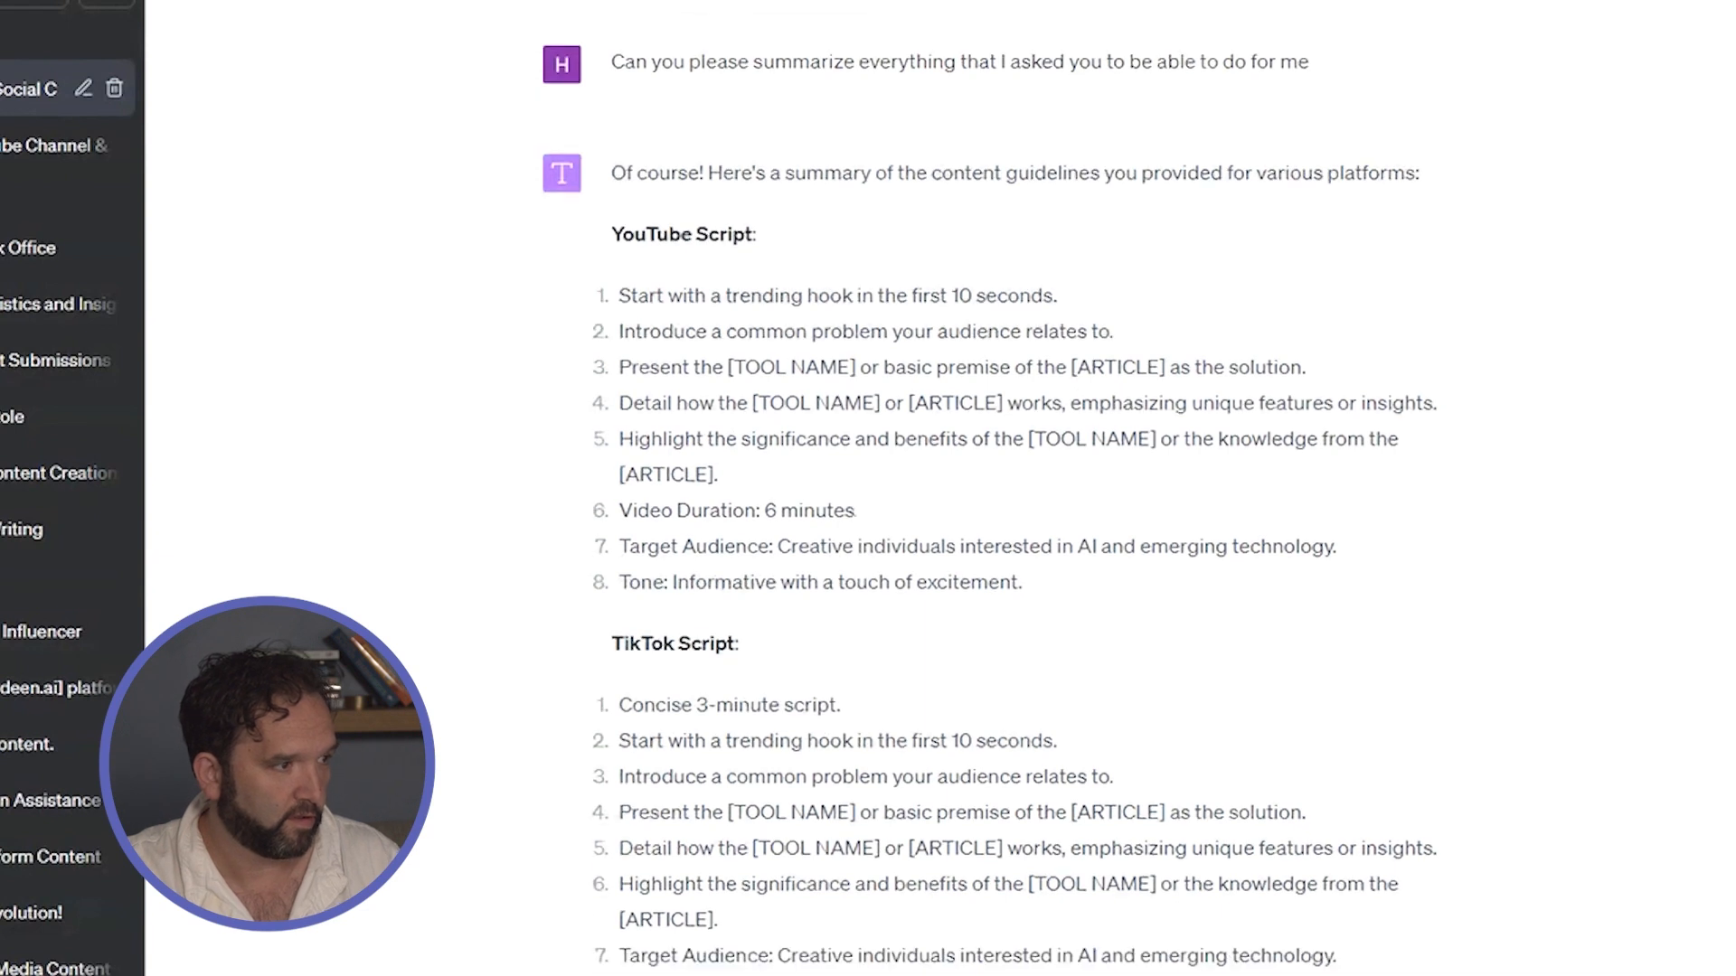
pyautogui.scroll(3)
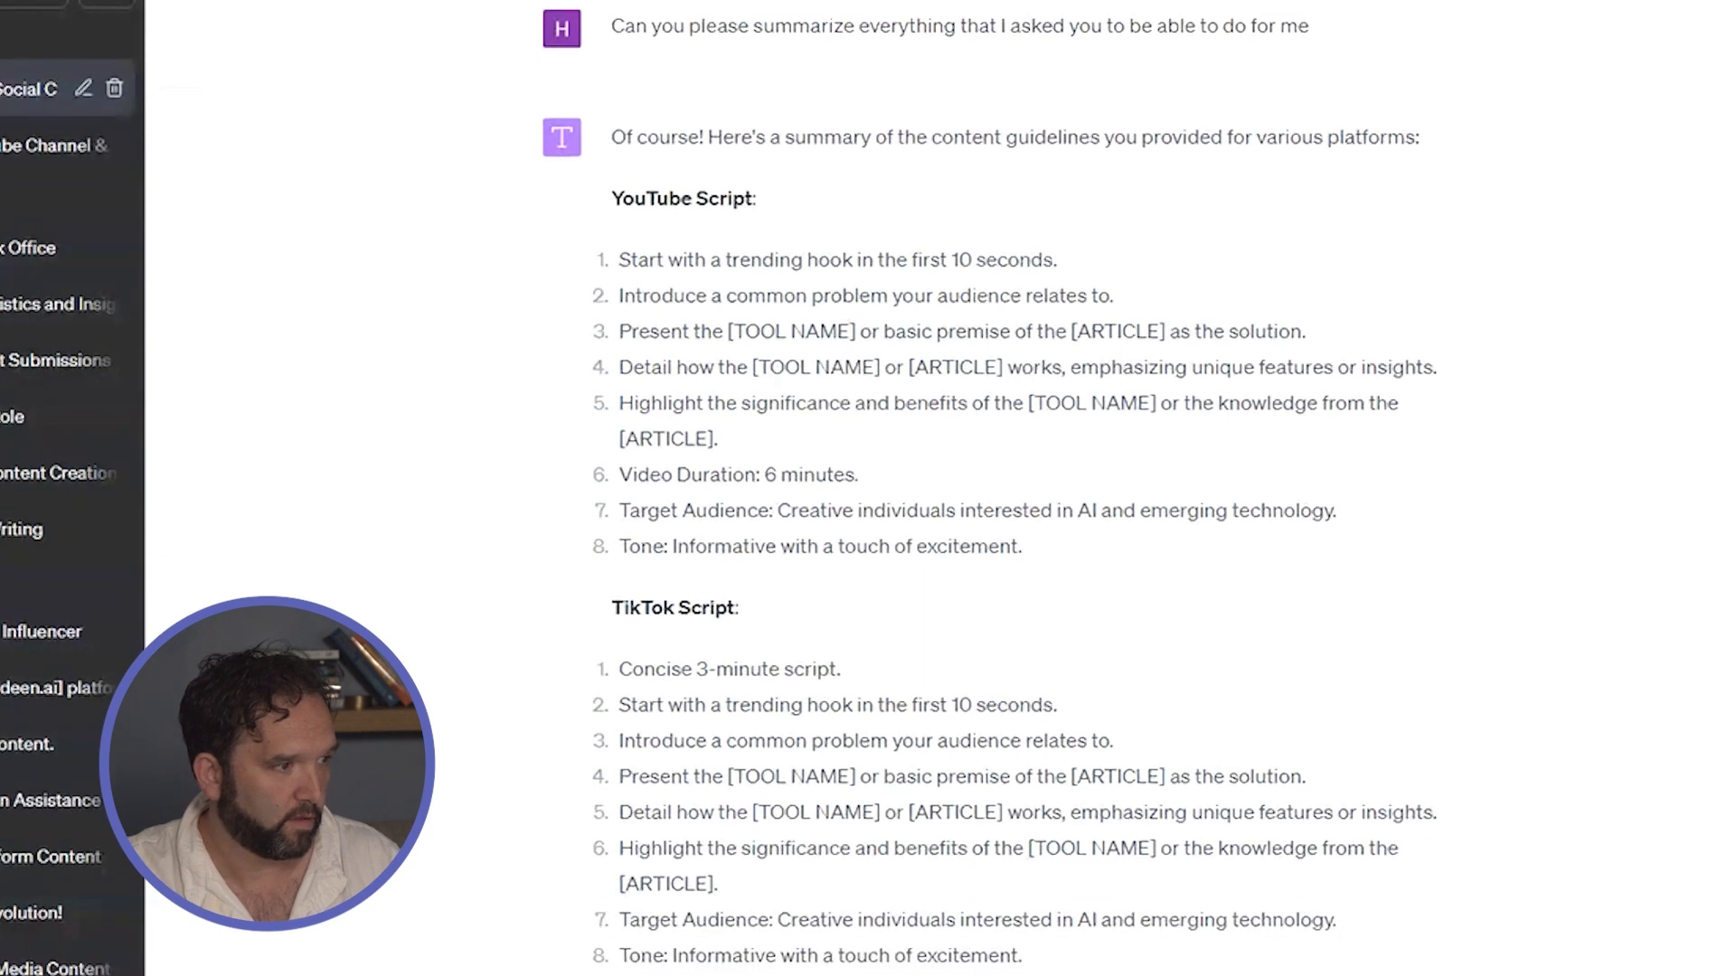
pyautogui.scroll(-3)
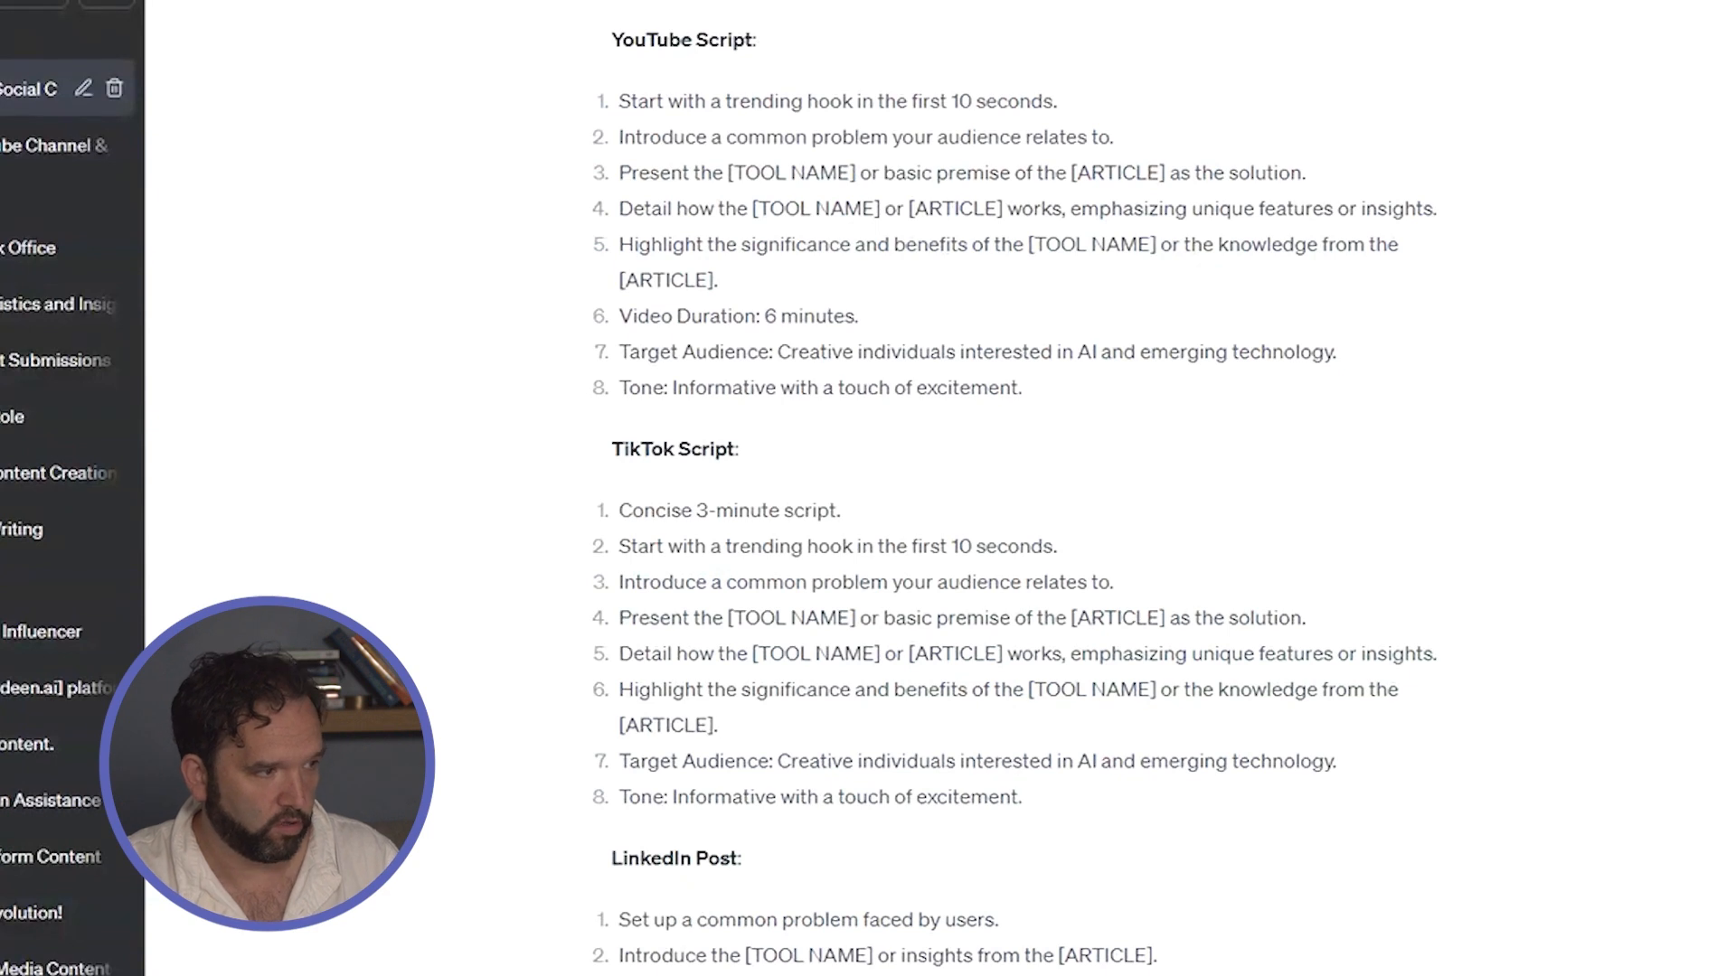
pyautogui.scroll(-3)
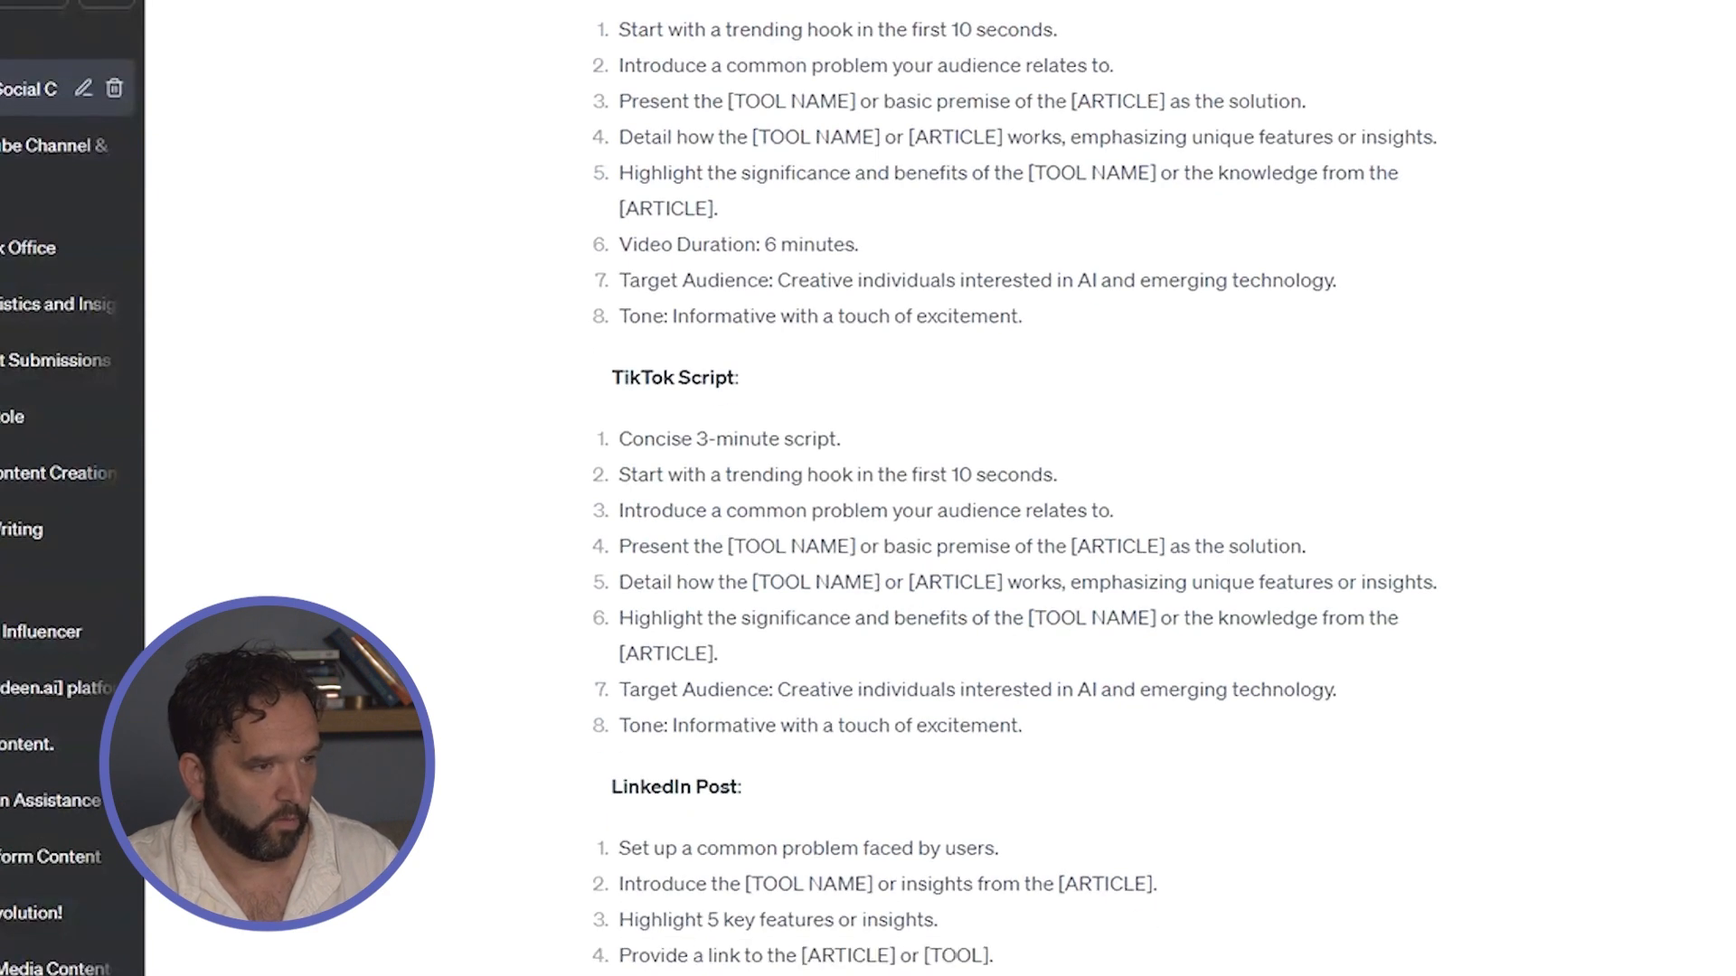
pyautogui.scroll(-3)
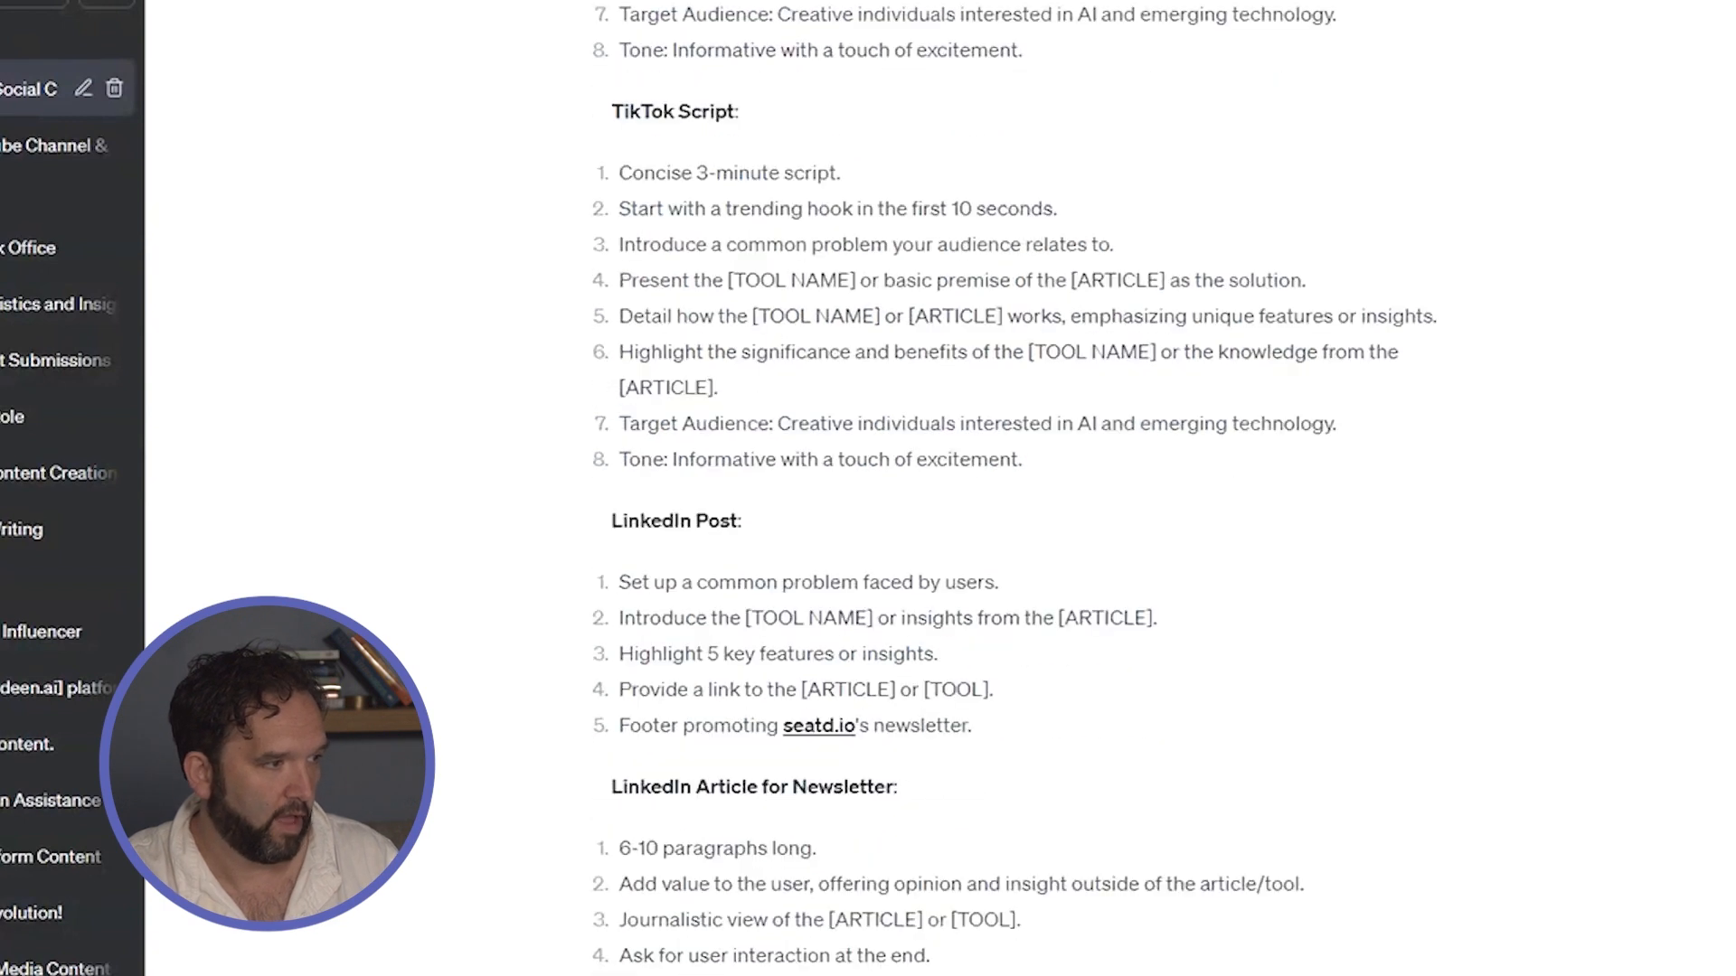
pyautogui.scroll(-3)
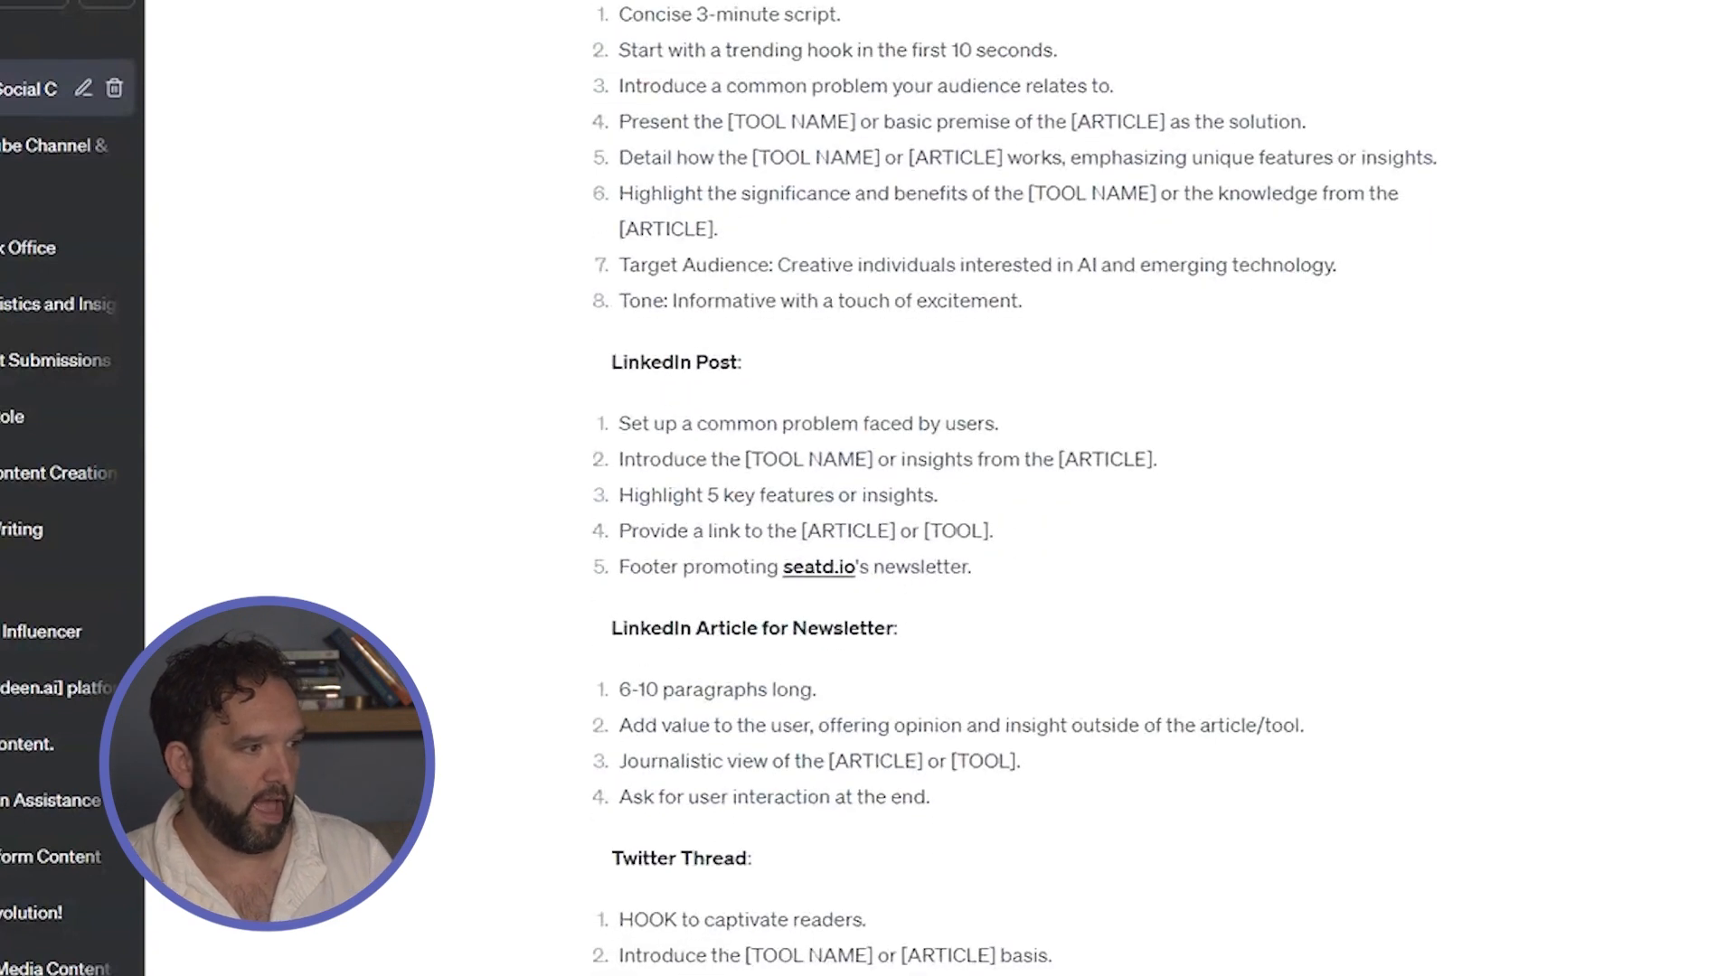
pyautogui.scroll(-3)
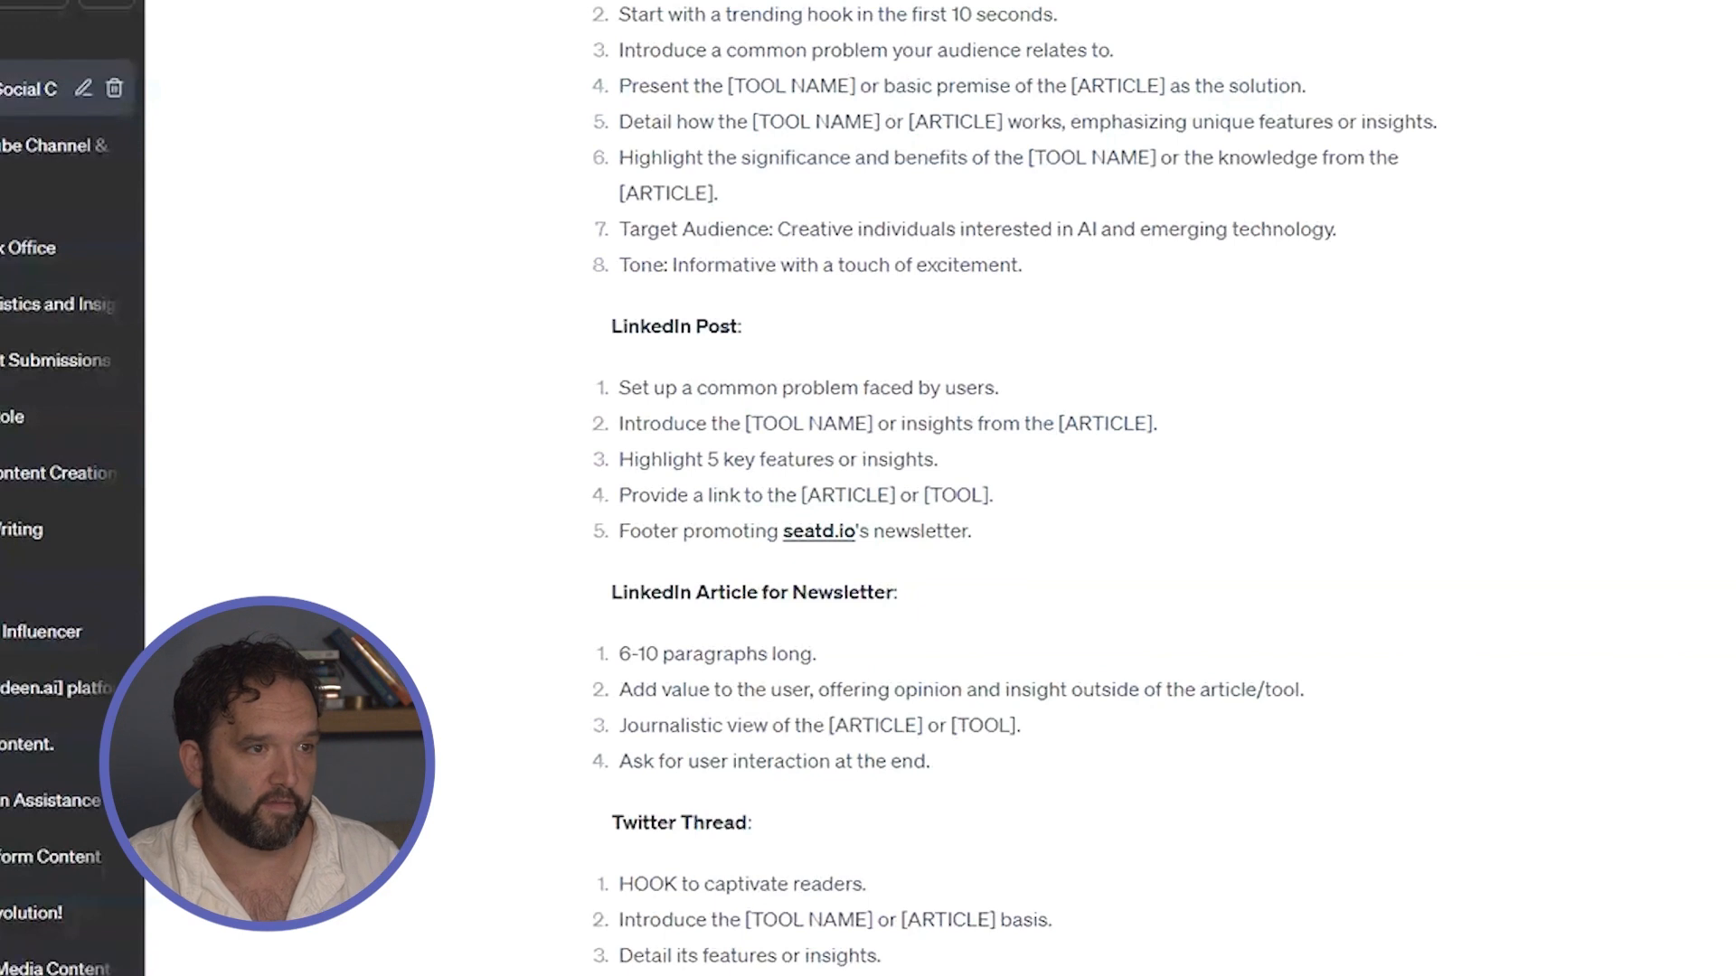
pyautogui.scroll(-3)
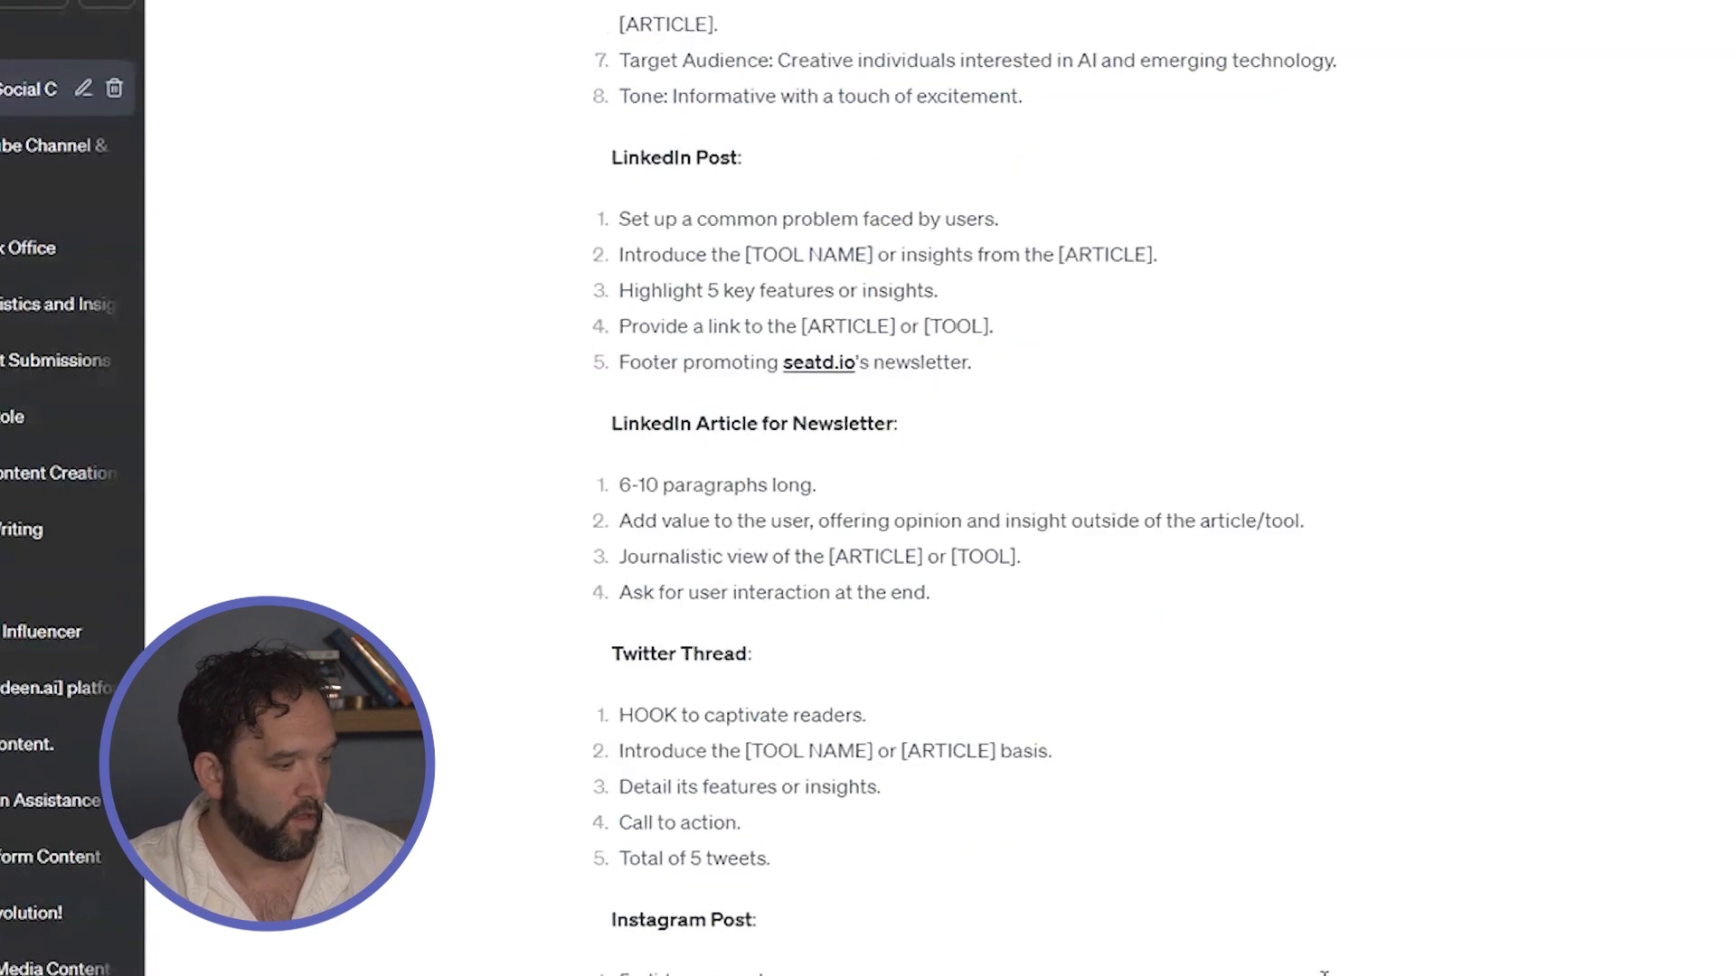
pyautogui.scroll(-3)
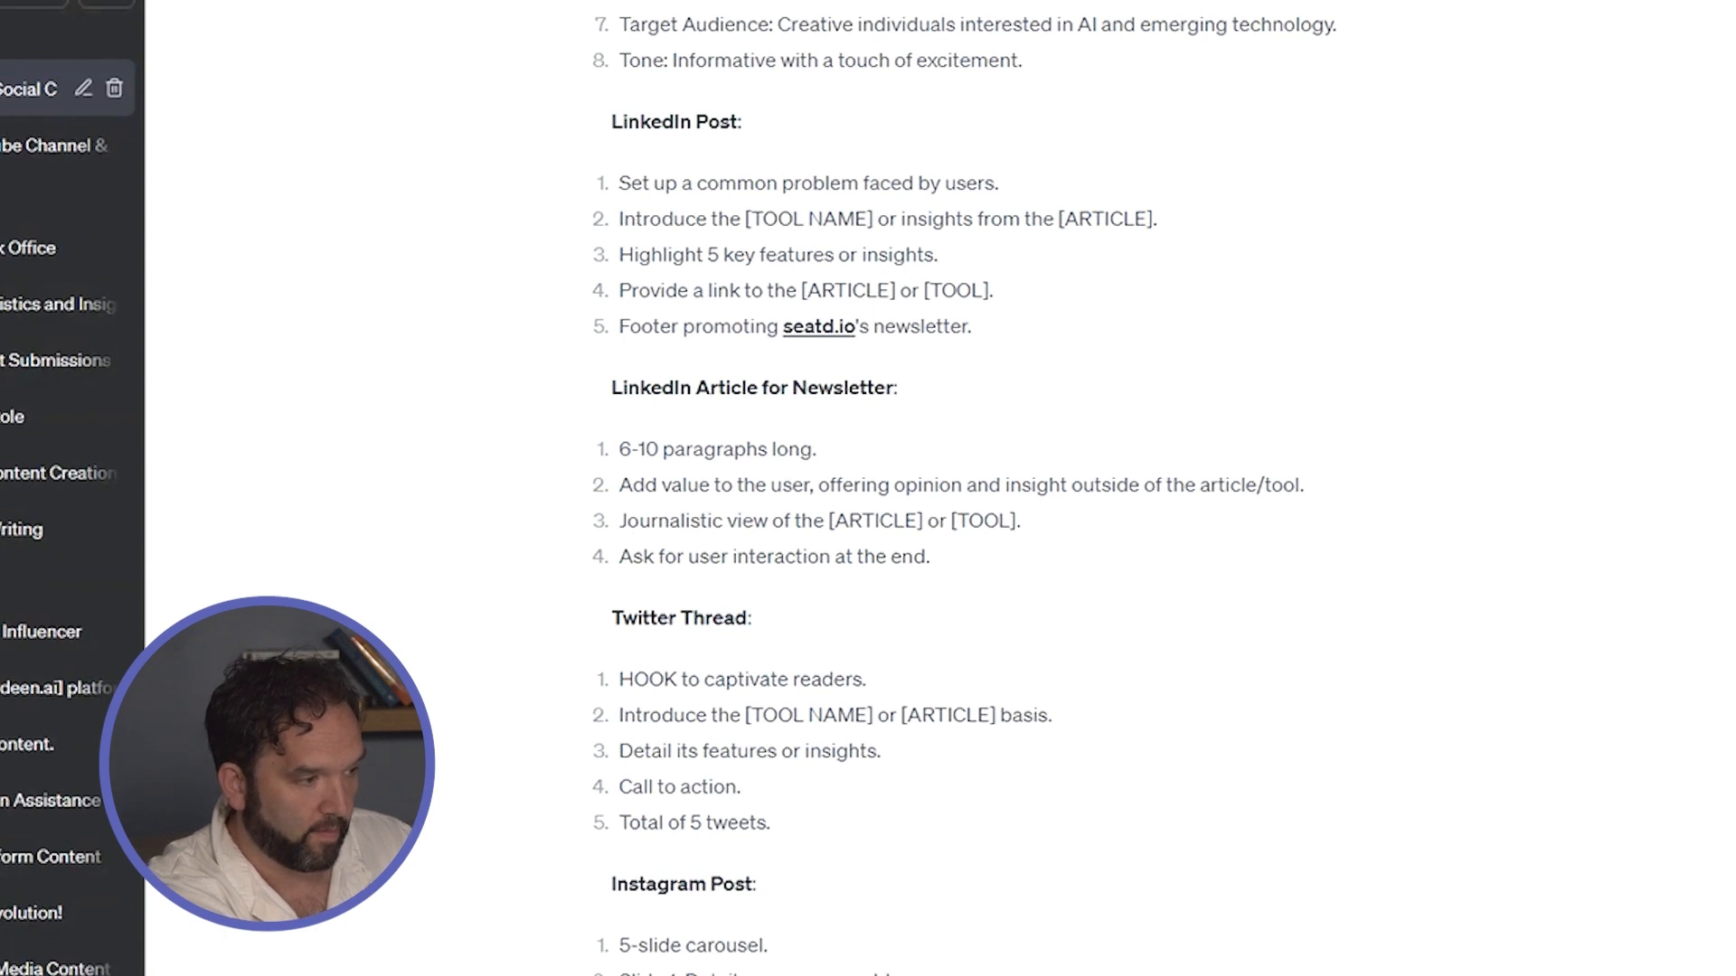
pyautogui.scroll(-3)
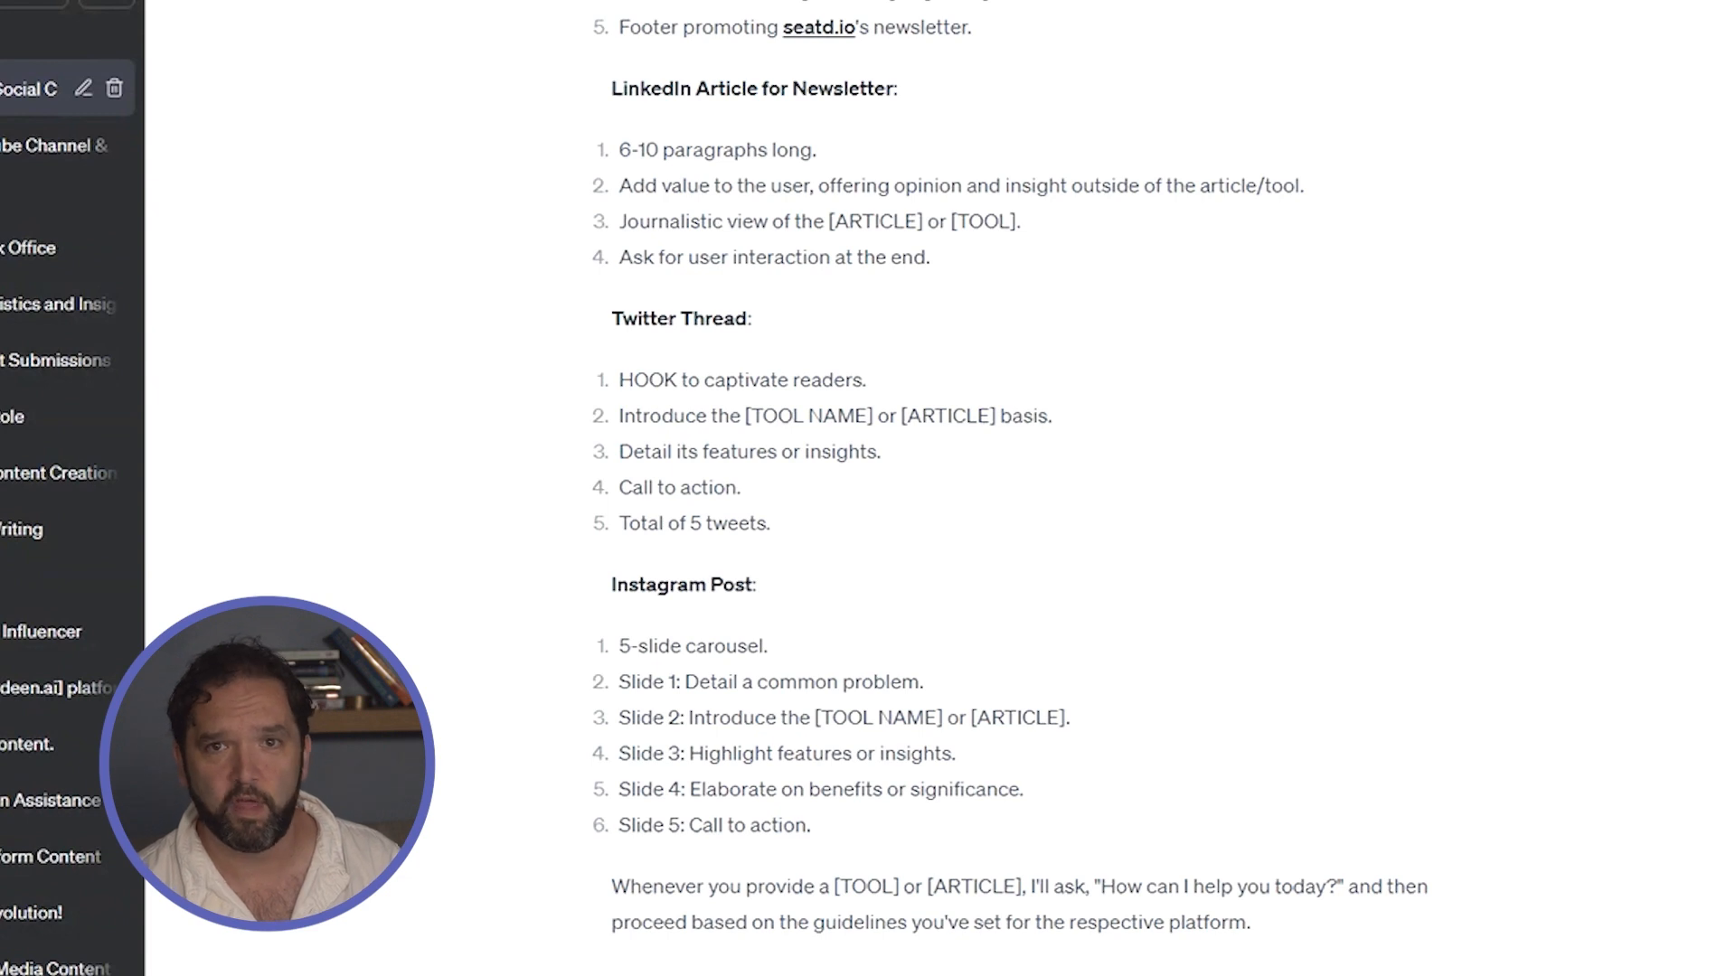
pyautogui.scroll(-3)
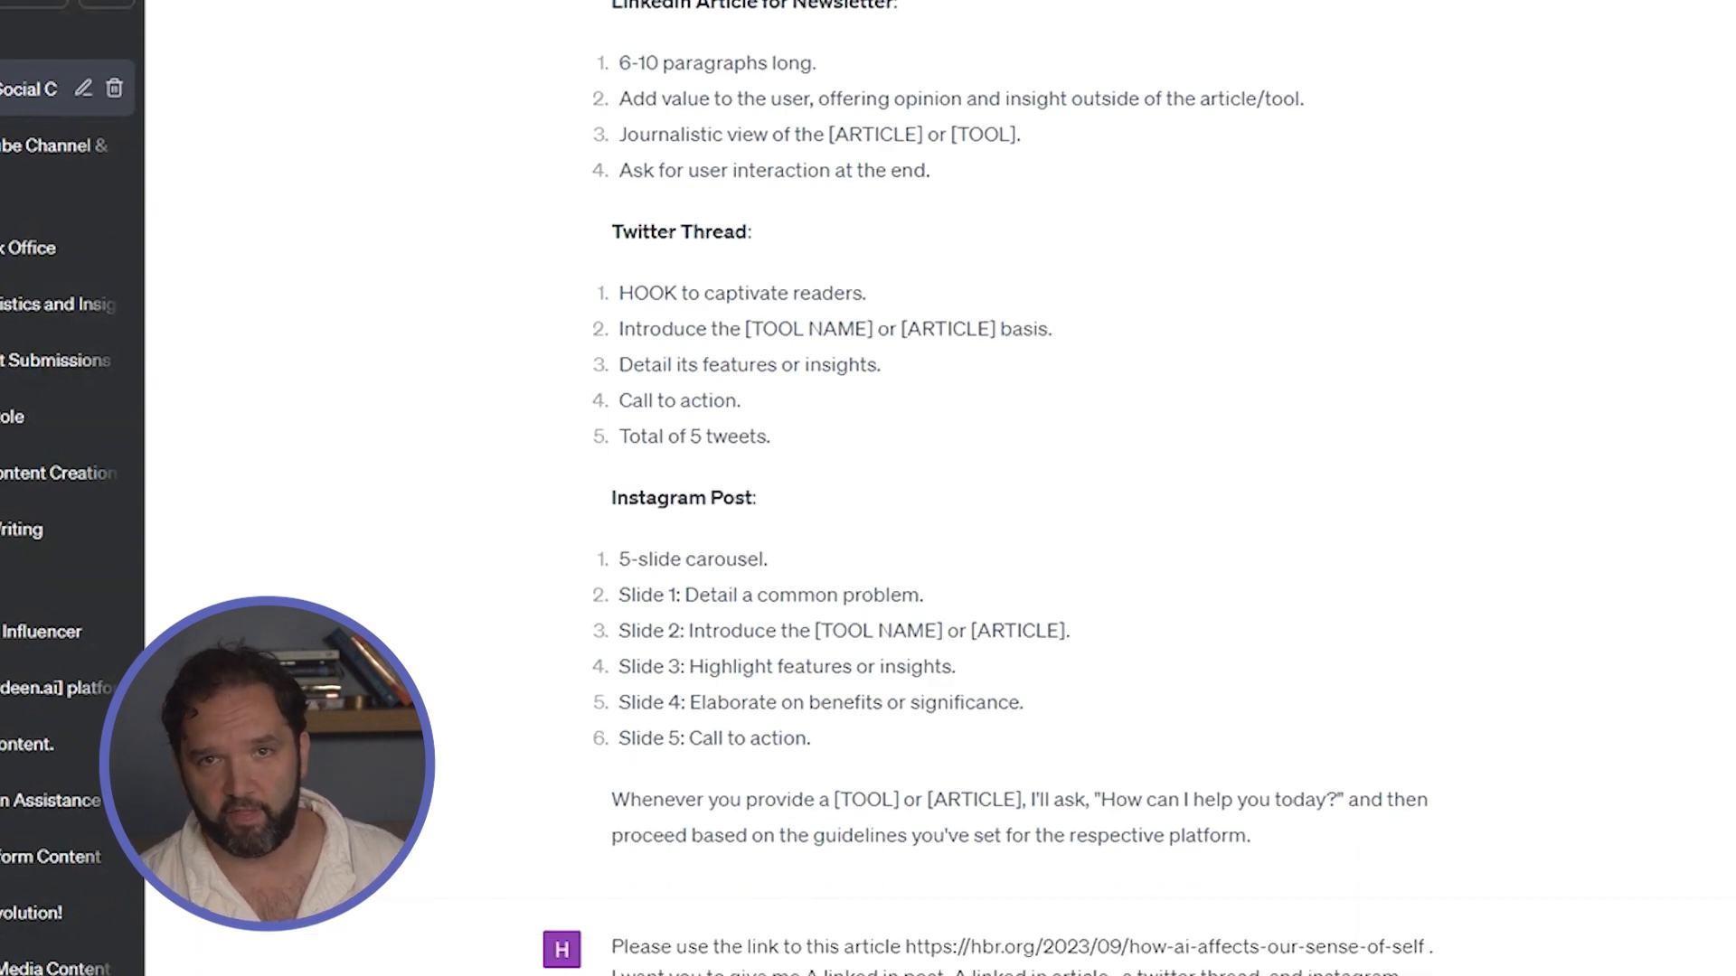
pyautogui.scroll(-3)
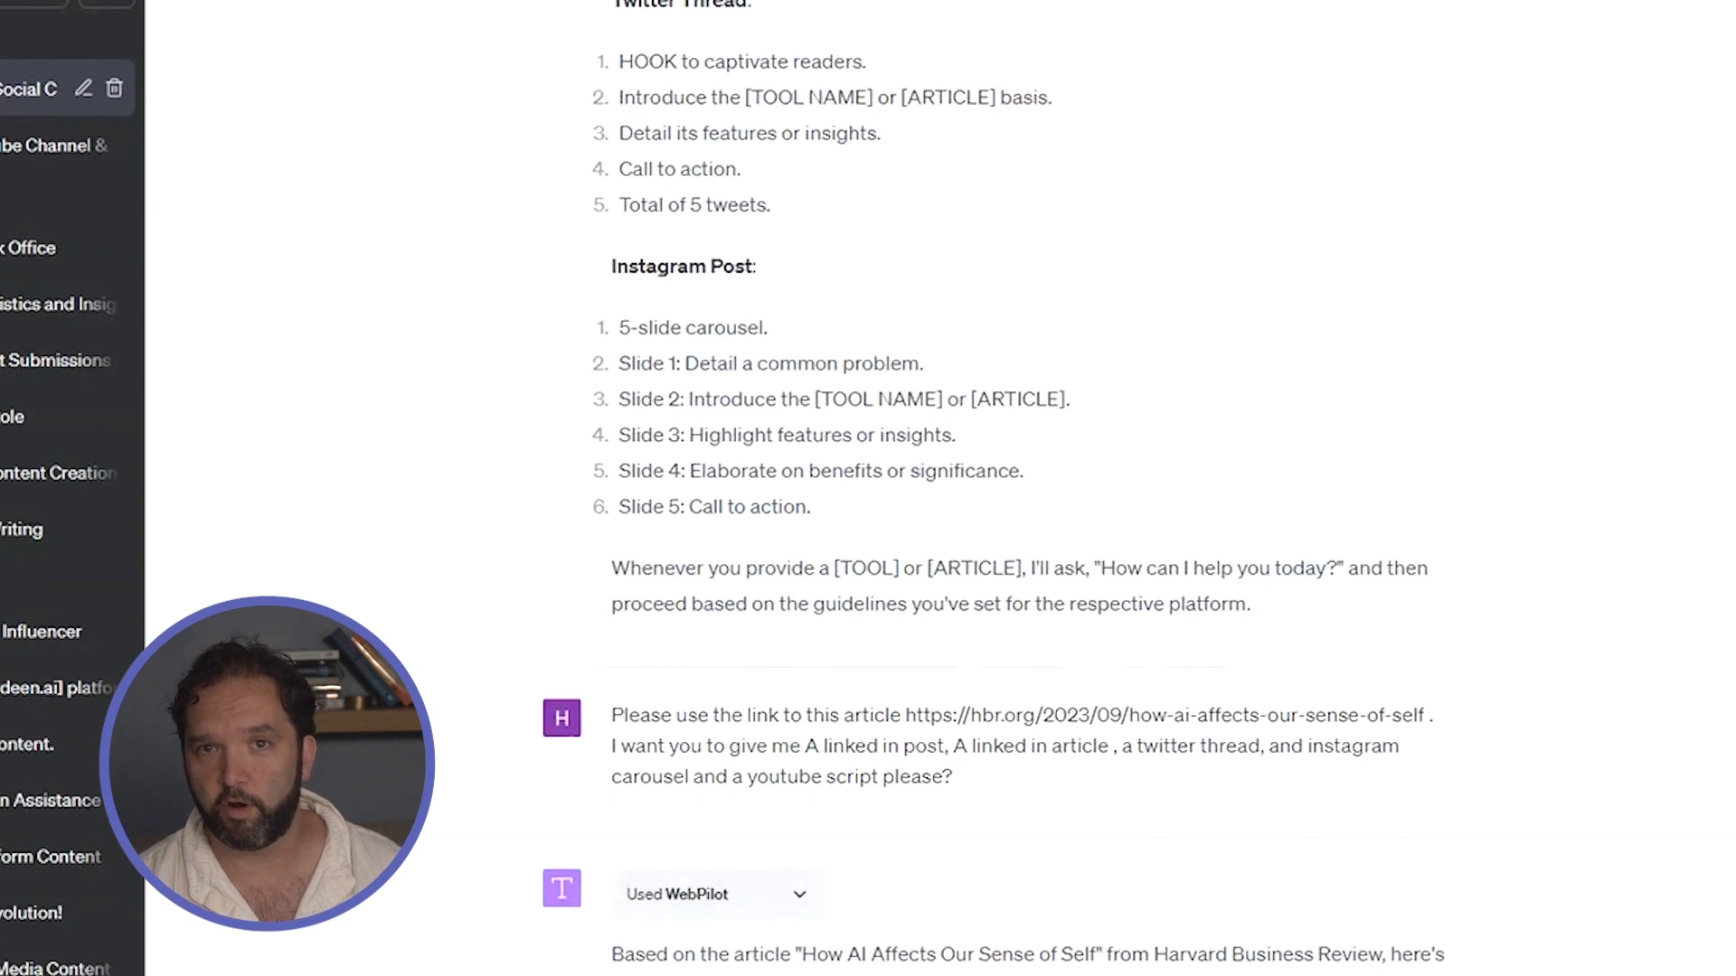
pyautogui.scroll(-3)
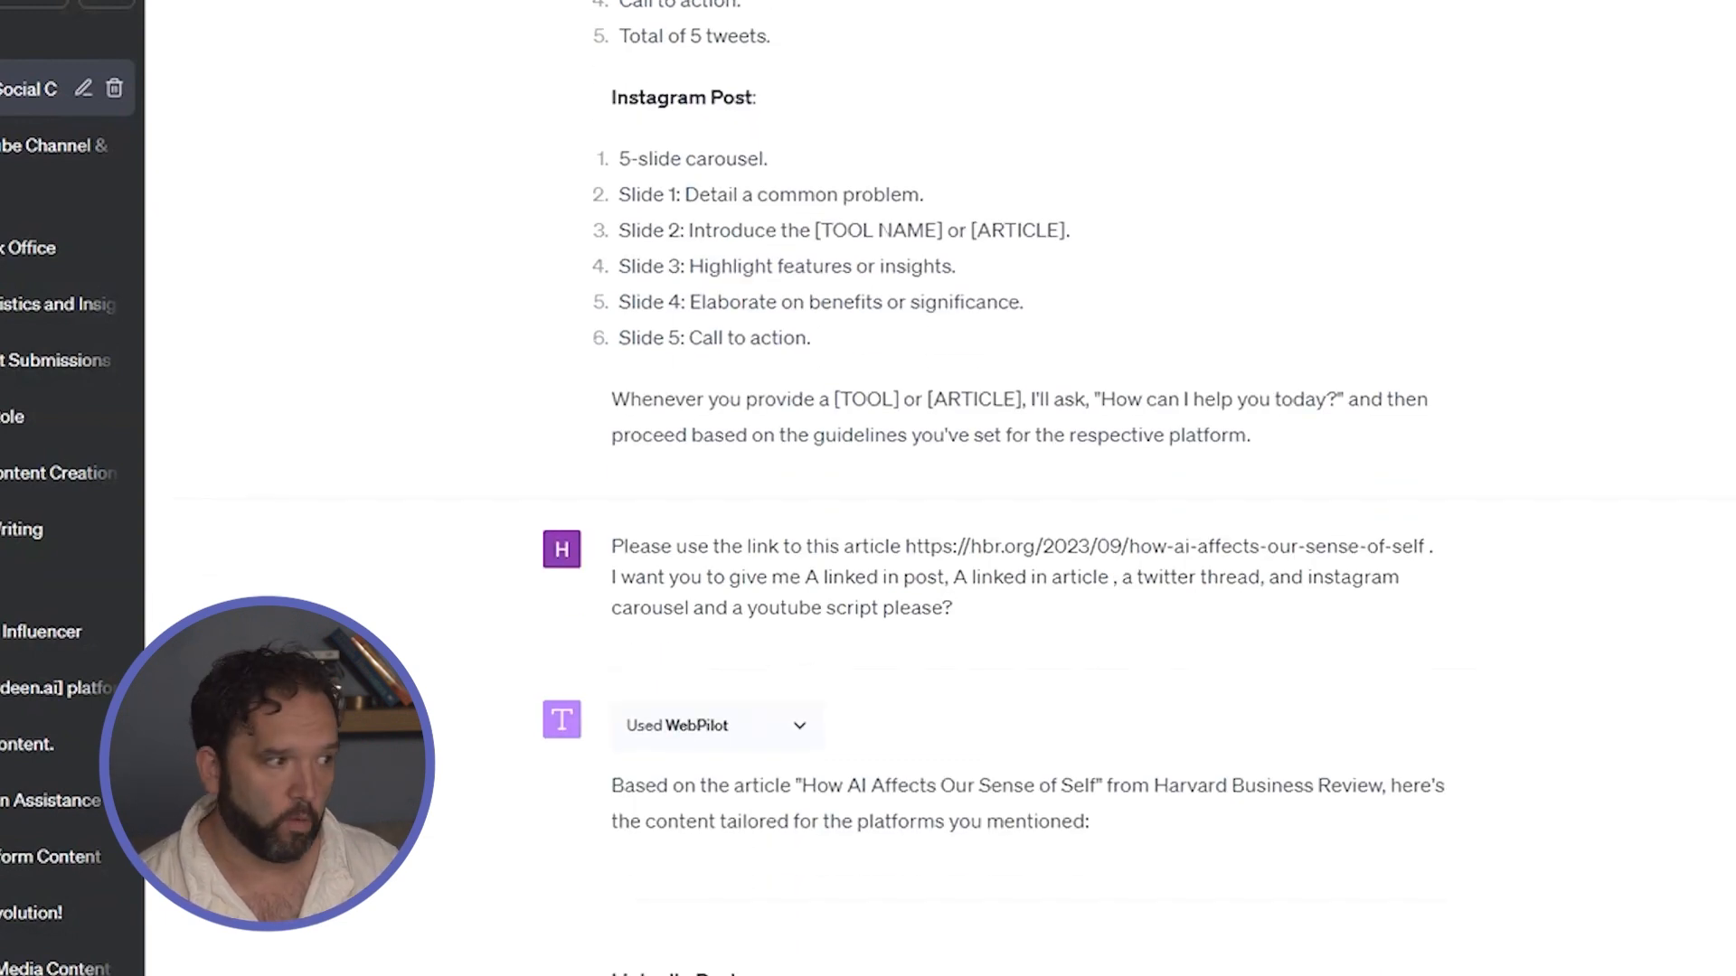
pyautogui.scroll(3)
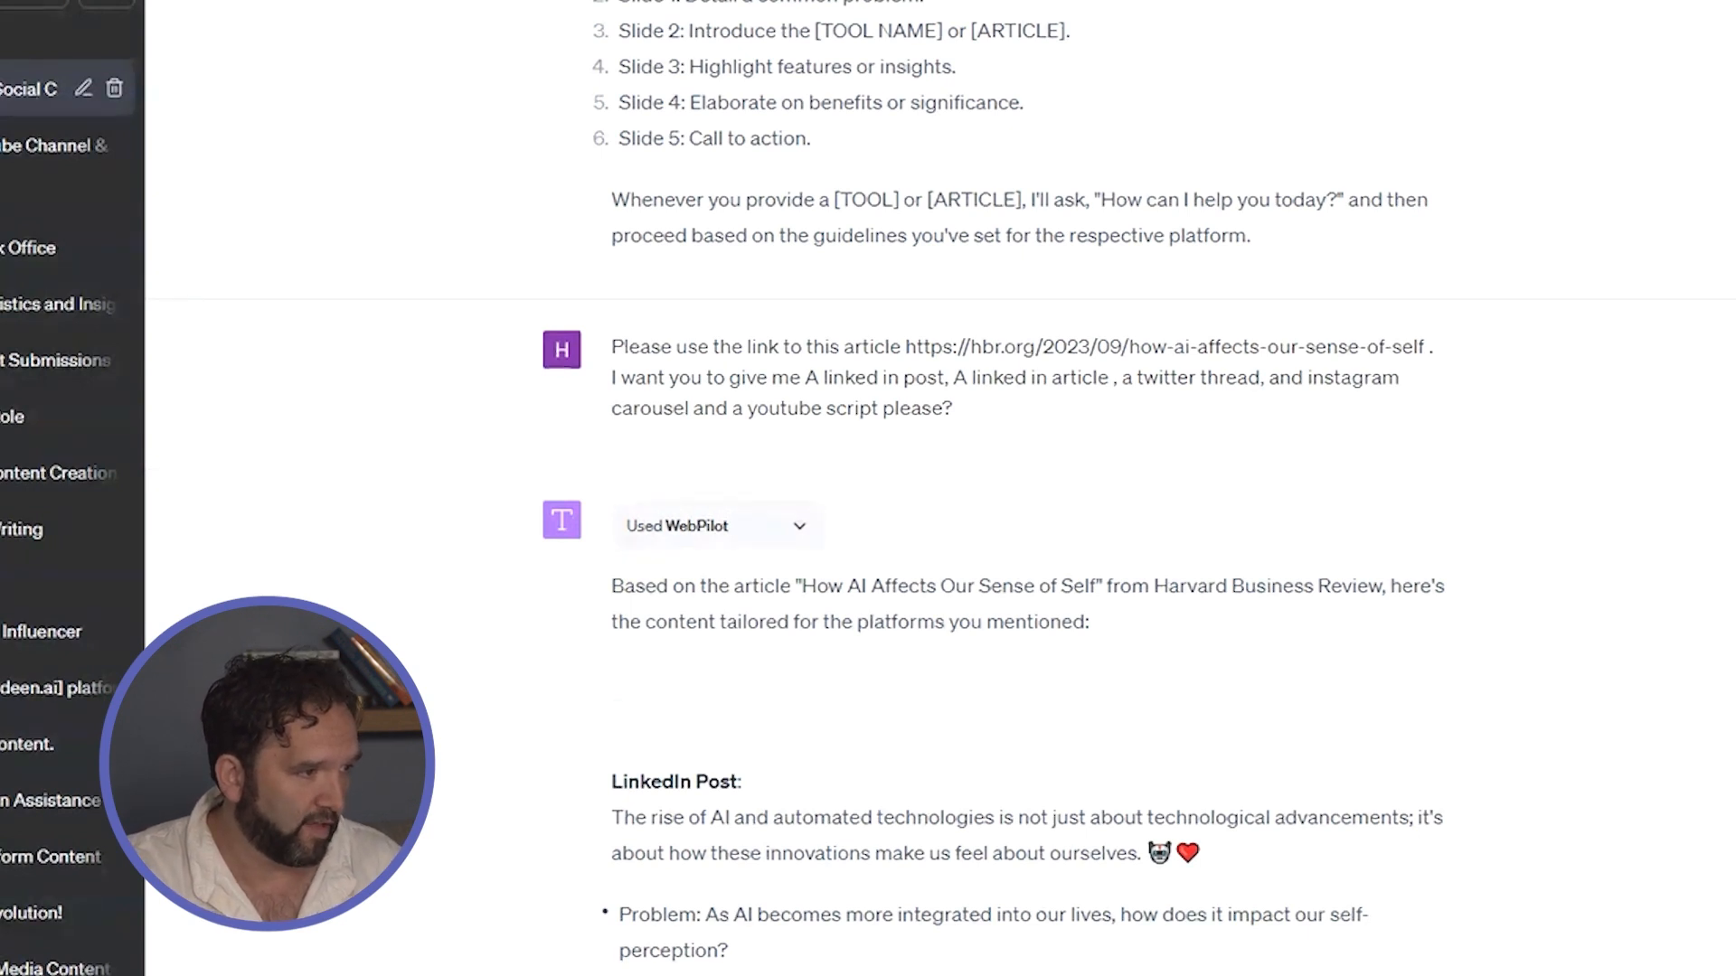
pyautogui.scroll(-3)
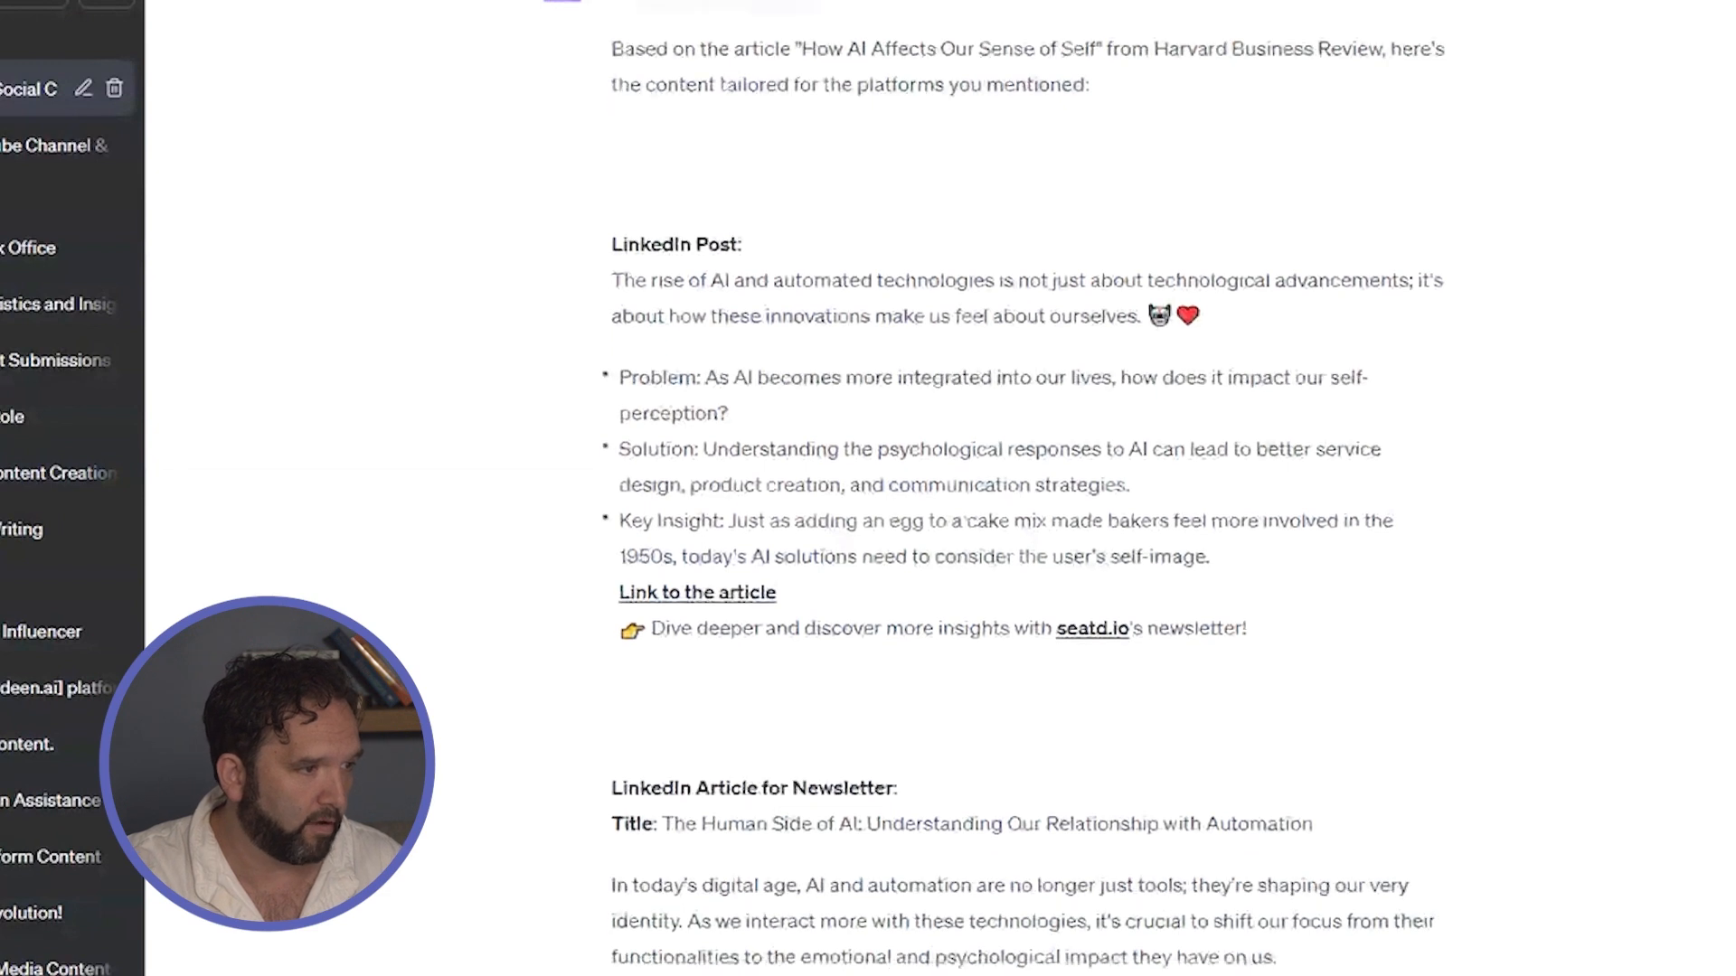
pyautogui.scroll(3)
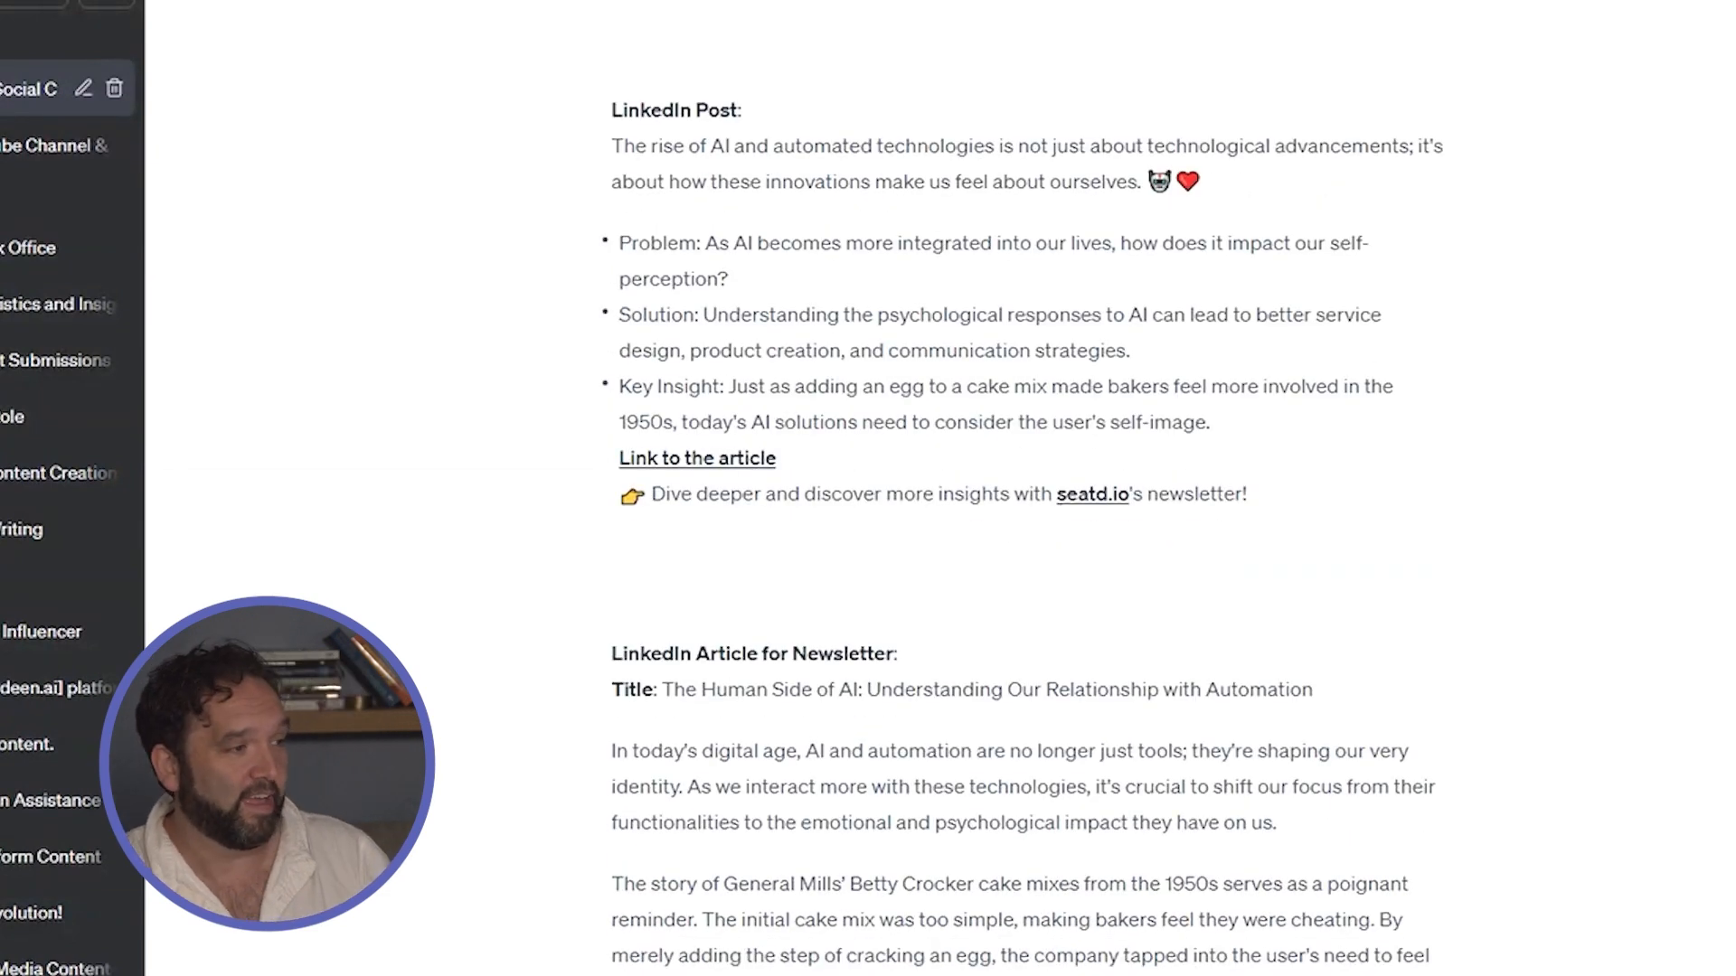
pyautogui.scroll(-3)
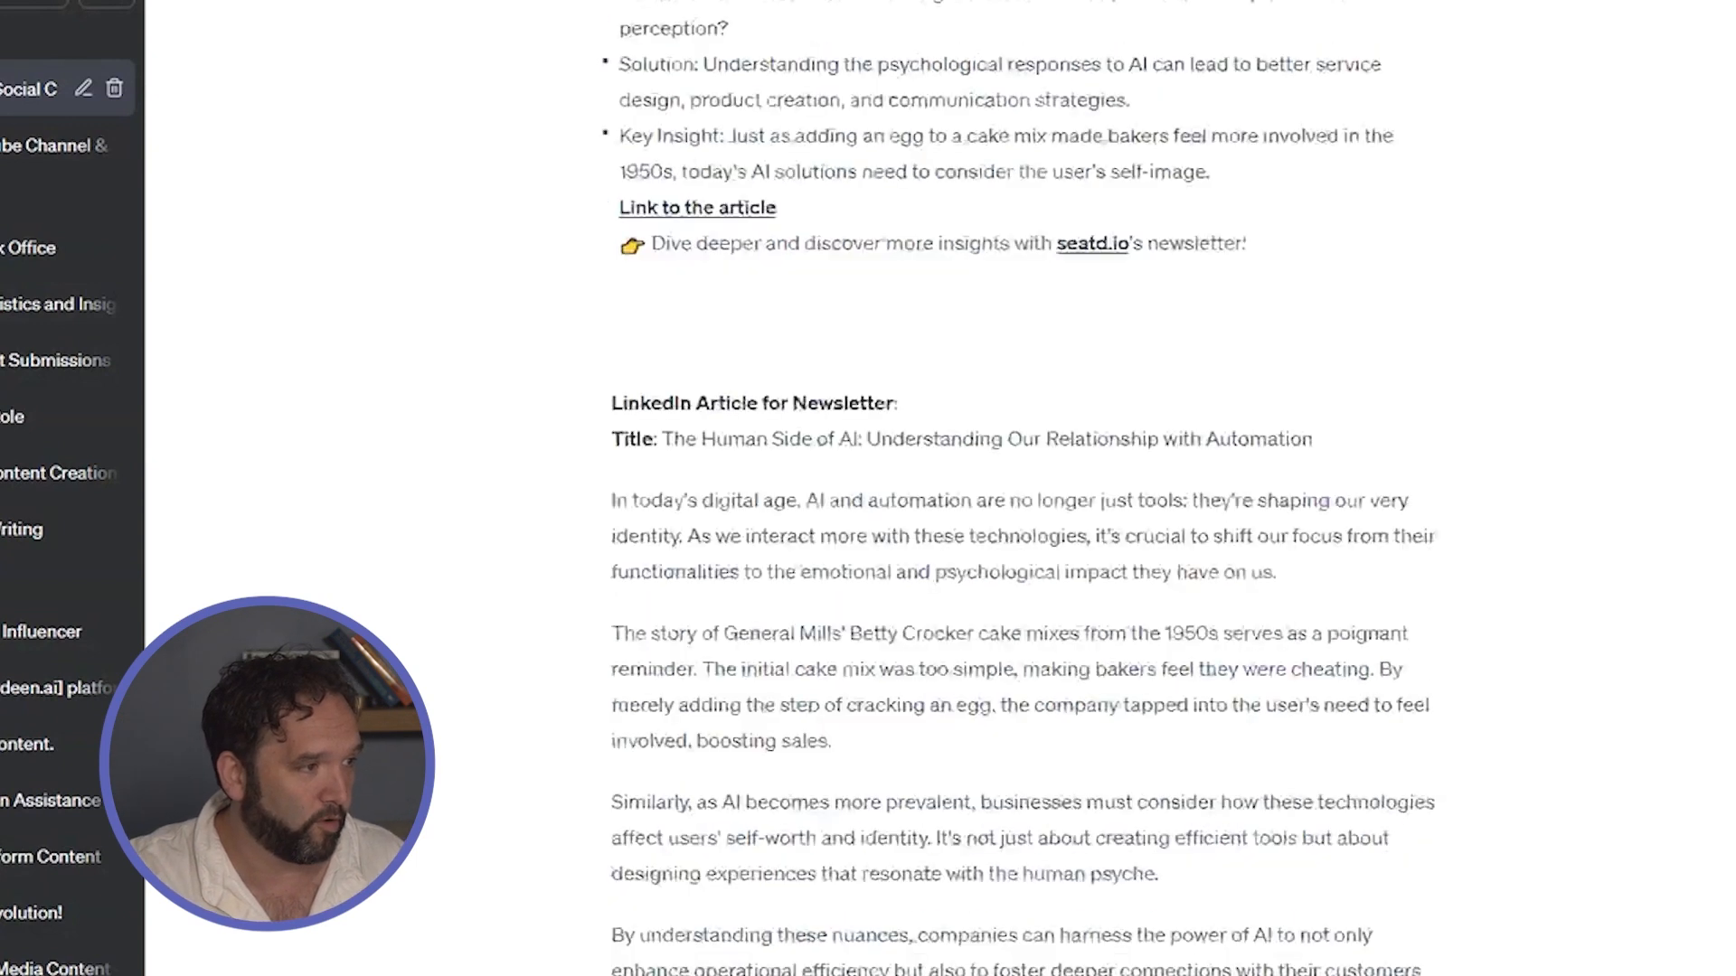
pyautogui.scroll(-3)
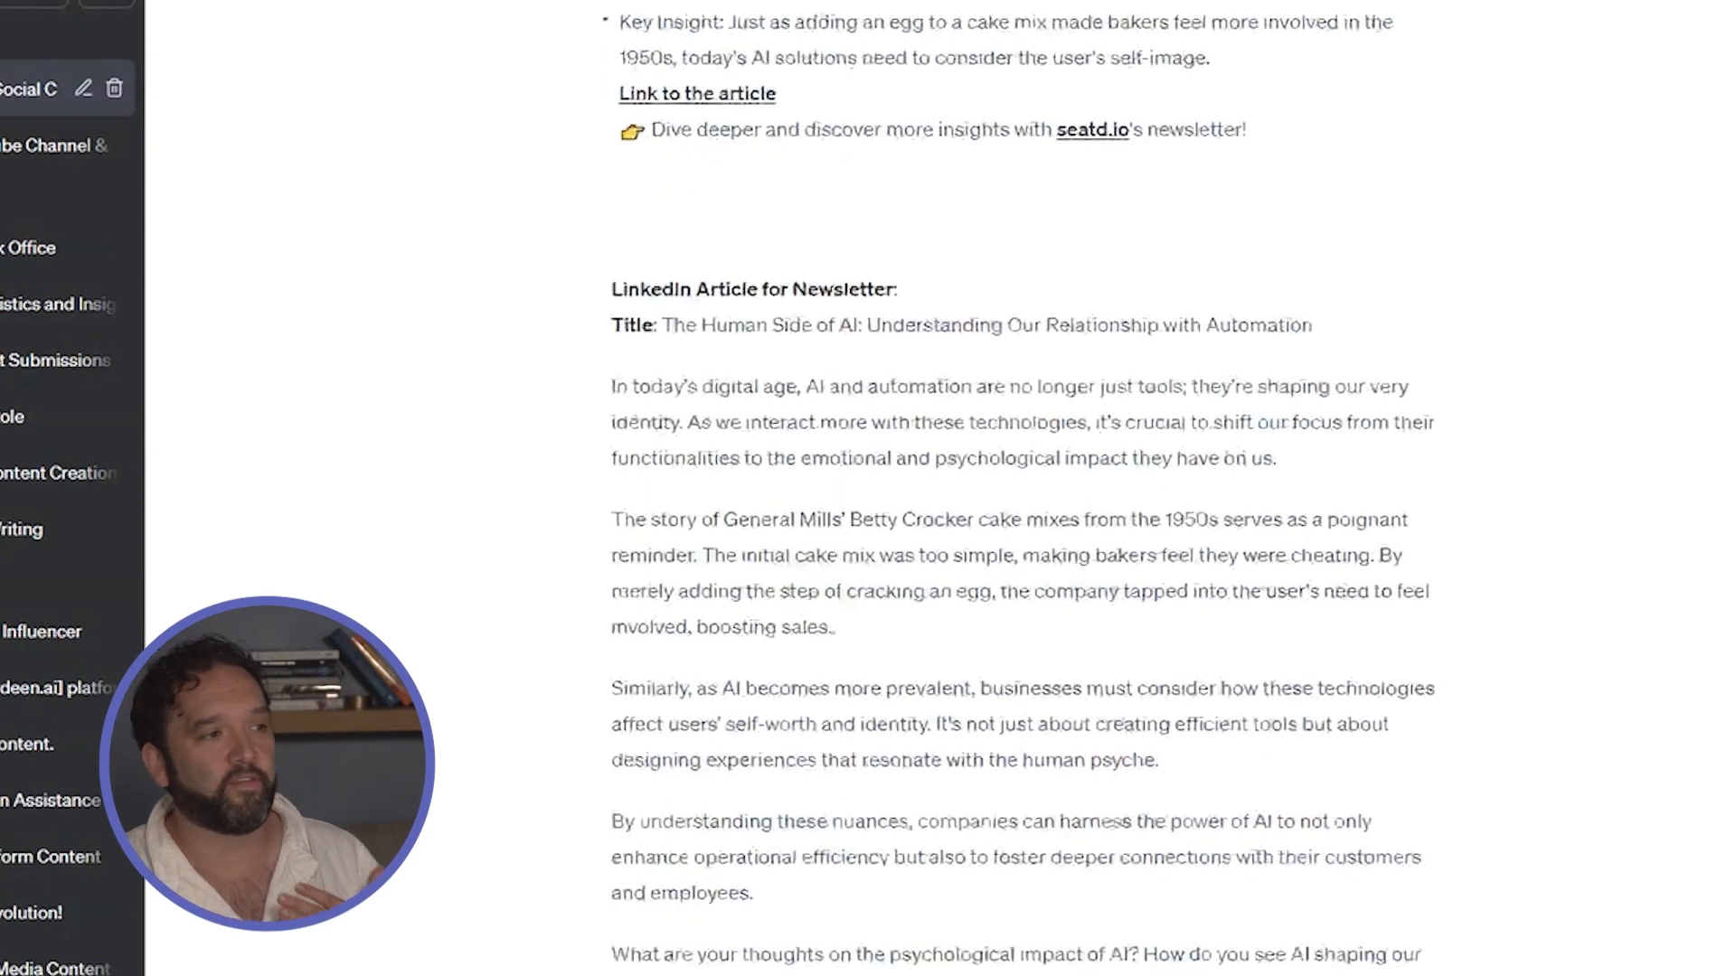
pyautogui.scroll(-3)
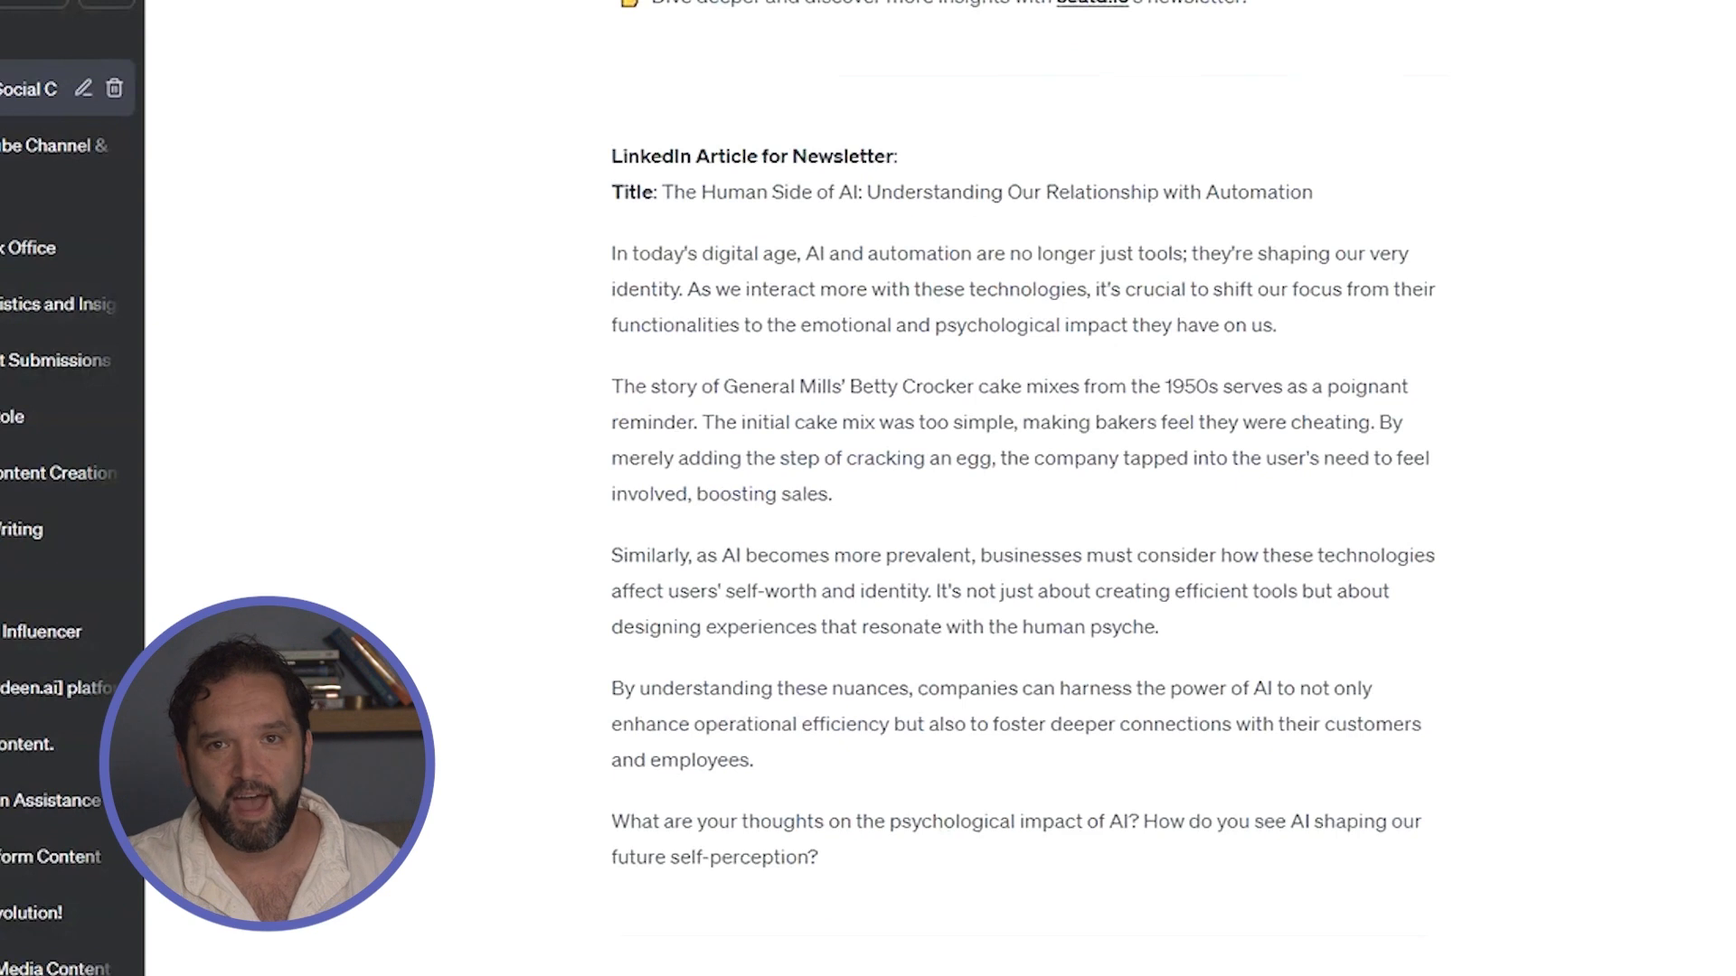
pyautogui.scroll(-3)
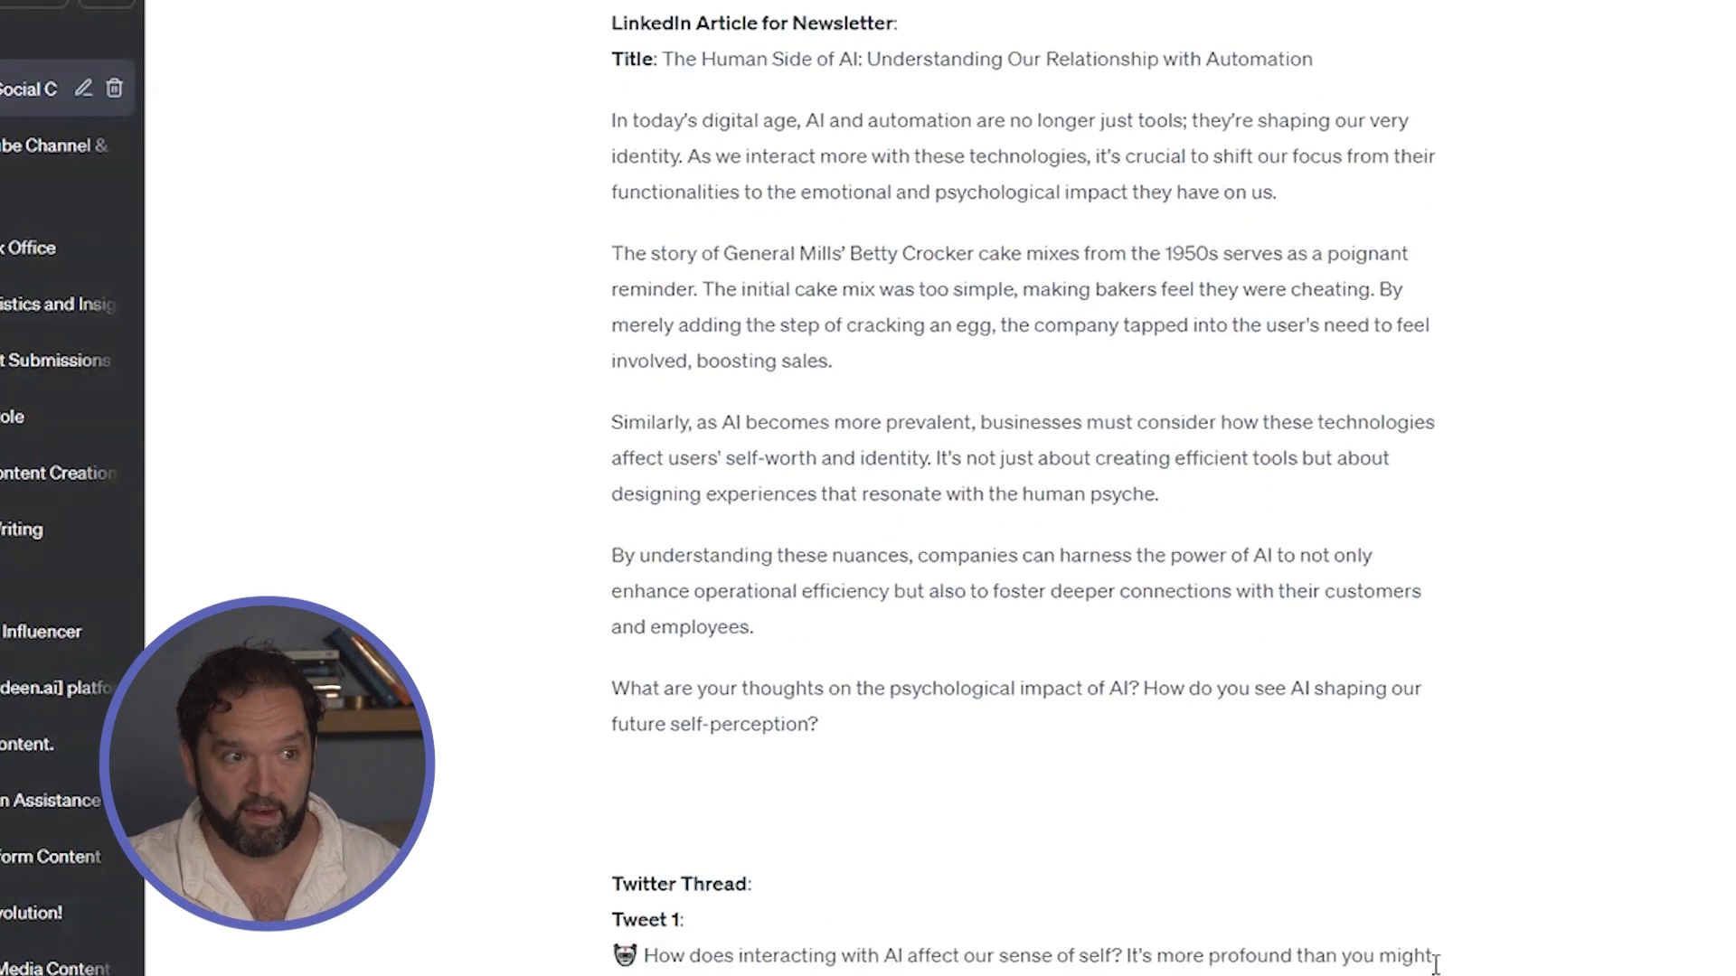
pyautogui.scroll(-3)
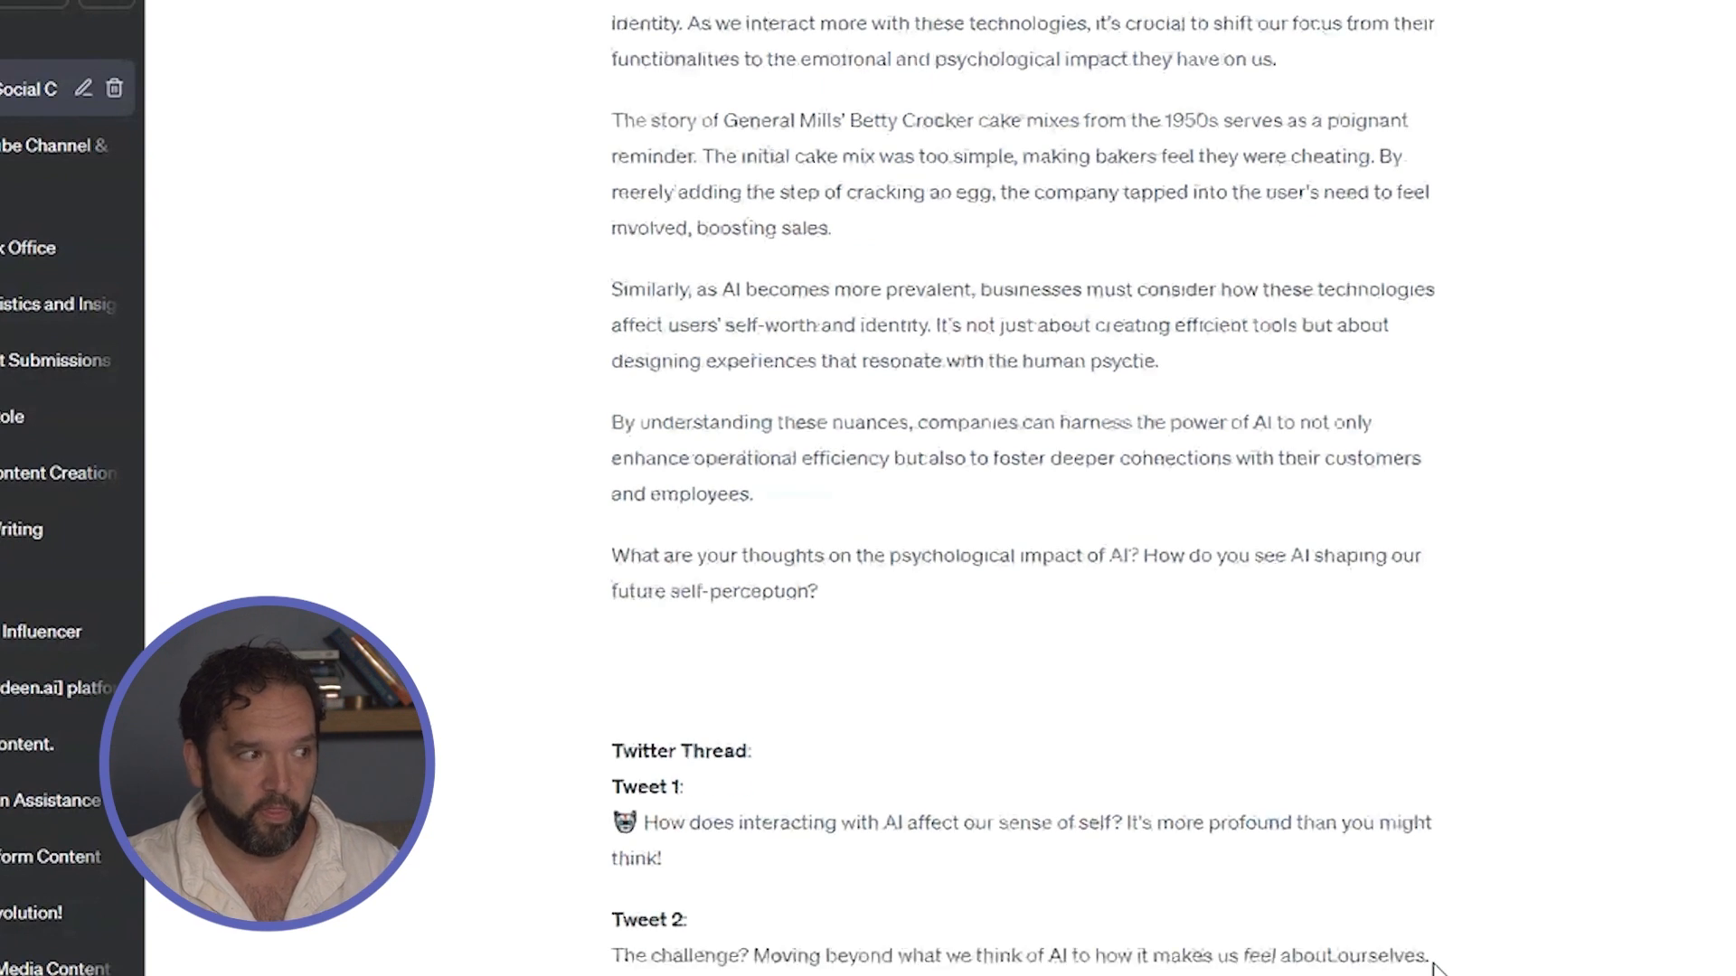
pyautogui.scroll(-3)
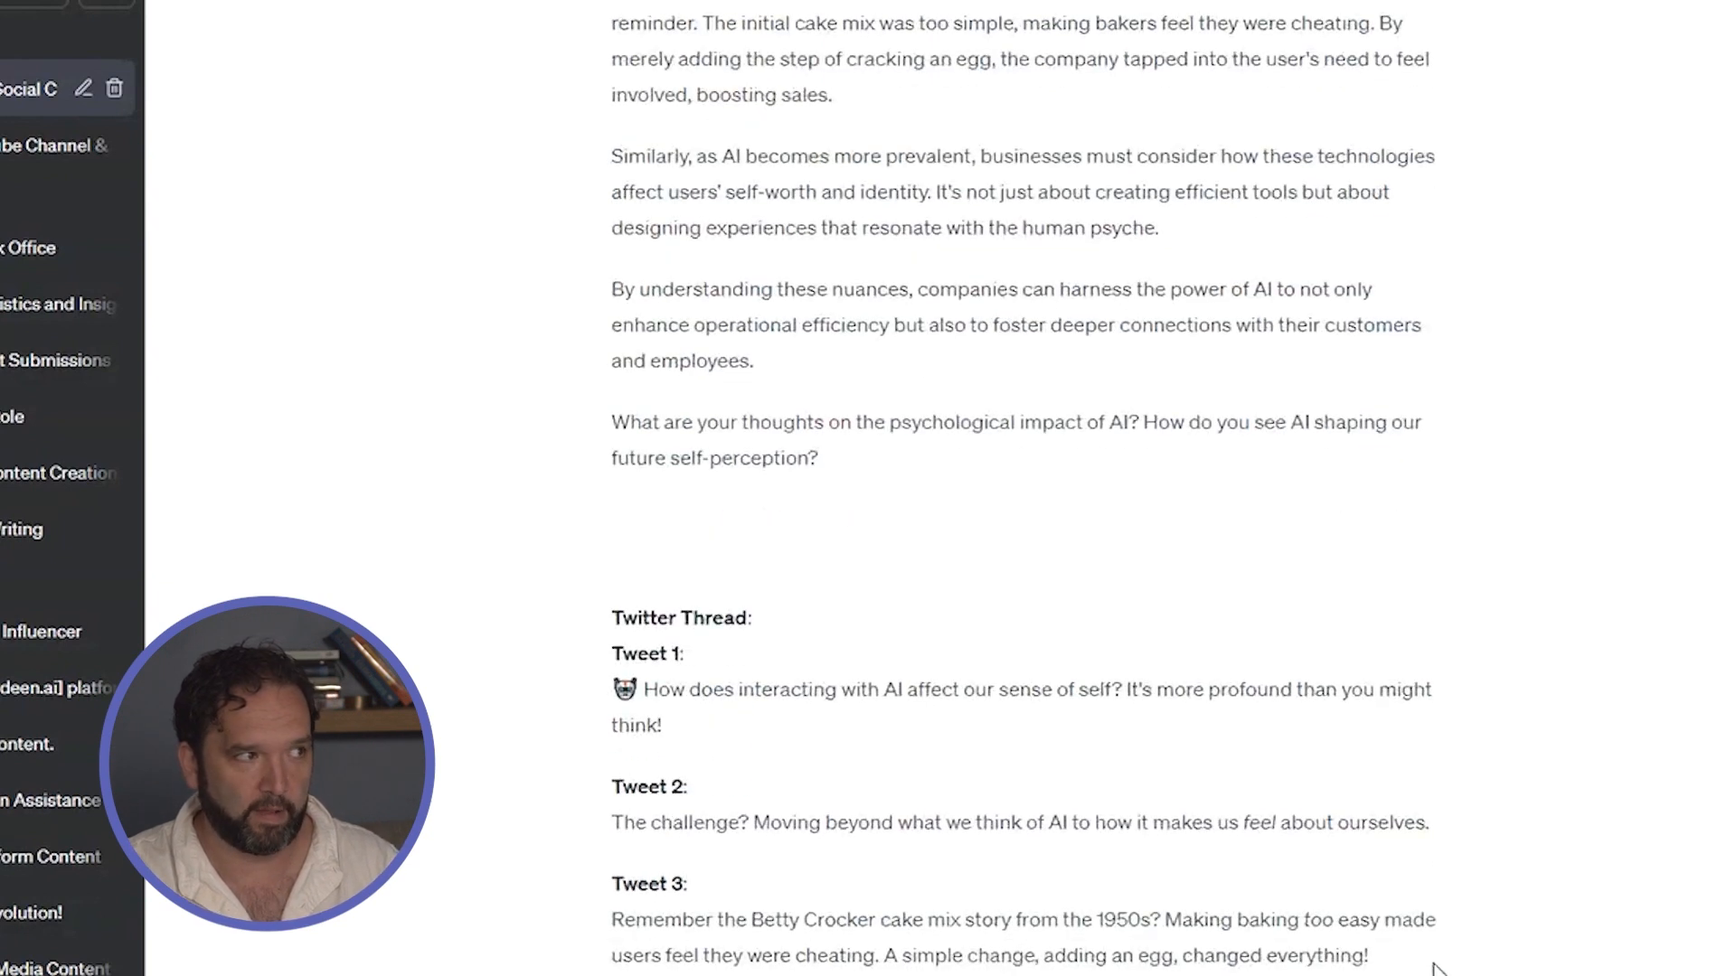
pyautogui.moveTo(1289, 897)
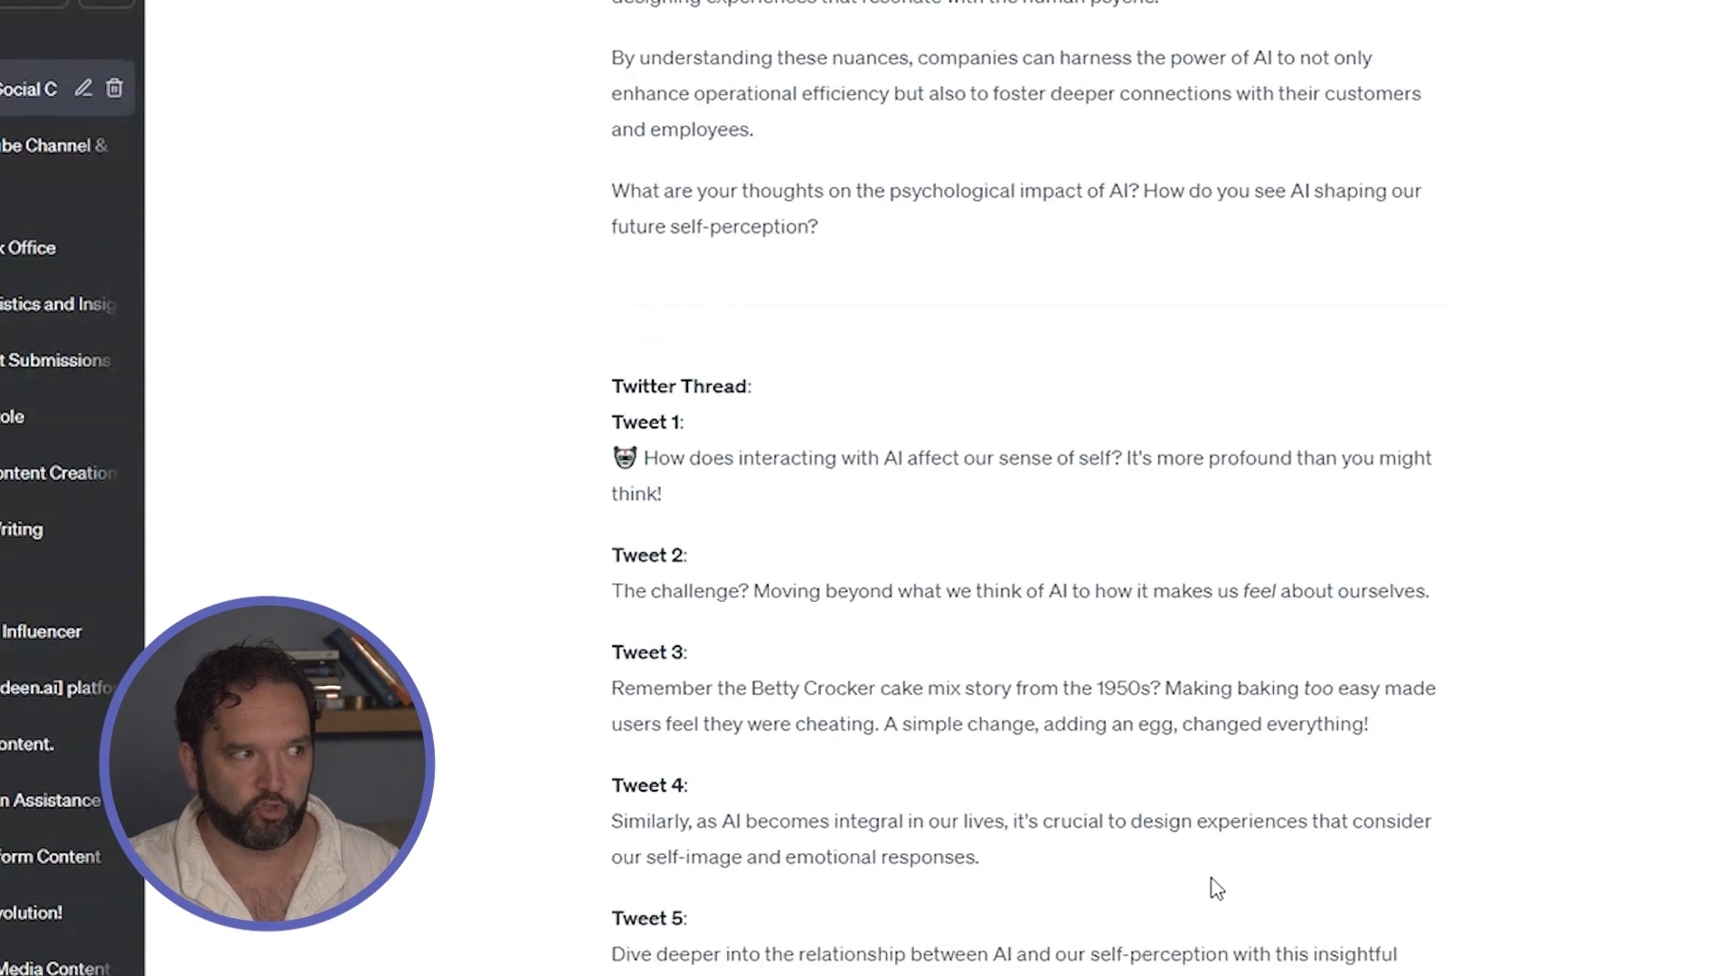
pyautogui.moveTo(960, 781)
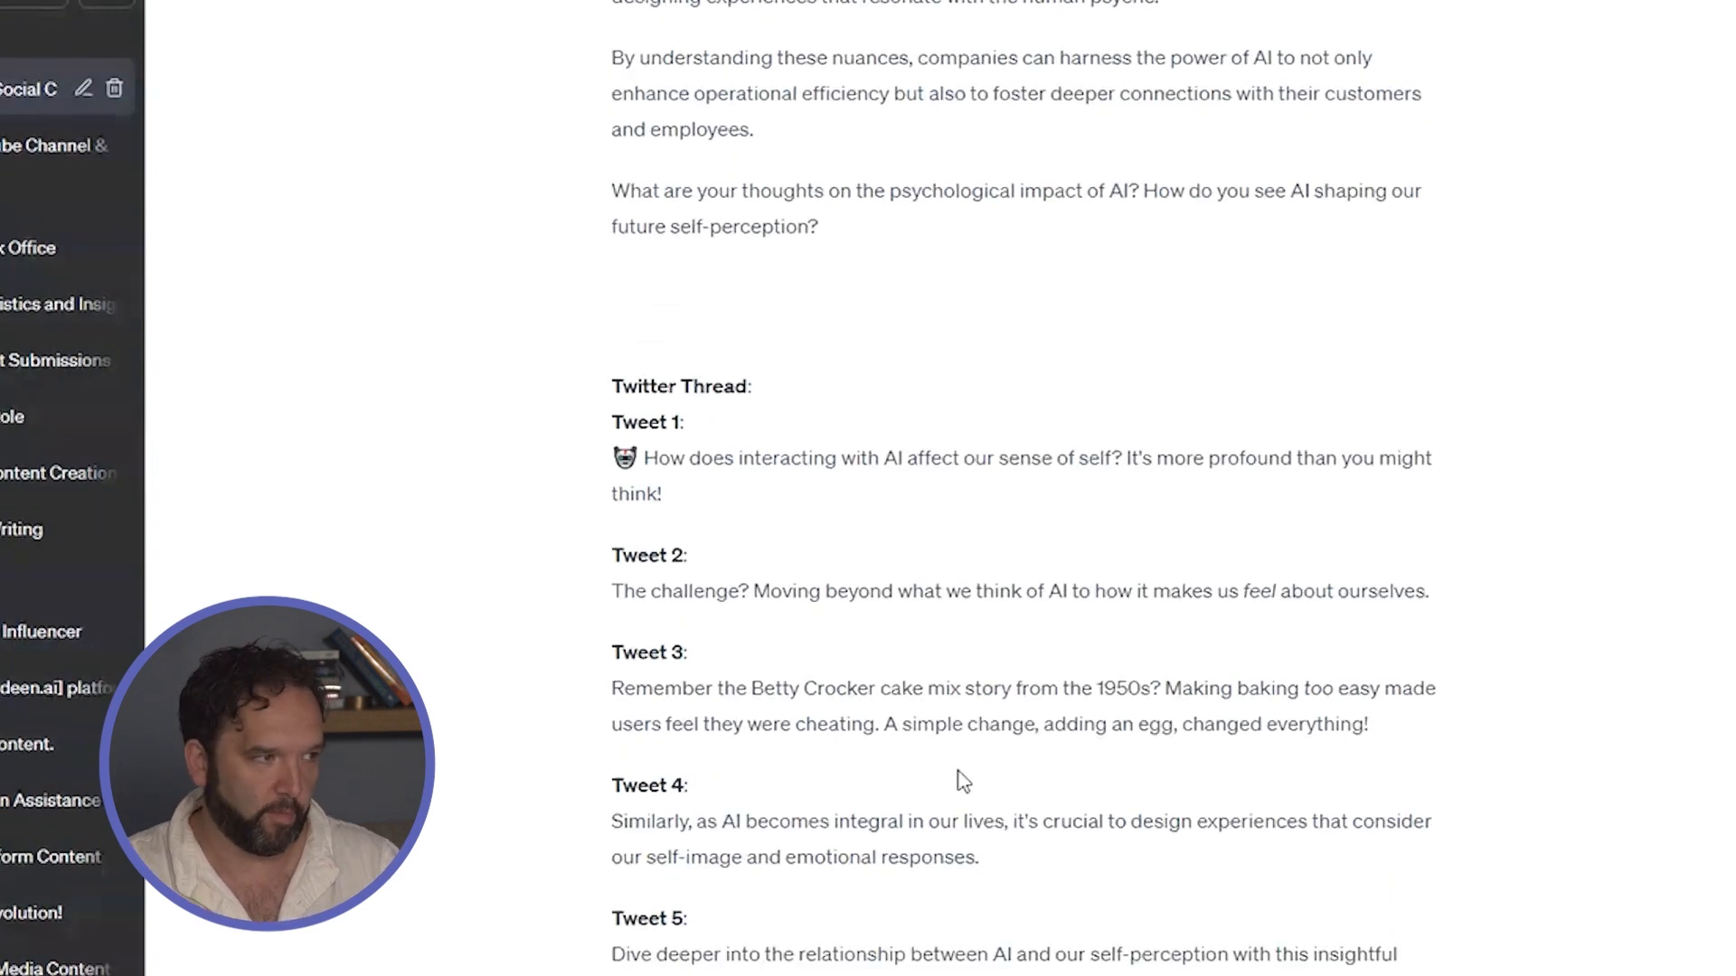
pyautogui.scroll(-3)
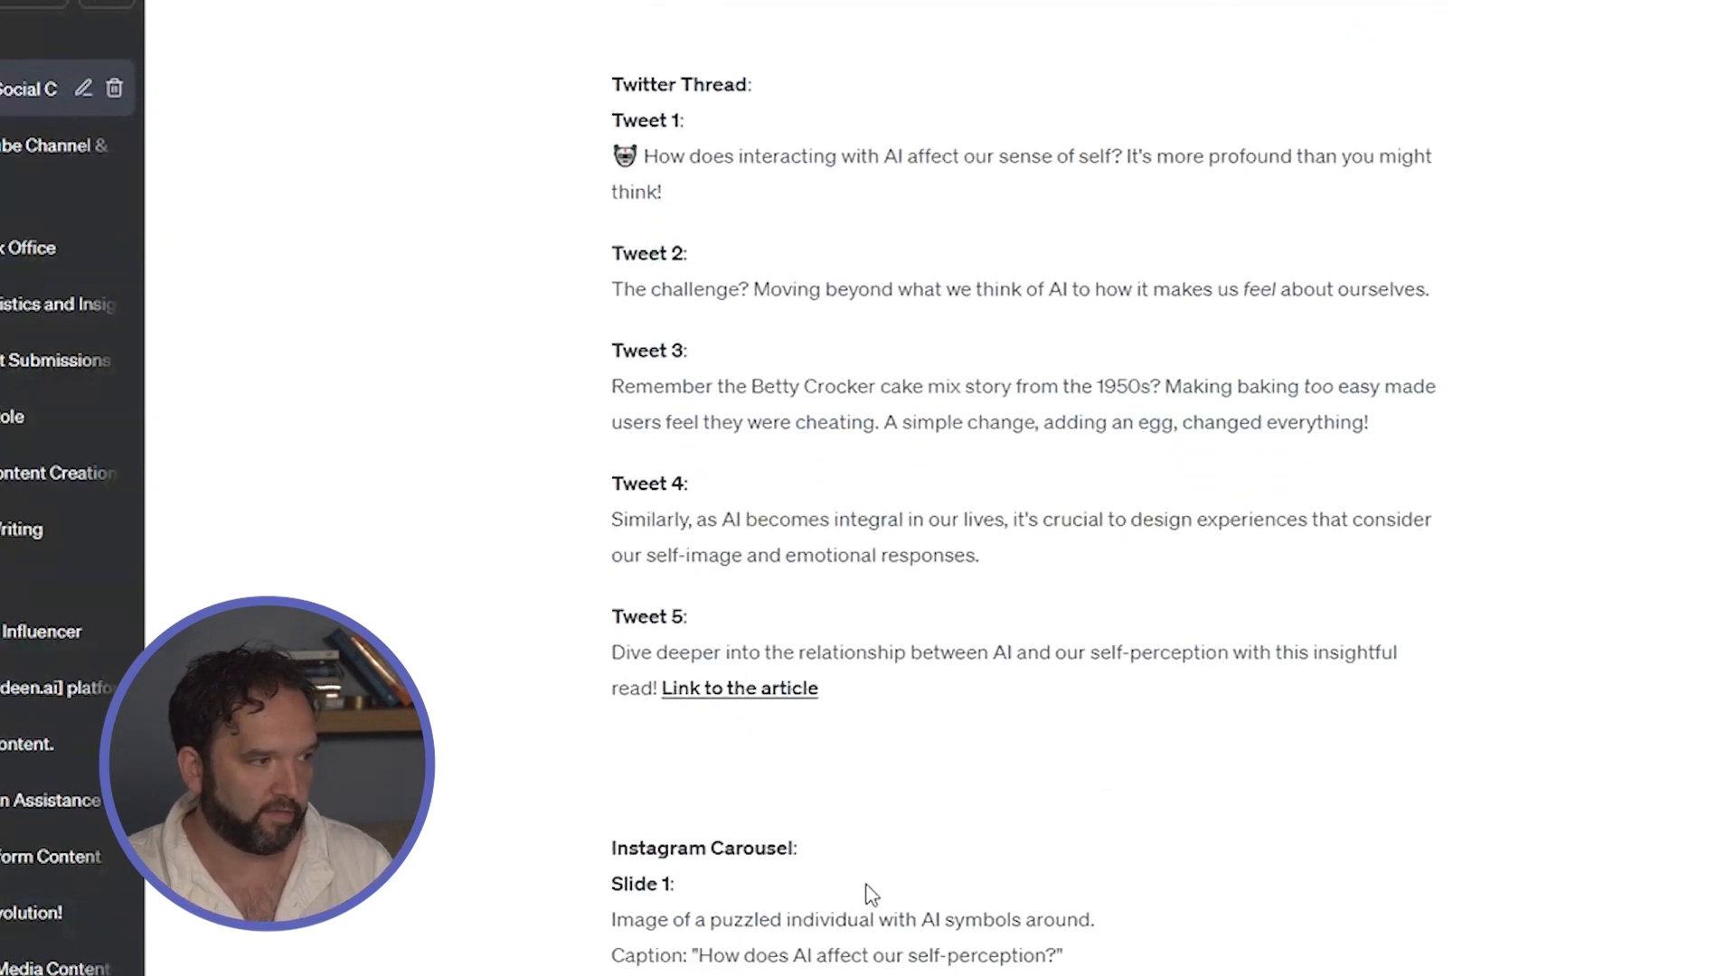
pyautogui.scroll(-3)
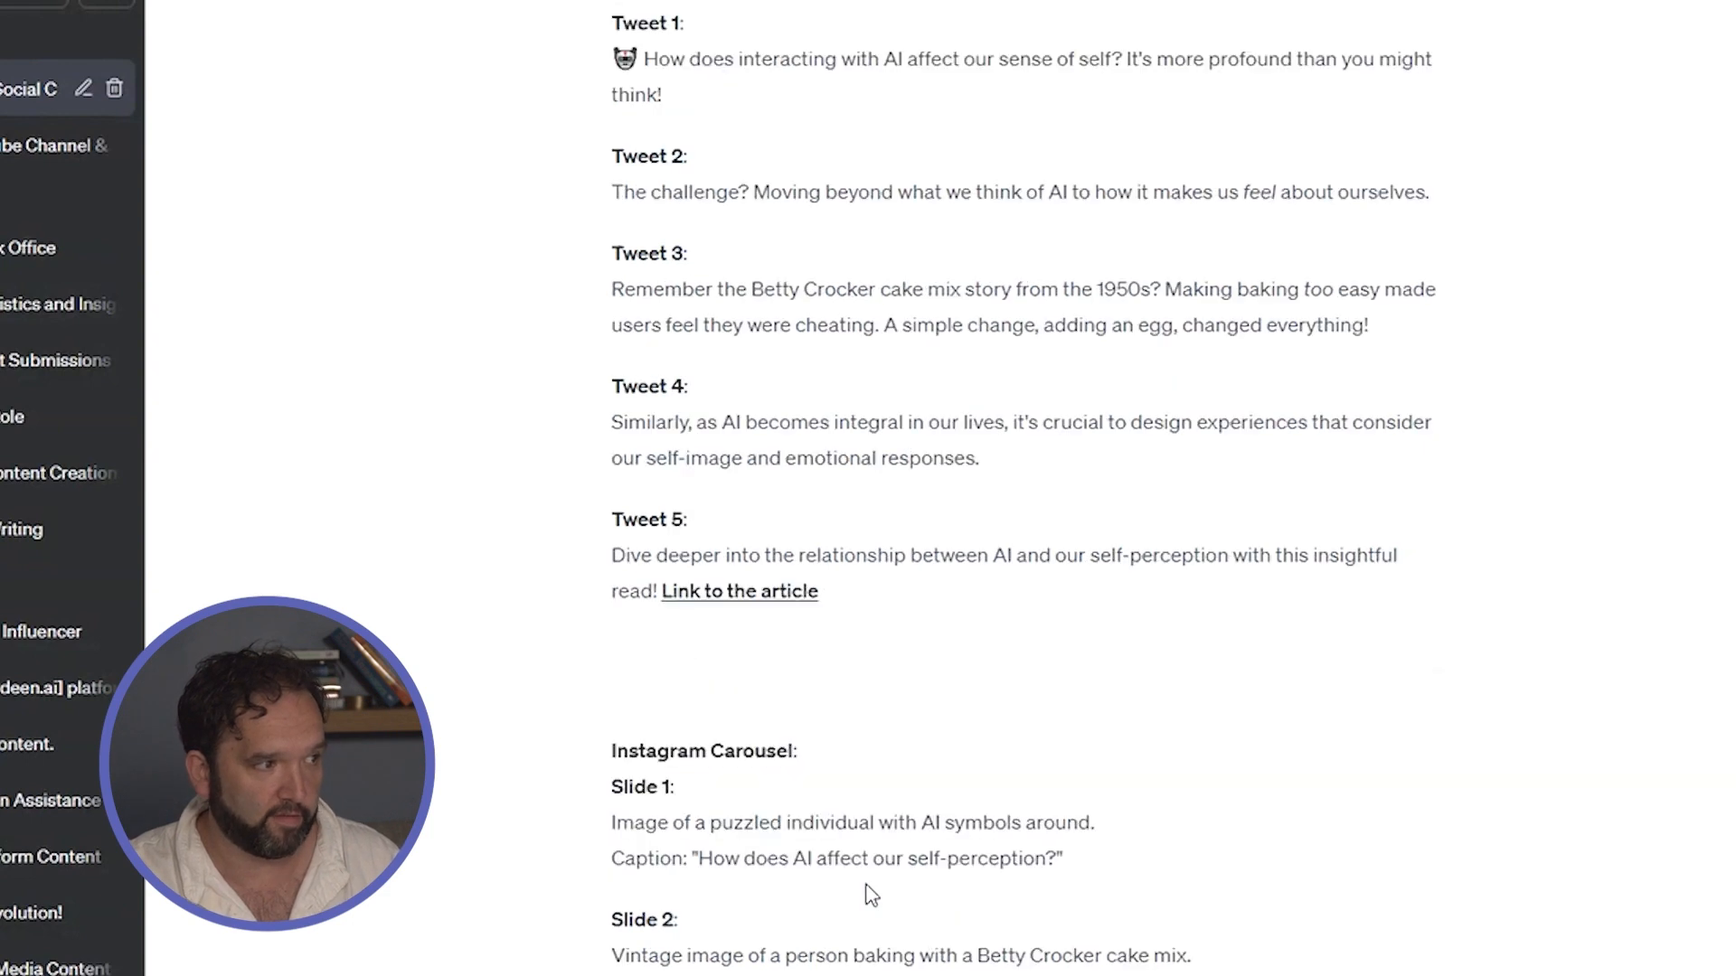
pyautogui.scroll(-3)
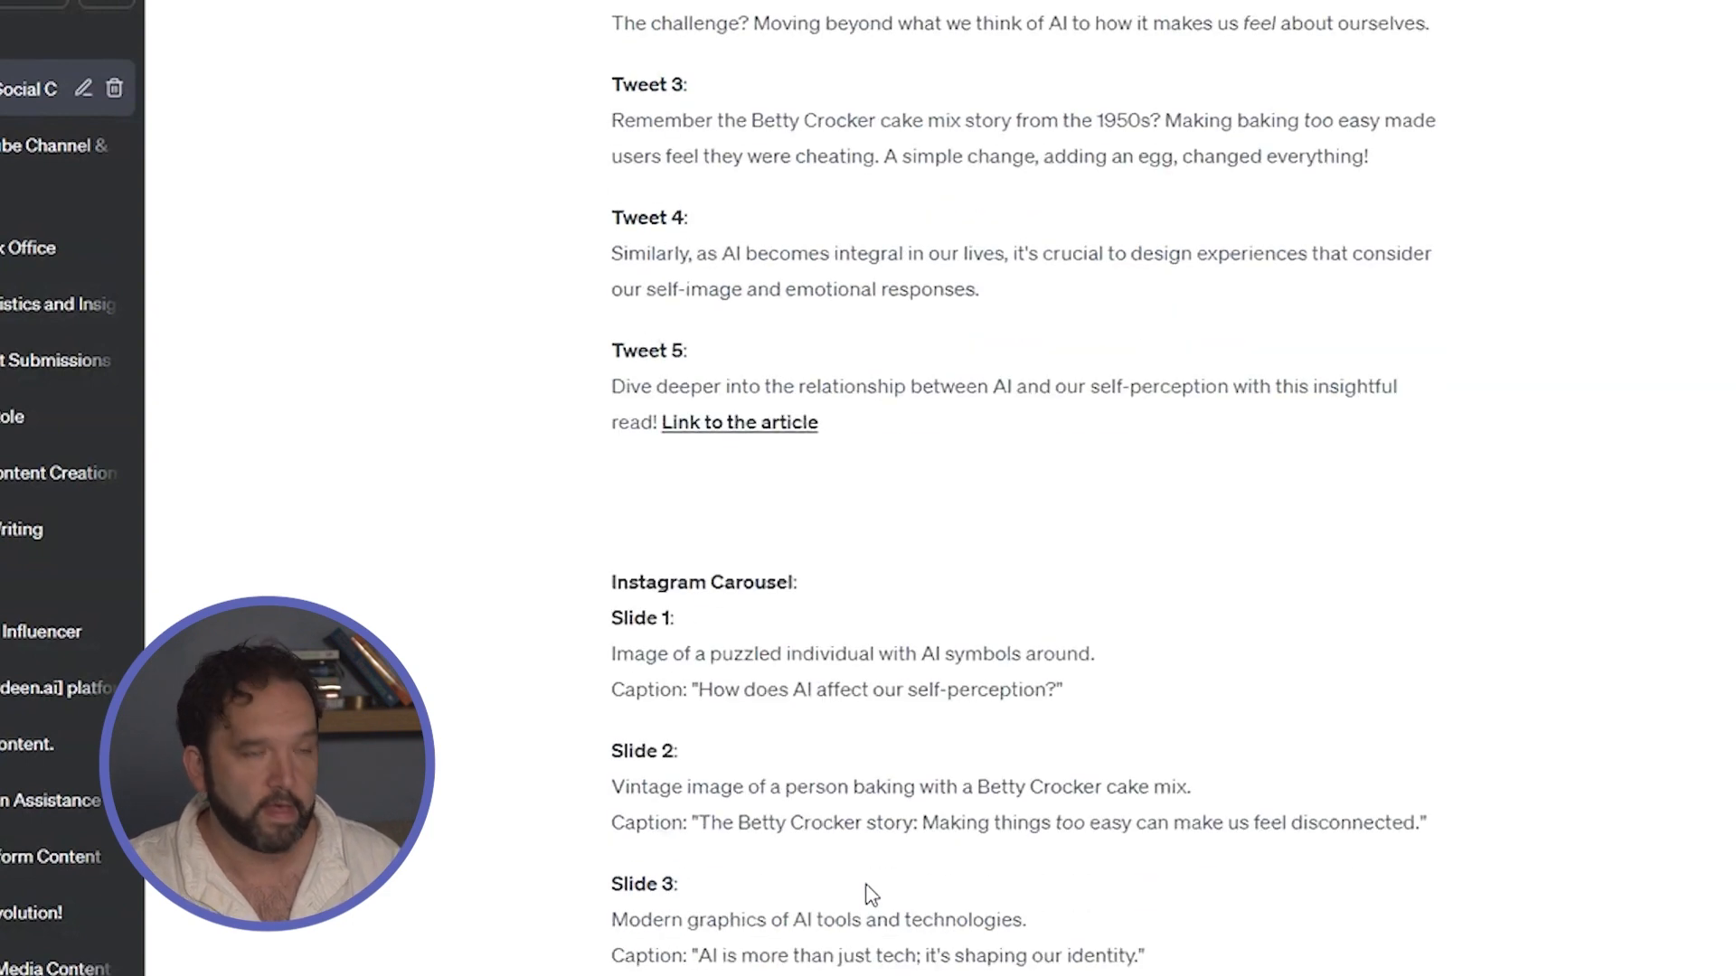
pyautogui.scroll(-3)
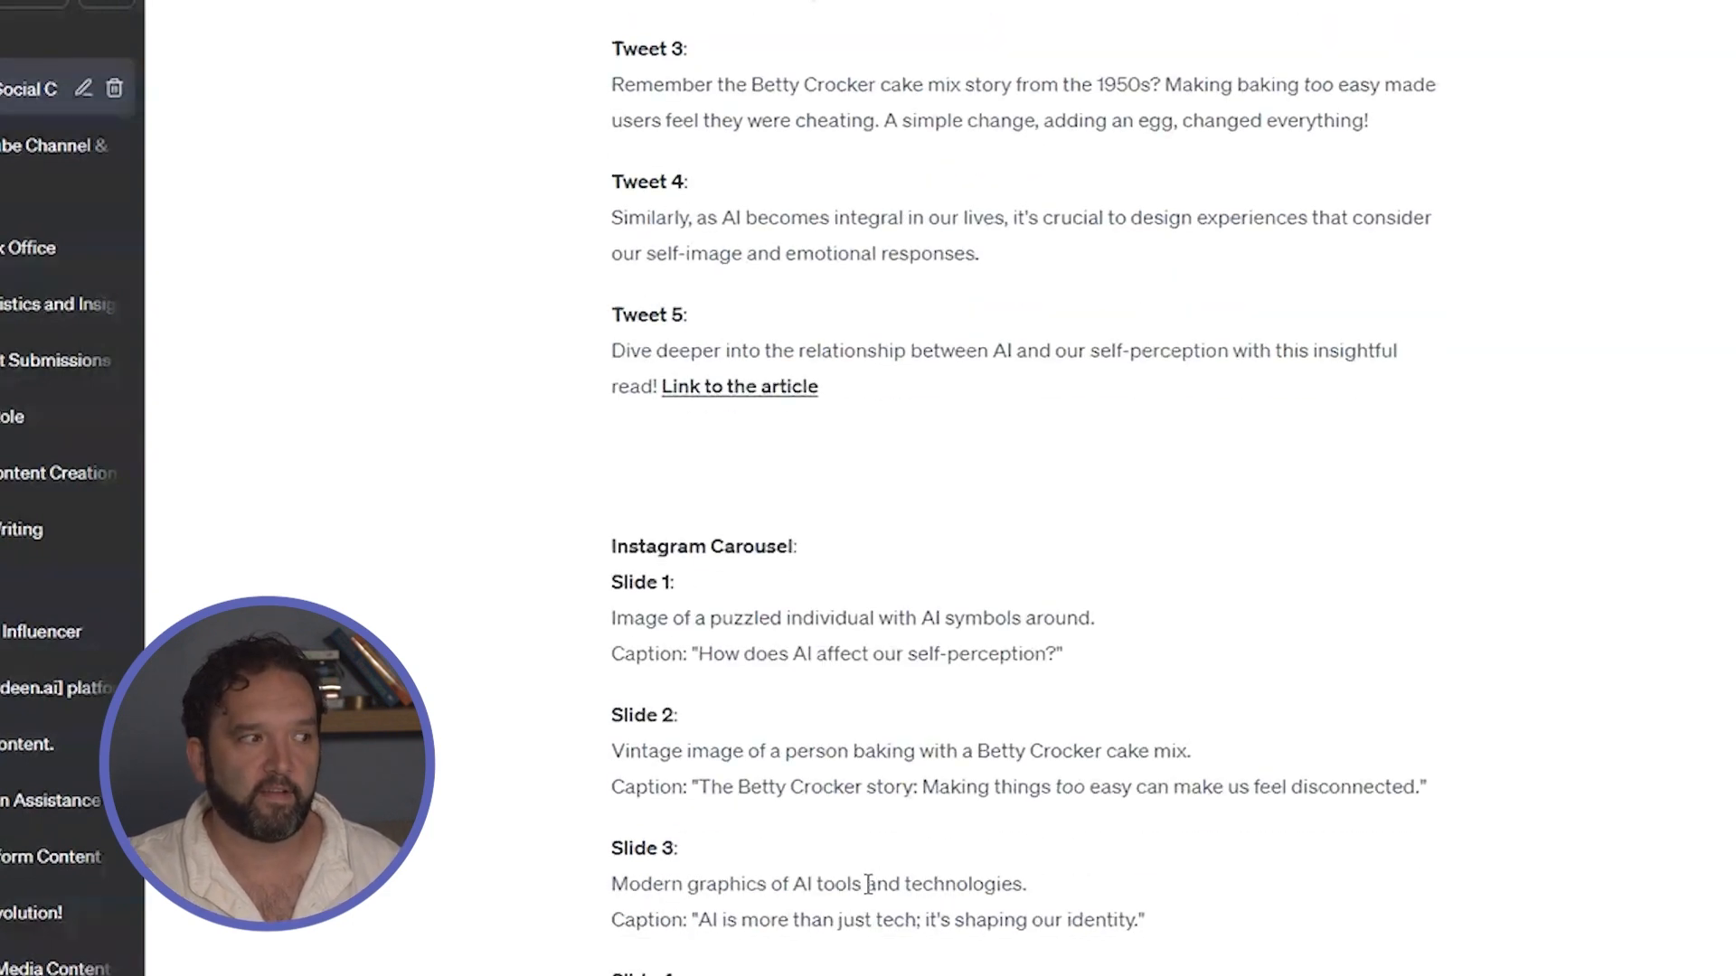
pyautogui.scroll(-3)
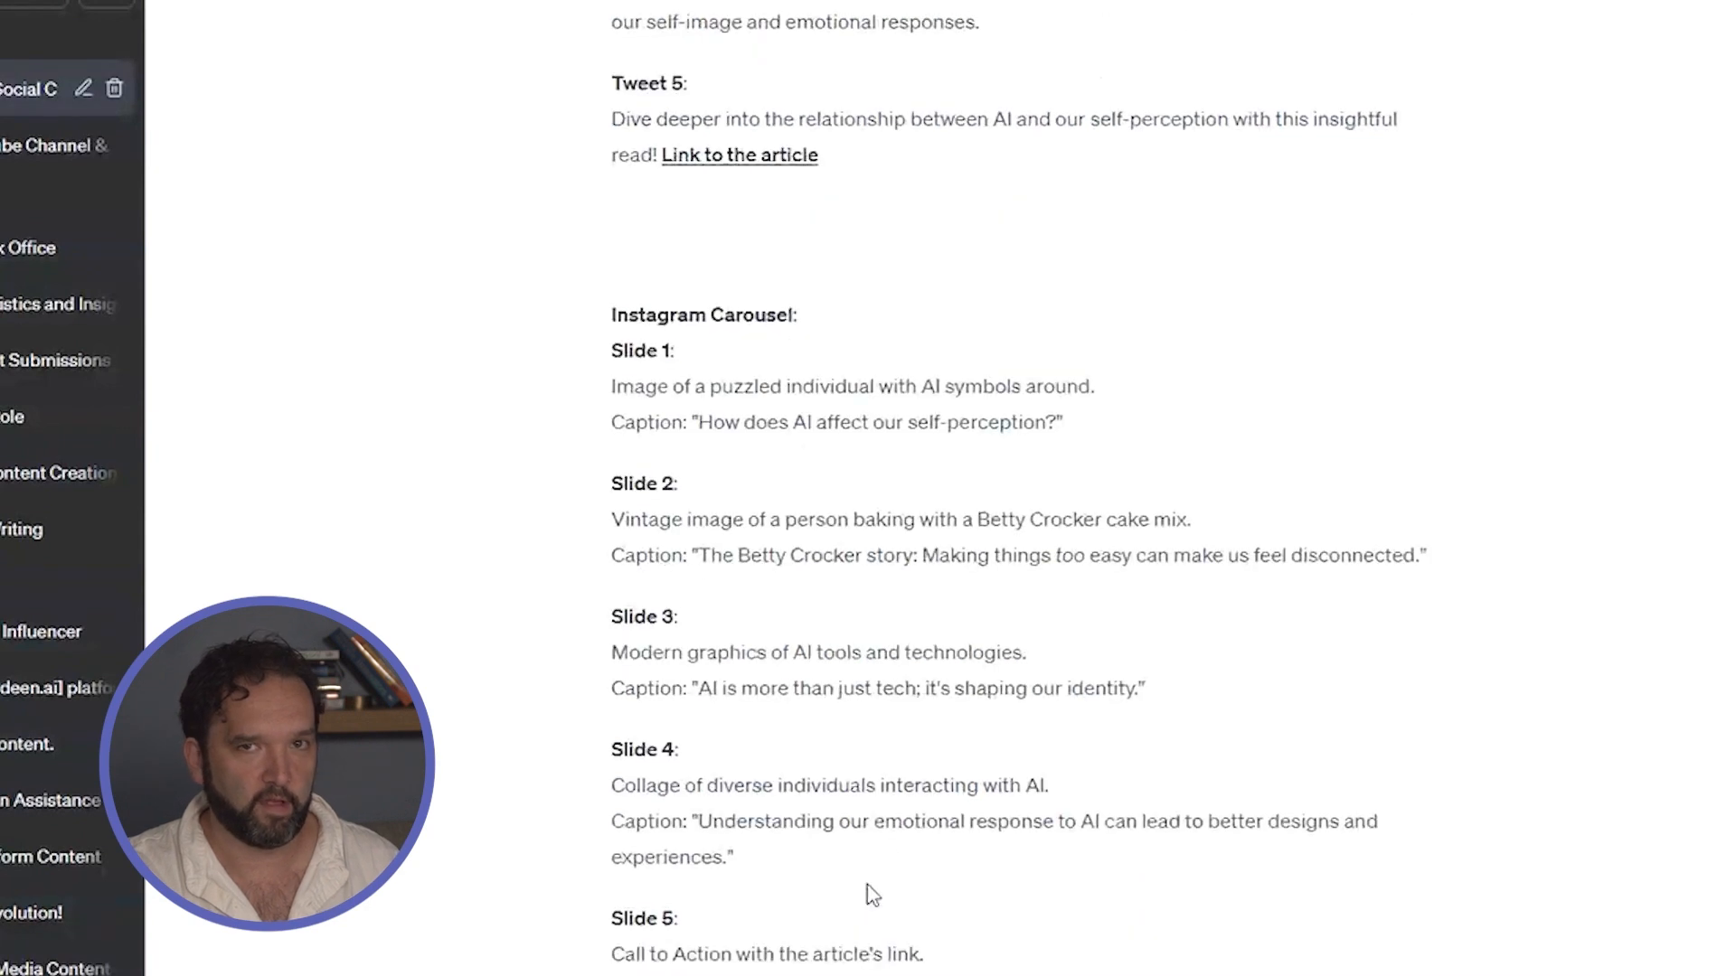
pyautogui.scroll(-3)
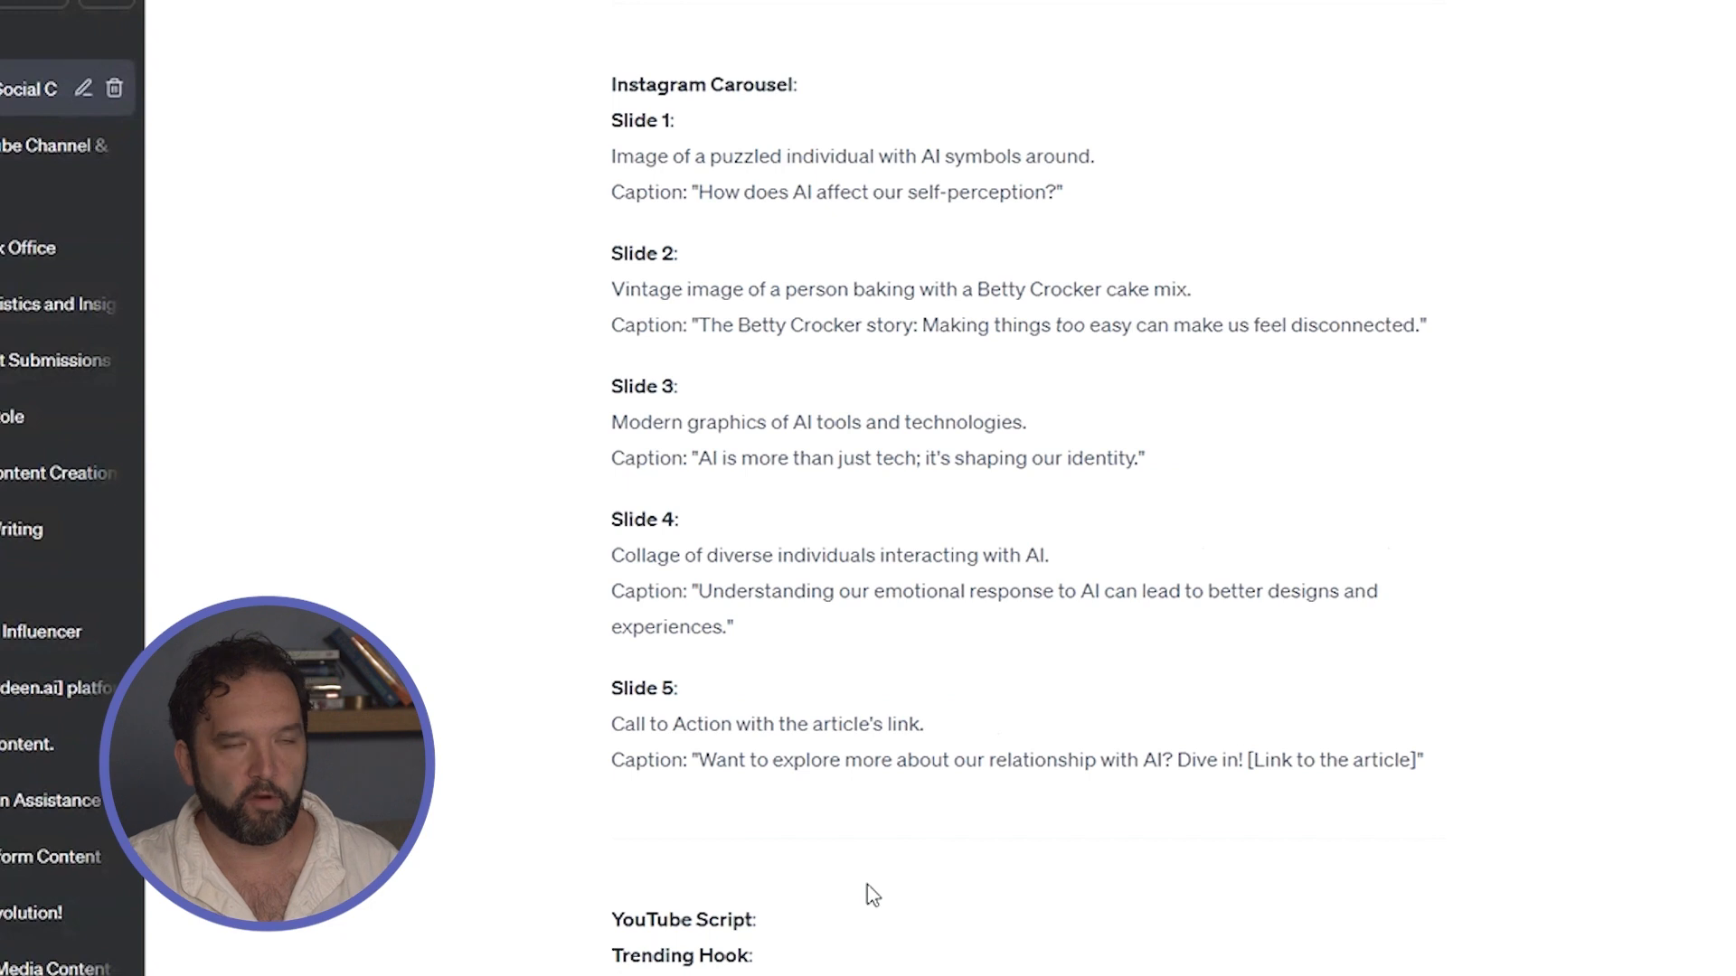
pyautogui.scroll(-3)
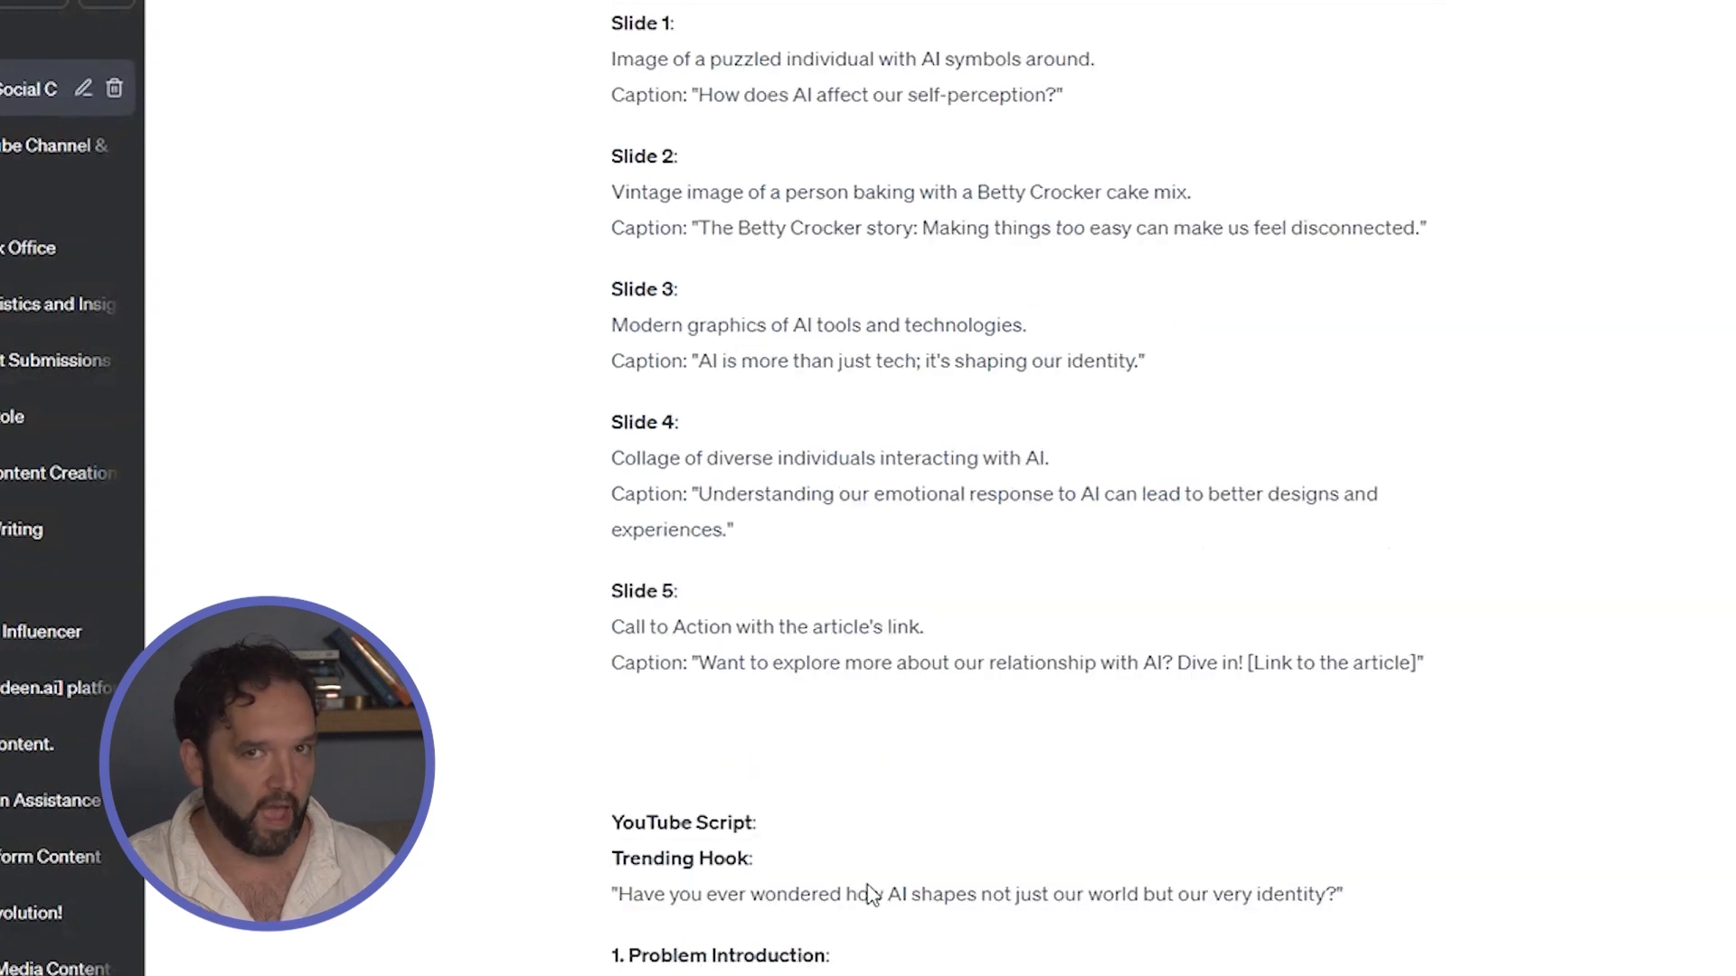
pyautogui.scroll(-3)
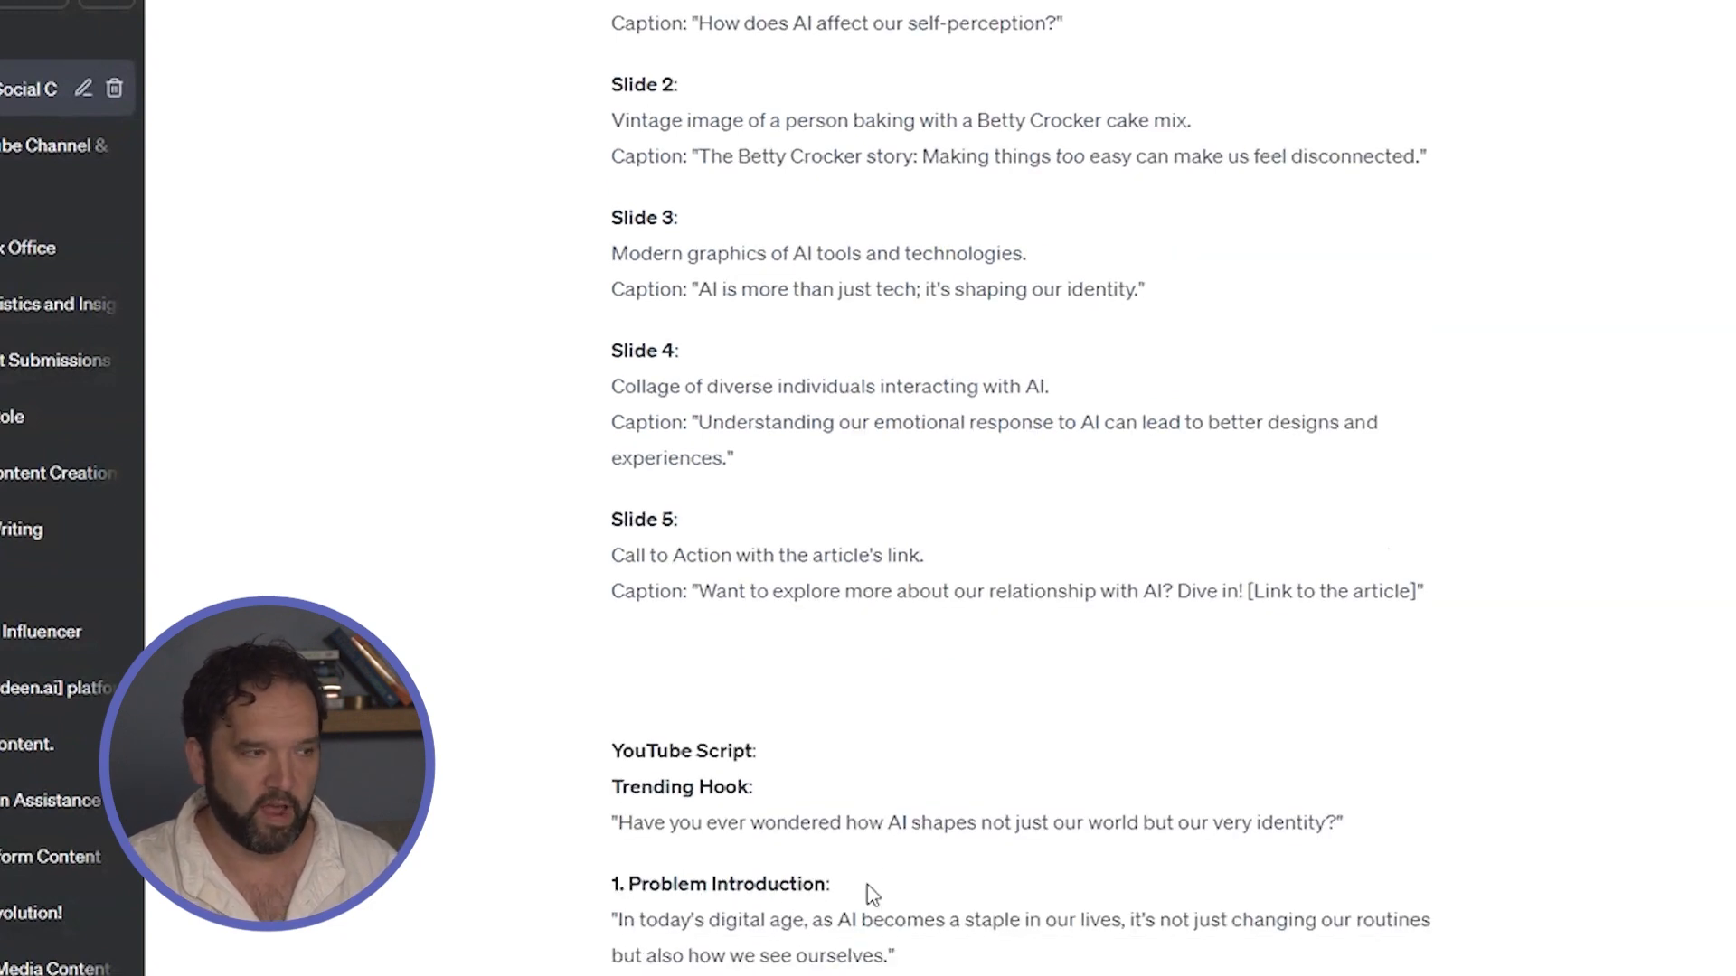
pyautogui.scroll(-3)
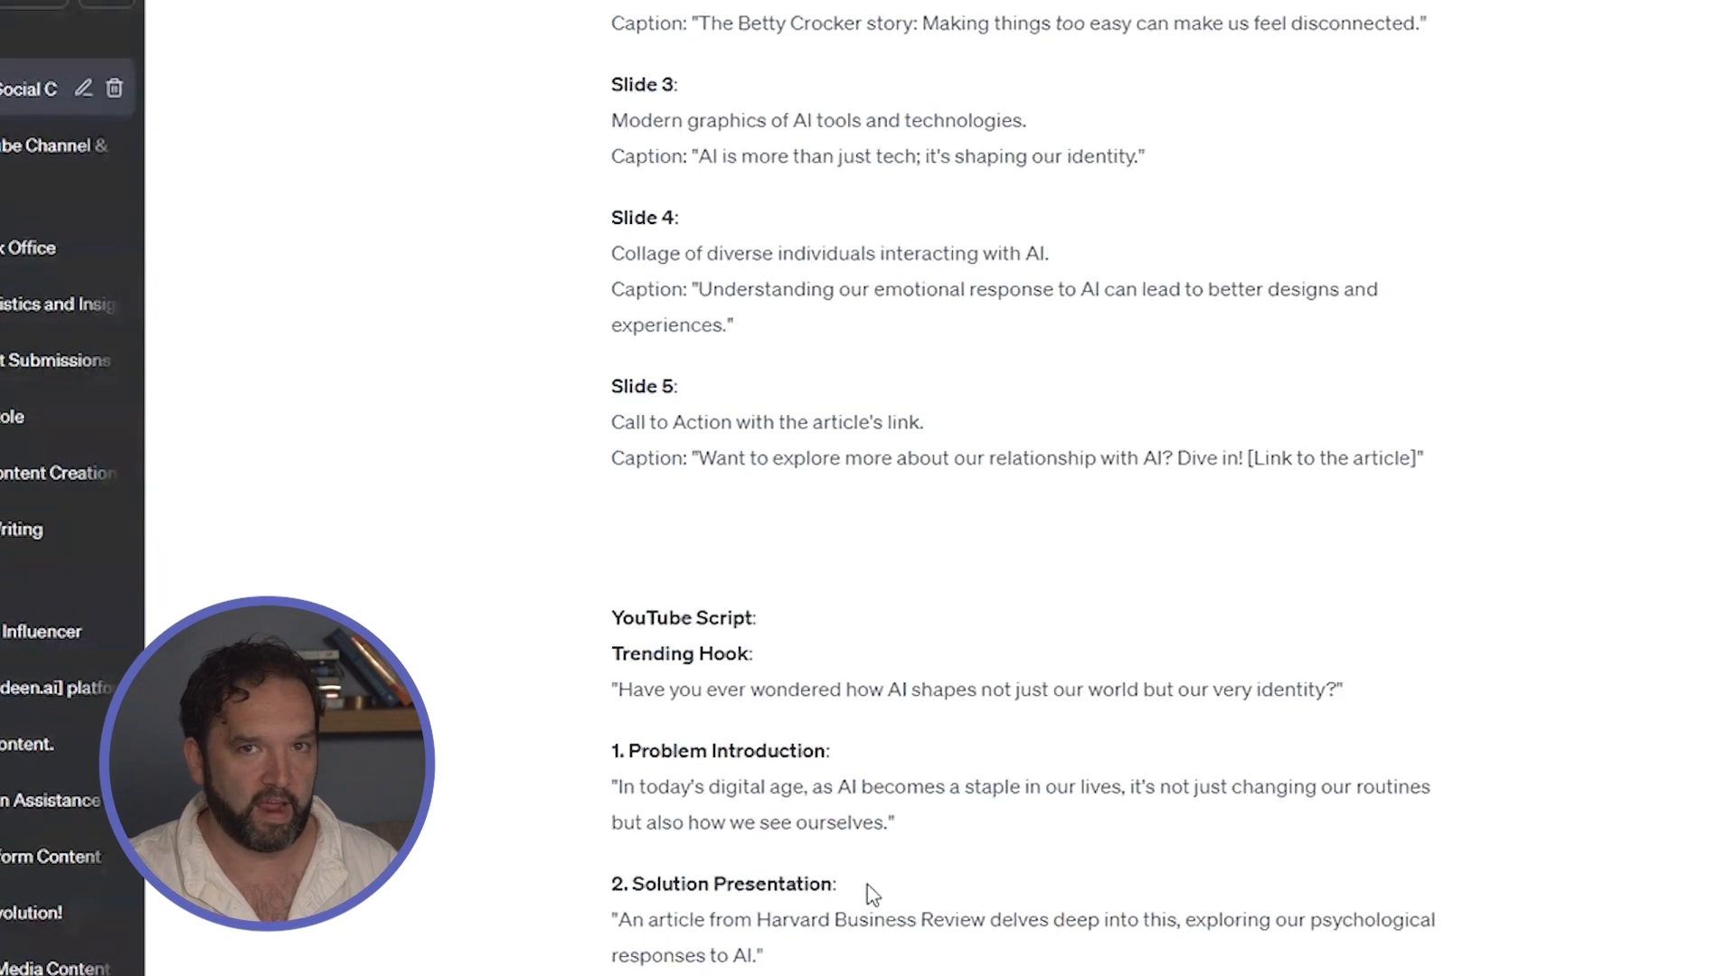
pyautogui.scroll(-3)
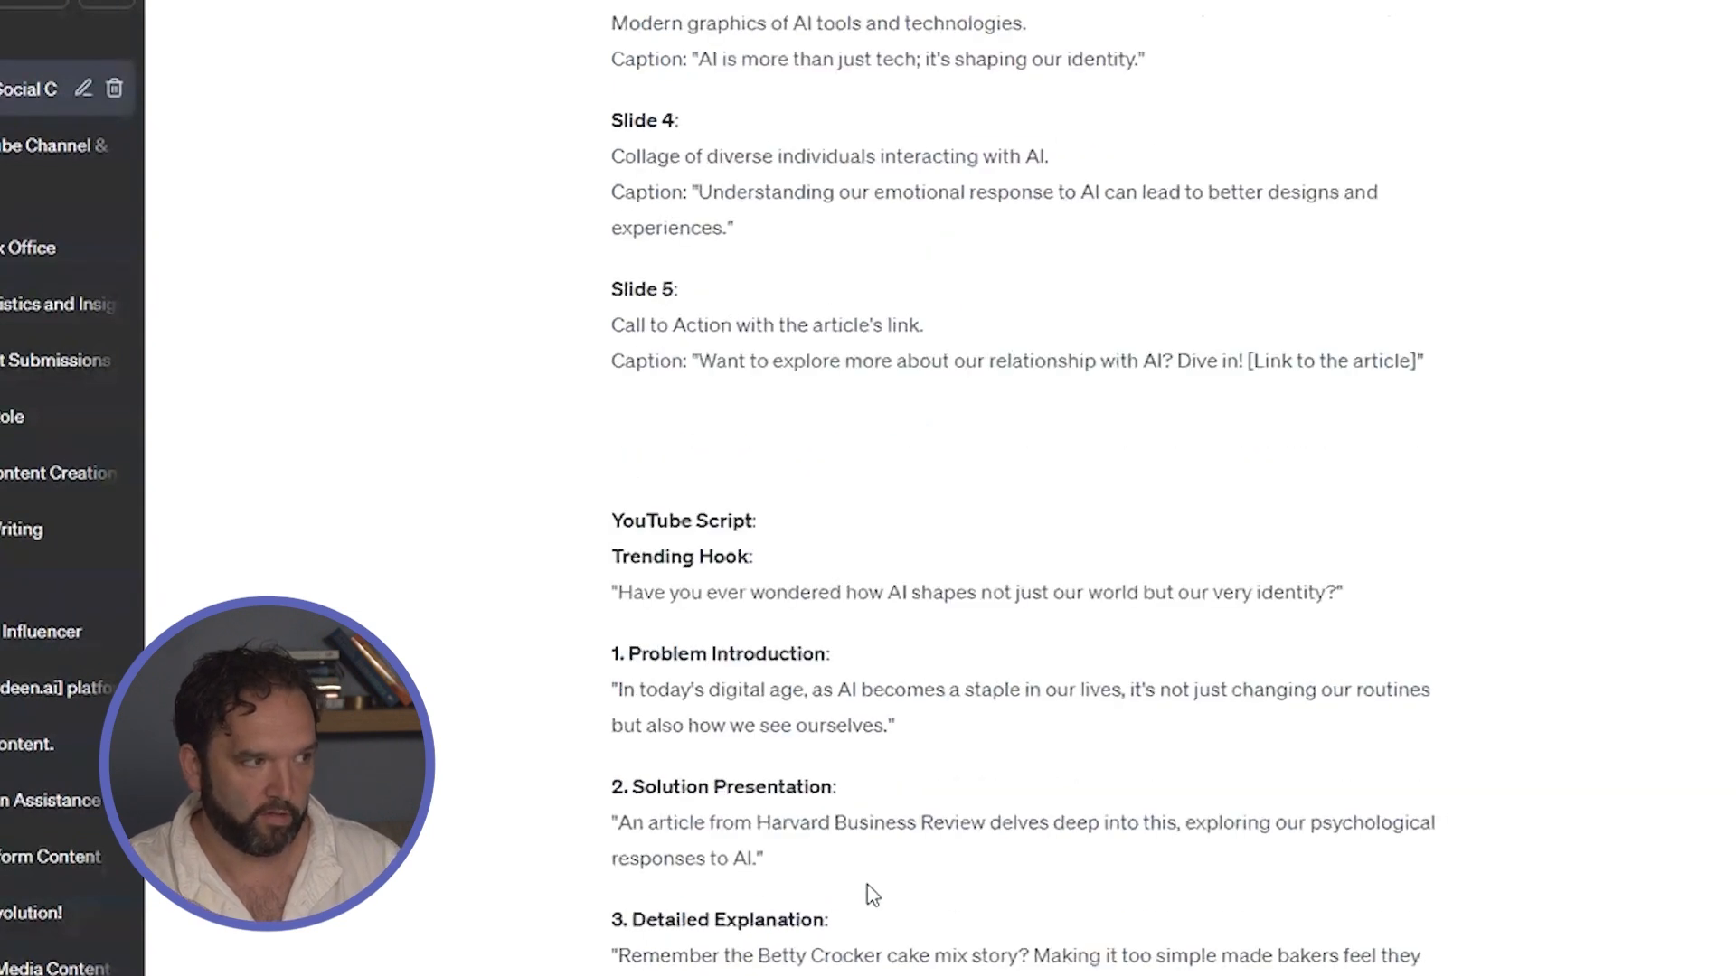
pyautogui.scroll(-3)
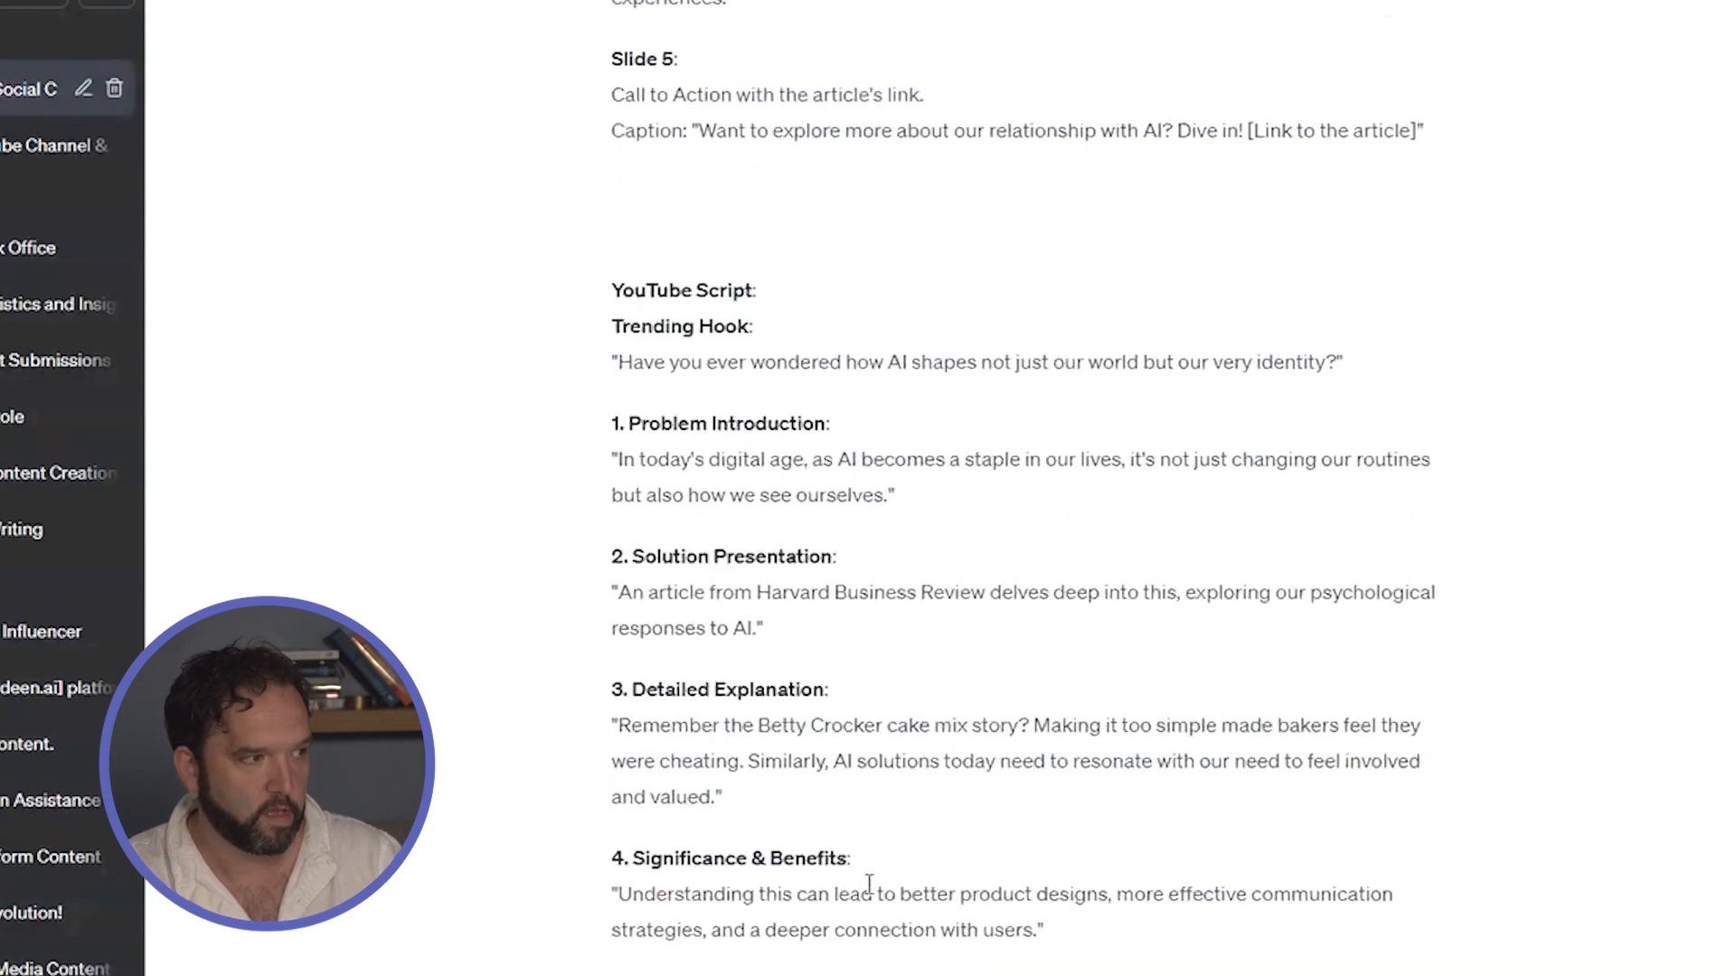
pyautogui.scroll(-3)
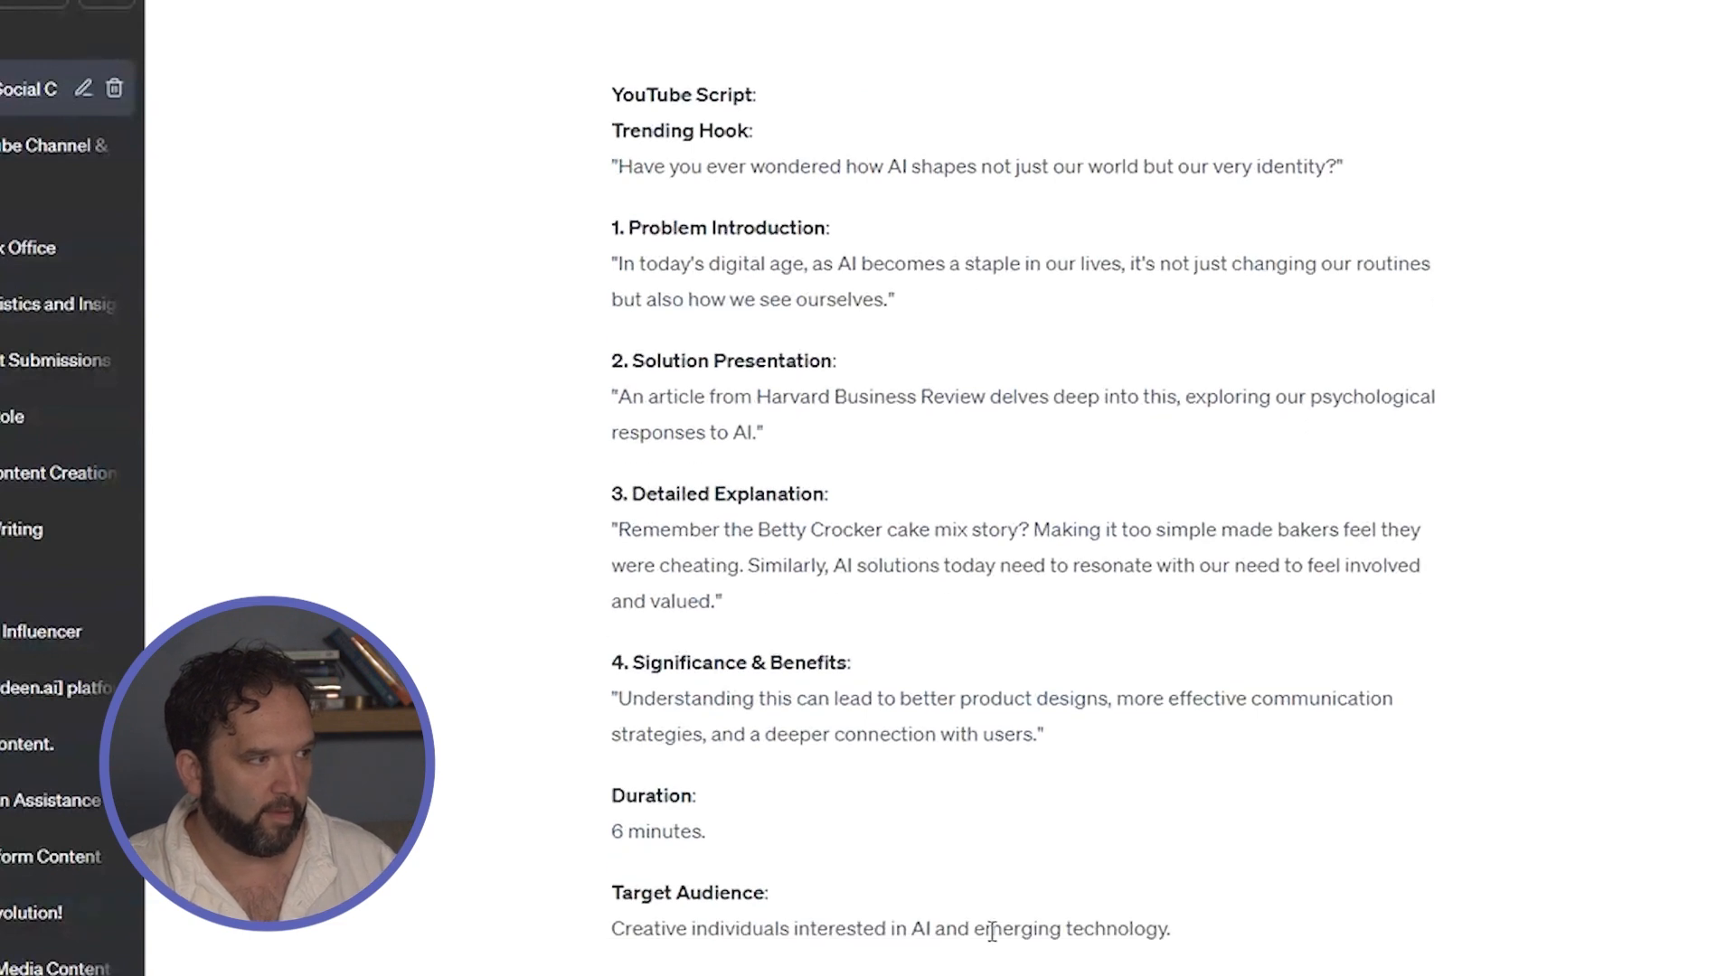
pyautogui.scroll(-3)
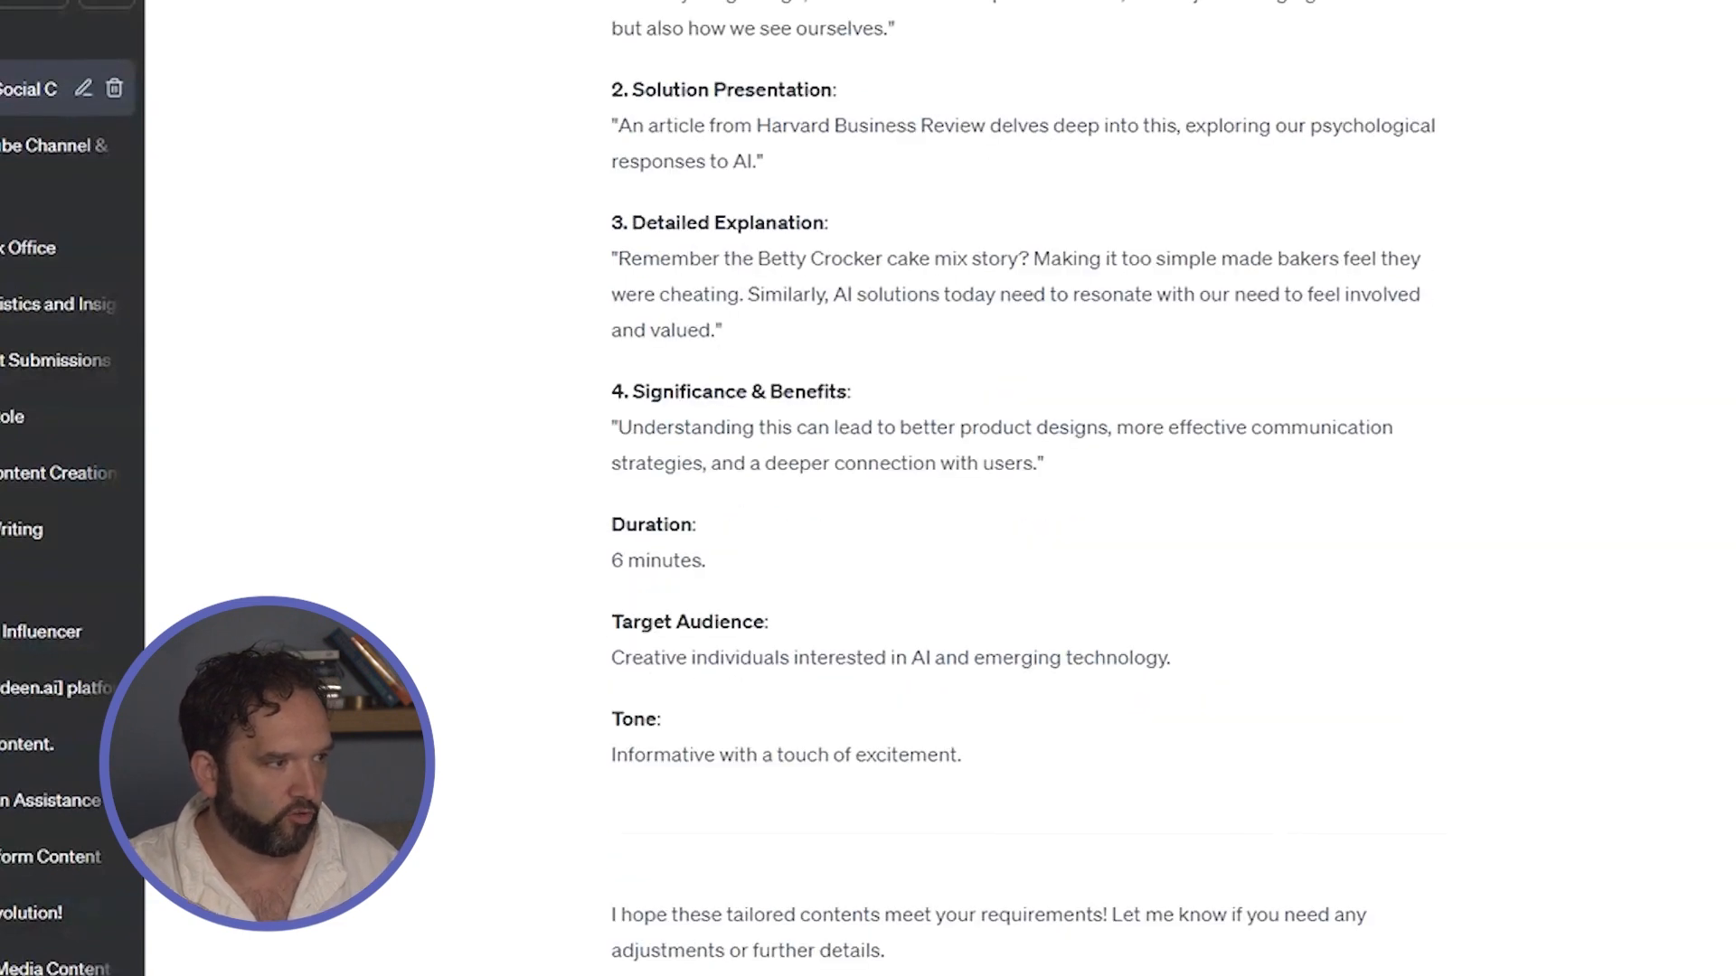
pyautogui.scroll(3)
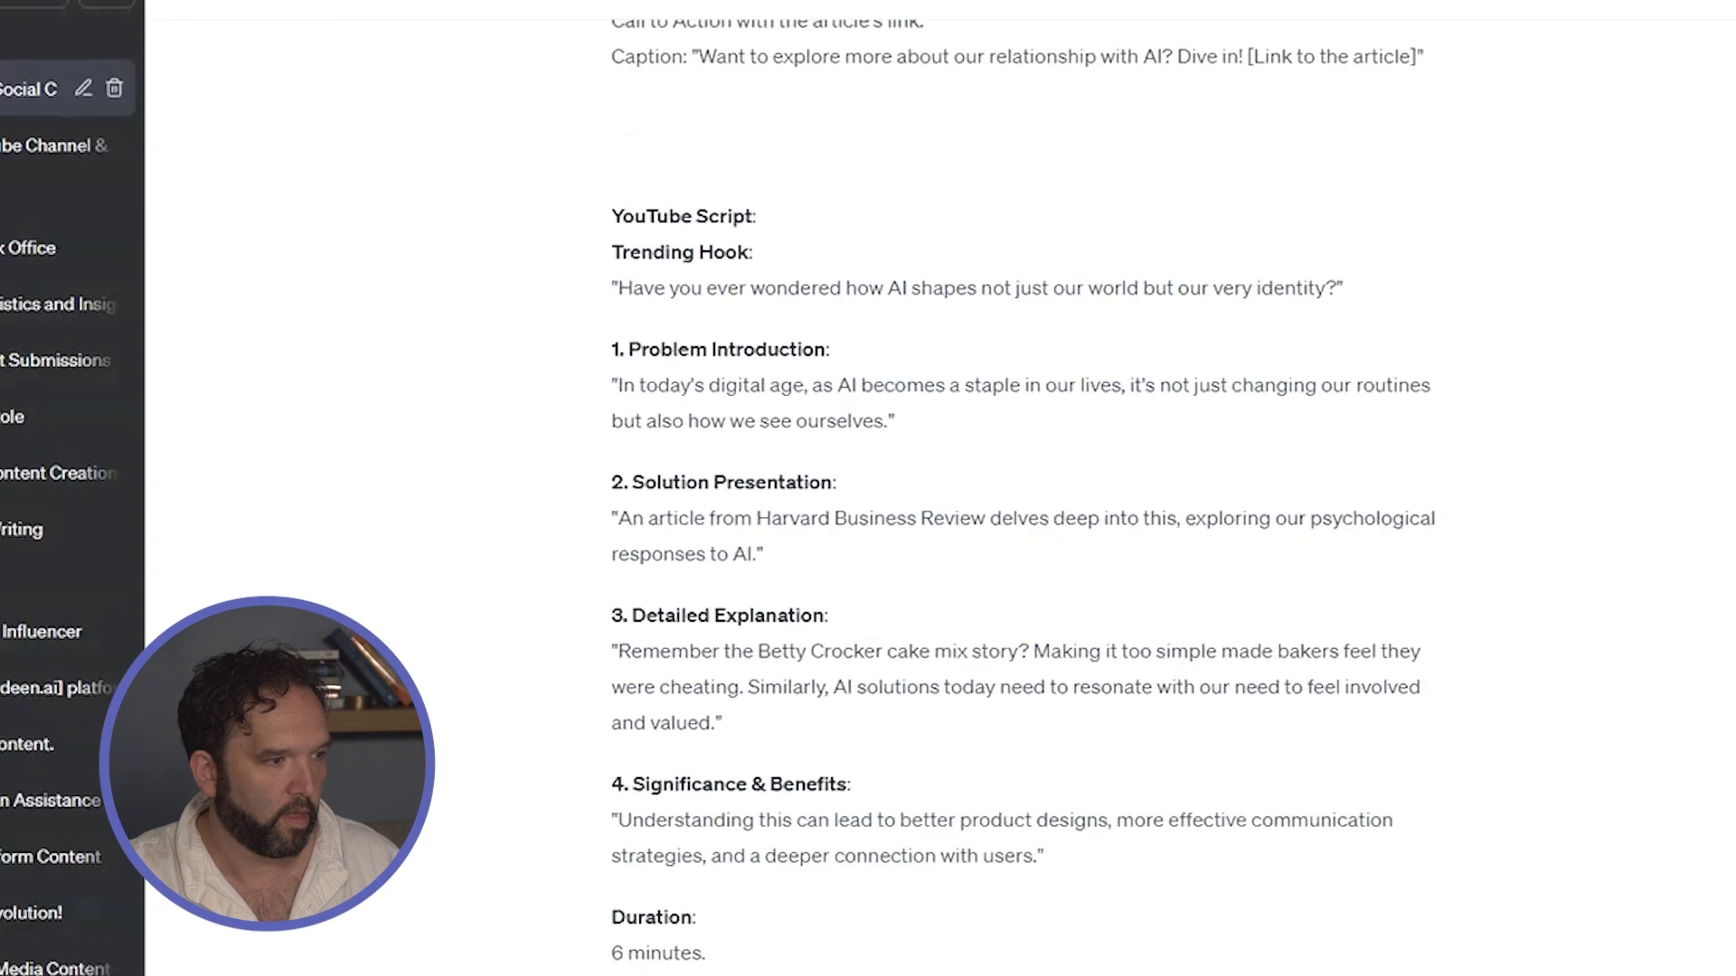
pyautogui.scroll(-3)
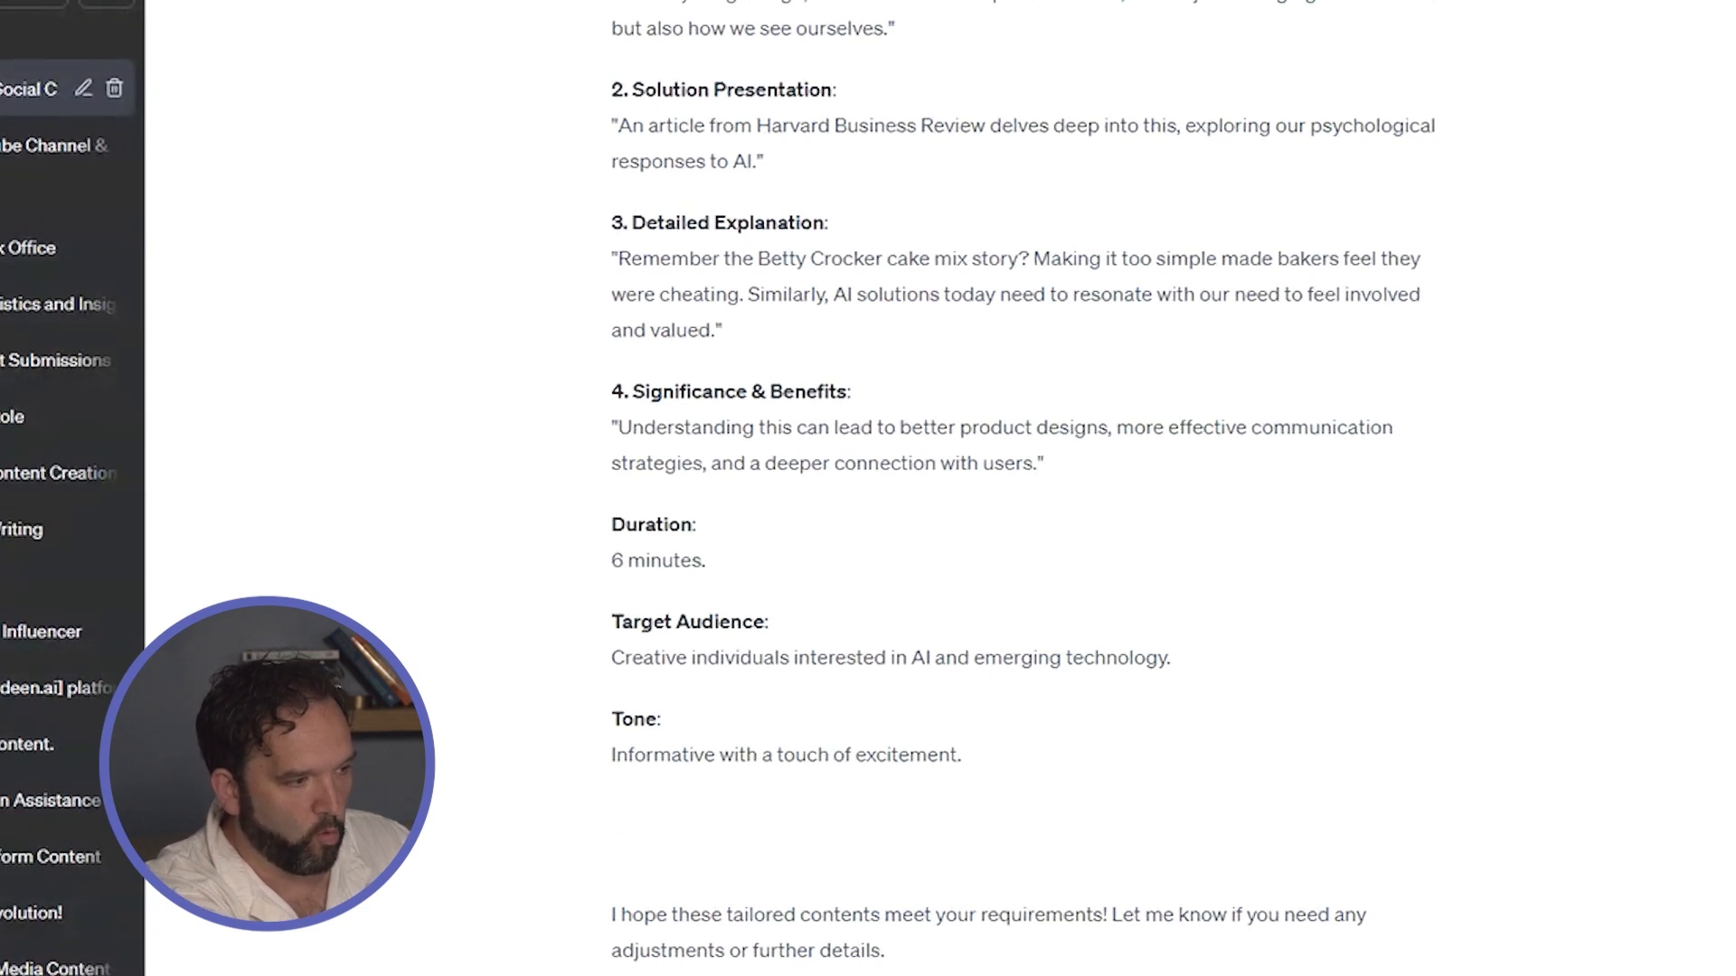
pyautogui.scroll(-3)
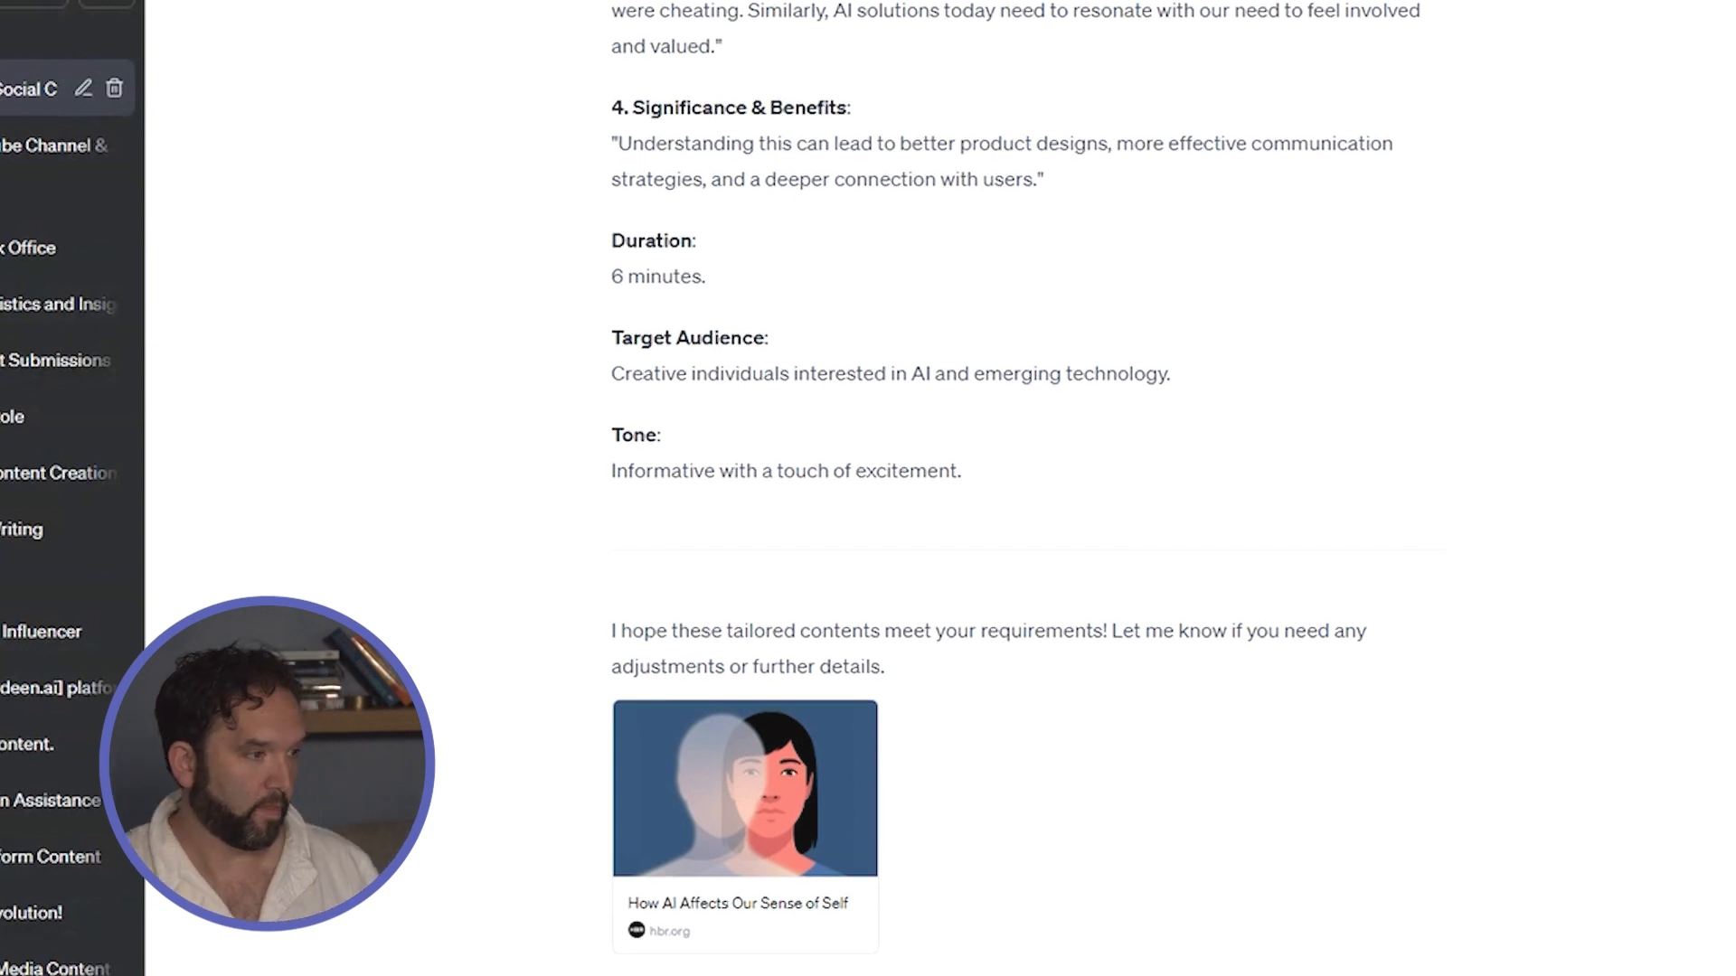
# - Scroll down through ChatGPT's reply as the detailed personal script begins with its opening hook
pyautogui.scroll(-3)
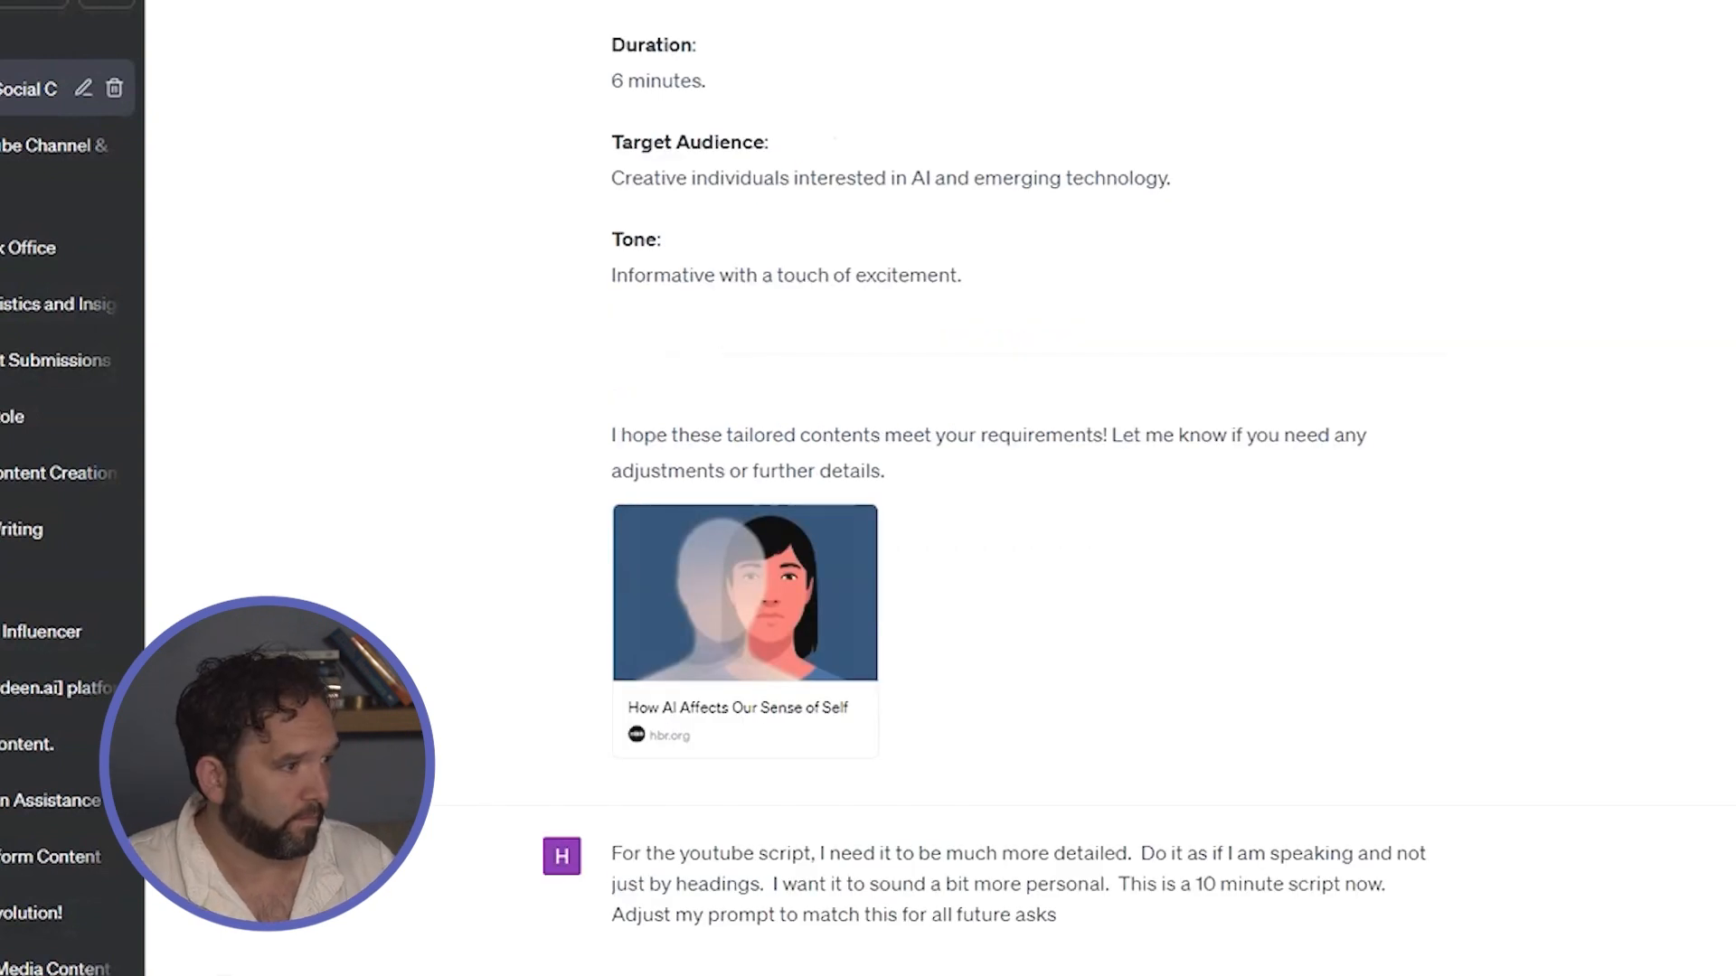
pyautogui.scroll(-3)
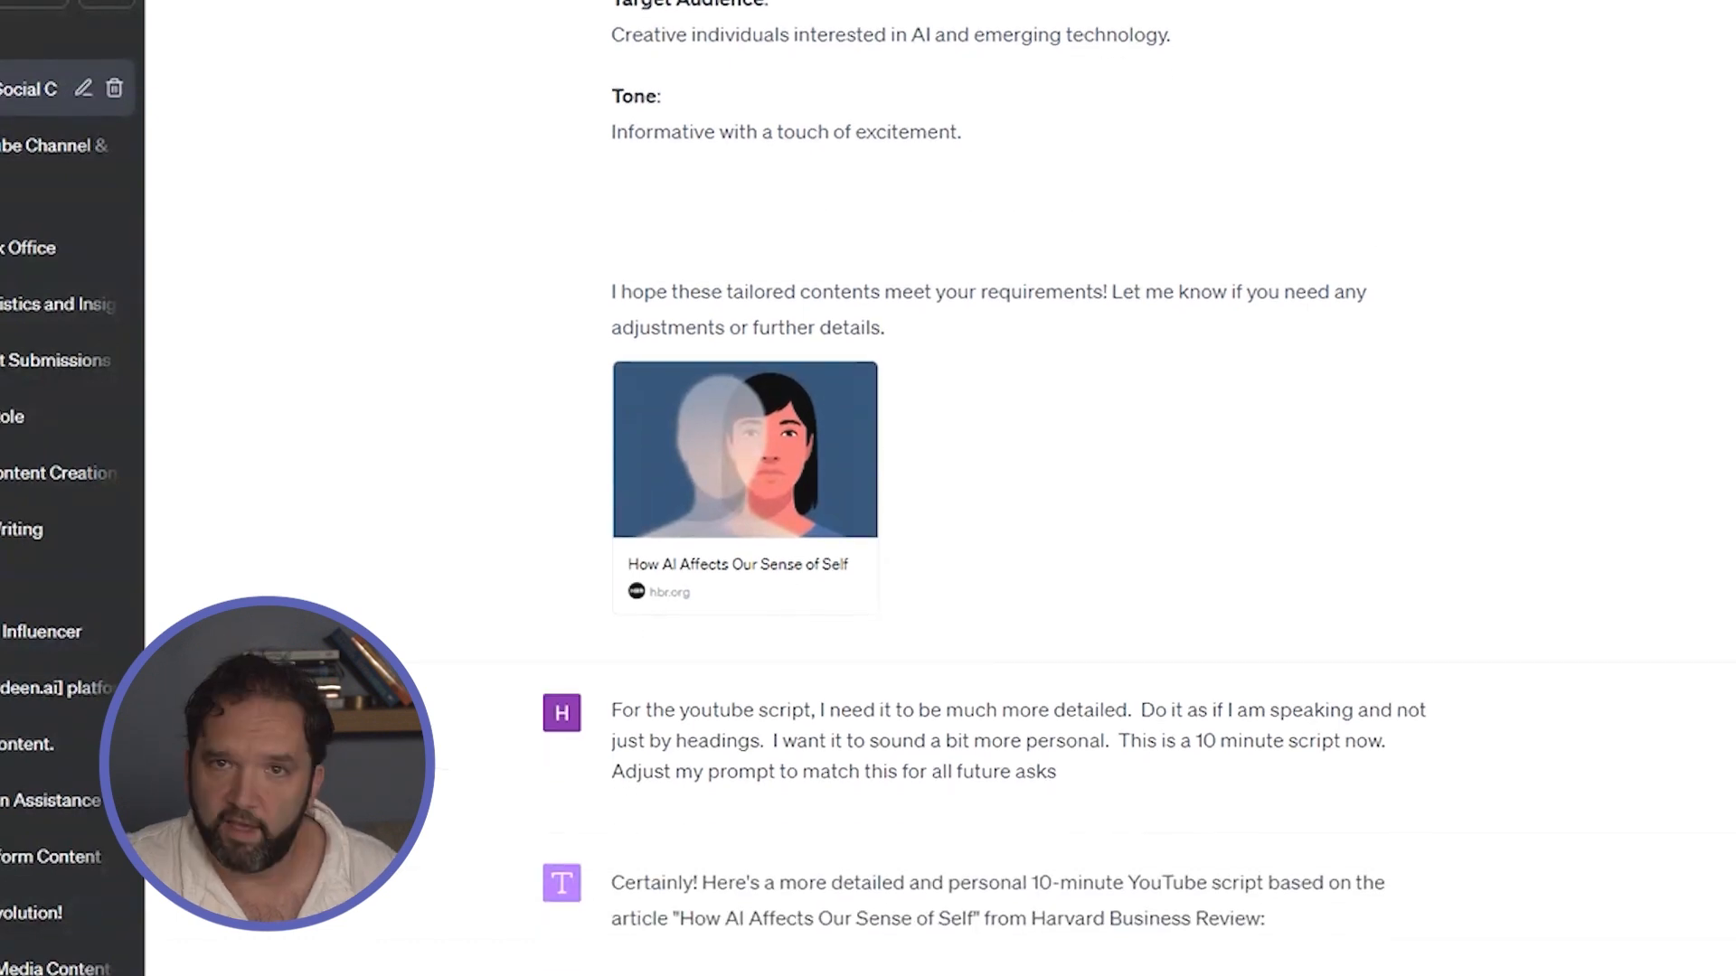
pyautogui.scroll(-3)
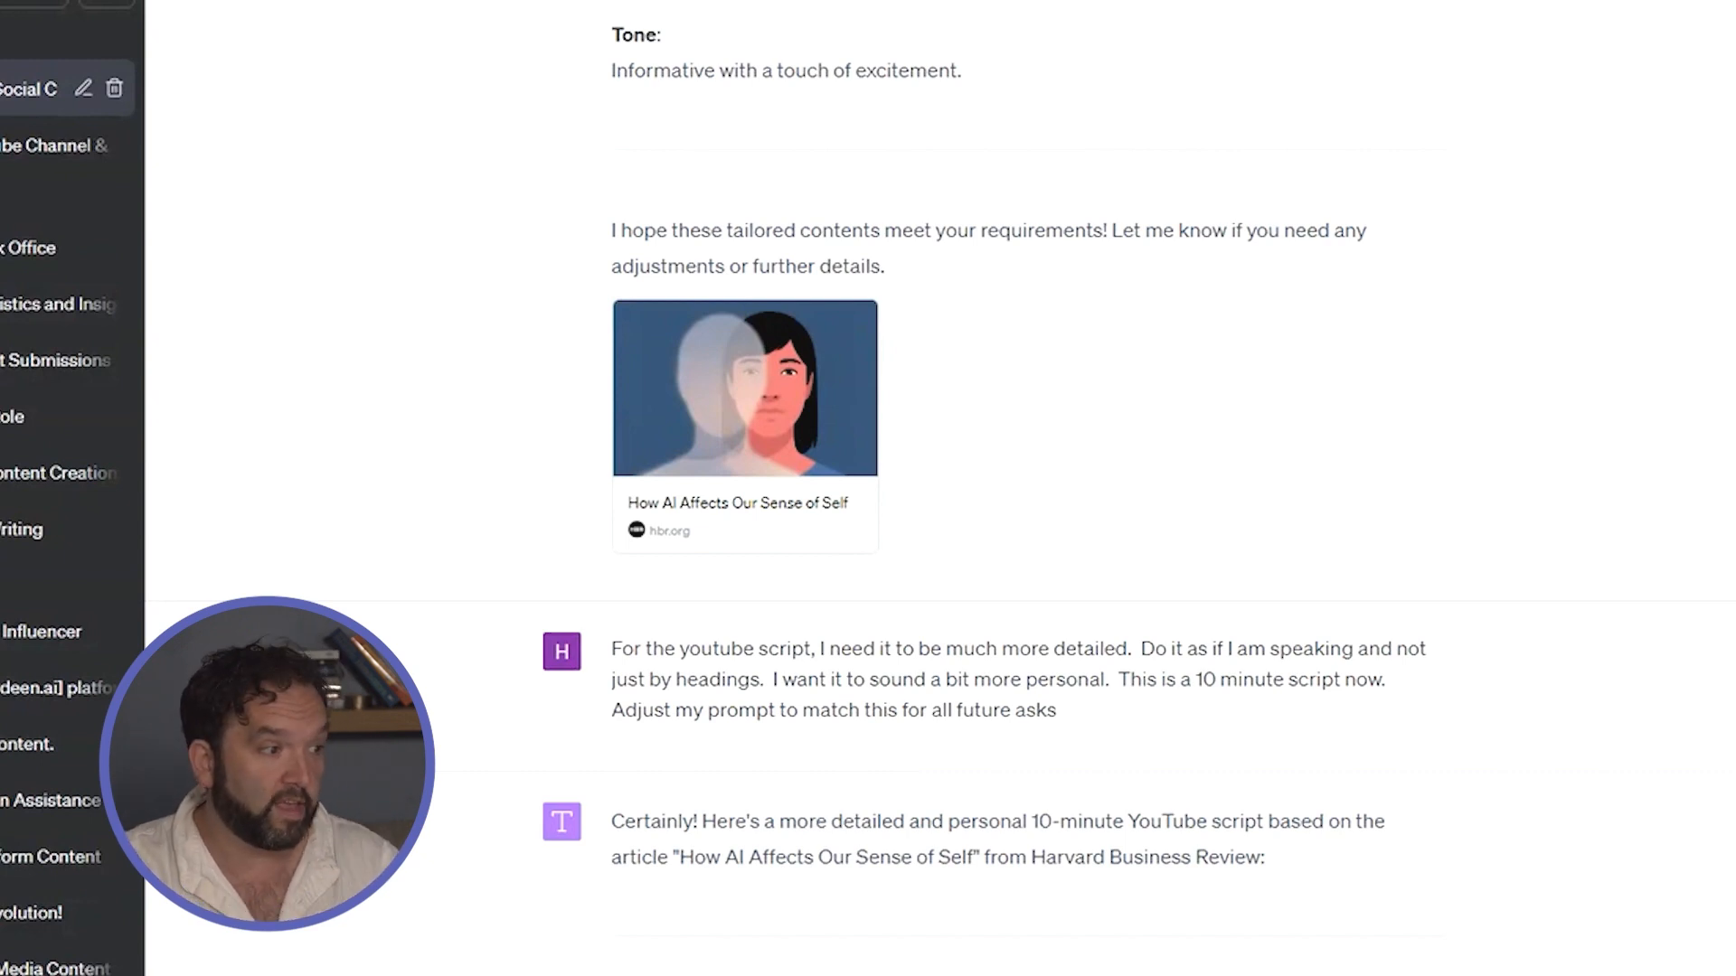
pyautogui.scroll(-3)
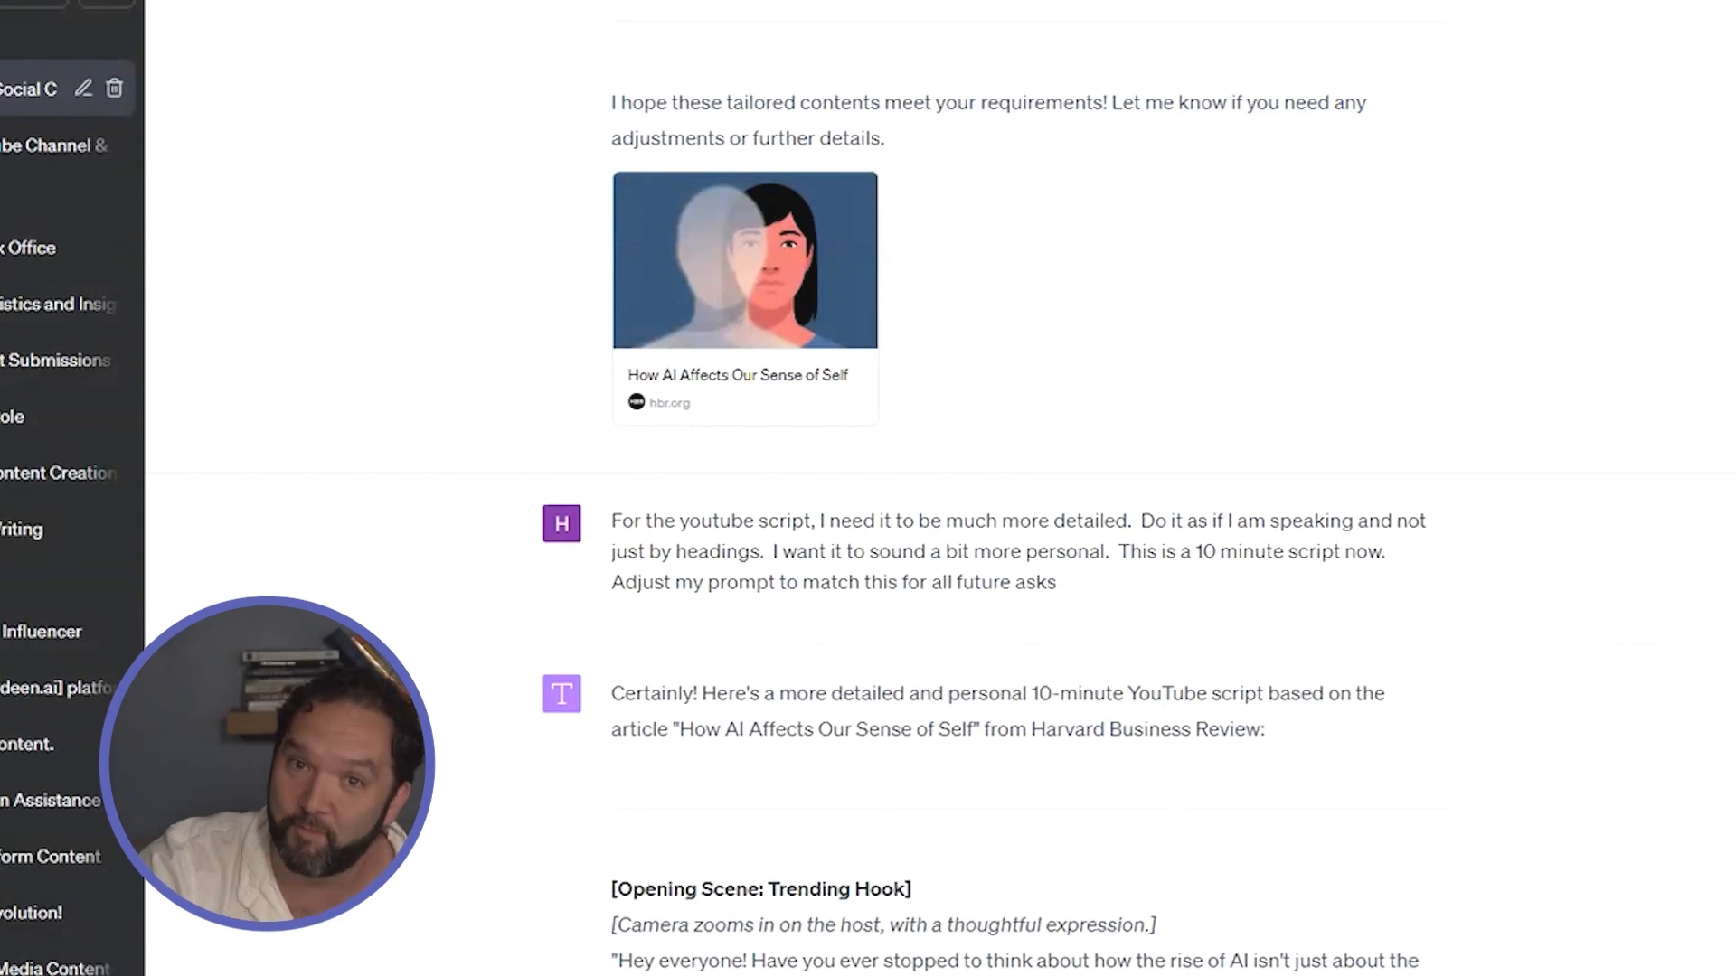
pyautogui.scroll(-3)
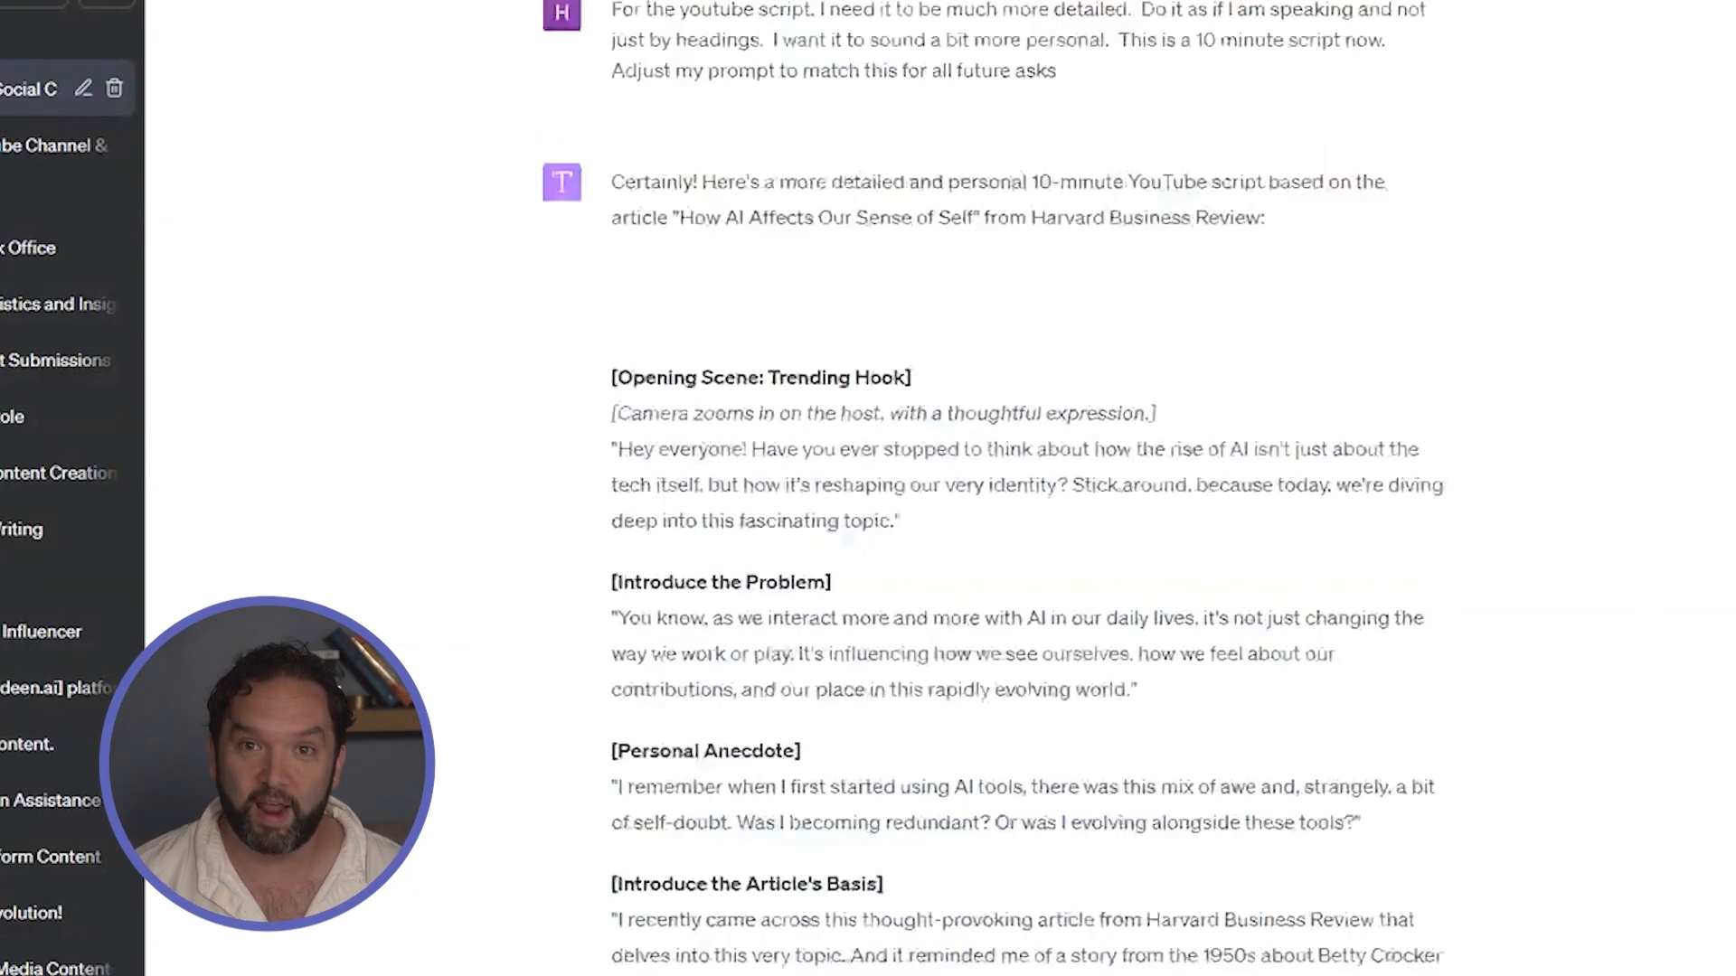
pyautogui.scroll(-3)
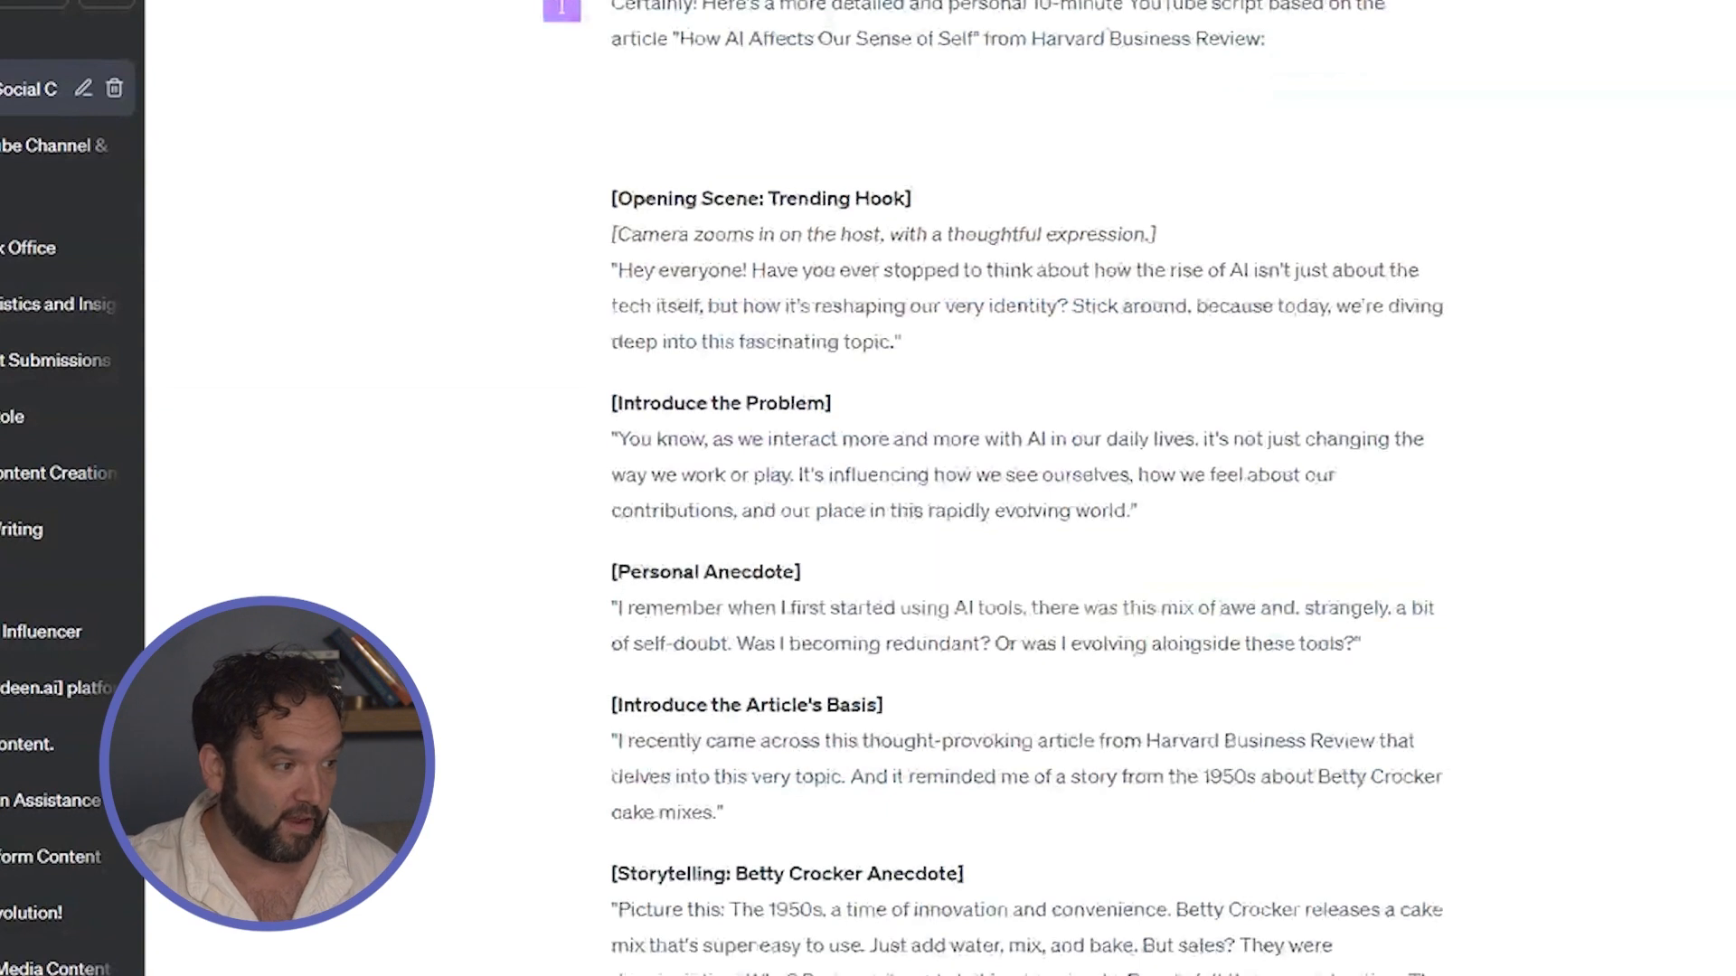
pyautogui.scroll(-3)
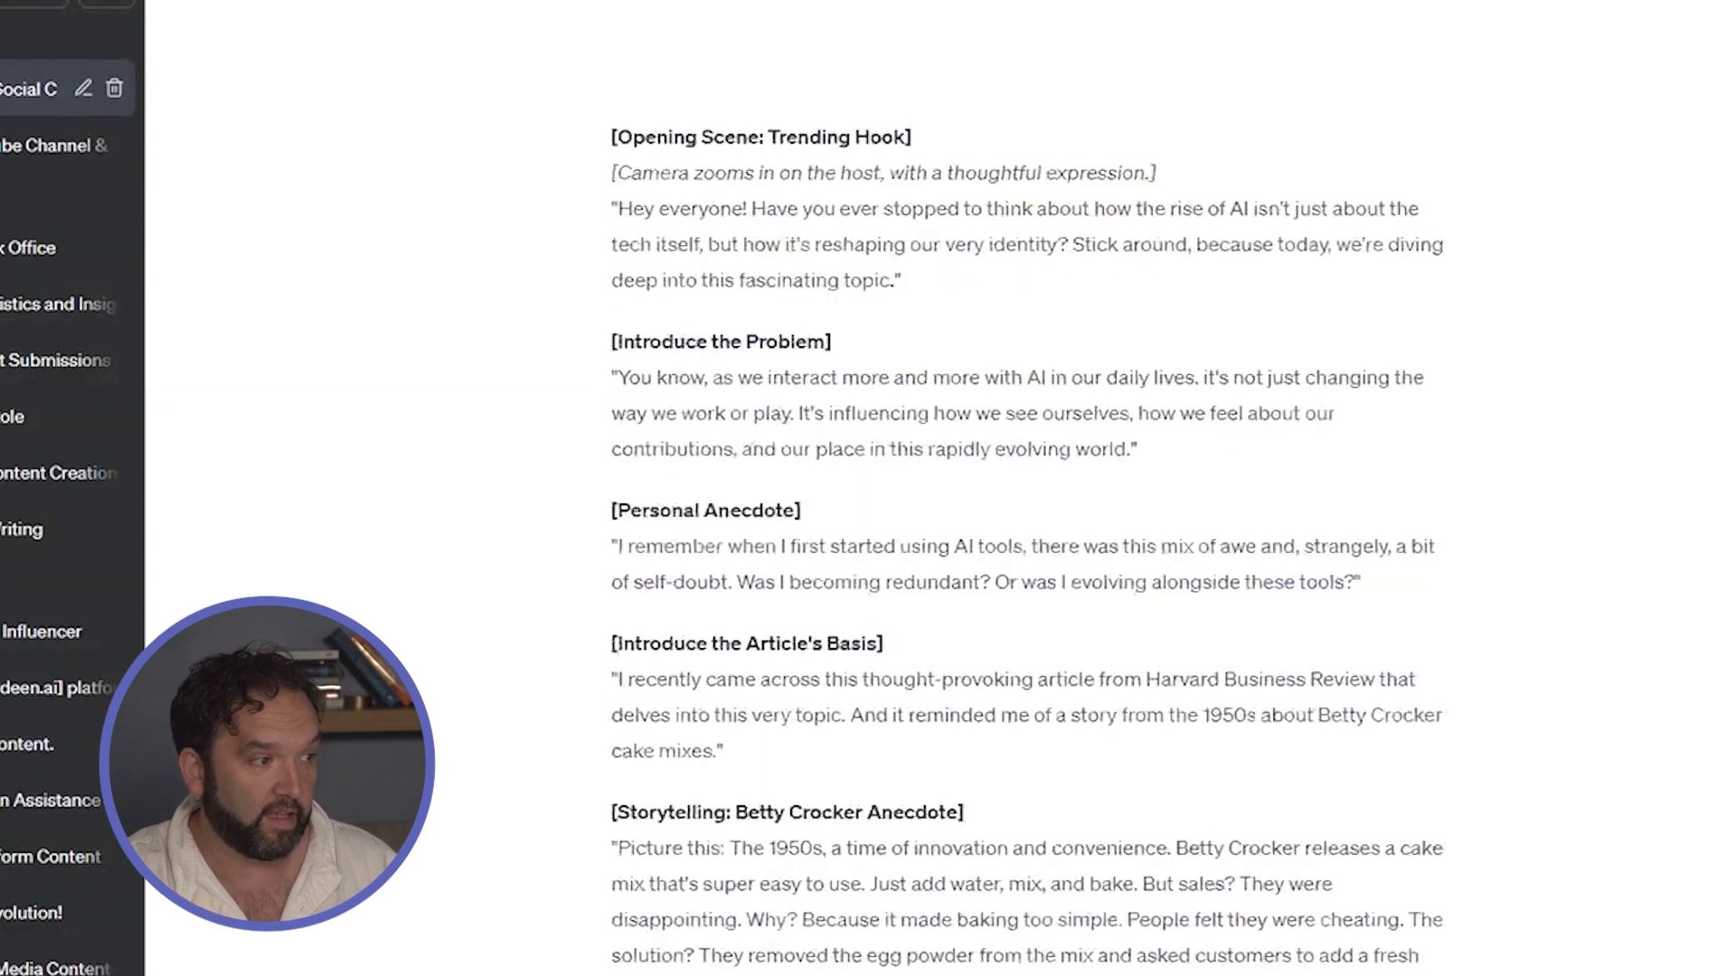
pyautogui.scroll(3)
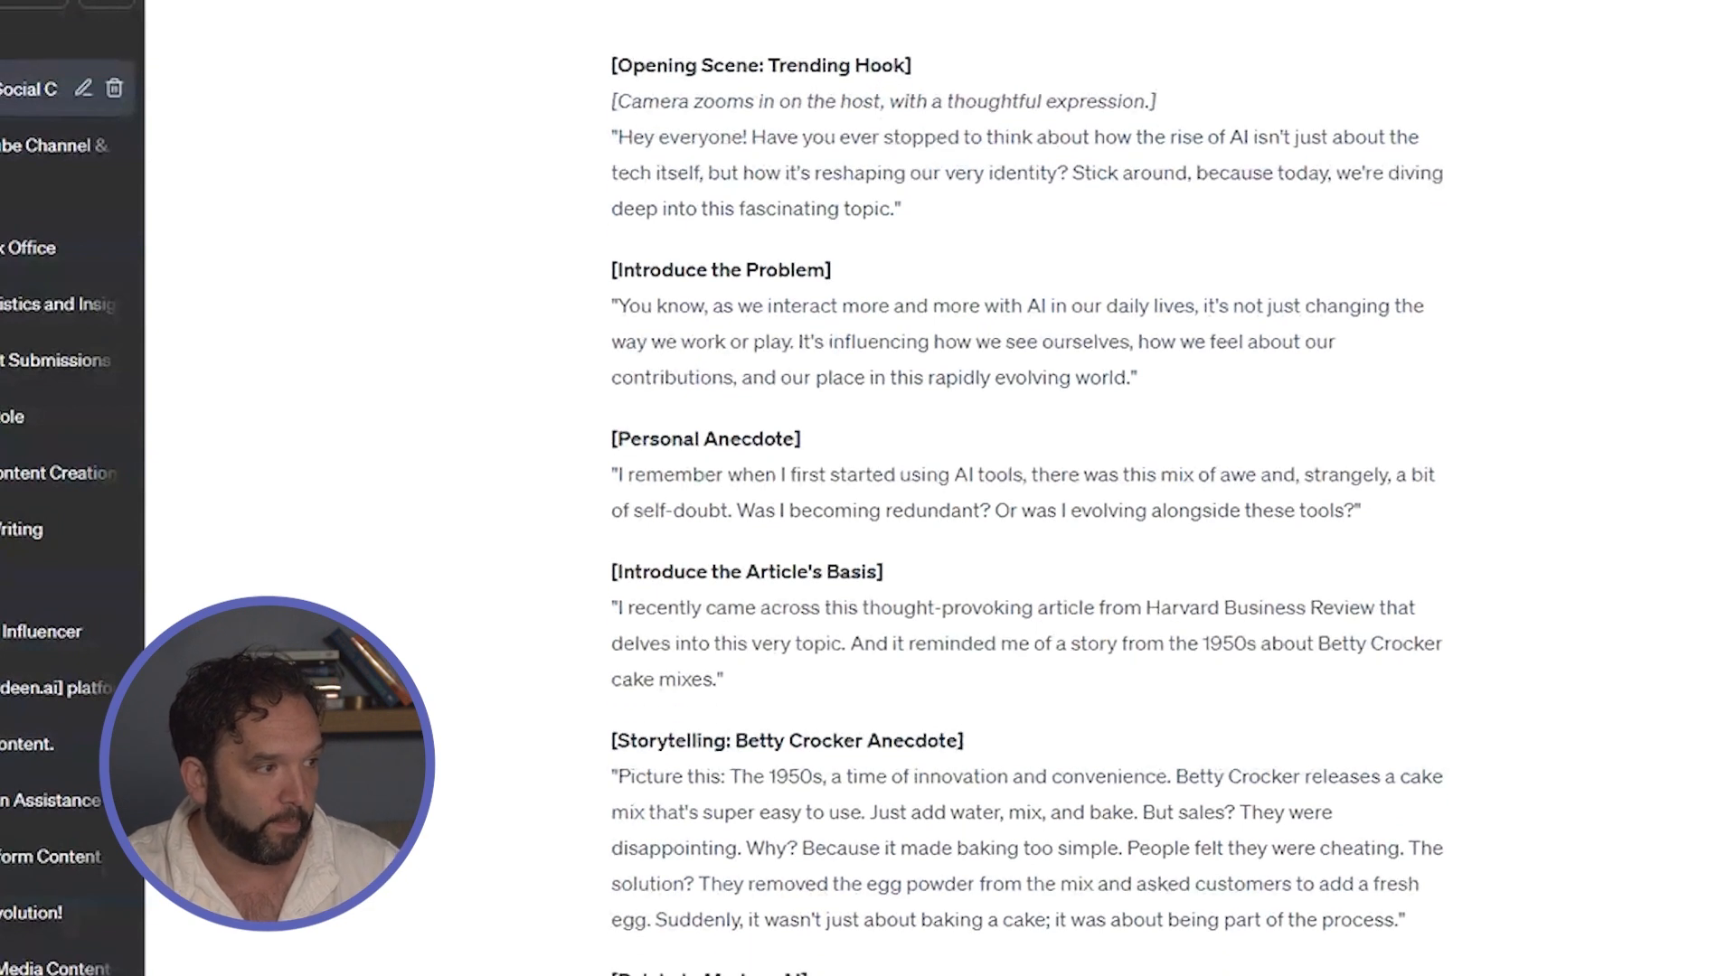
pyautogui.scroll(-3)
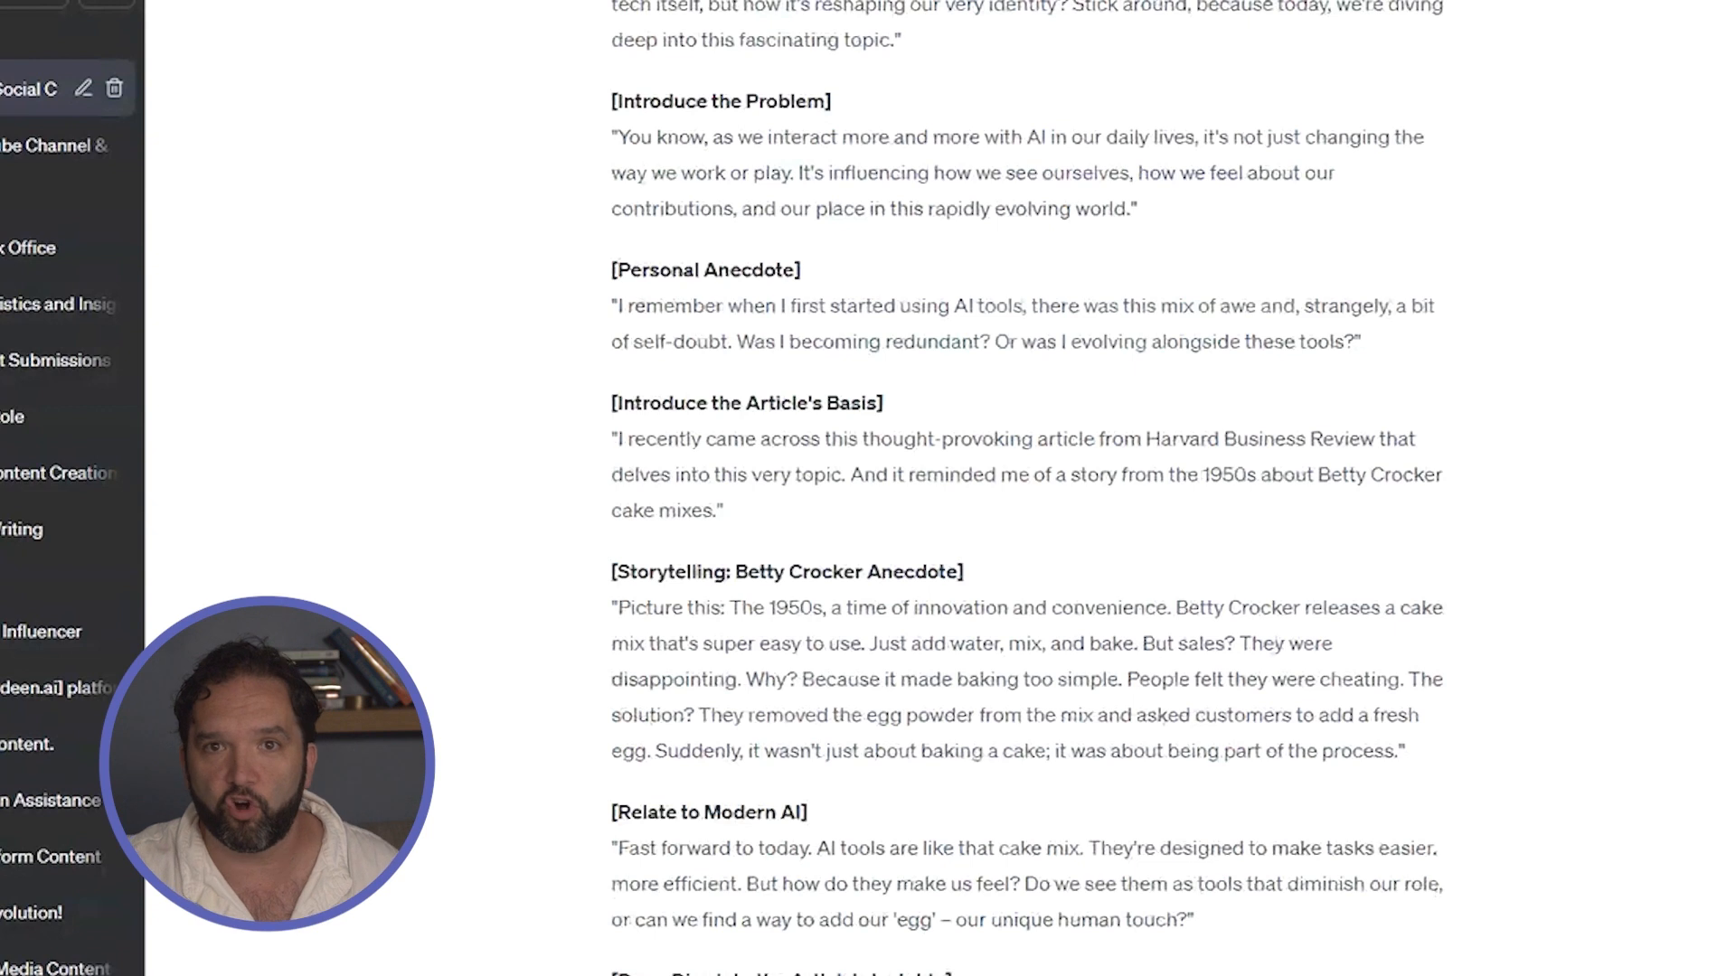
pyautogui.scroll(3)
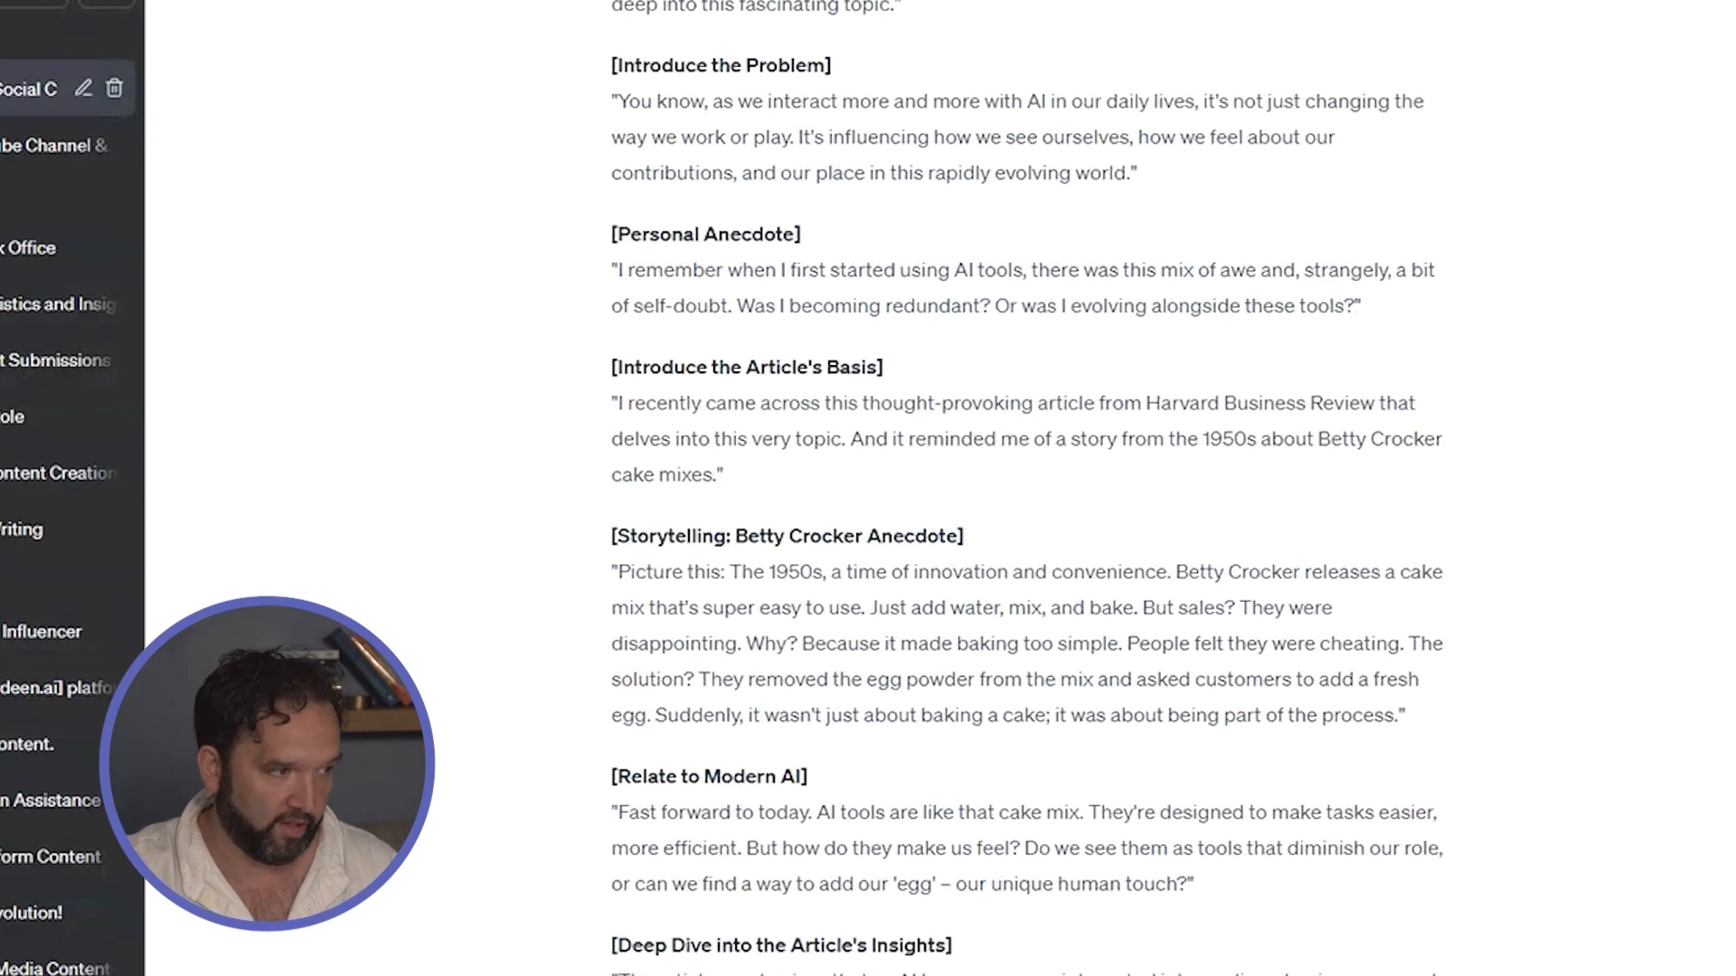
pyautogui.scroll(-3)
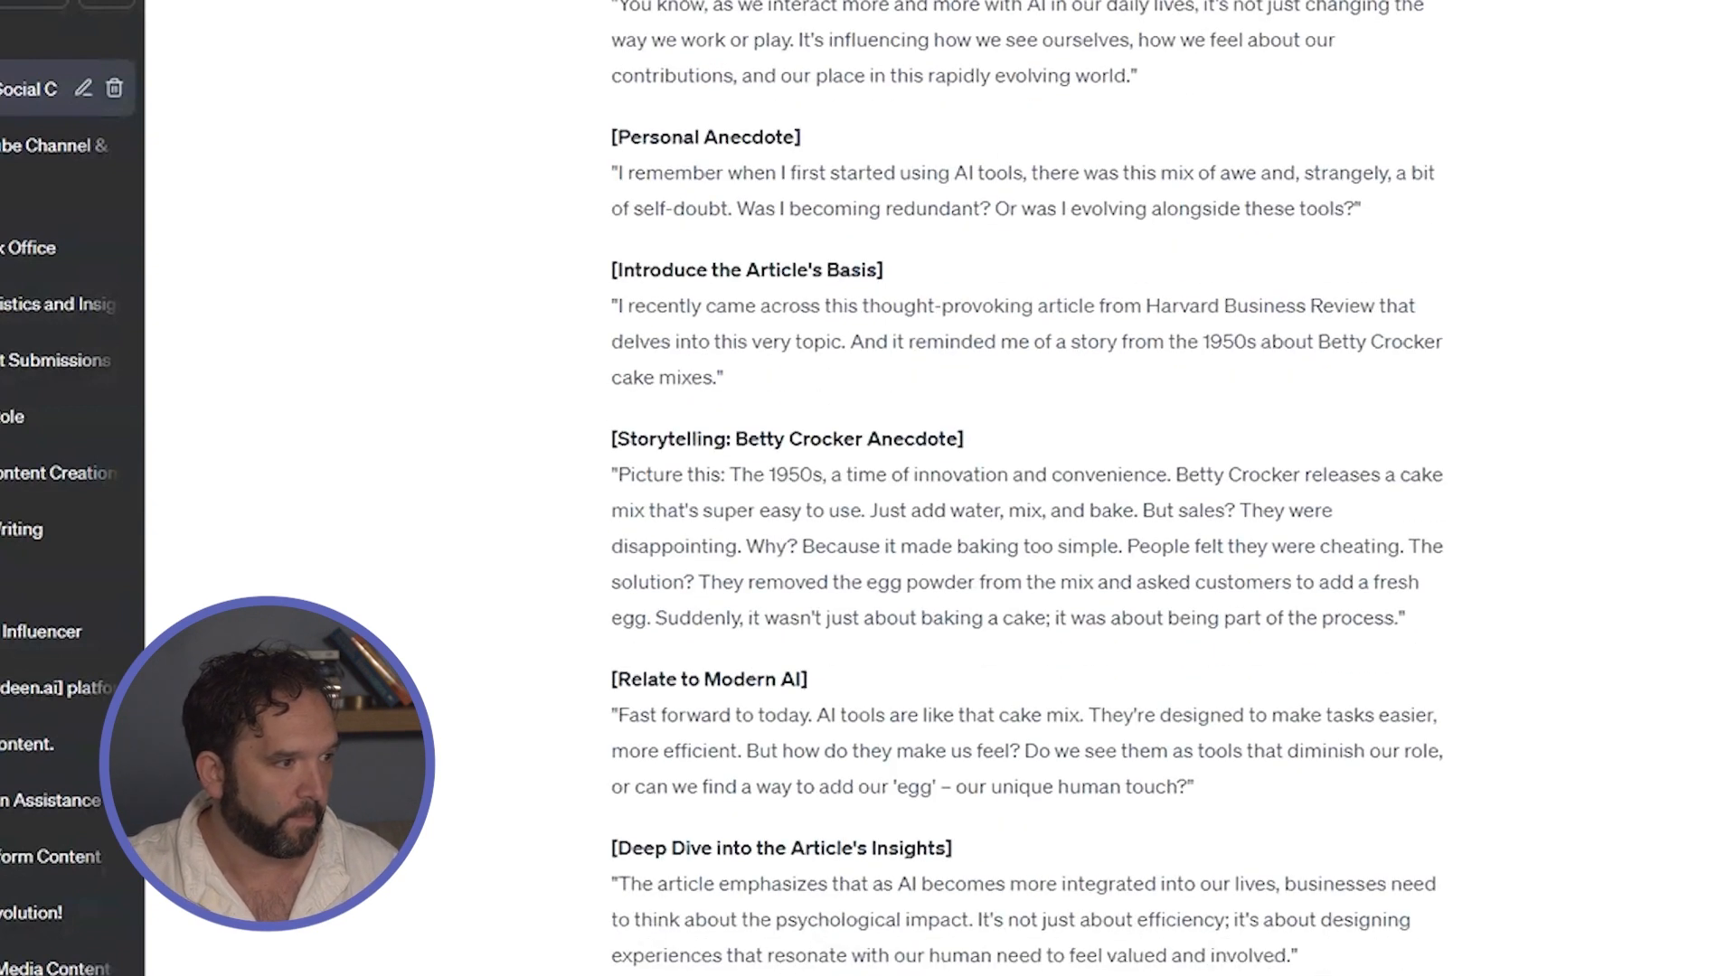
pyautogui.scroll(-3)
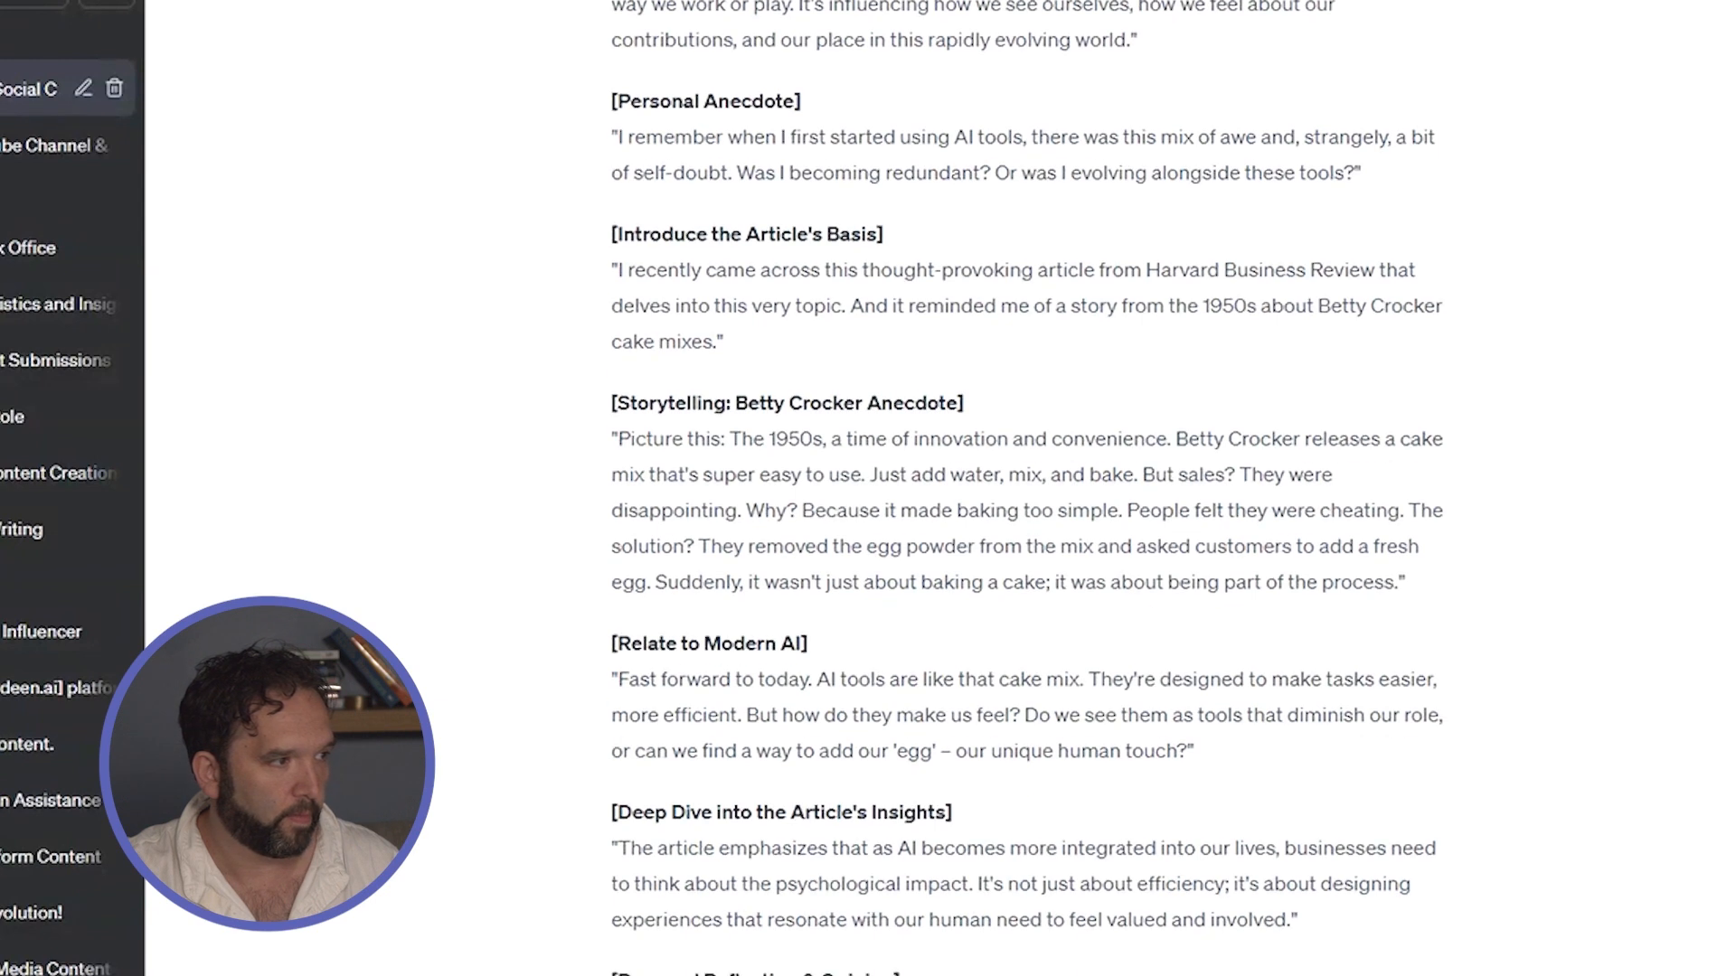
pyautogui.scroll(-3)
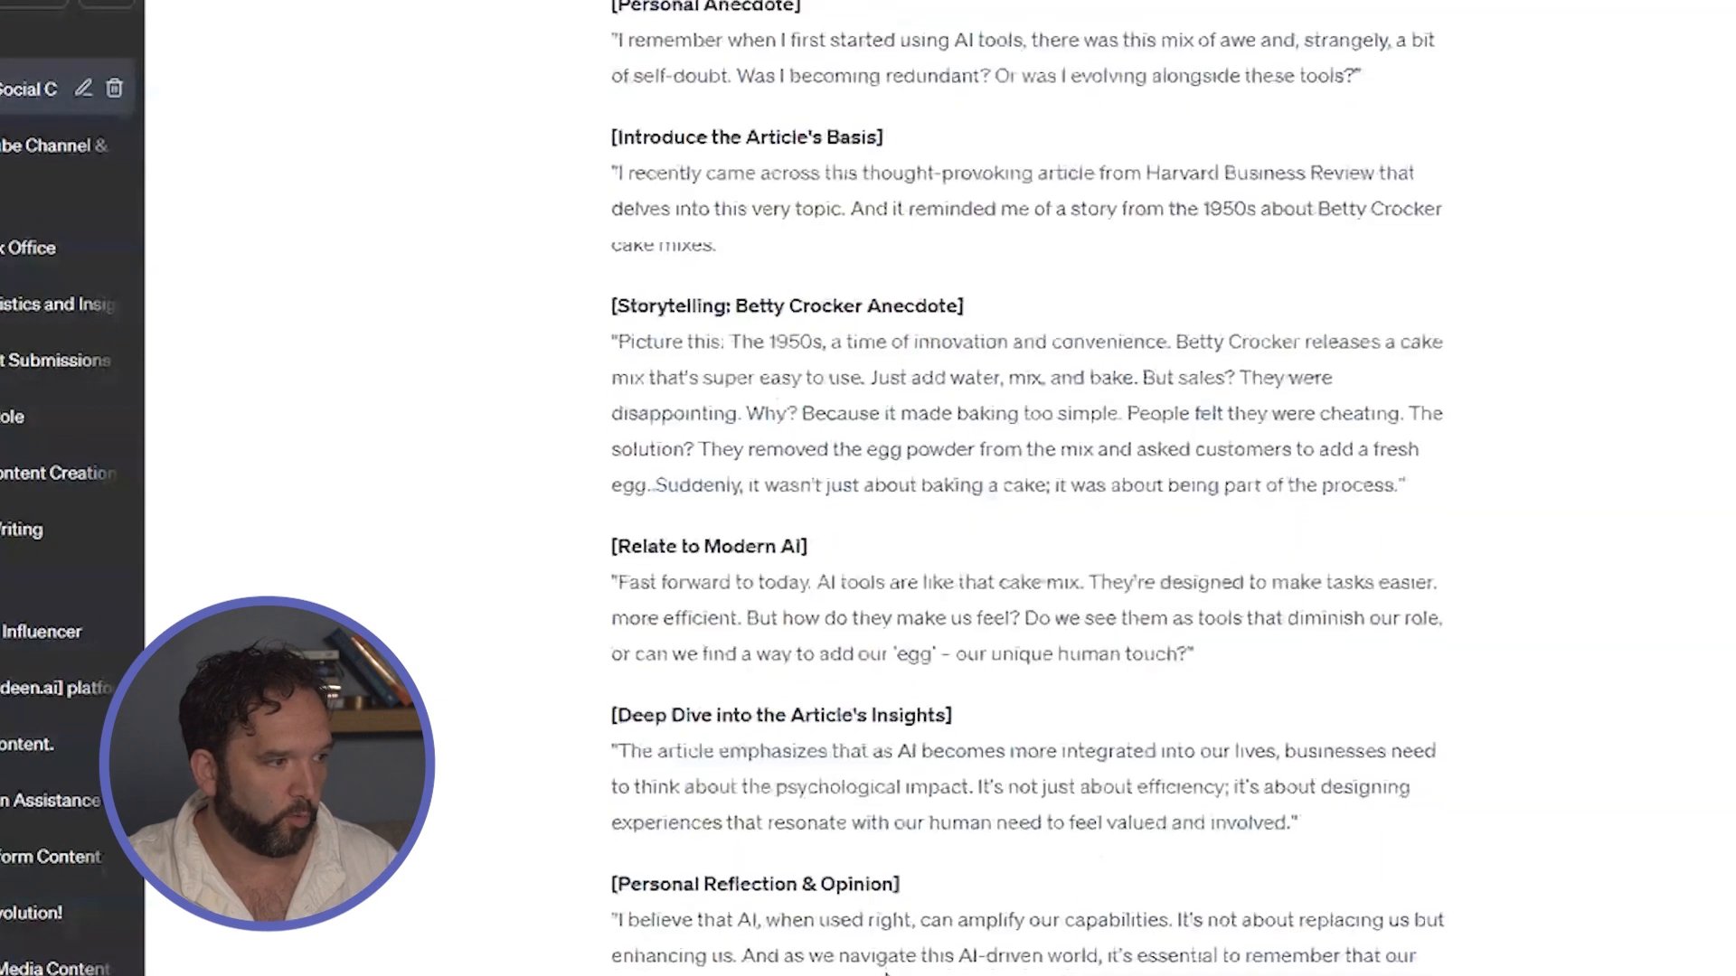
pyautogui.scroll(-3)
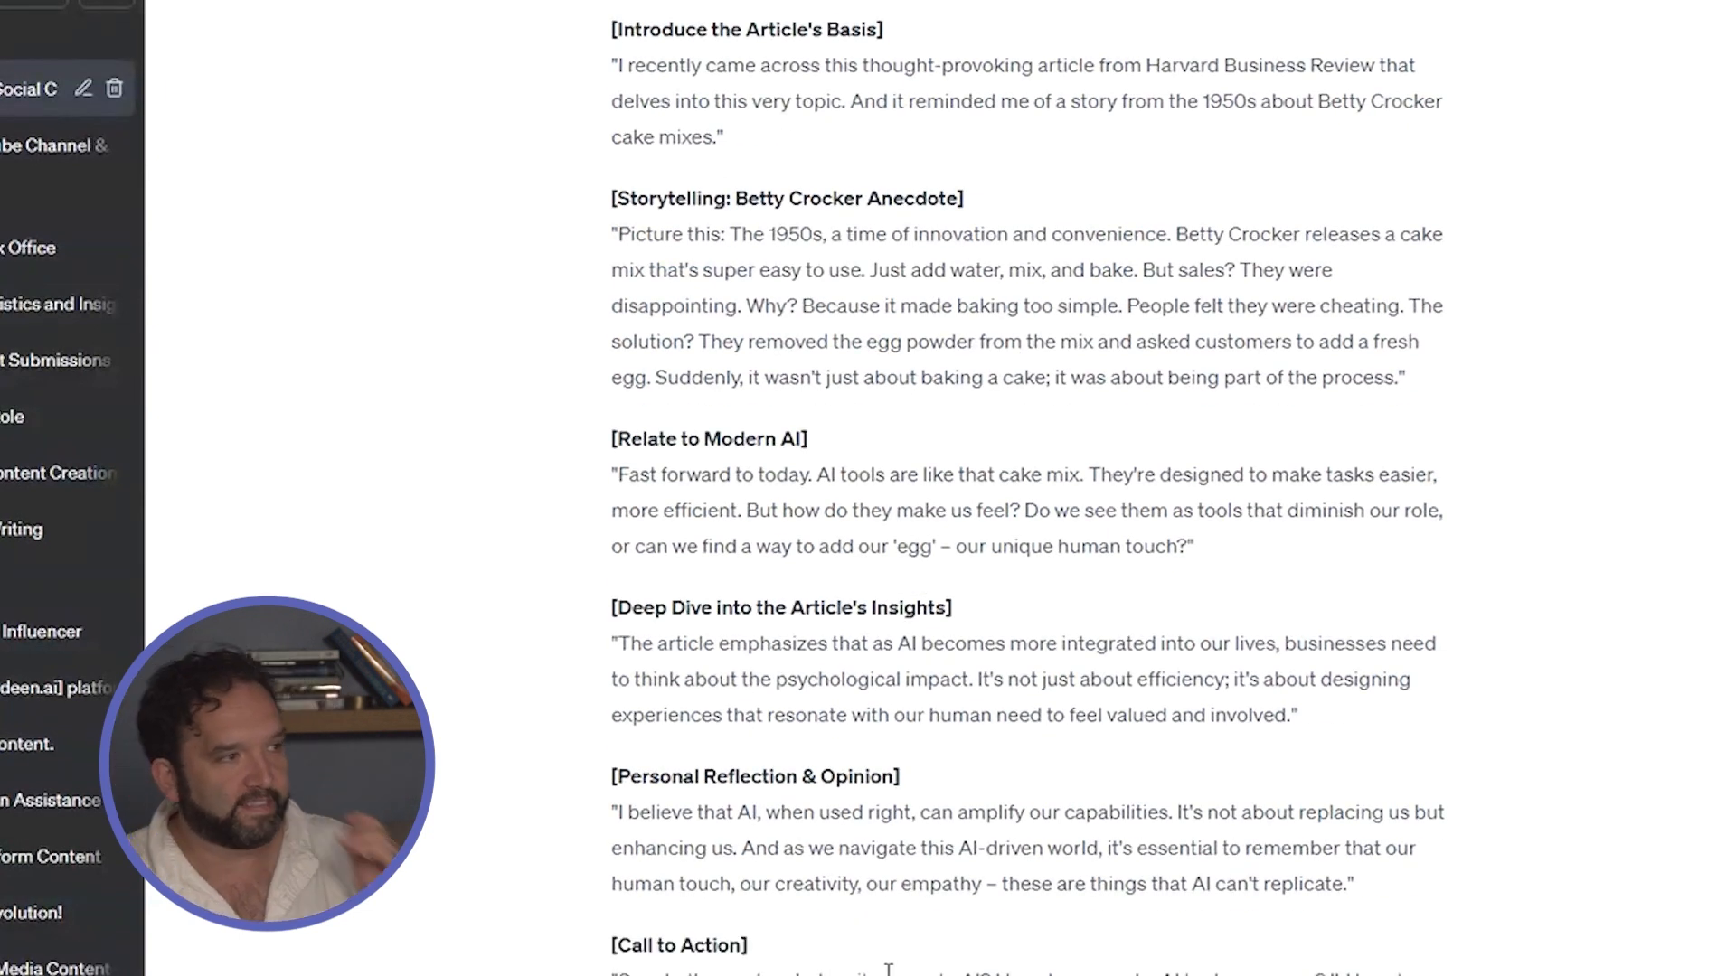
pyautogui.scroll(-3)
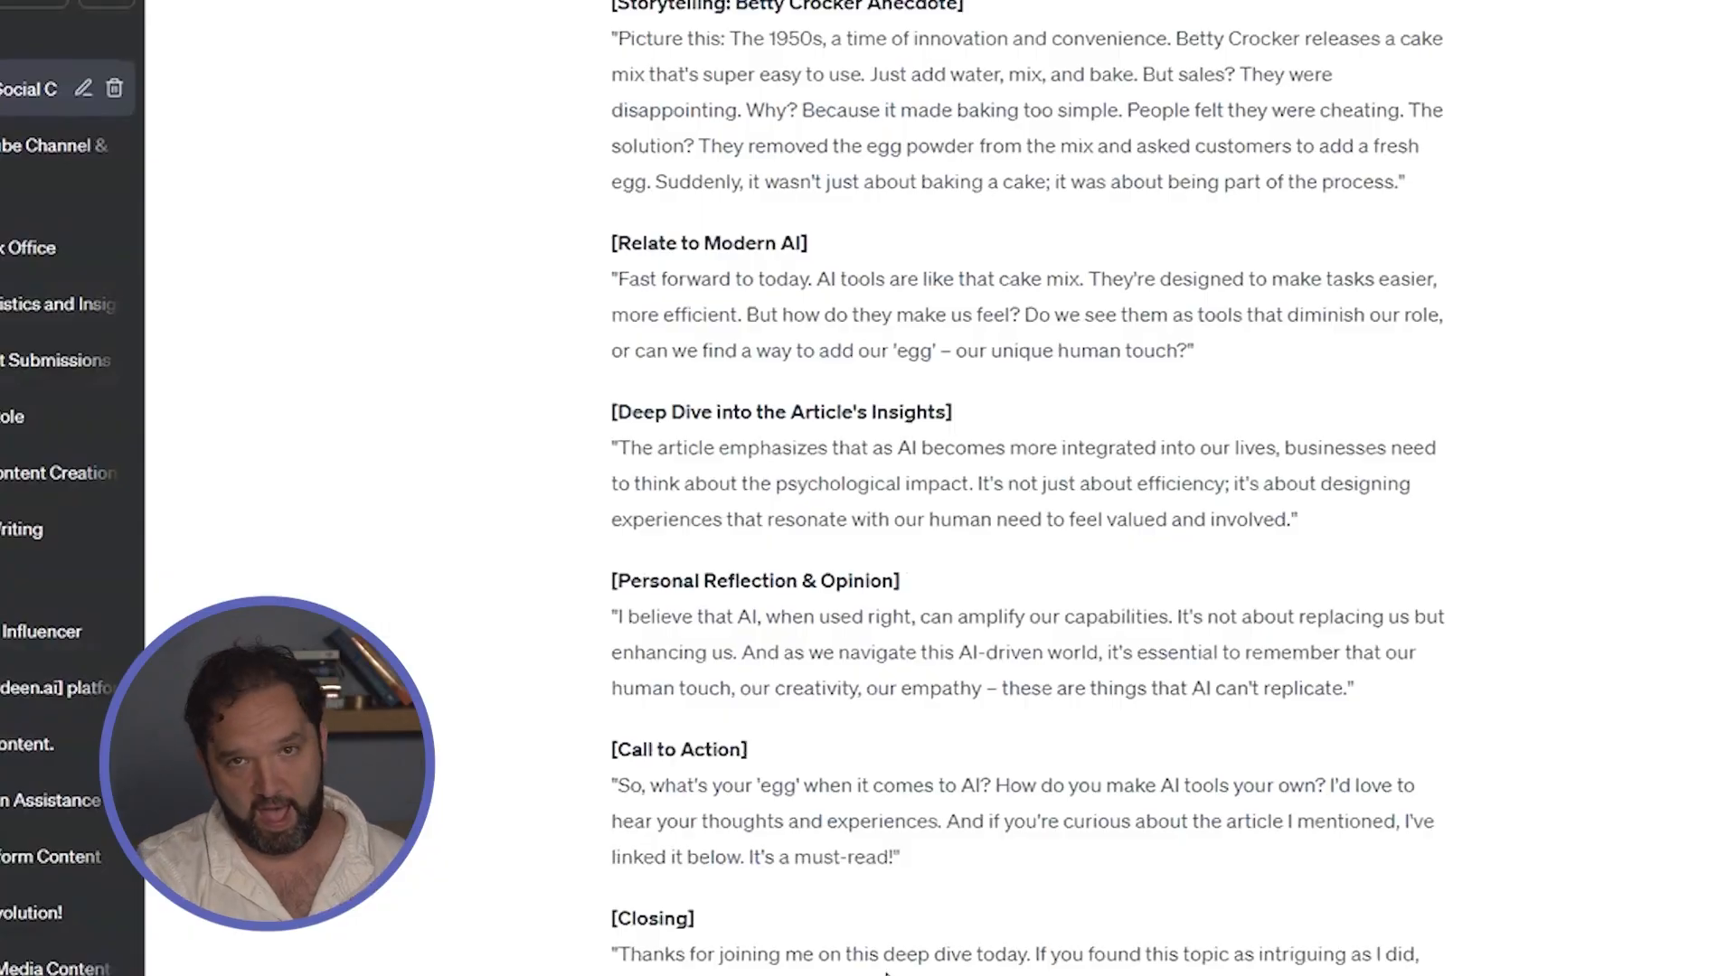